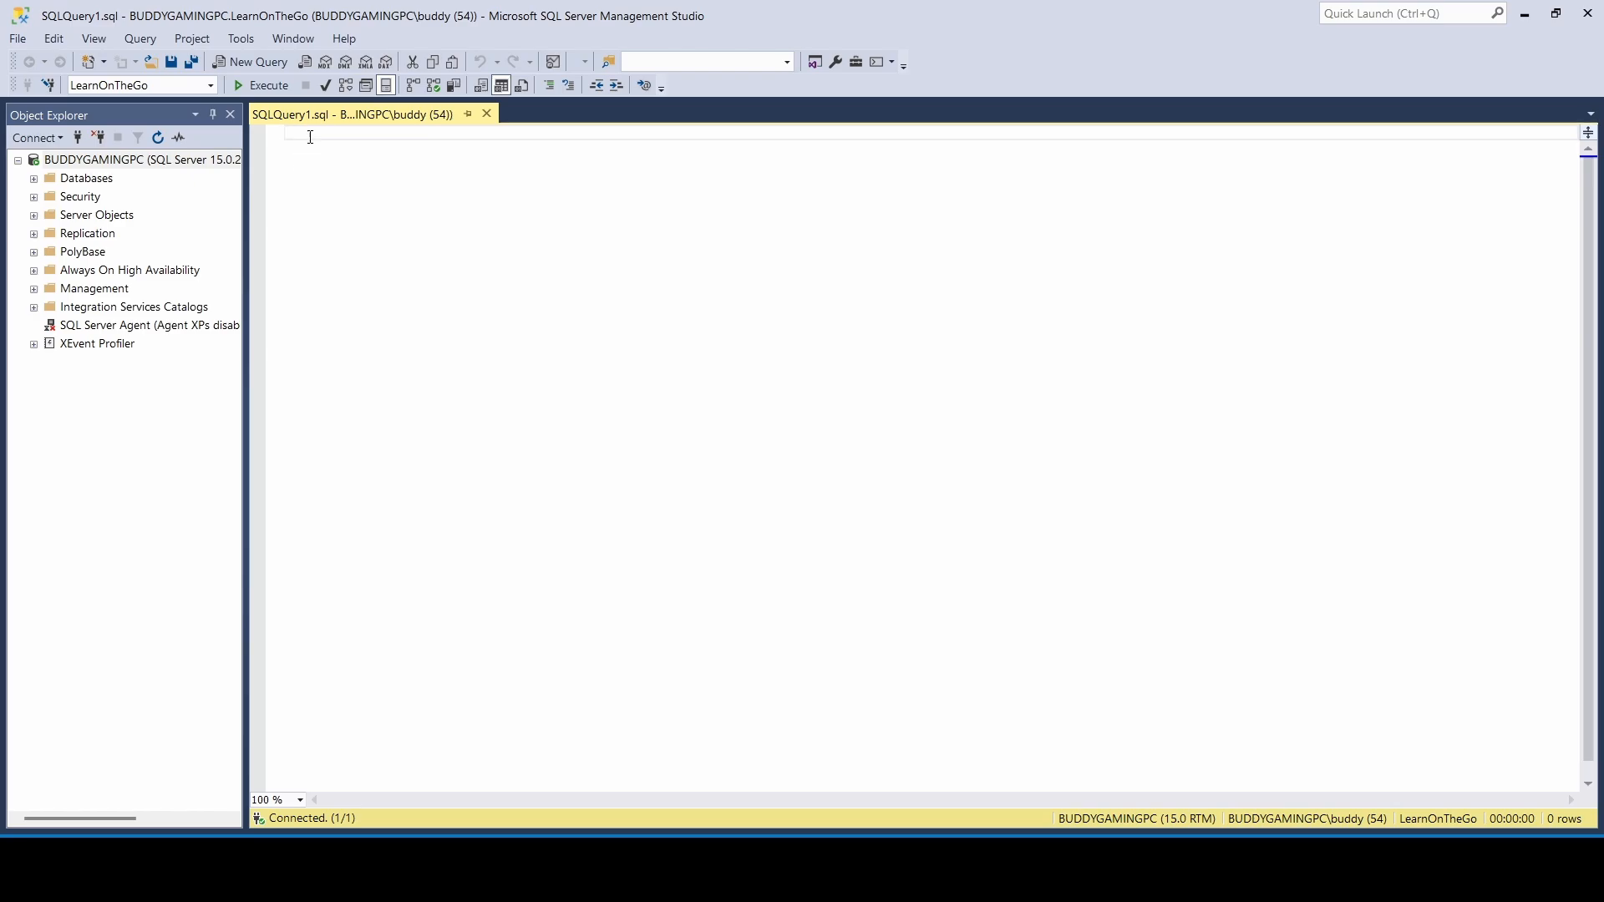
Write SELECT * FROM EmployeeTable and execute it to list all 11 employee rows.
type("SELECT")
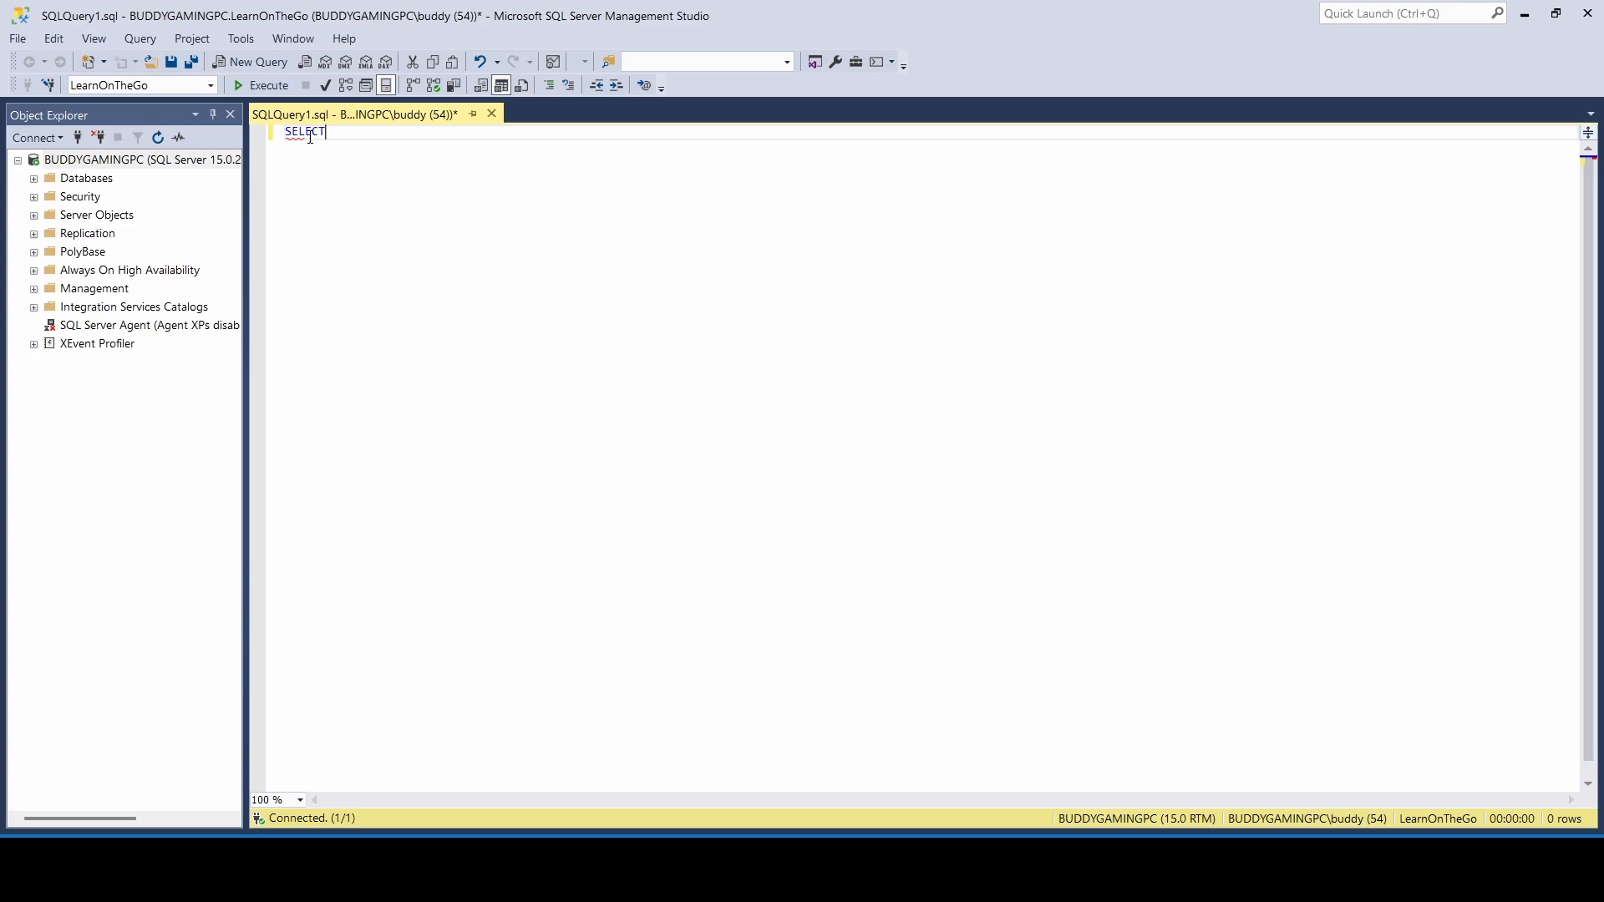
type("*")
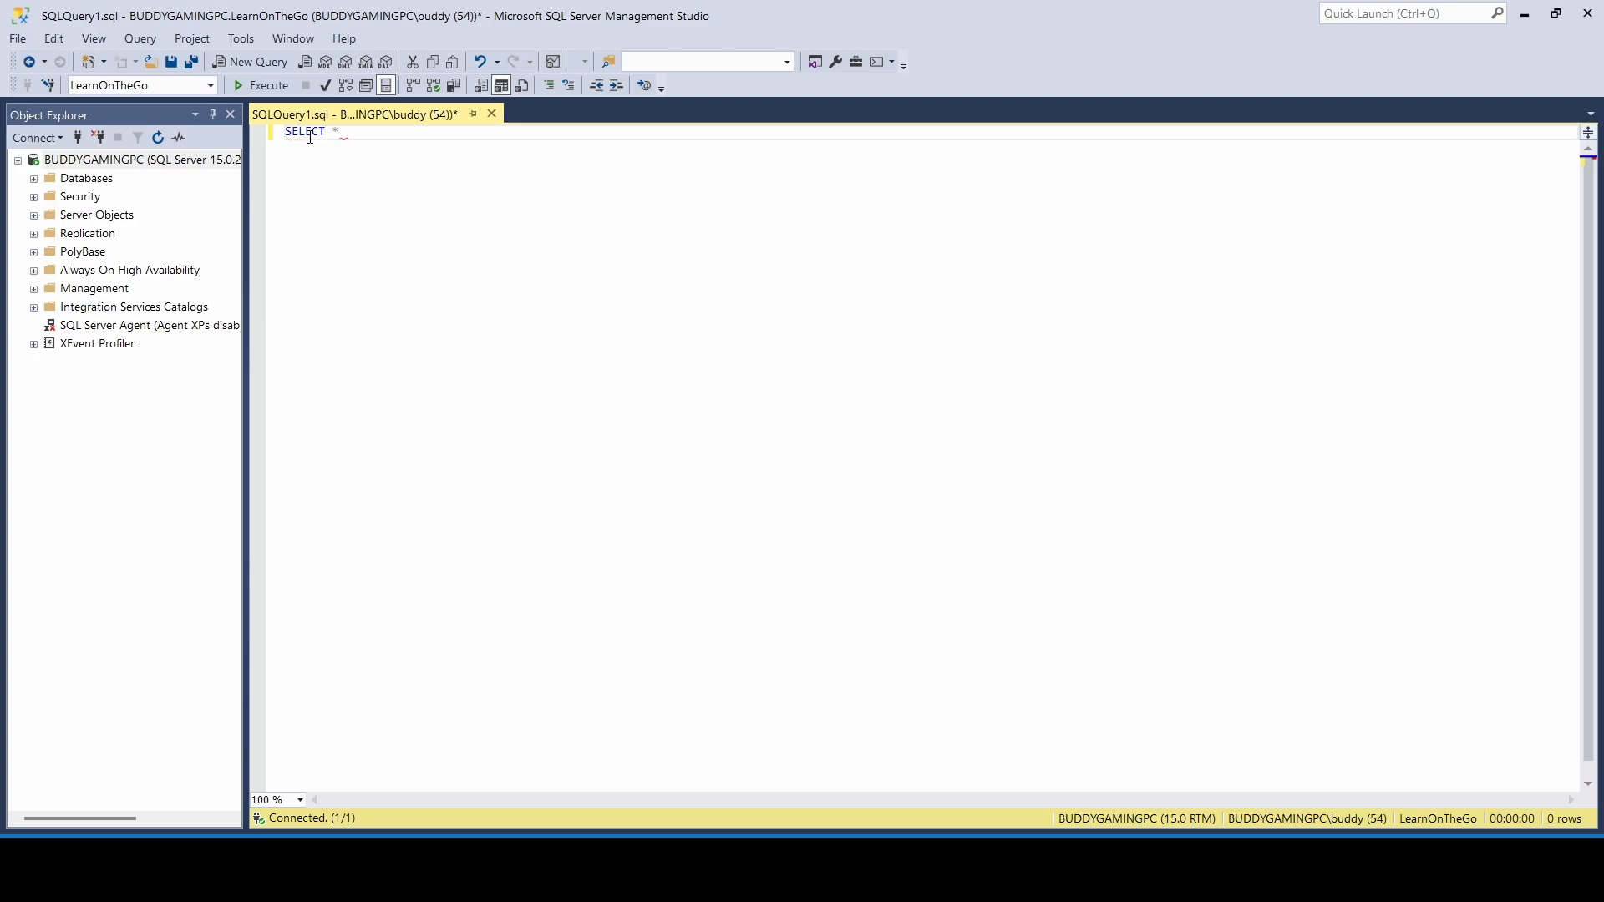
left_click(269, 86)
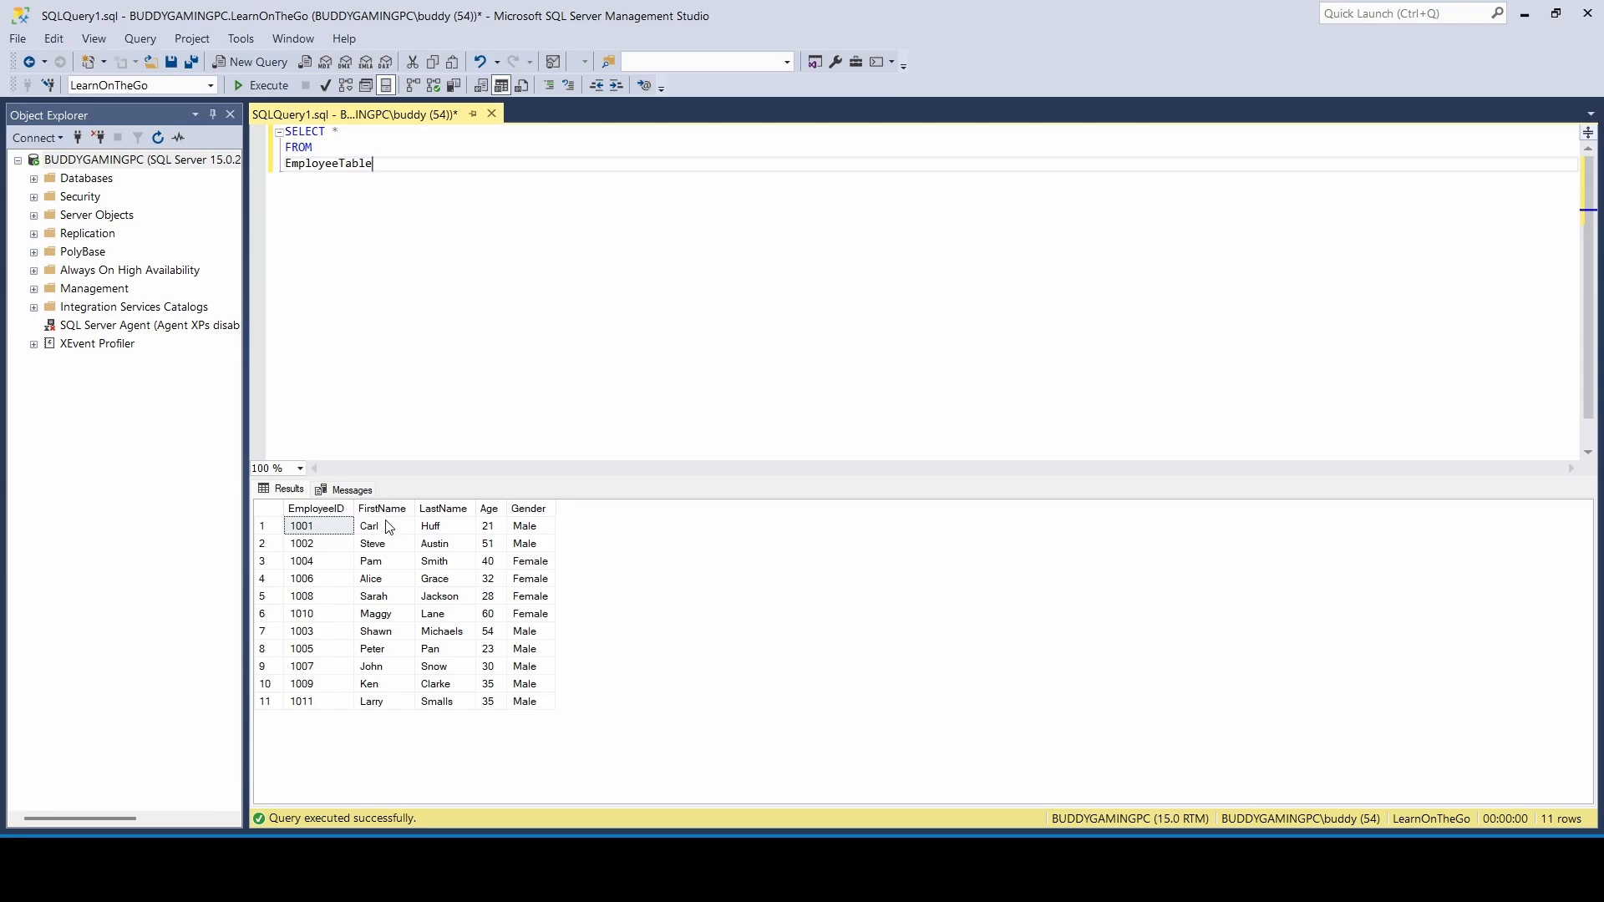
mouse_move(489, 521)
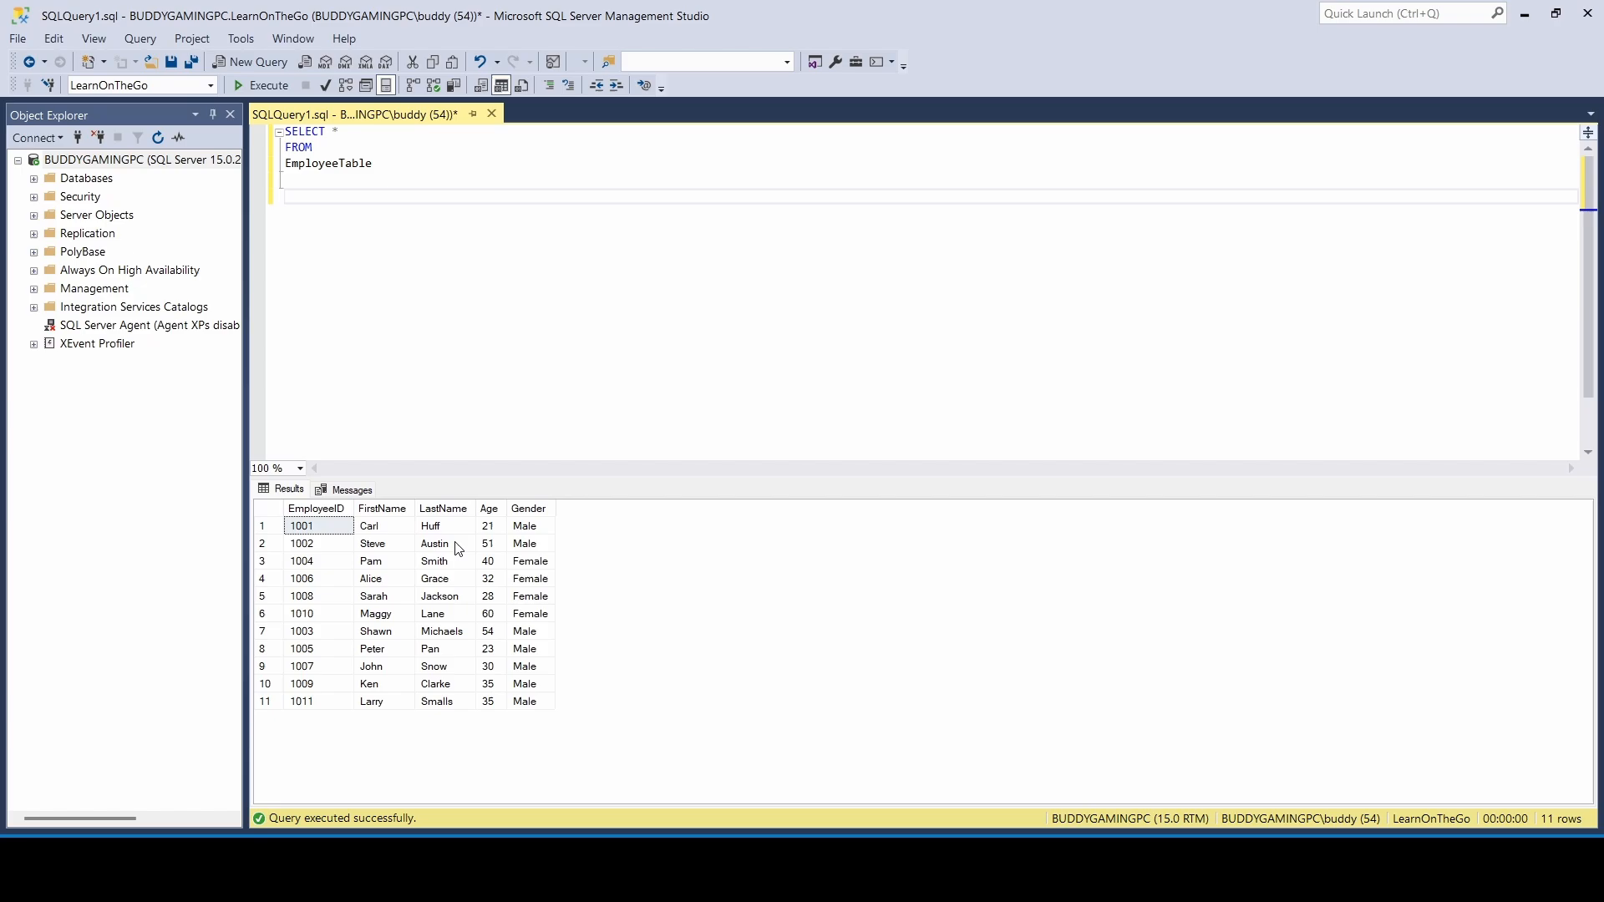
mouse_move(547, 548)
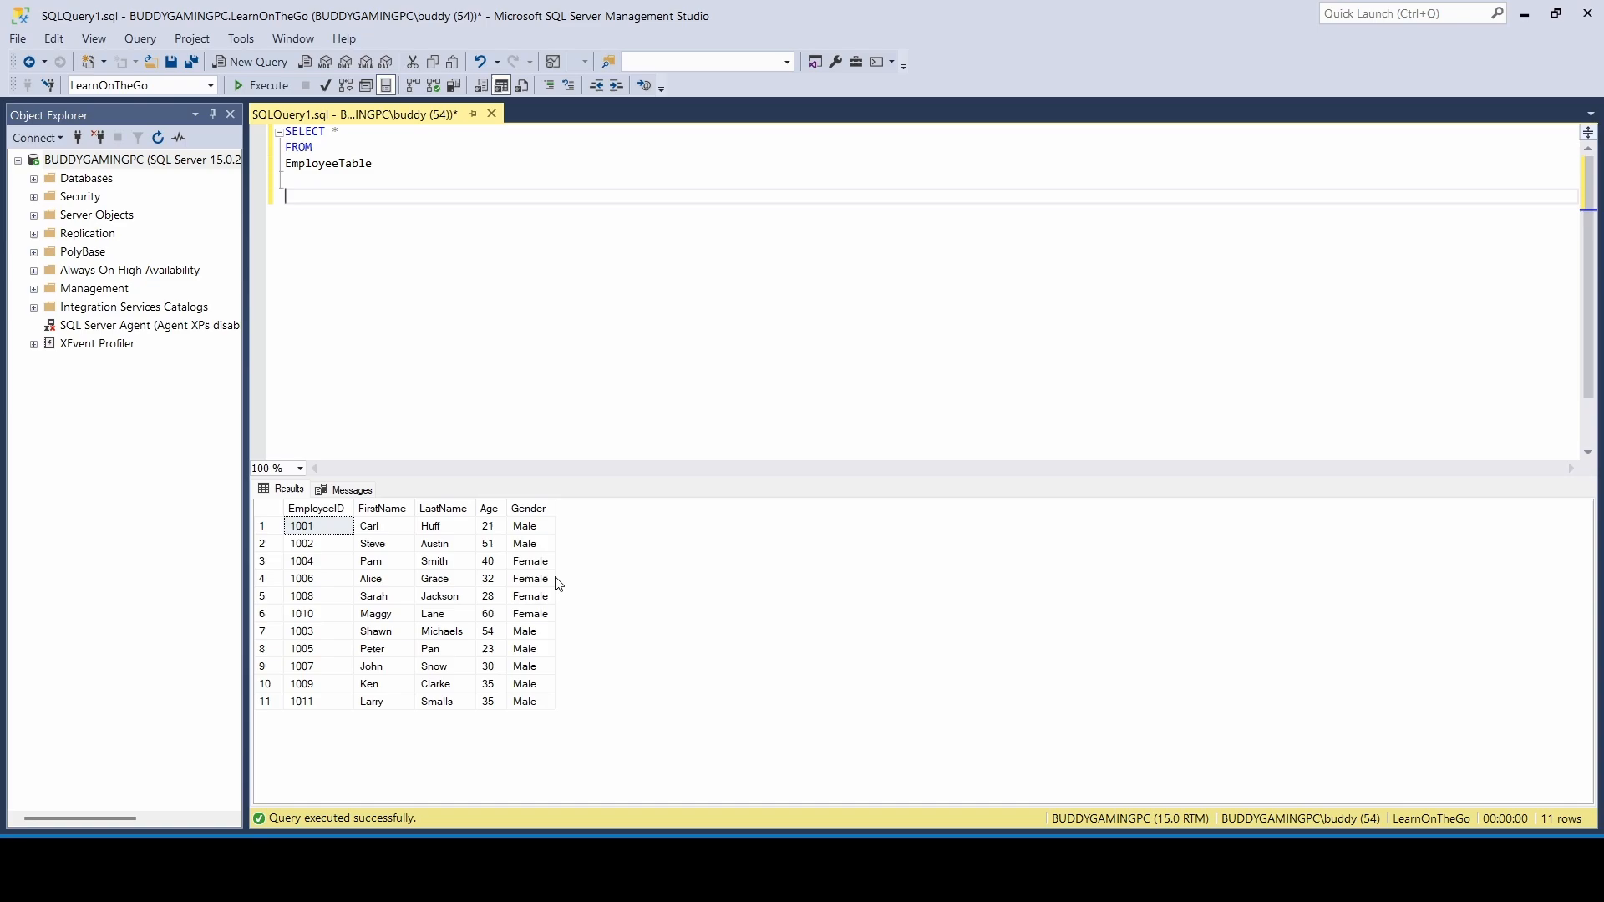
mouse_move(532, 522)
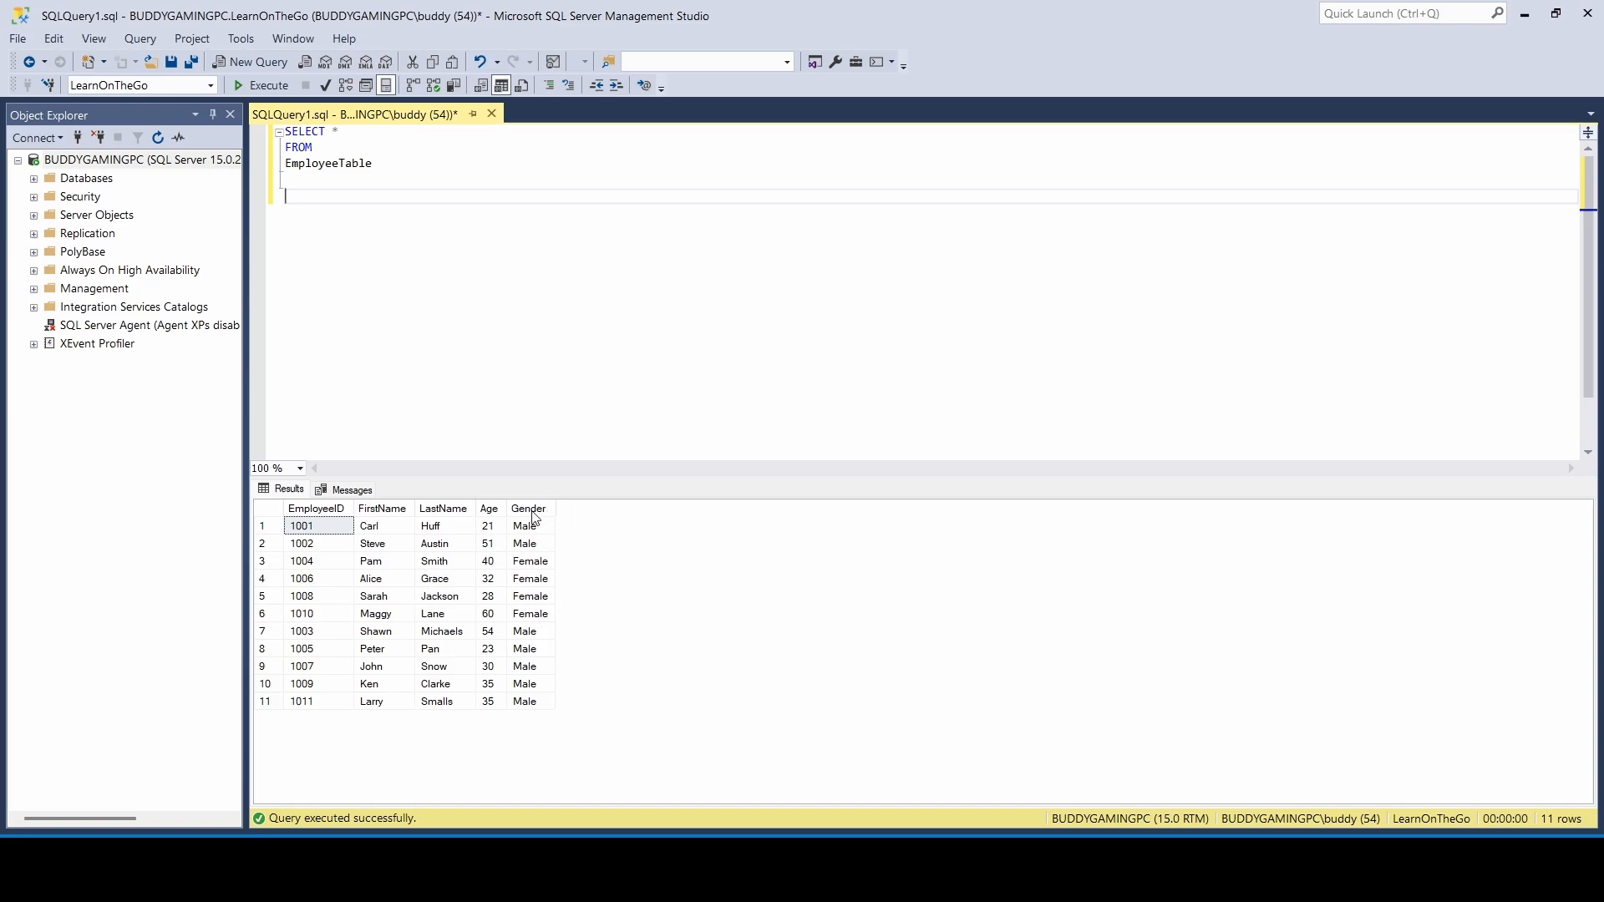
mouse_move(420, 246)
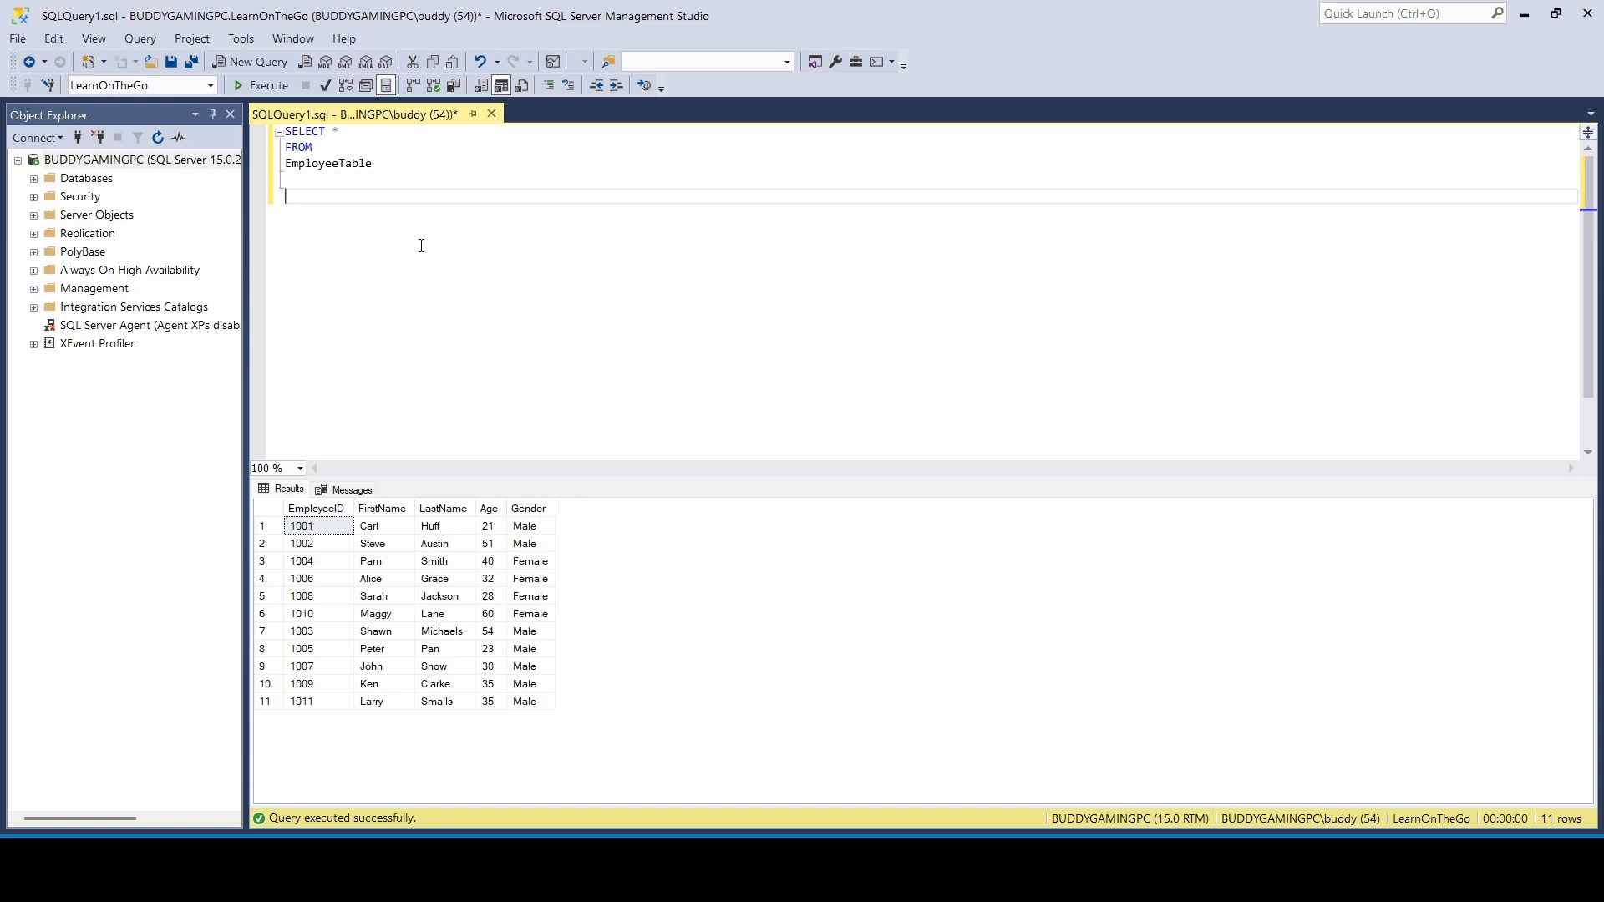
Type the start of the count query: SELECT Gender, count(*) FROM EmployeeTable.
type("SELEC")
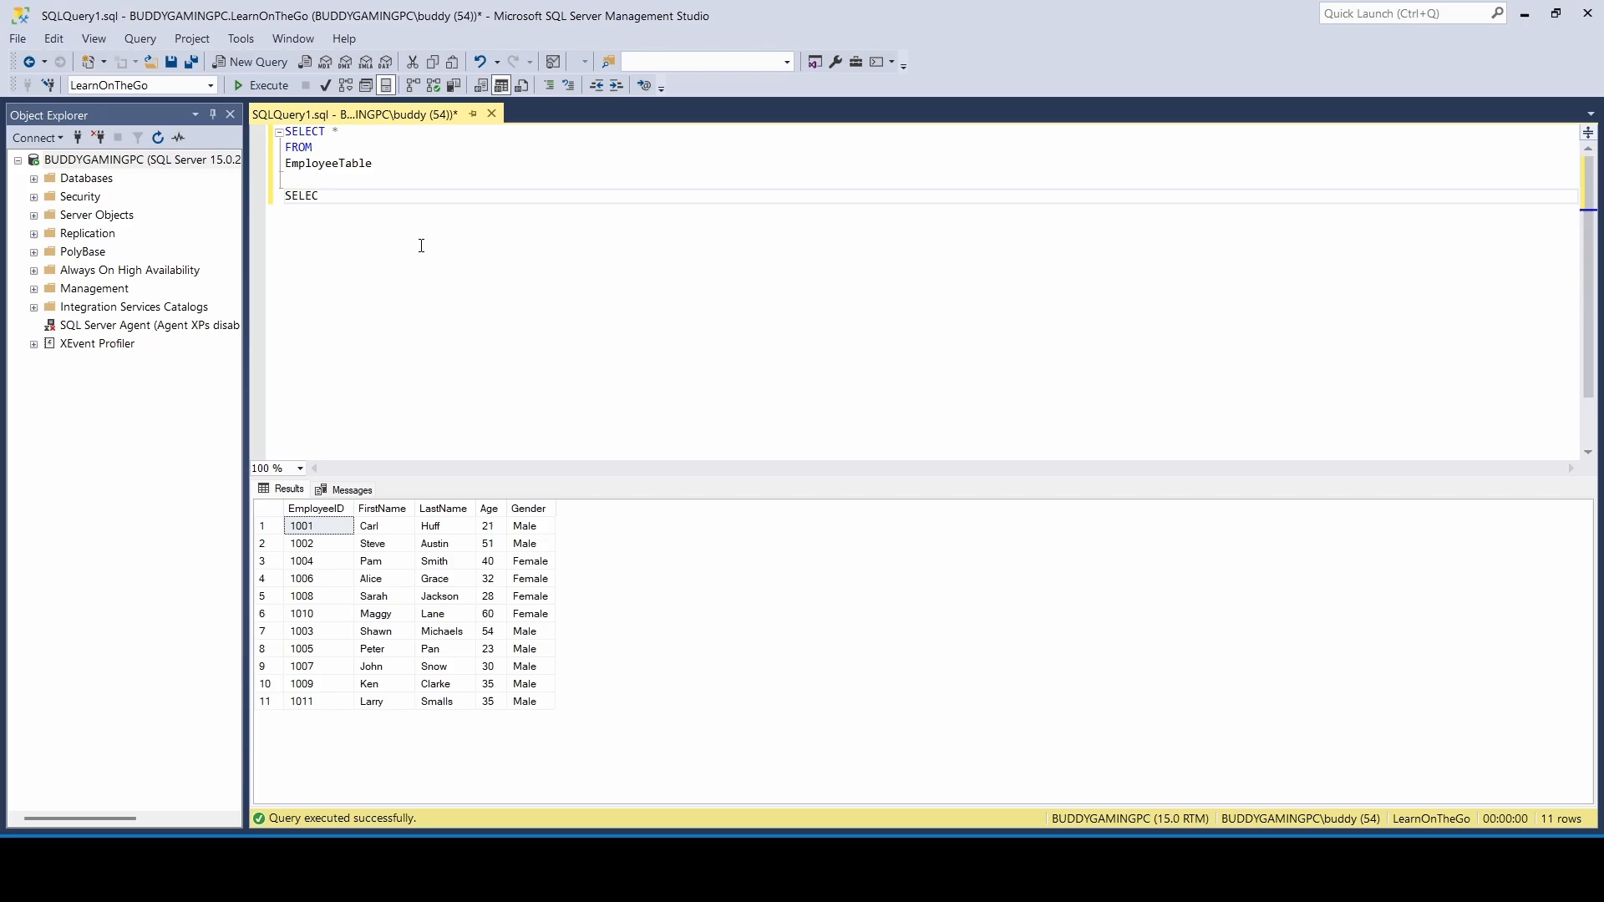
type("T")
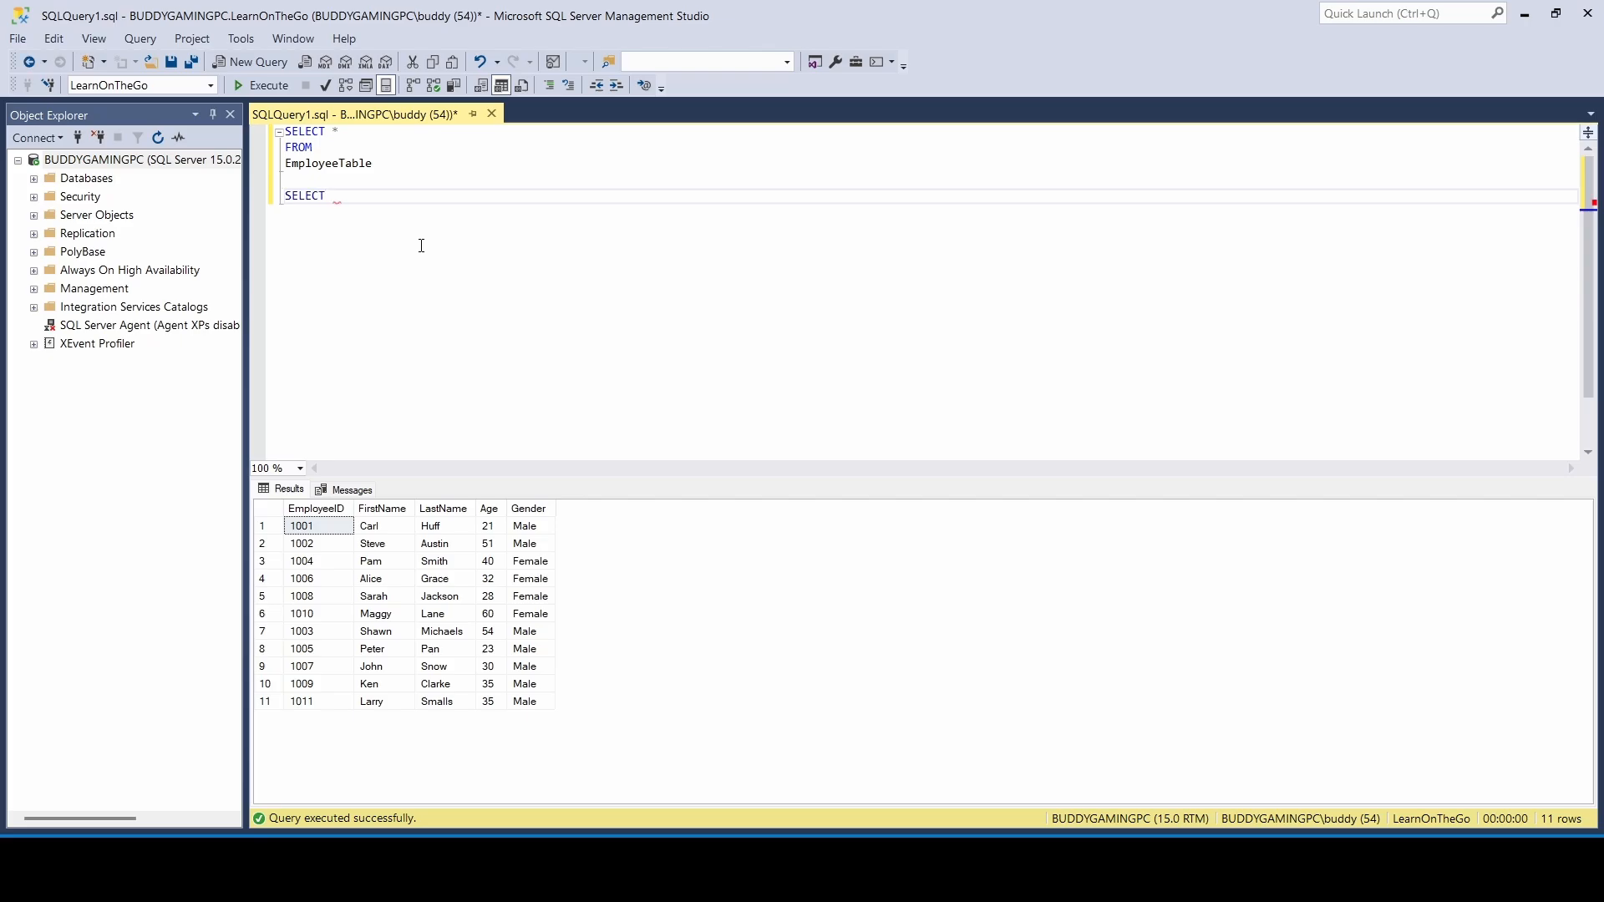
type("G")
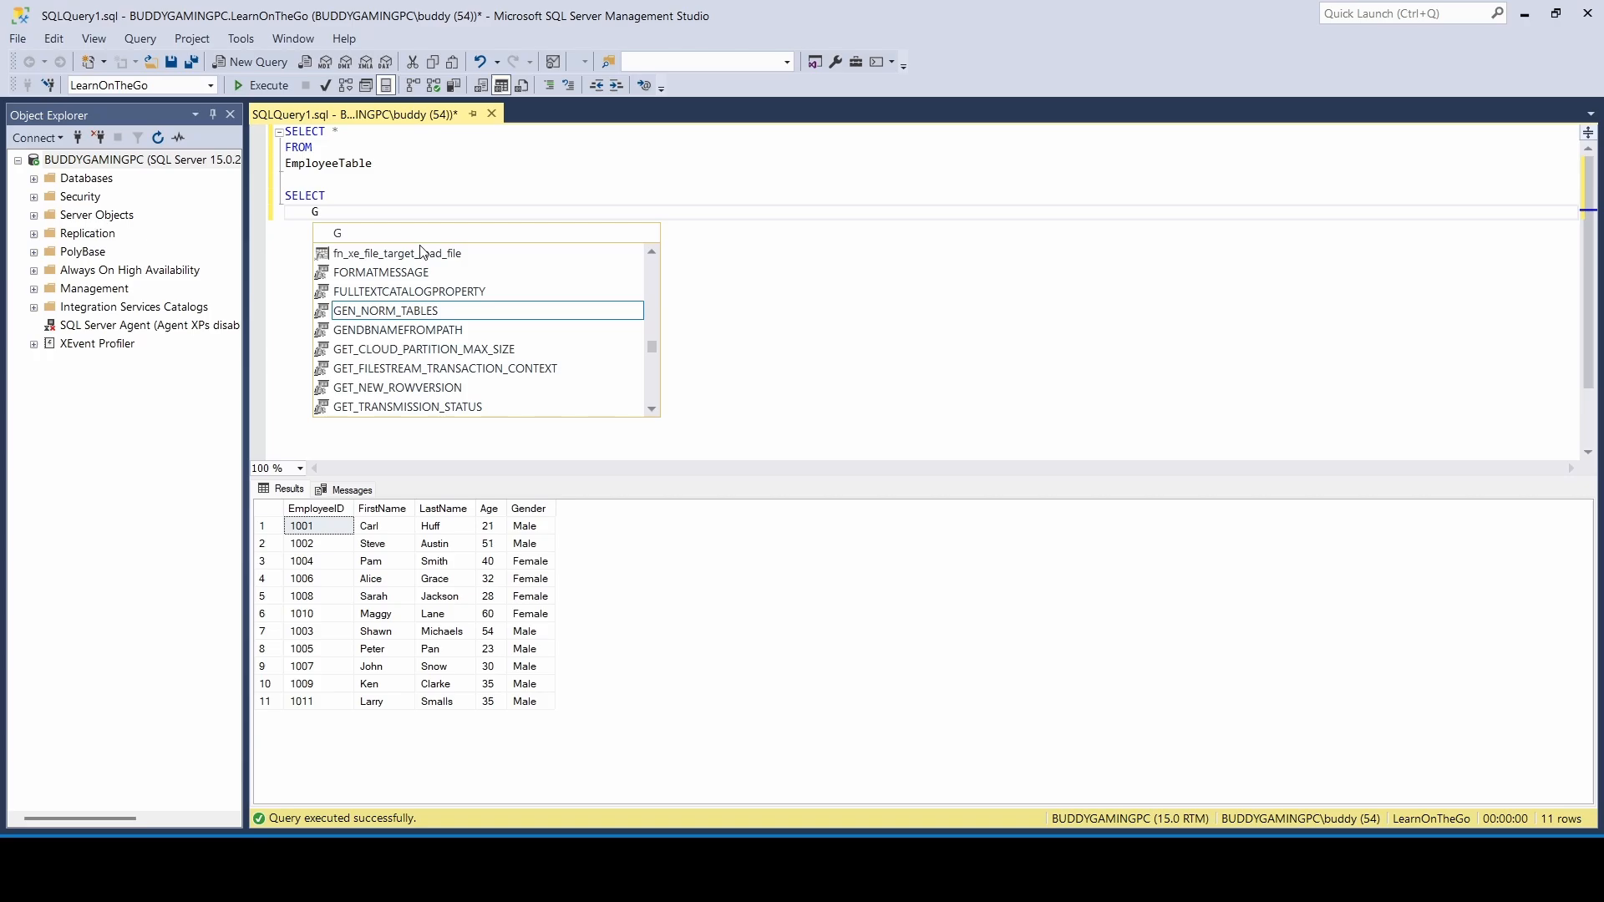
type("ender,")
type("count")
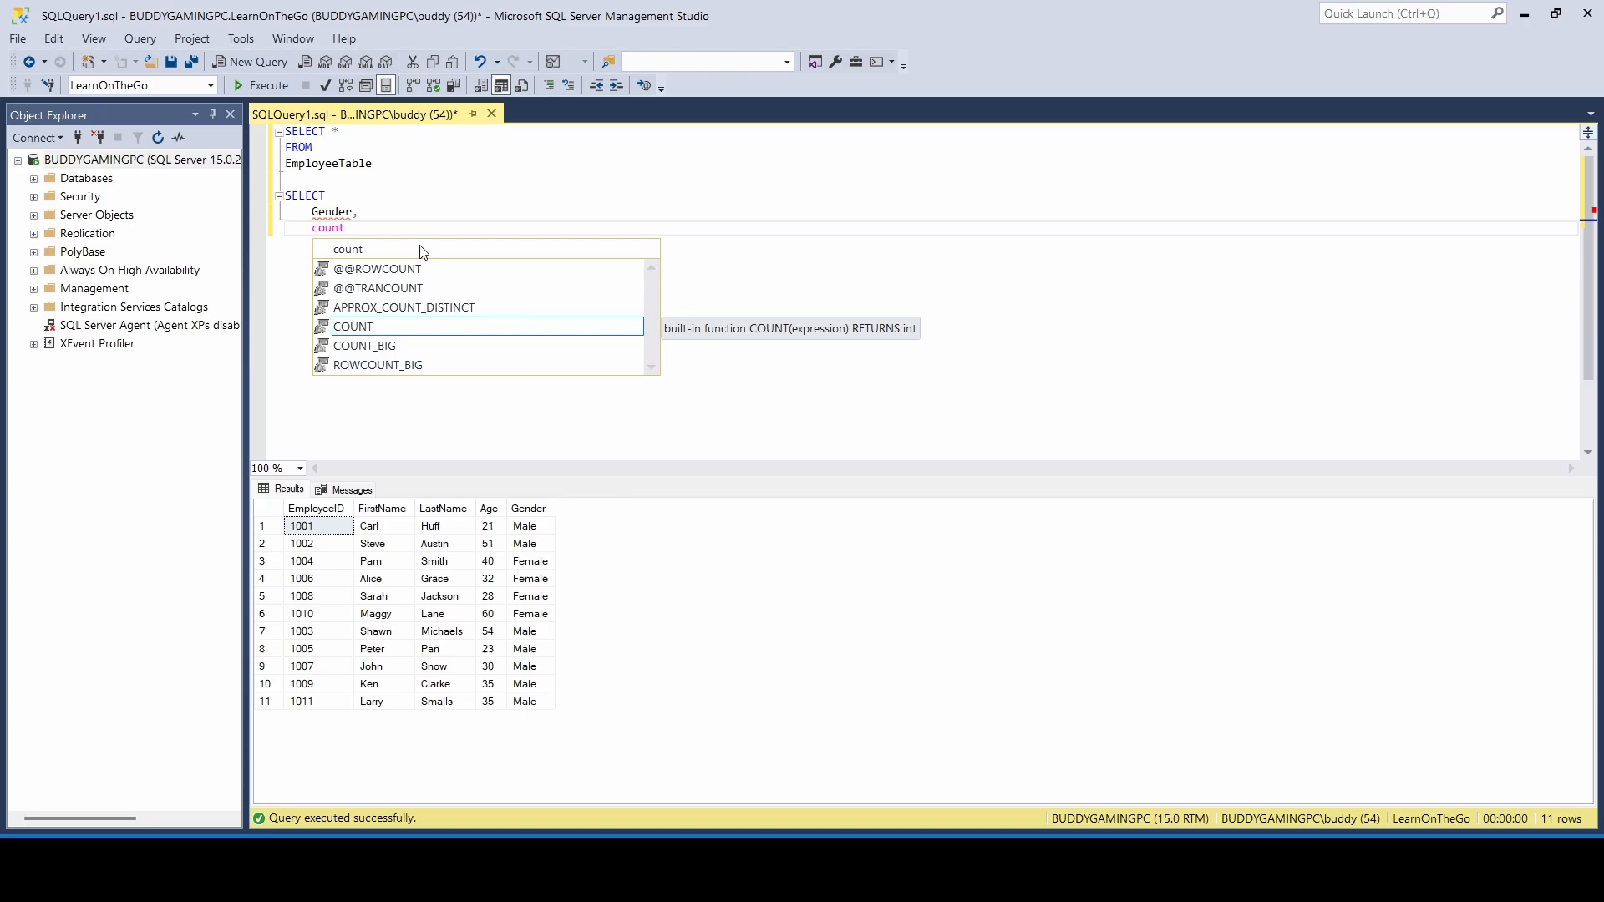
type("(")
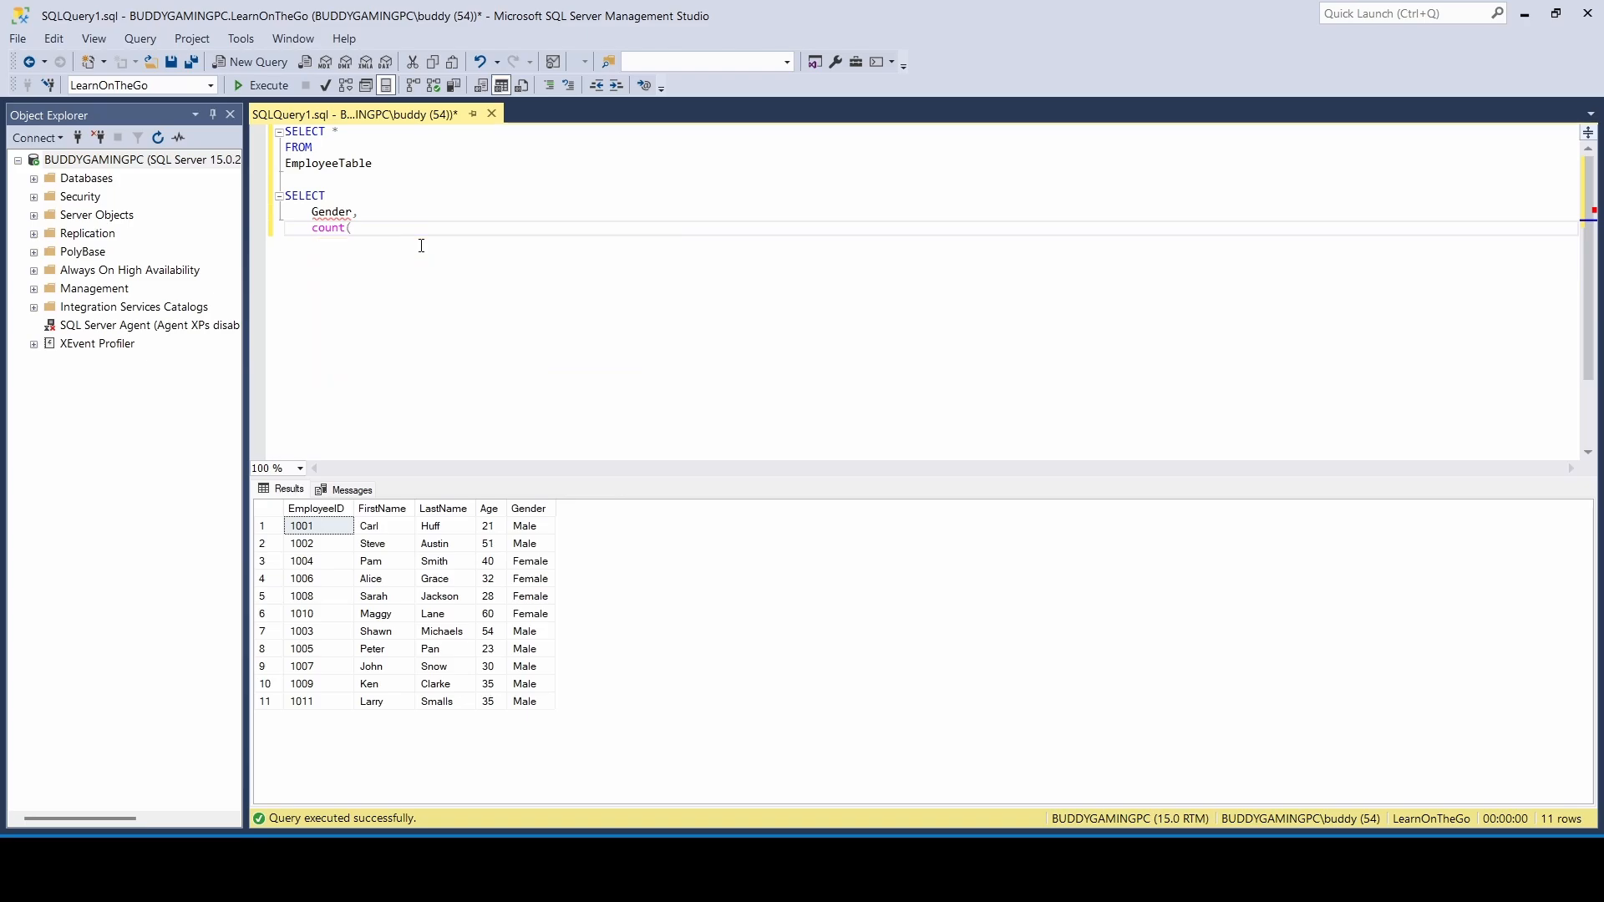
type("*")
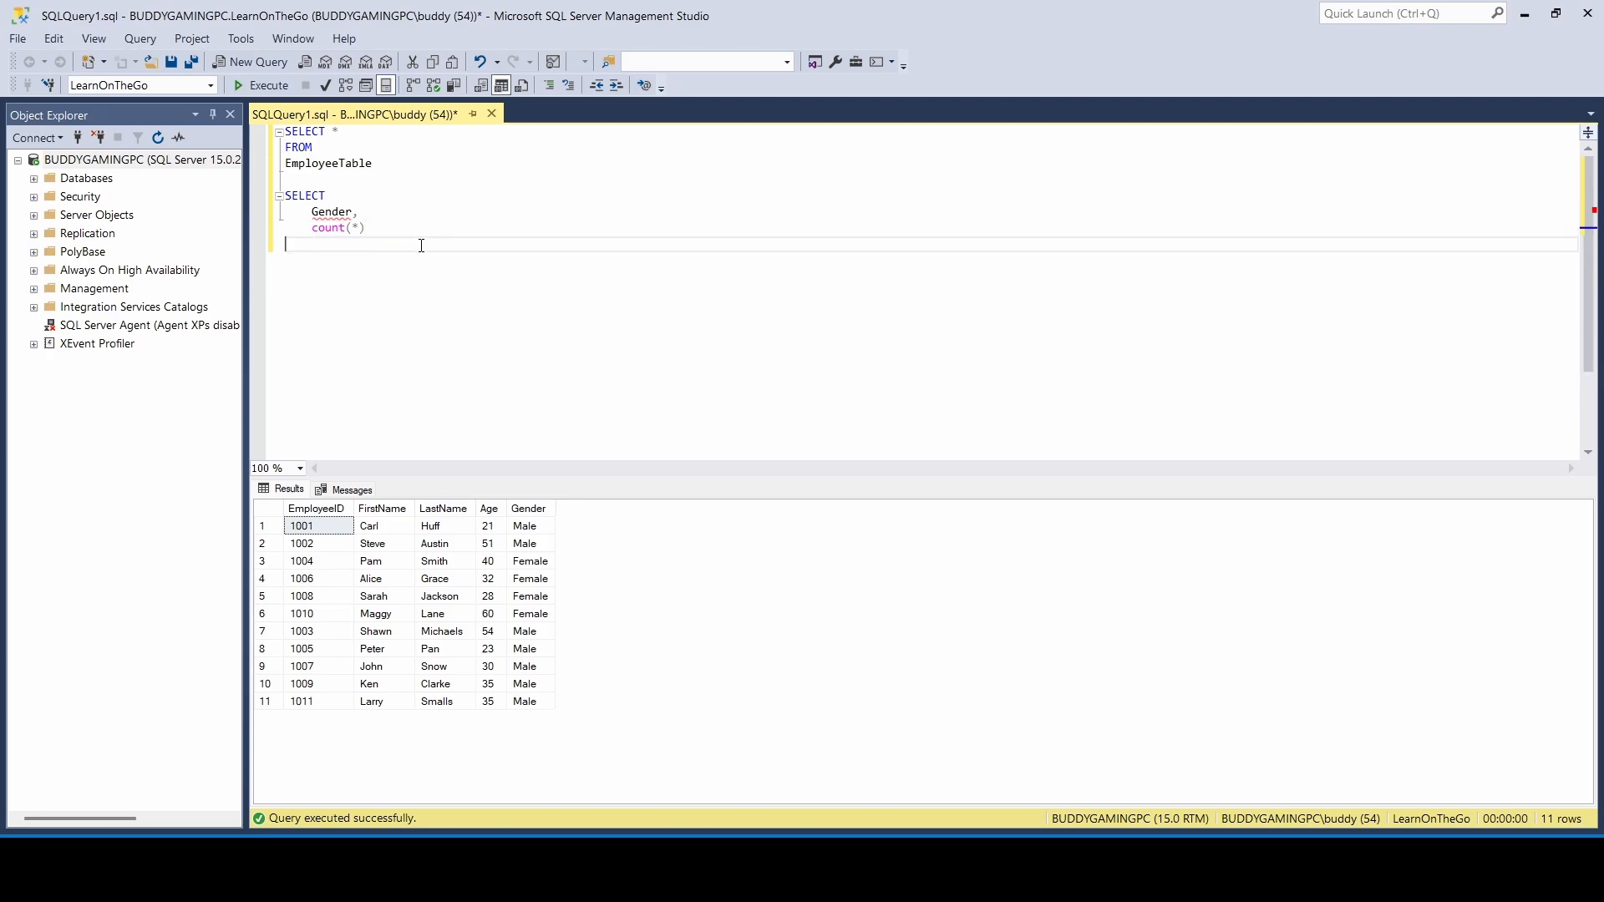
type("FROM")
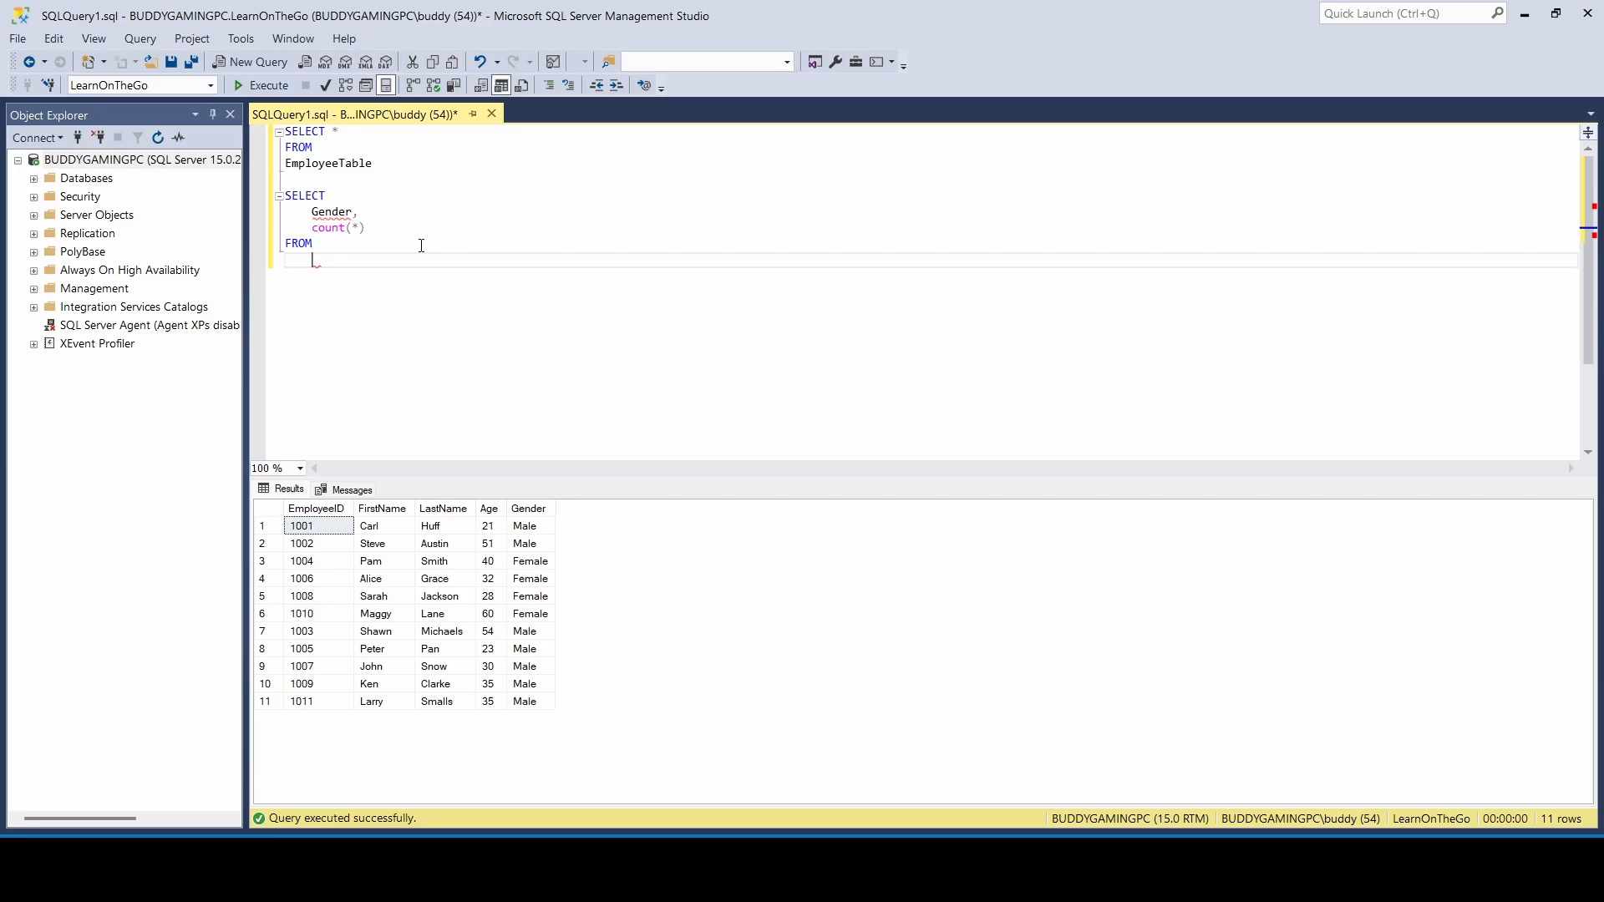
type("EmployeeTable")
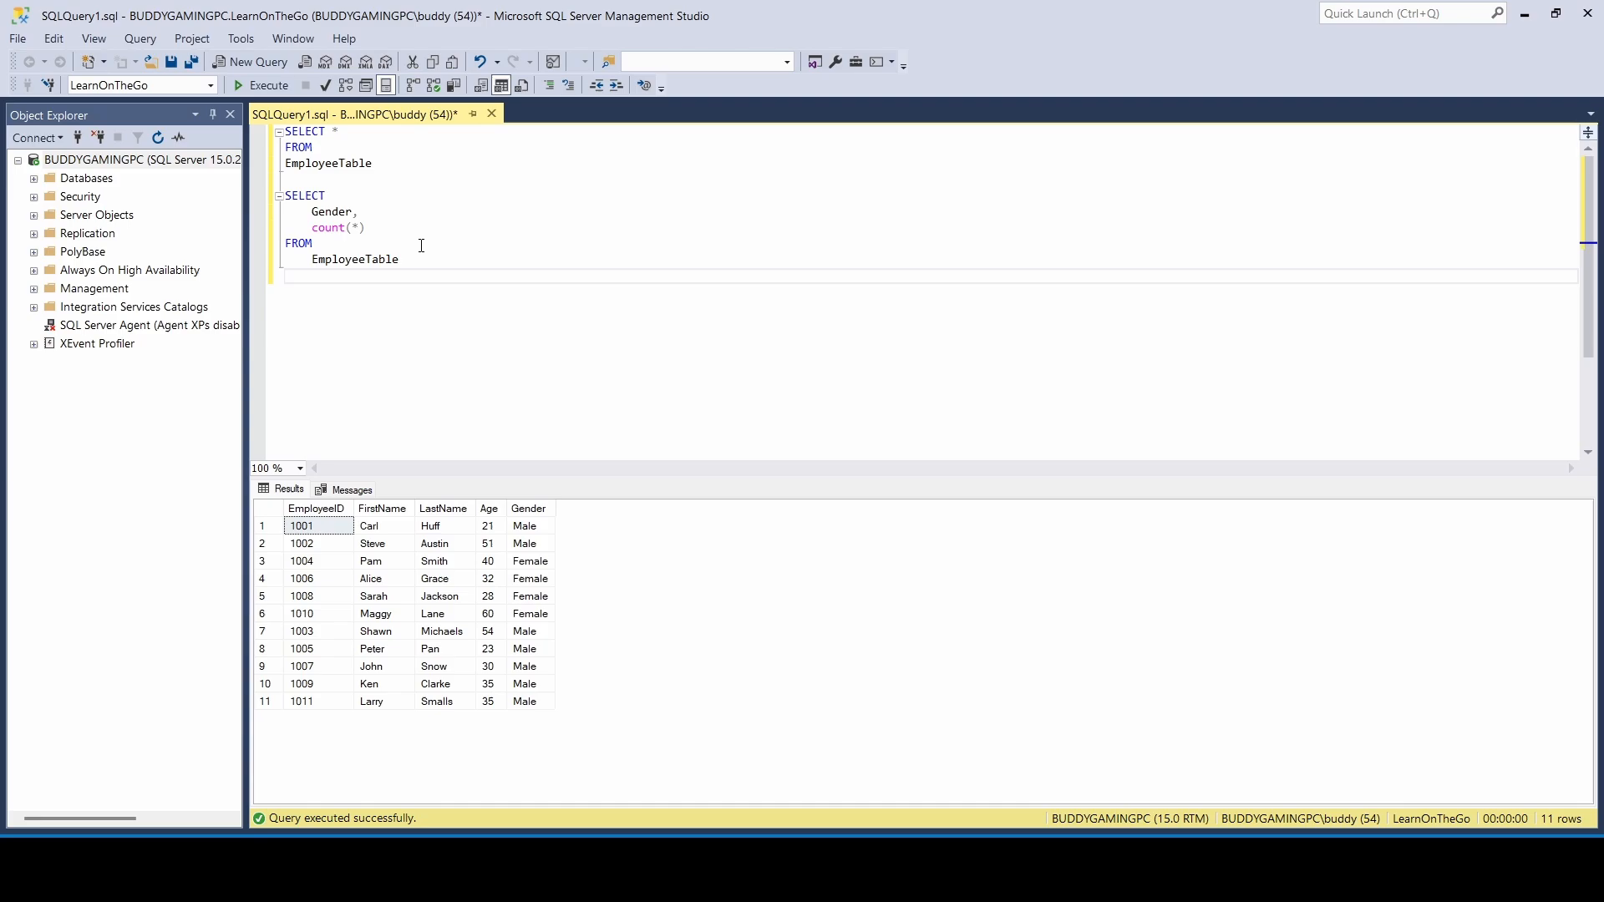
Add GROUP BY Gender, fixing the mistyped column name, and execute to get Female 4, Male 7.
type("GRO")
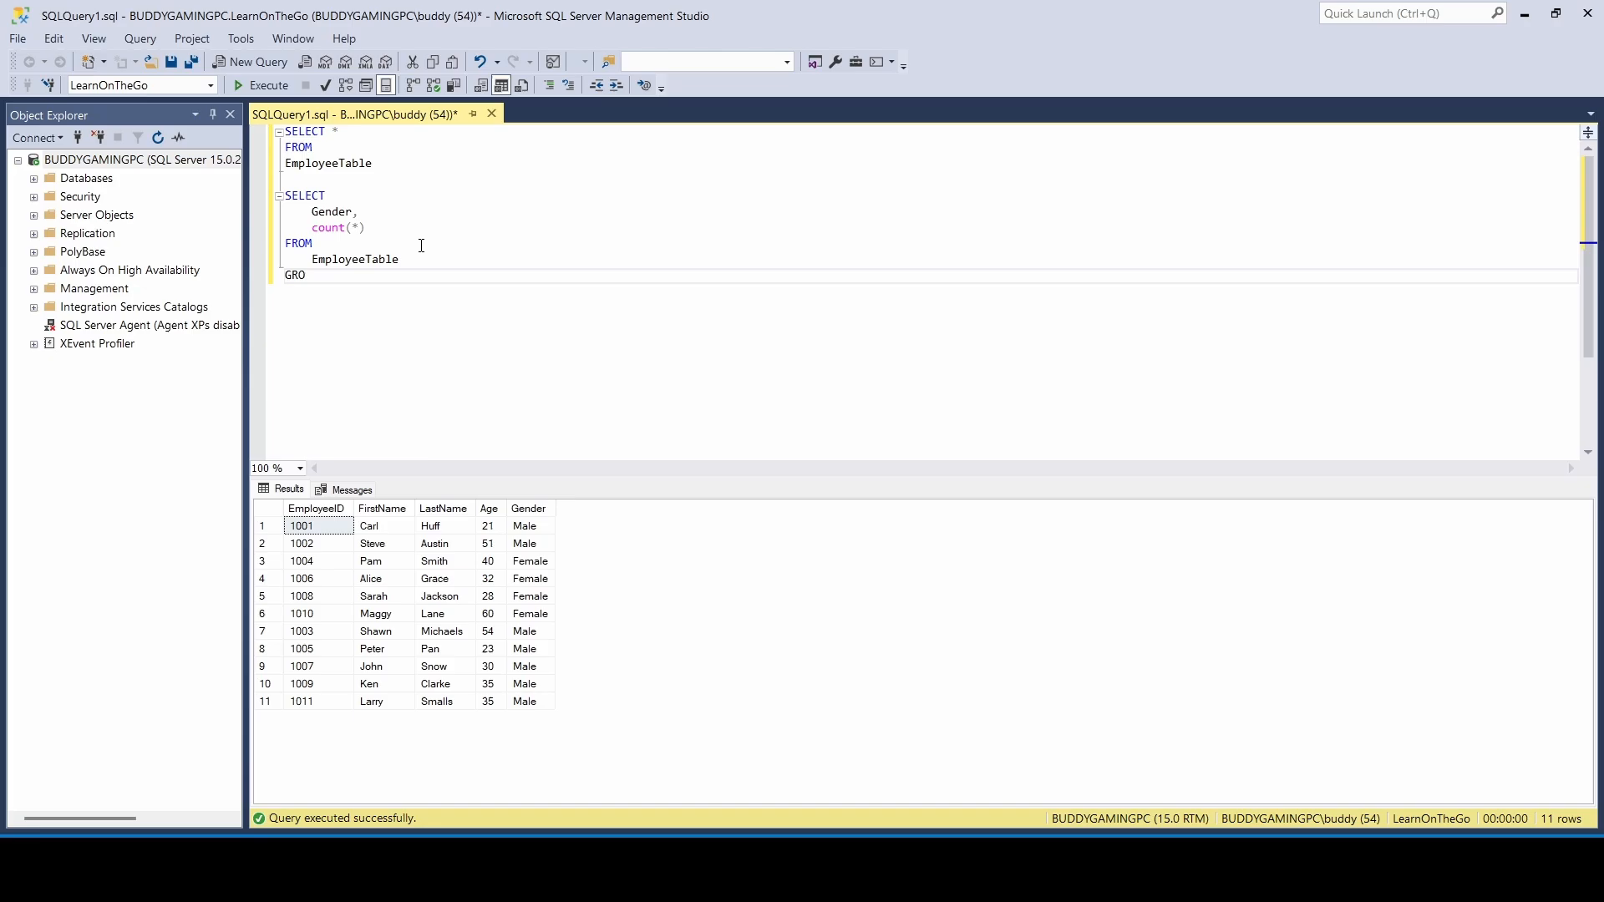
type("UP BY")
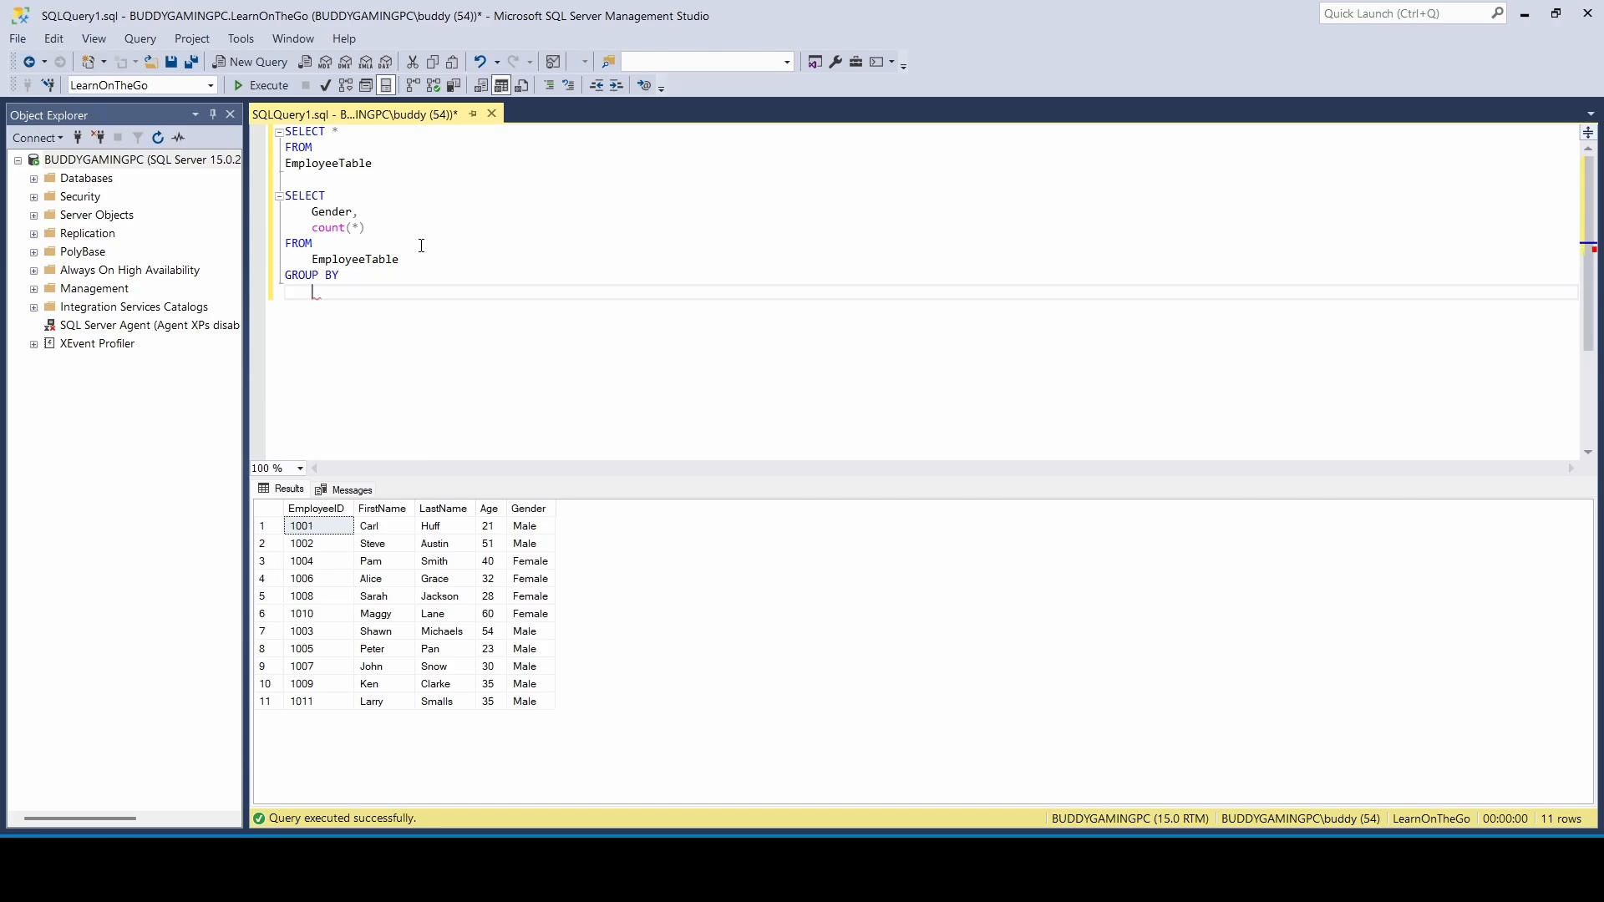
type("GEND")
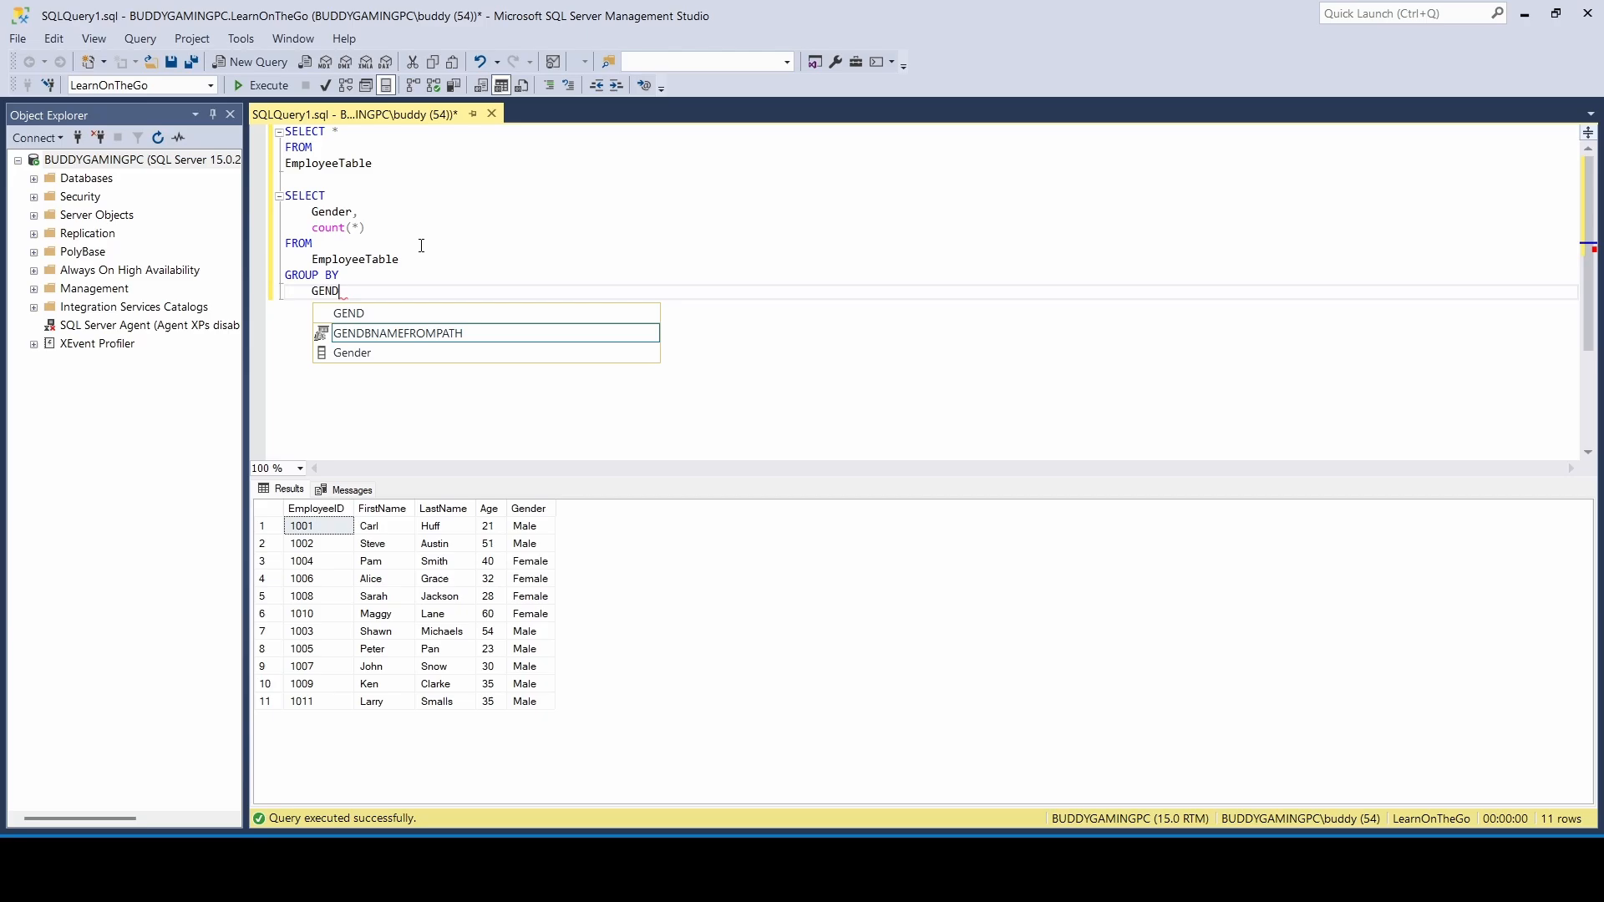
key("BackSpace")
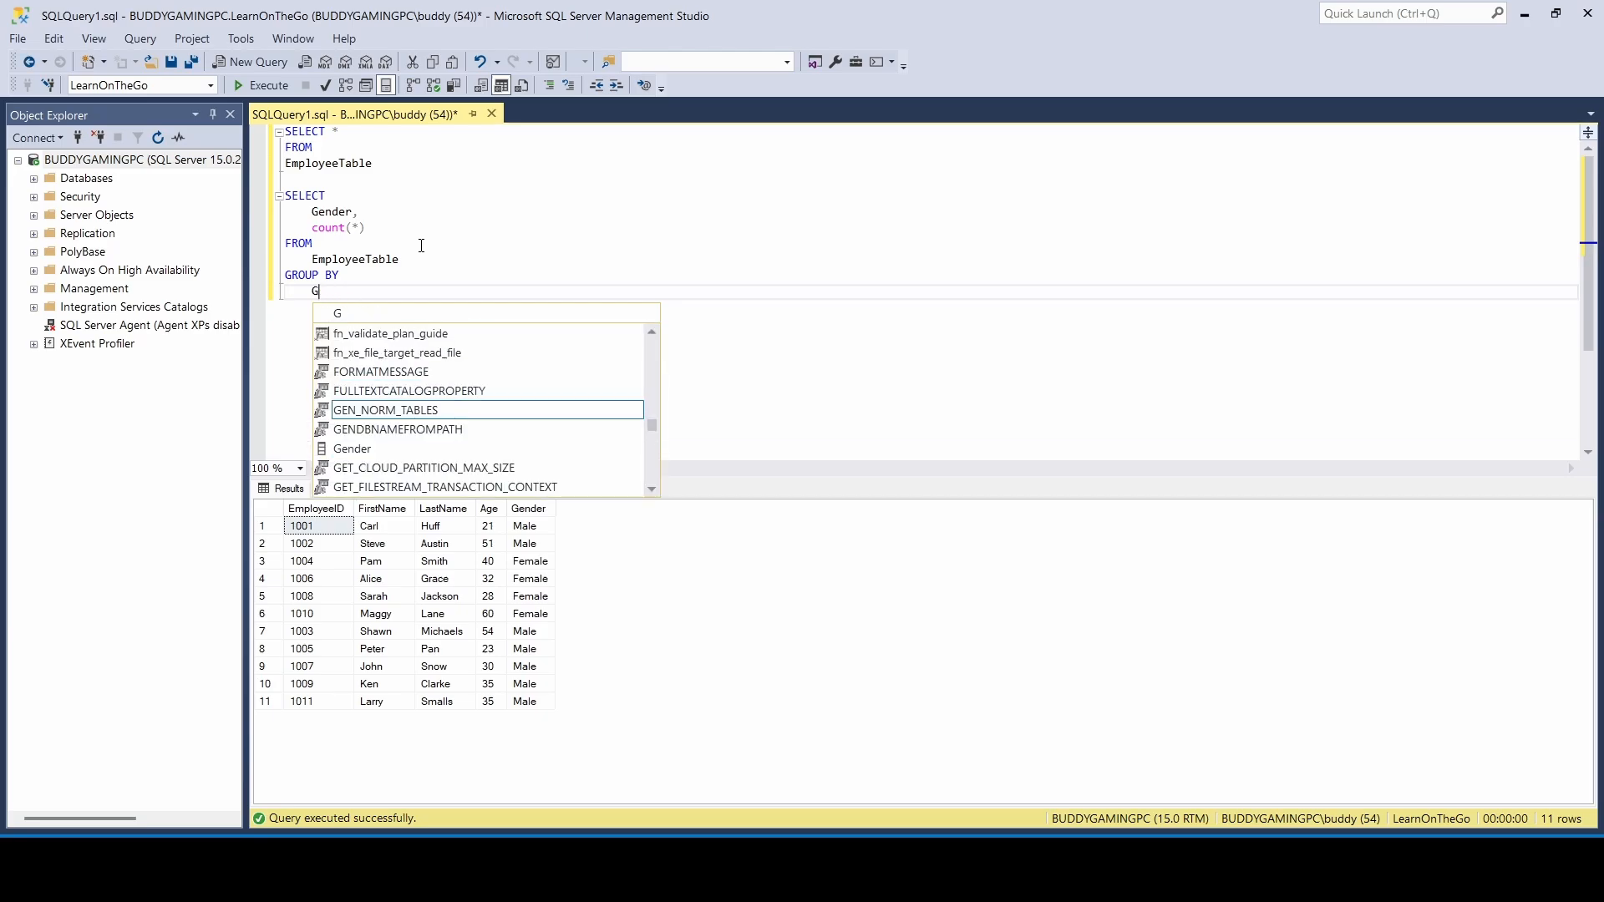
type("enger")
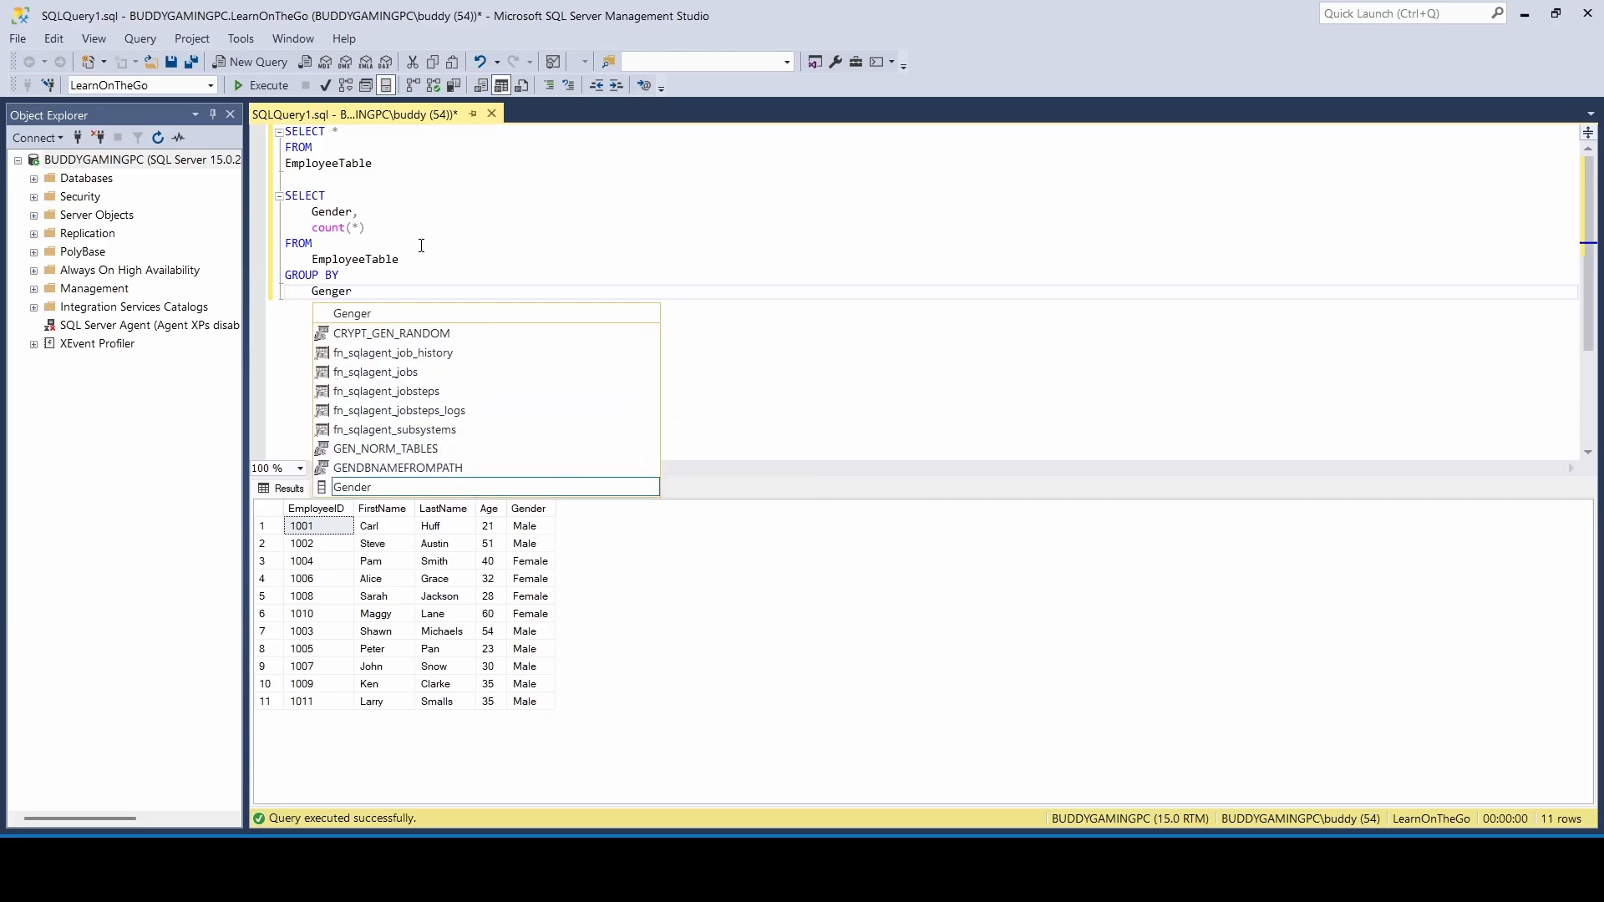
type("Gender")
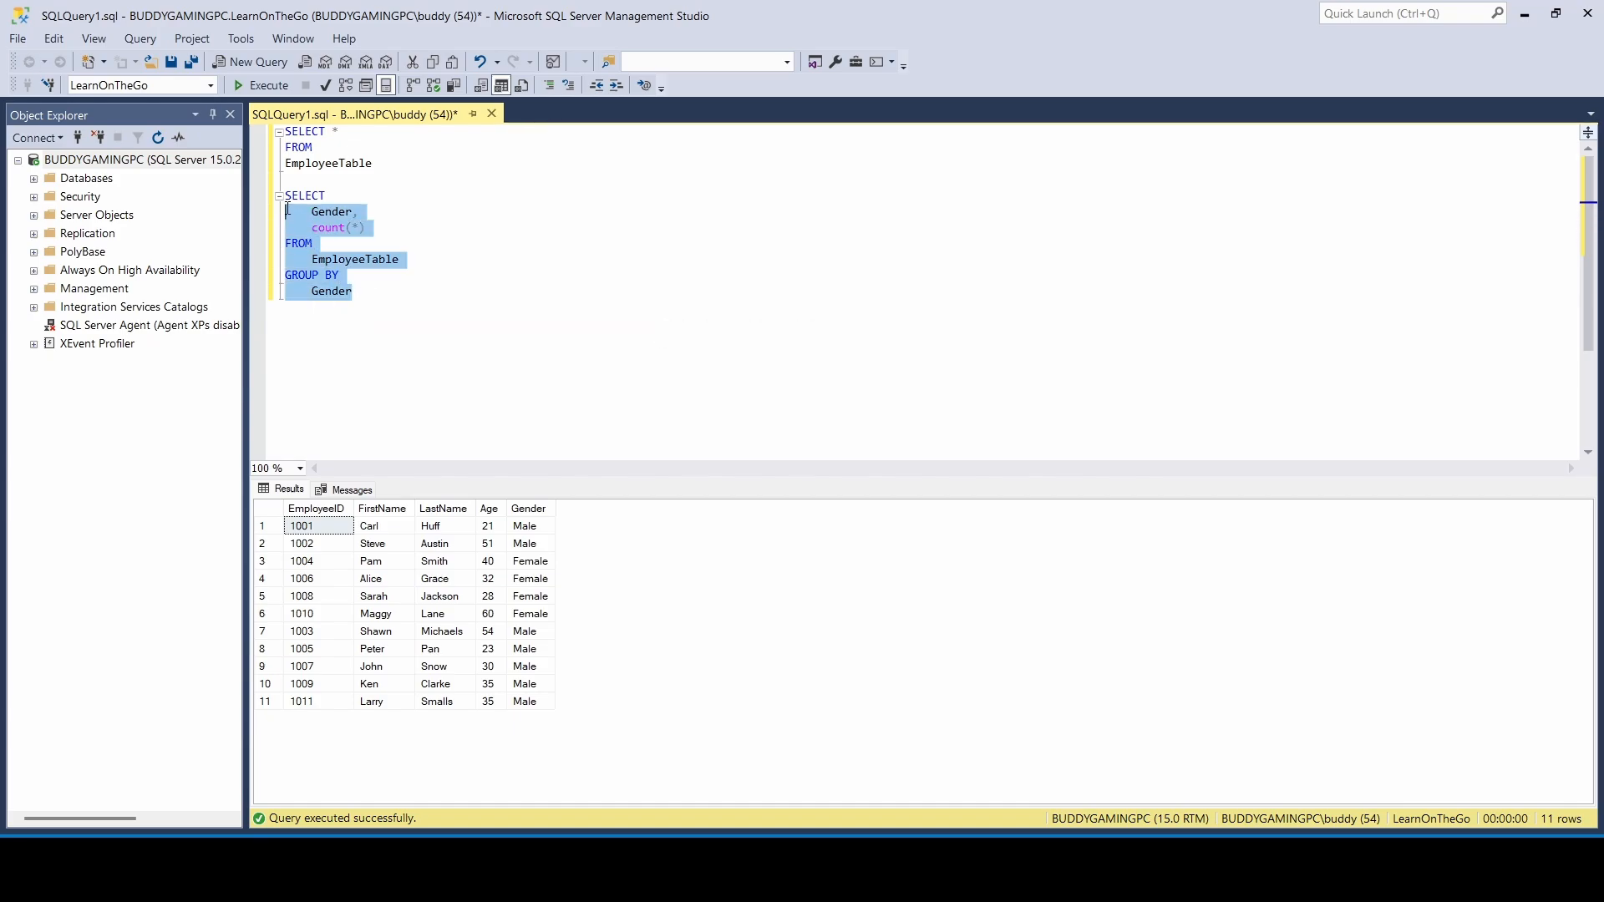
left_click(261, 85)
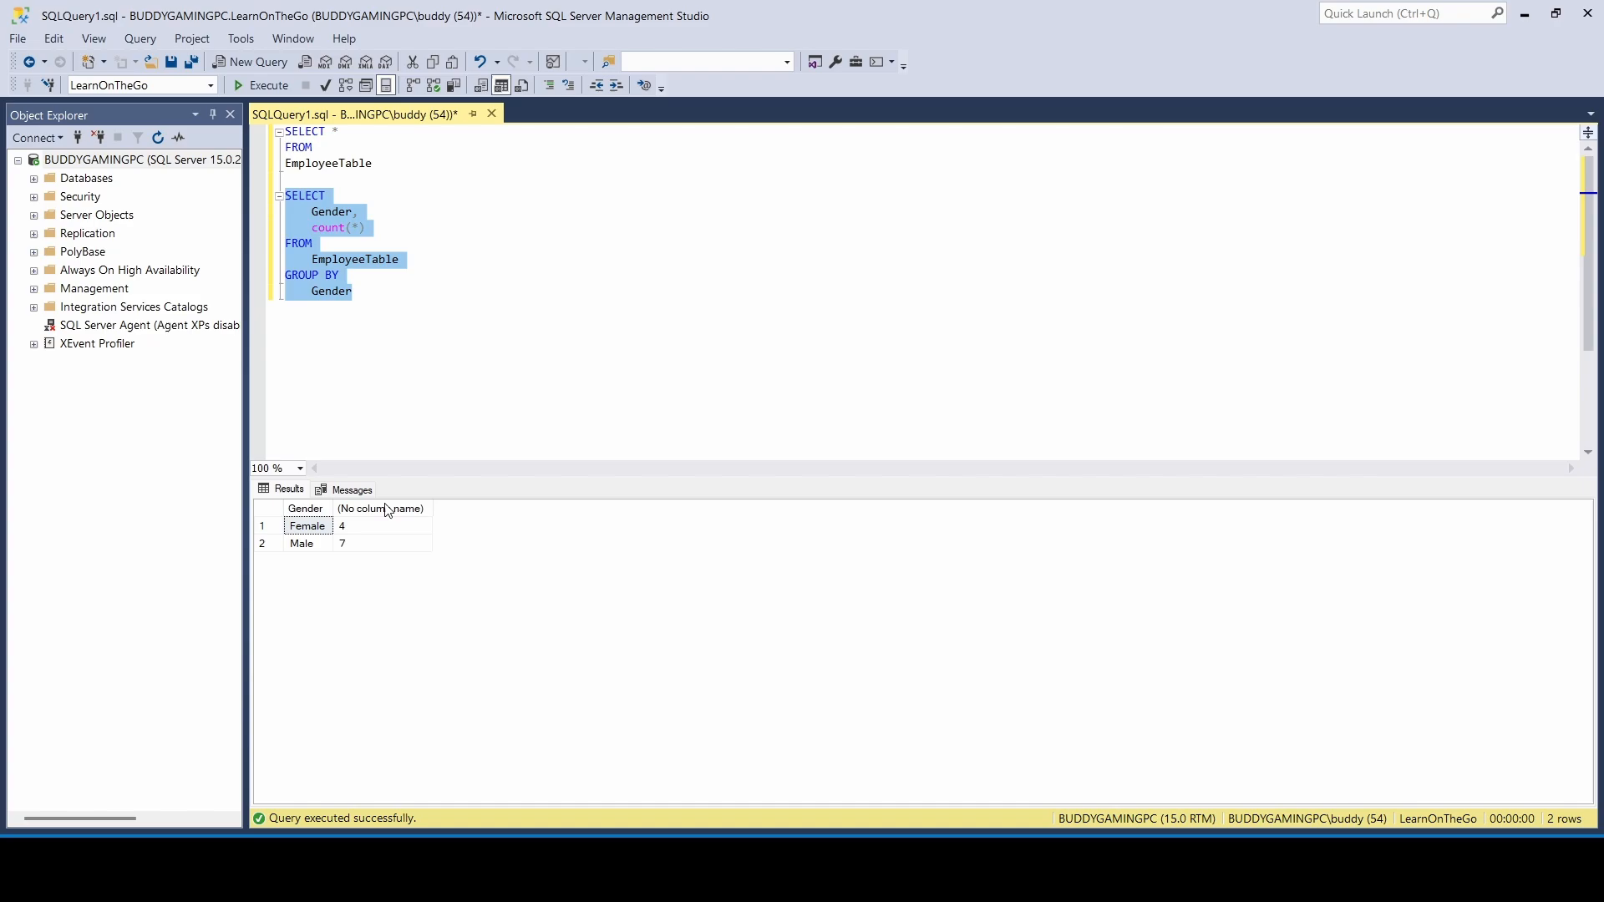
Add the comment '--Aggregated COUNT function' above the count query.
left_click(355, 291)
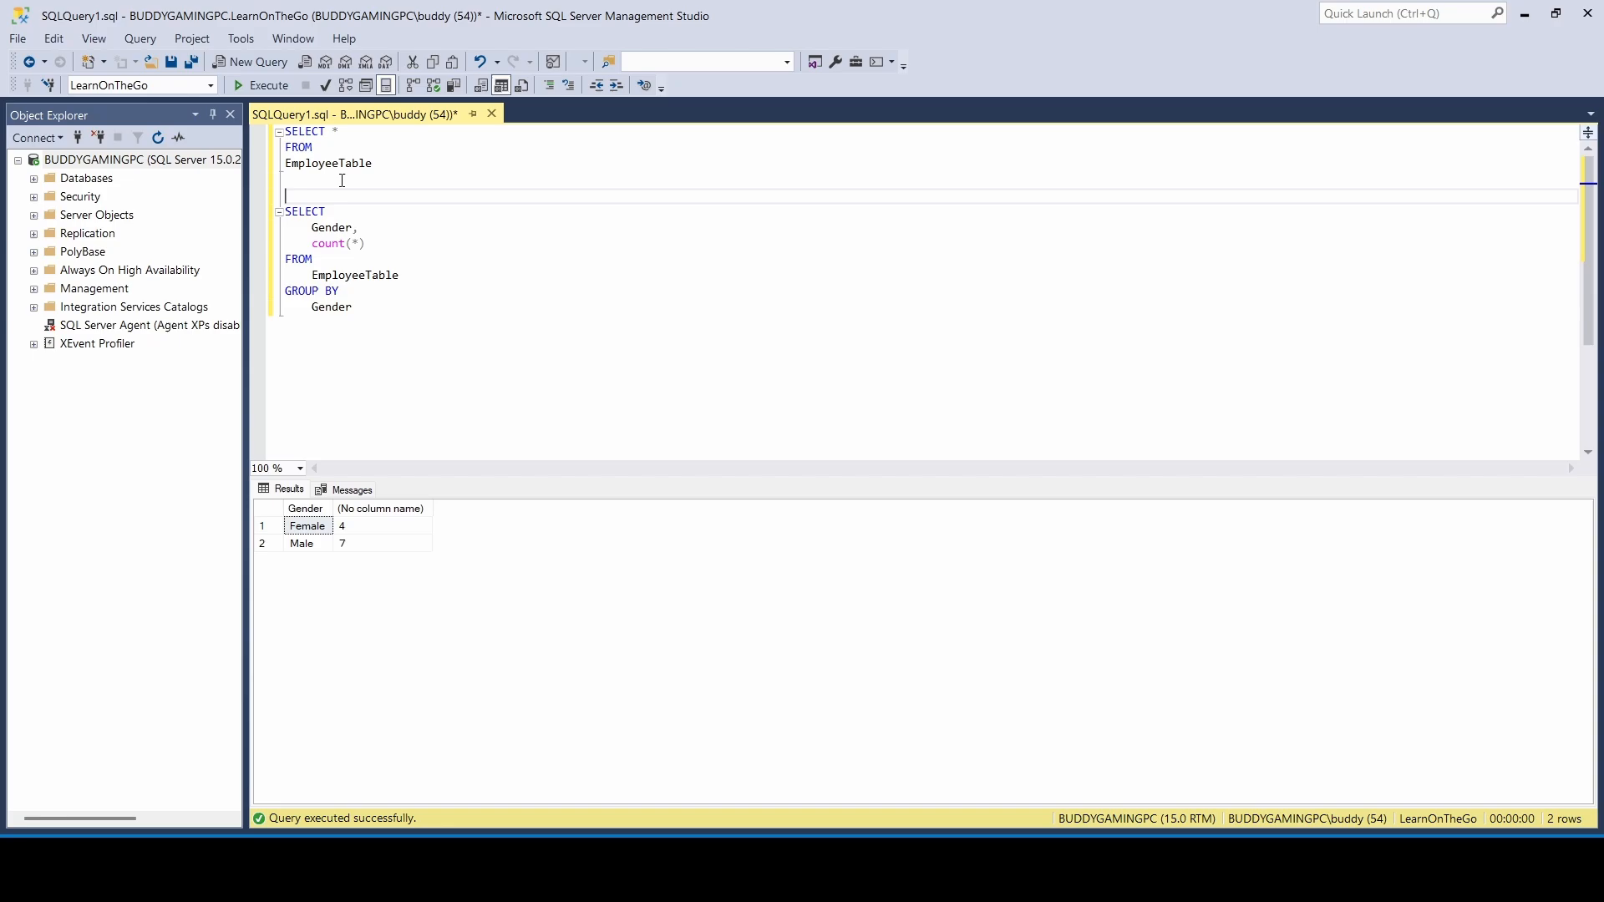
type("--")
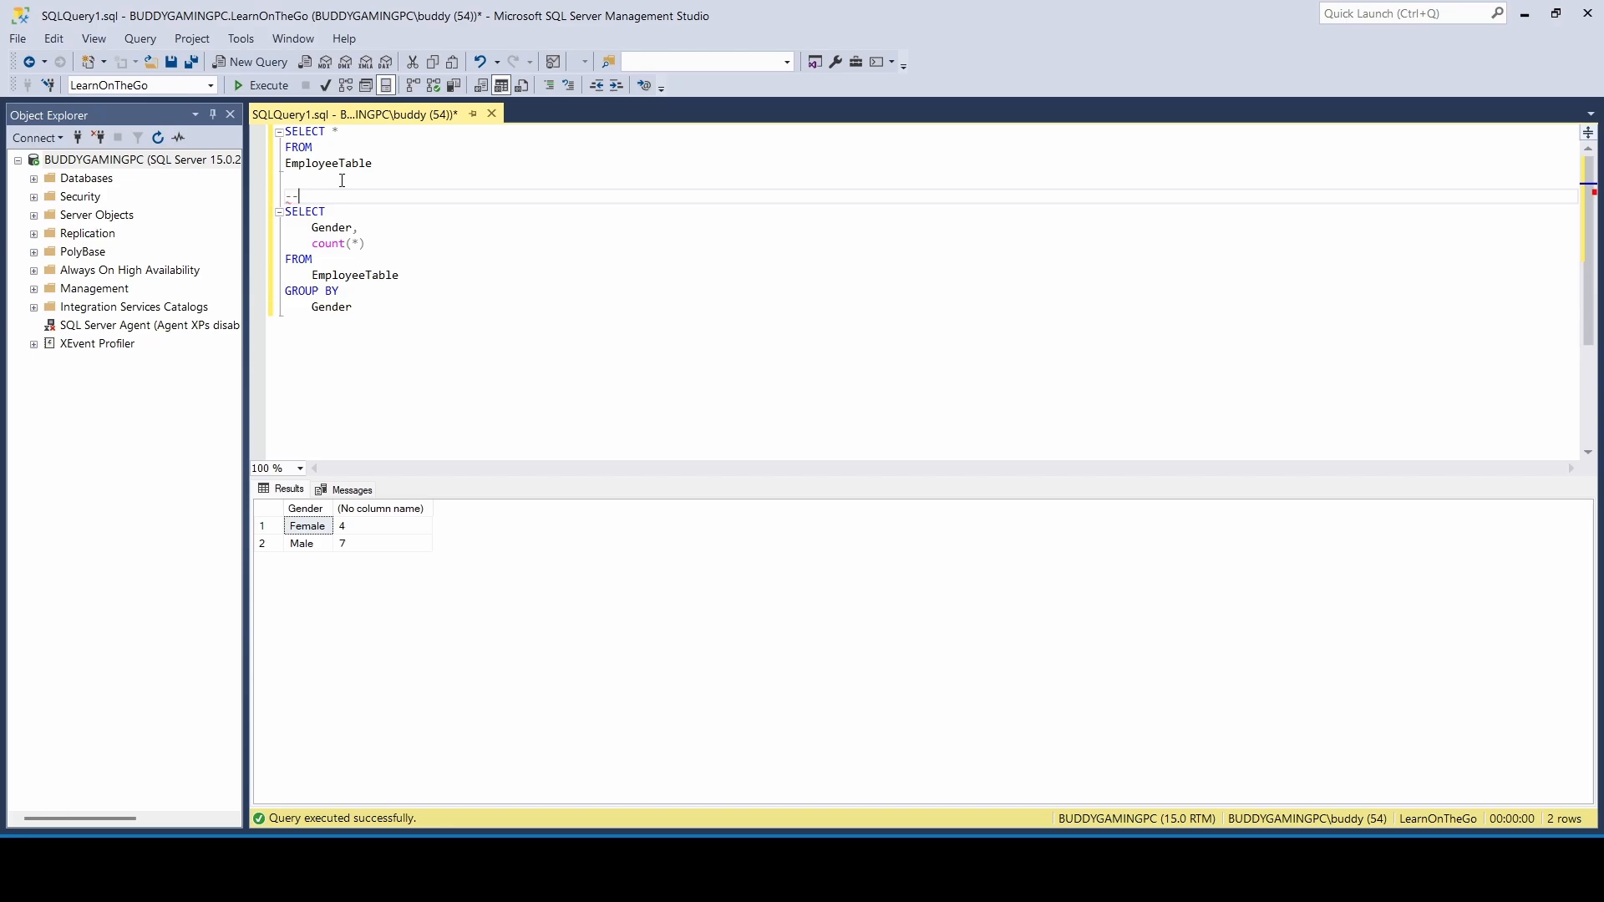
type("Aggregated COUNT function")
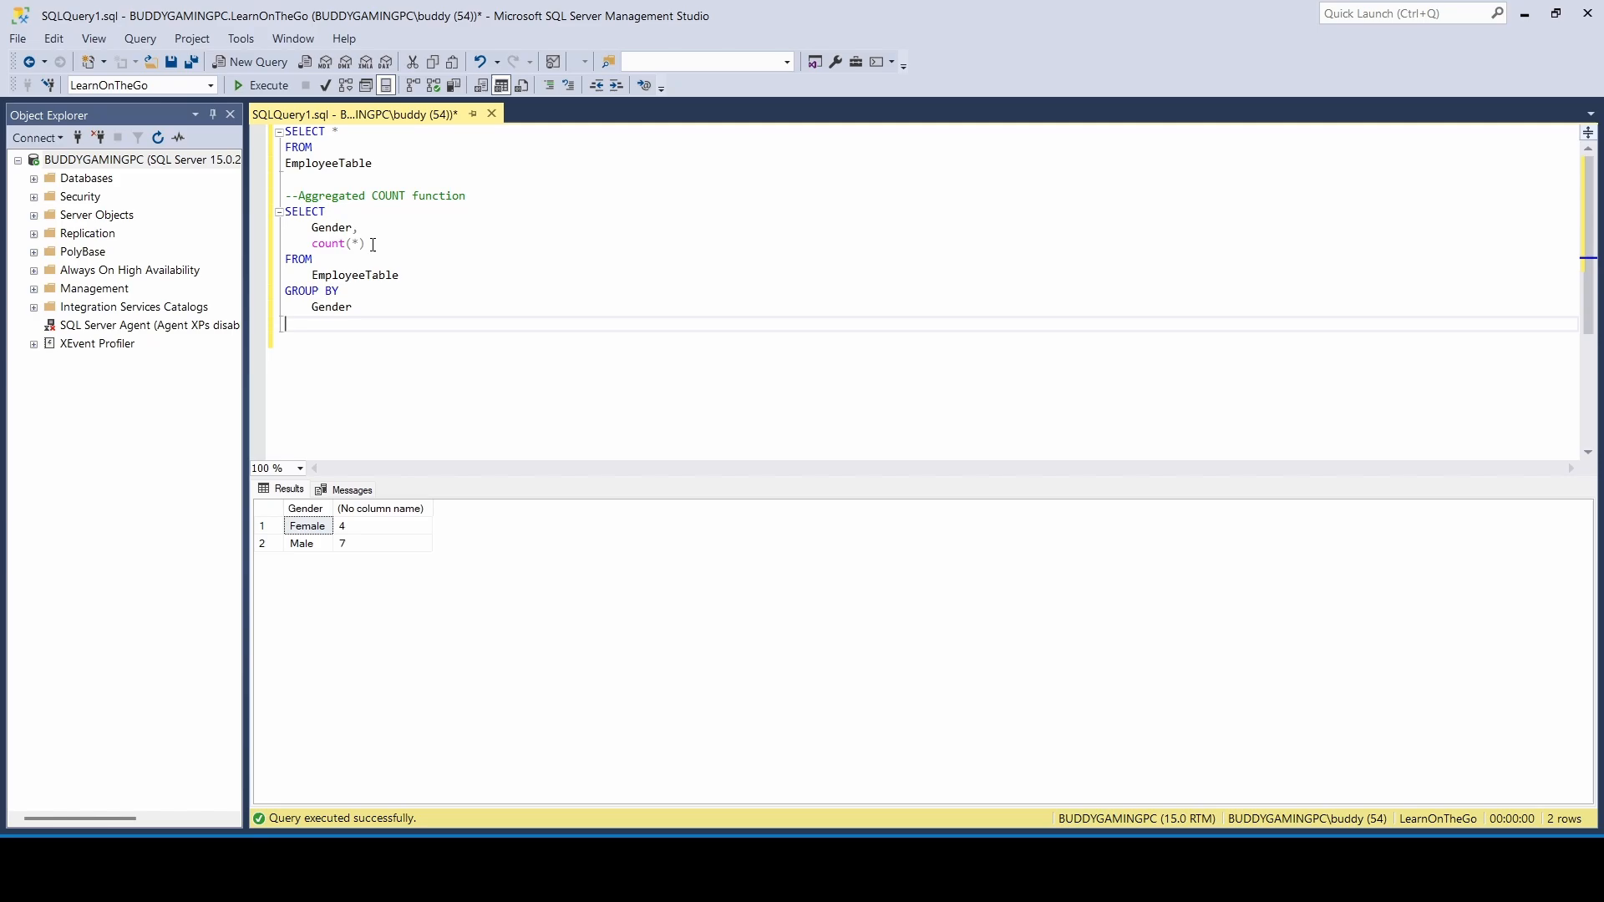
Alias count(*) as Number, then select and rerun the count query.
type("as")
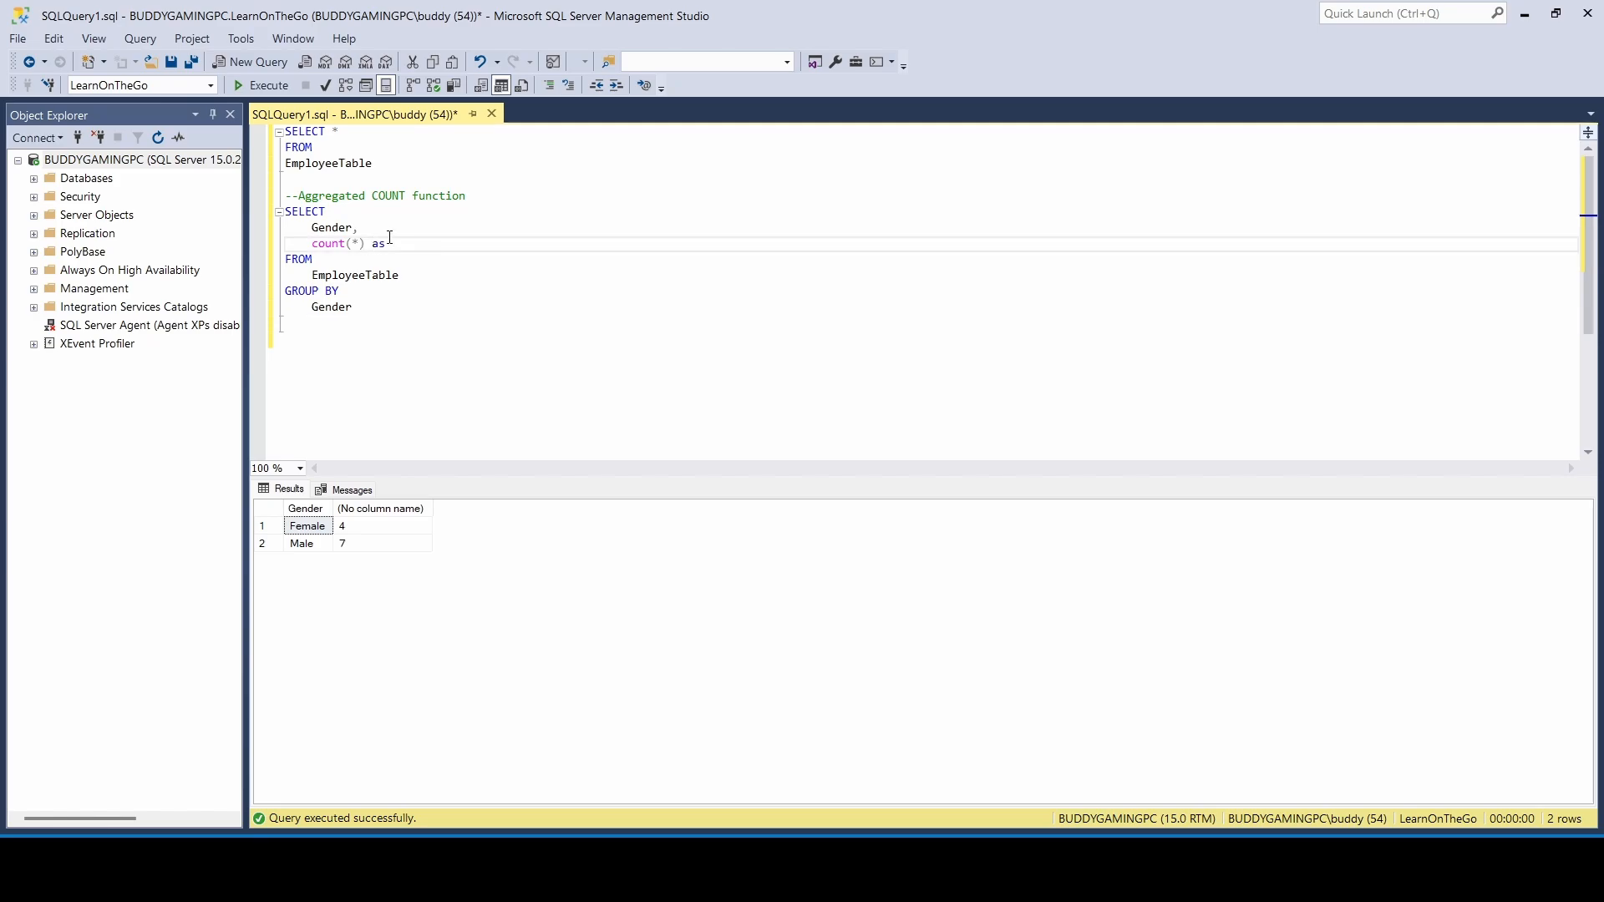
type("Count")
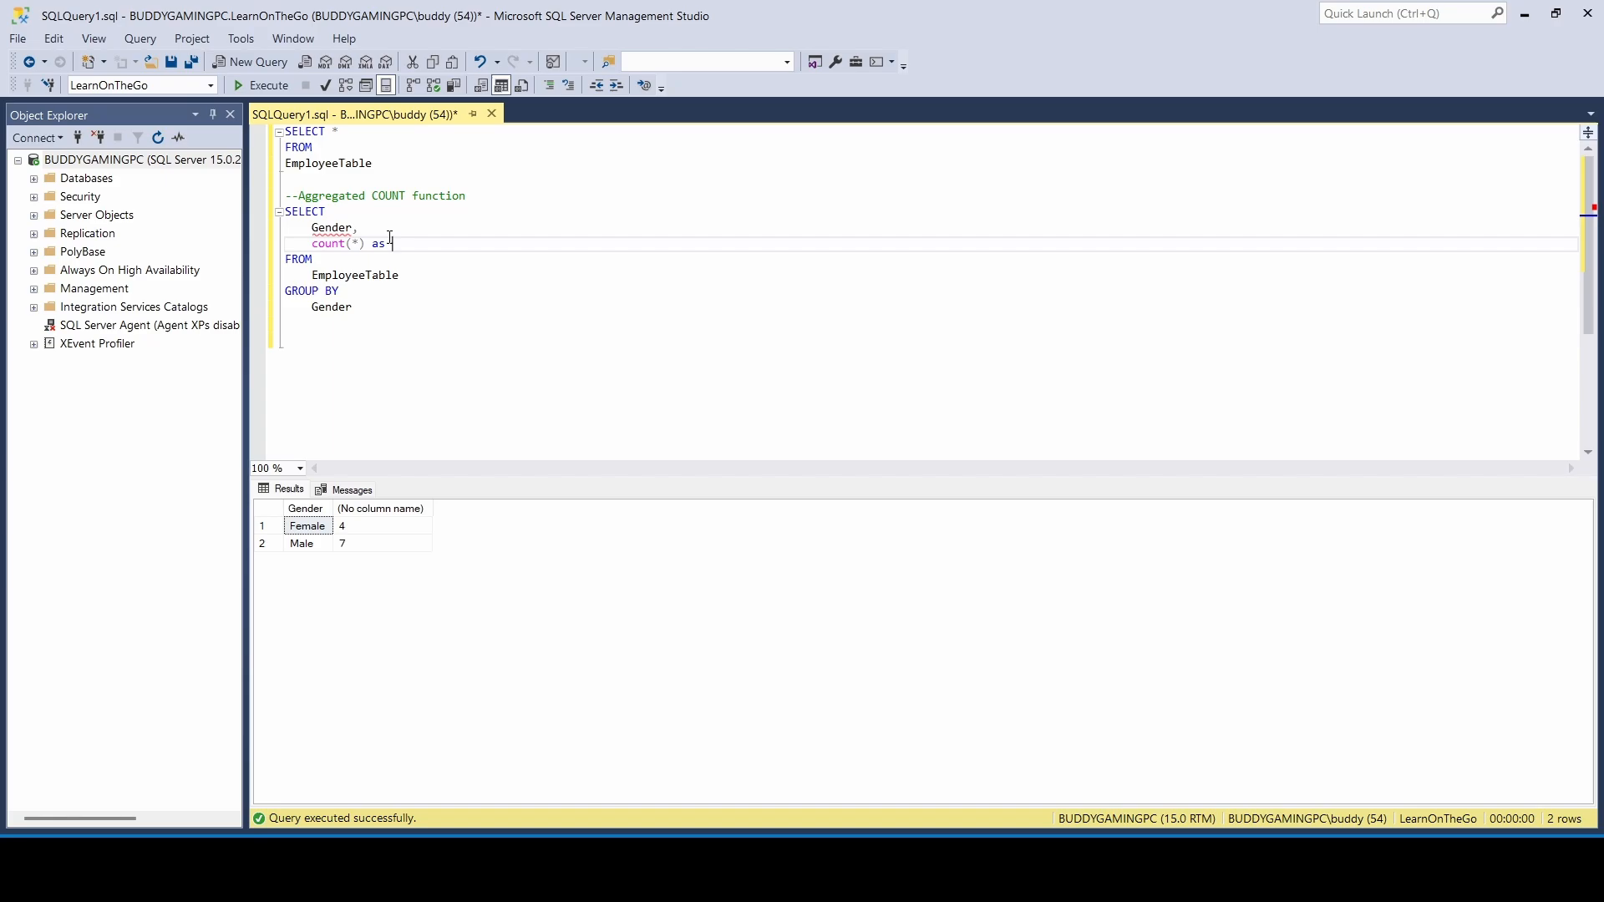
type("Number")
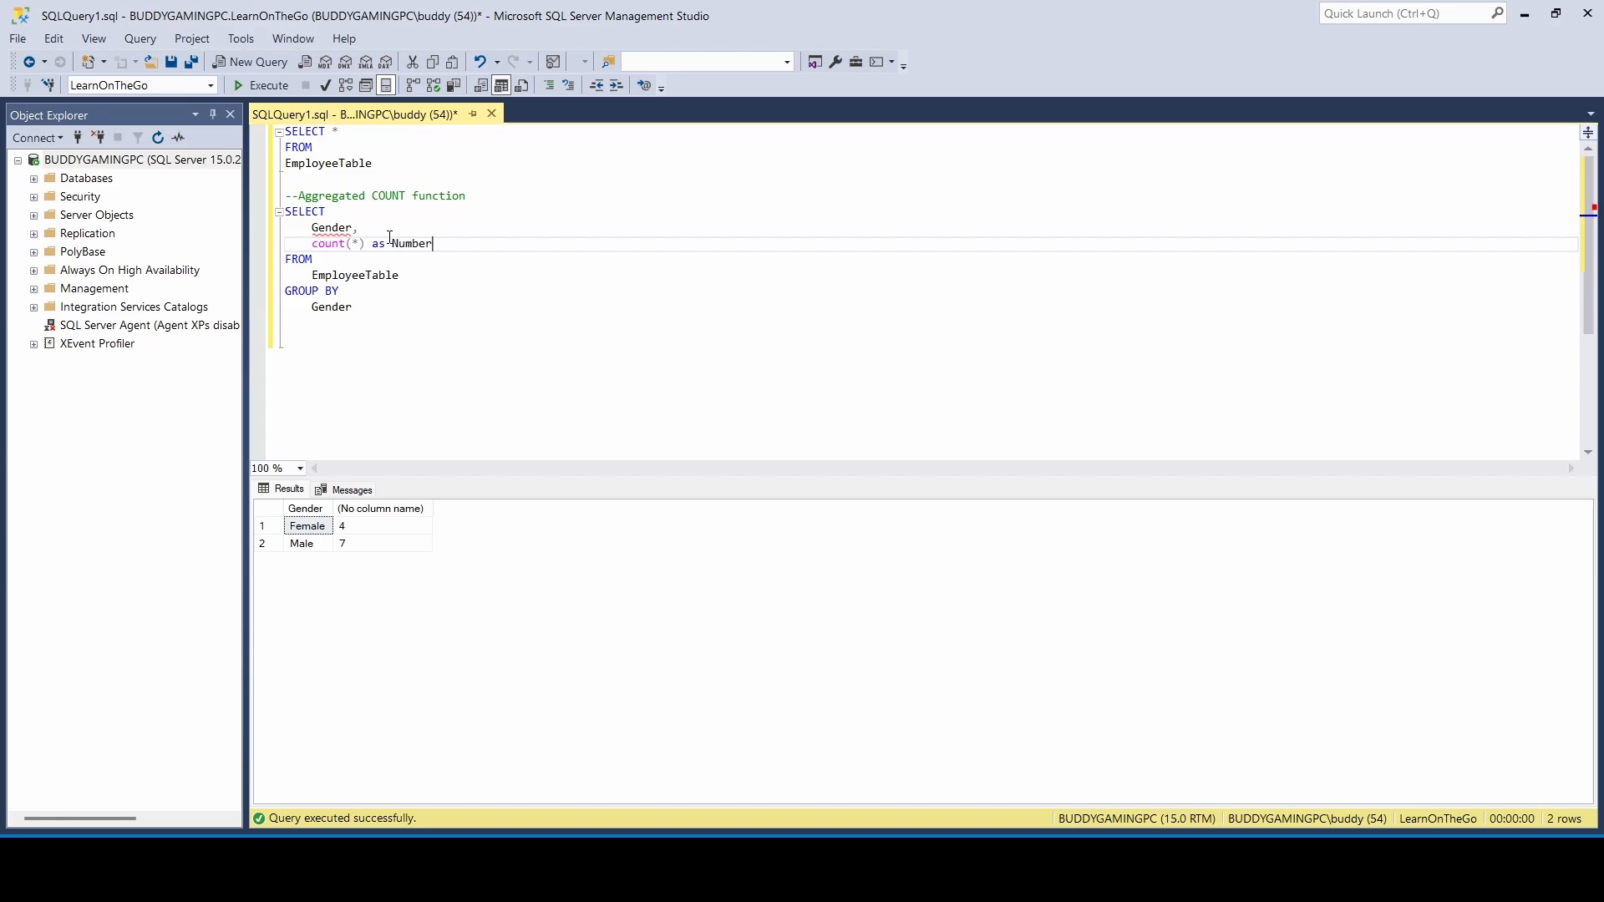
left_click_drag(284, 211, 353, 306)
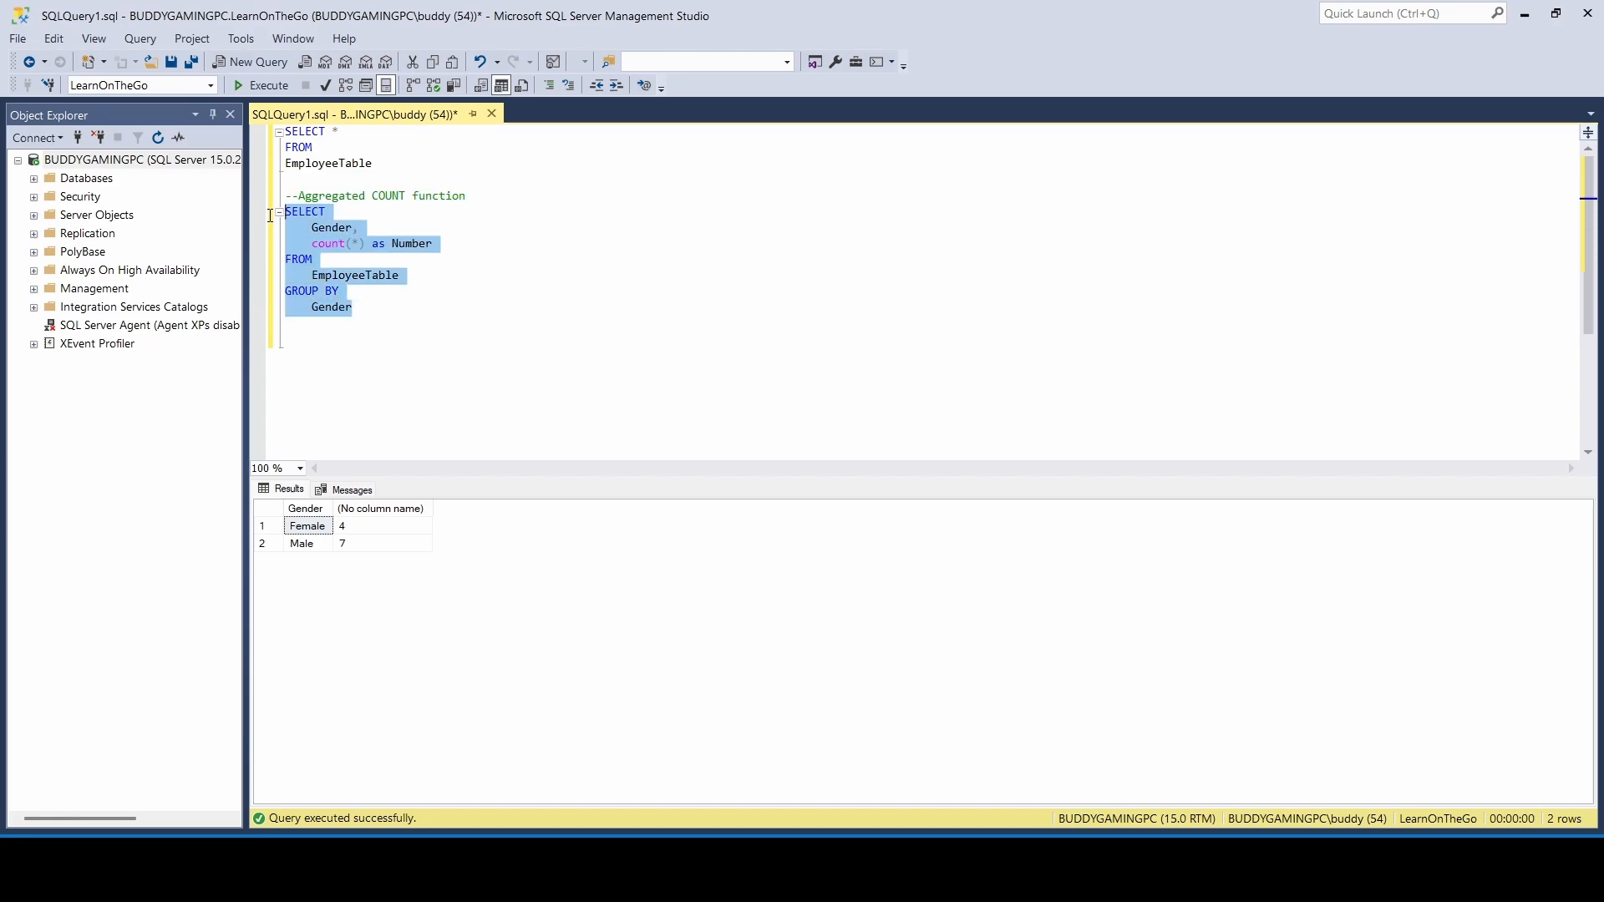
left_click(262, 85)
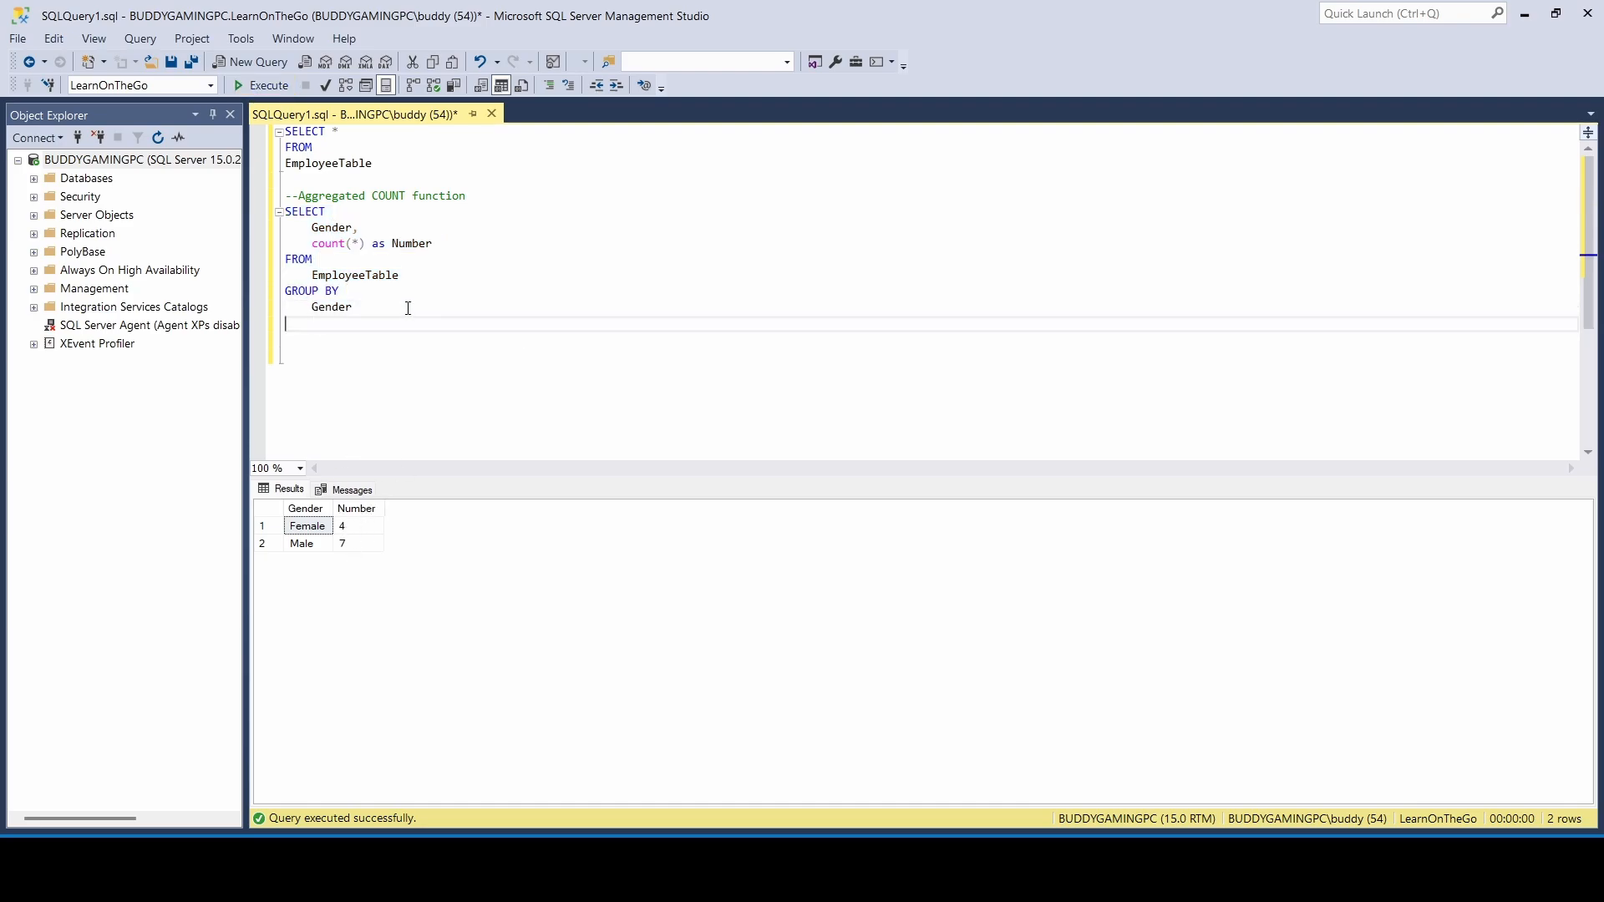
Append ORDER BY Number DESC to the count query and run it.
type("Order By")
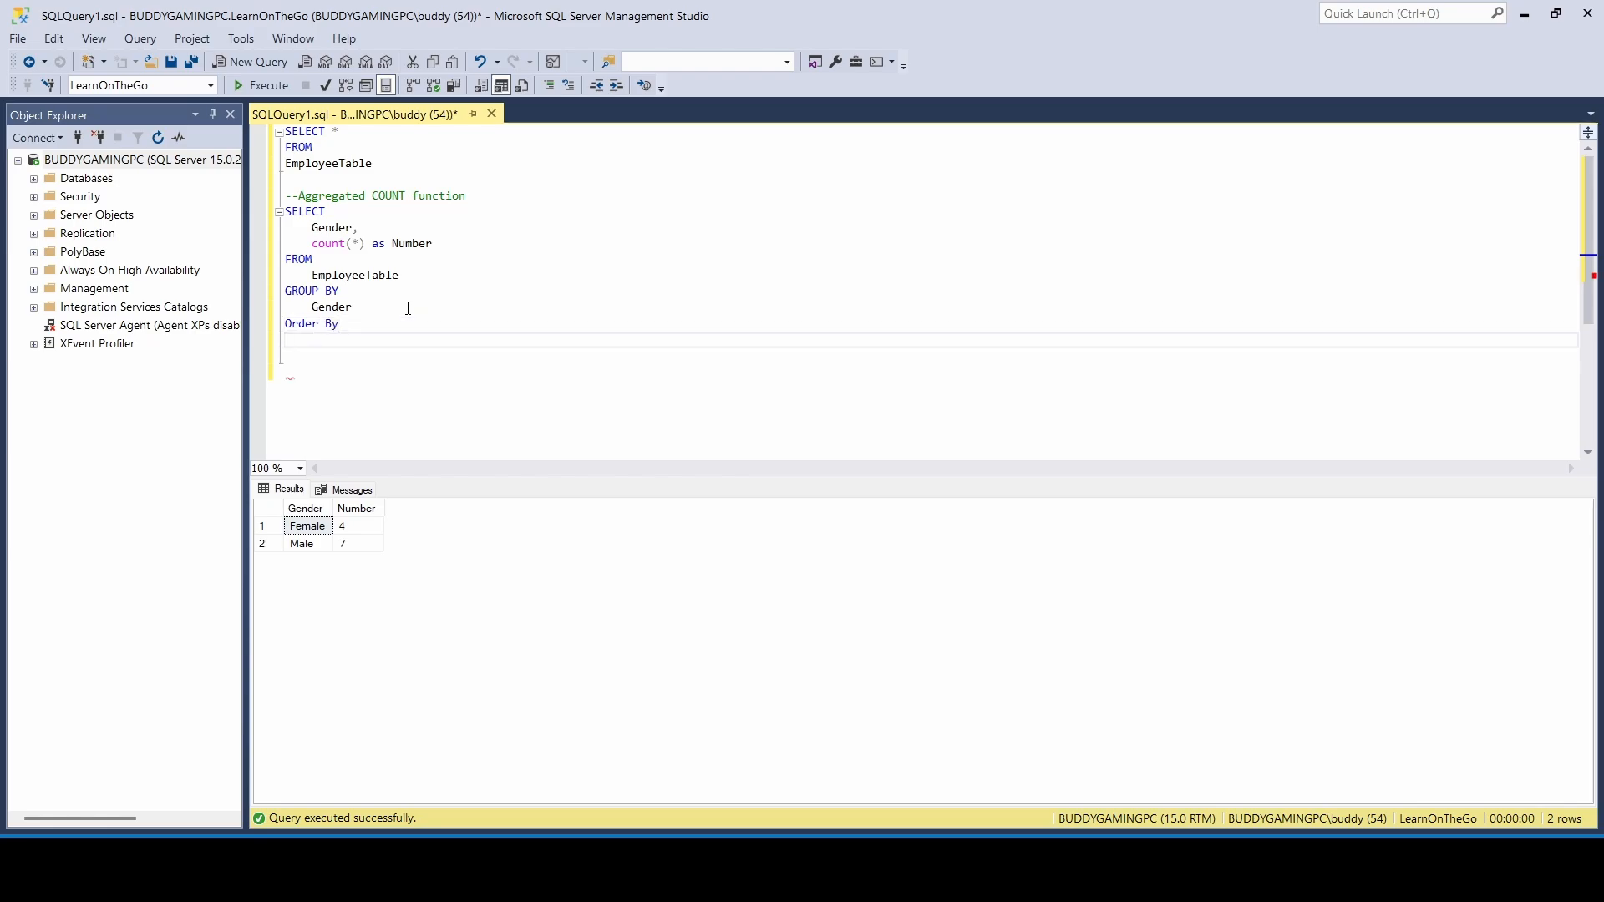
type("Number")
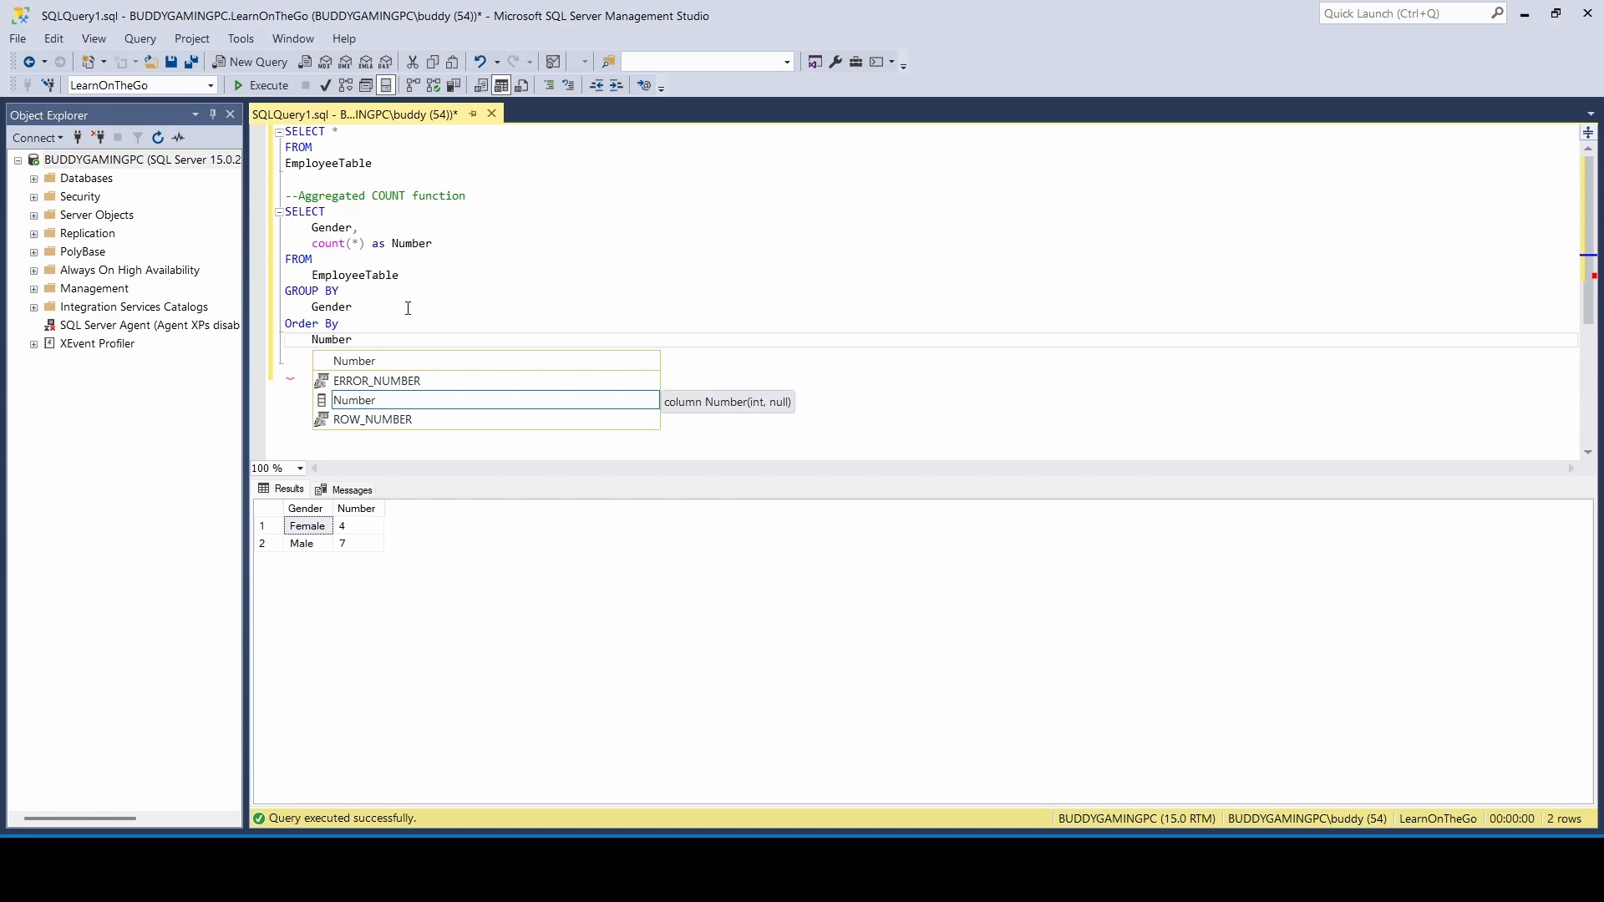
type("De")
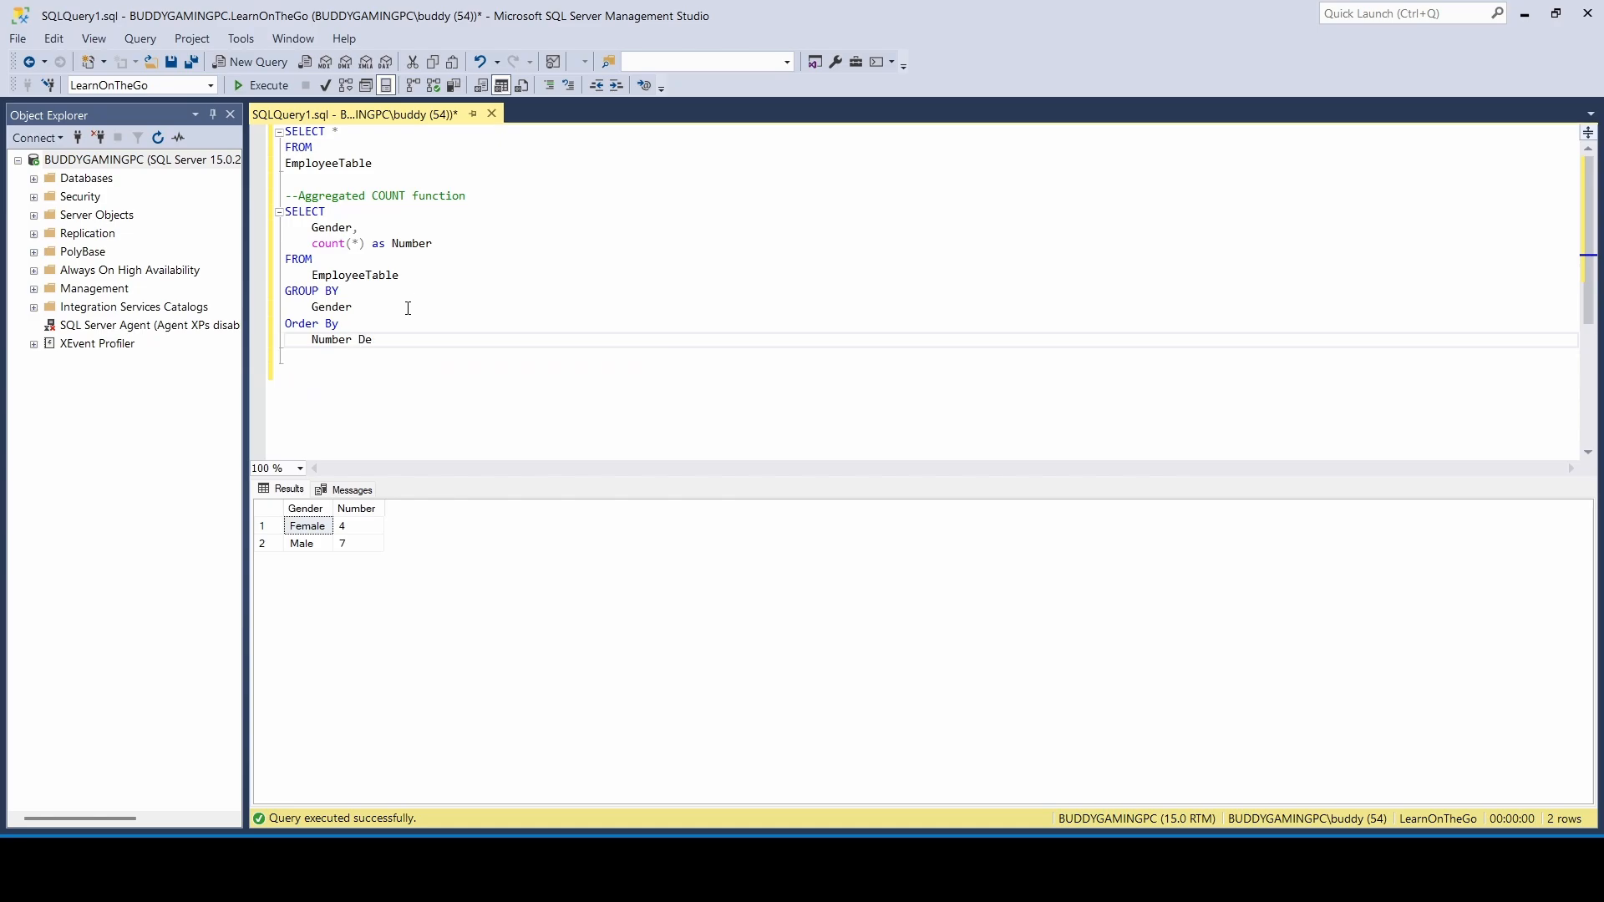
type("sc")
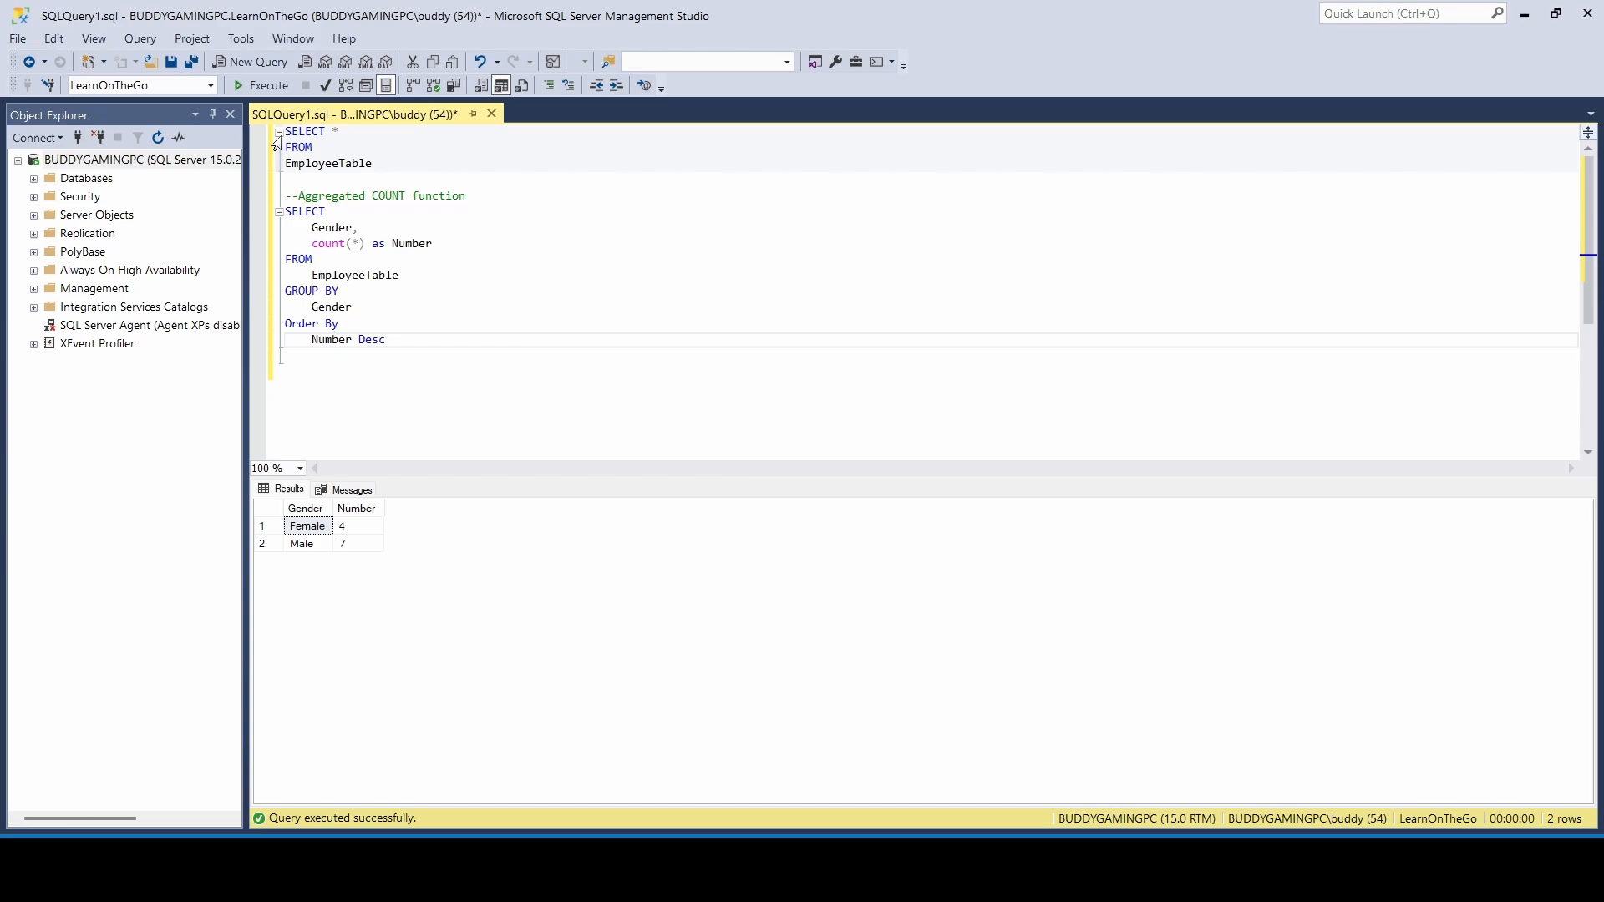
left_click(261, 85)
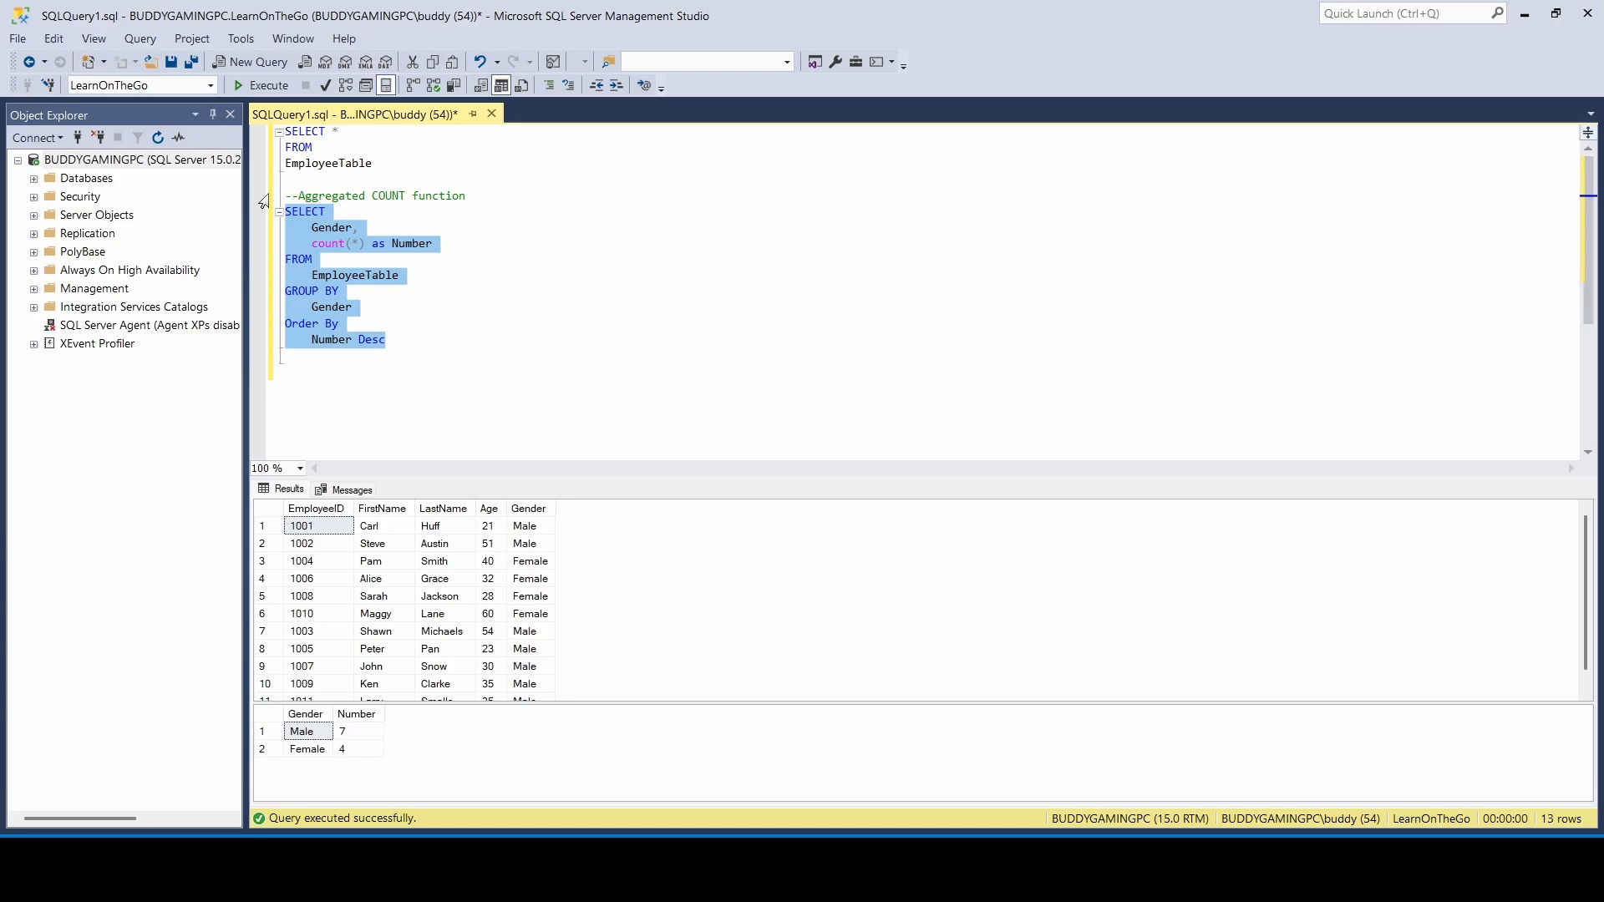
left_click(261, 86)
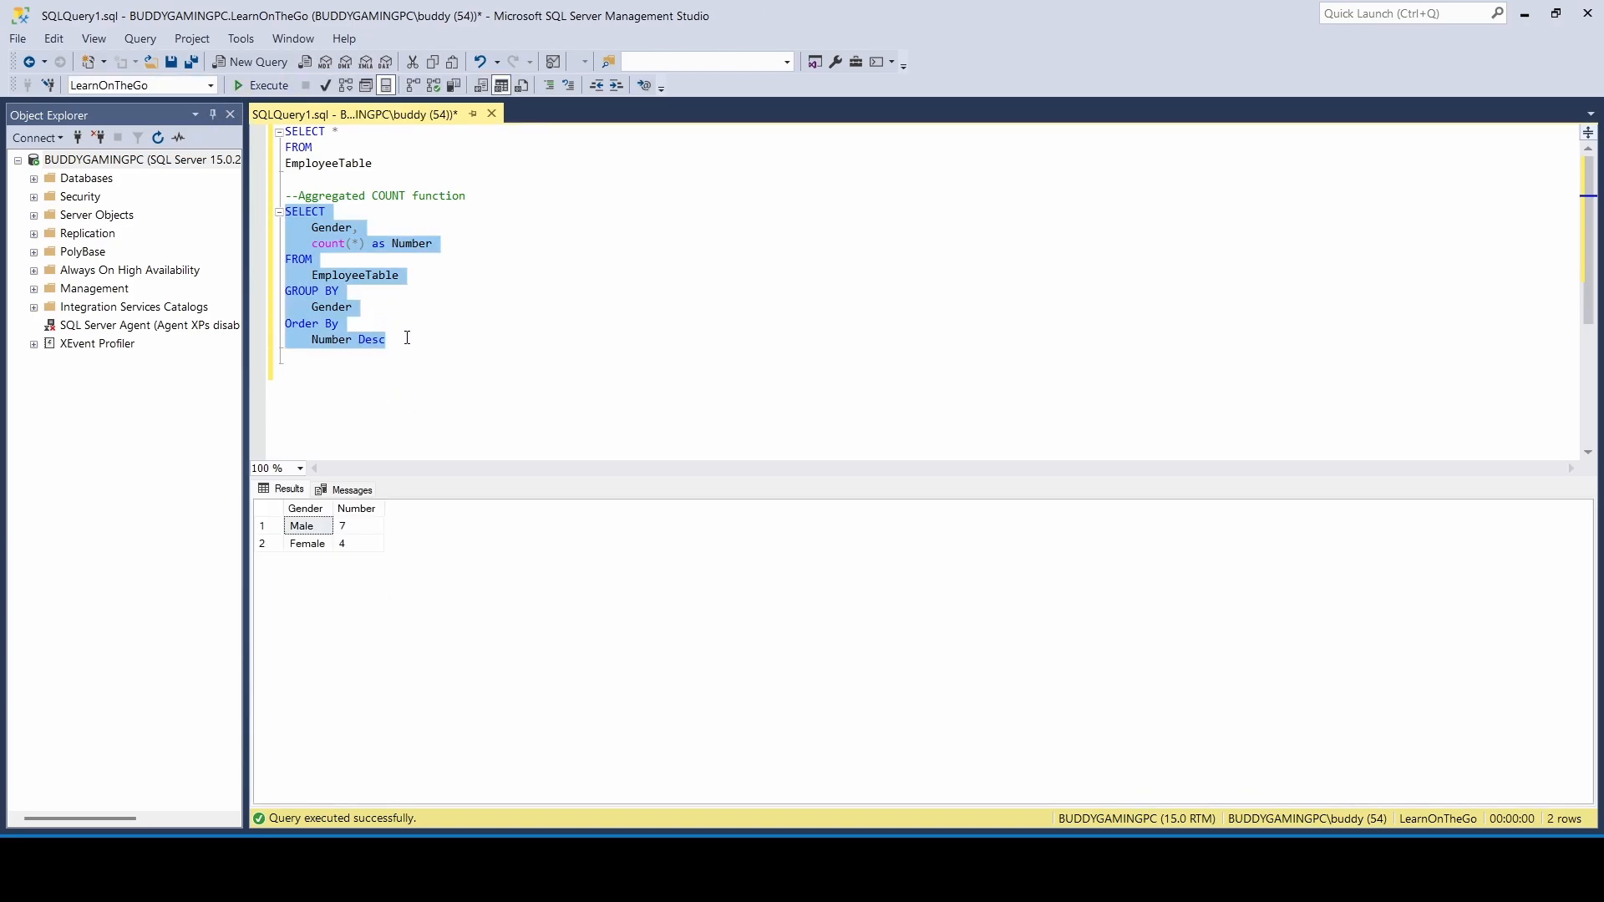
Change the sort direction from DESC to ASC and rerun the count query.
left_click(393, 338)
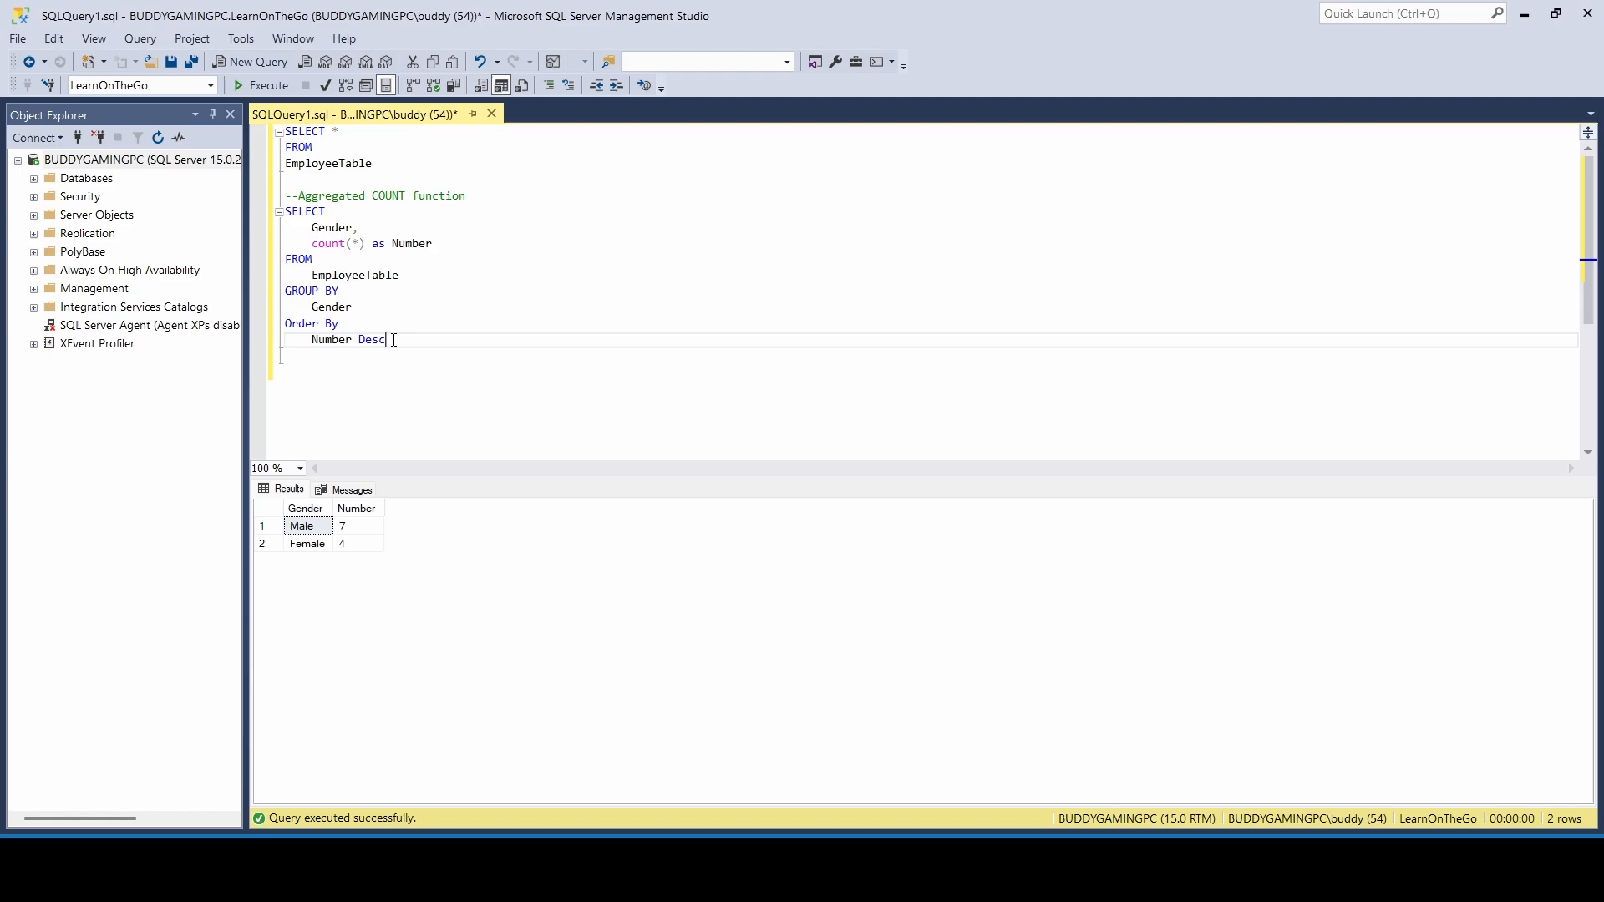
double_click(371, 340)
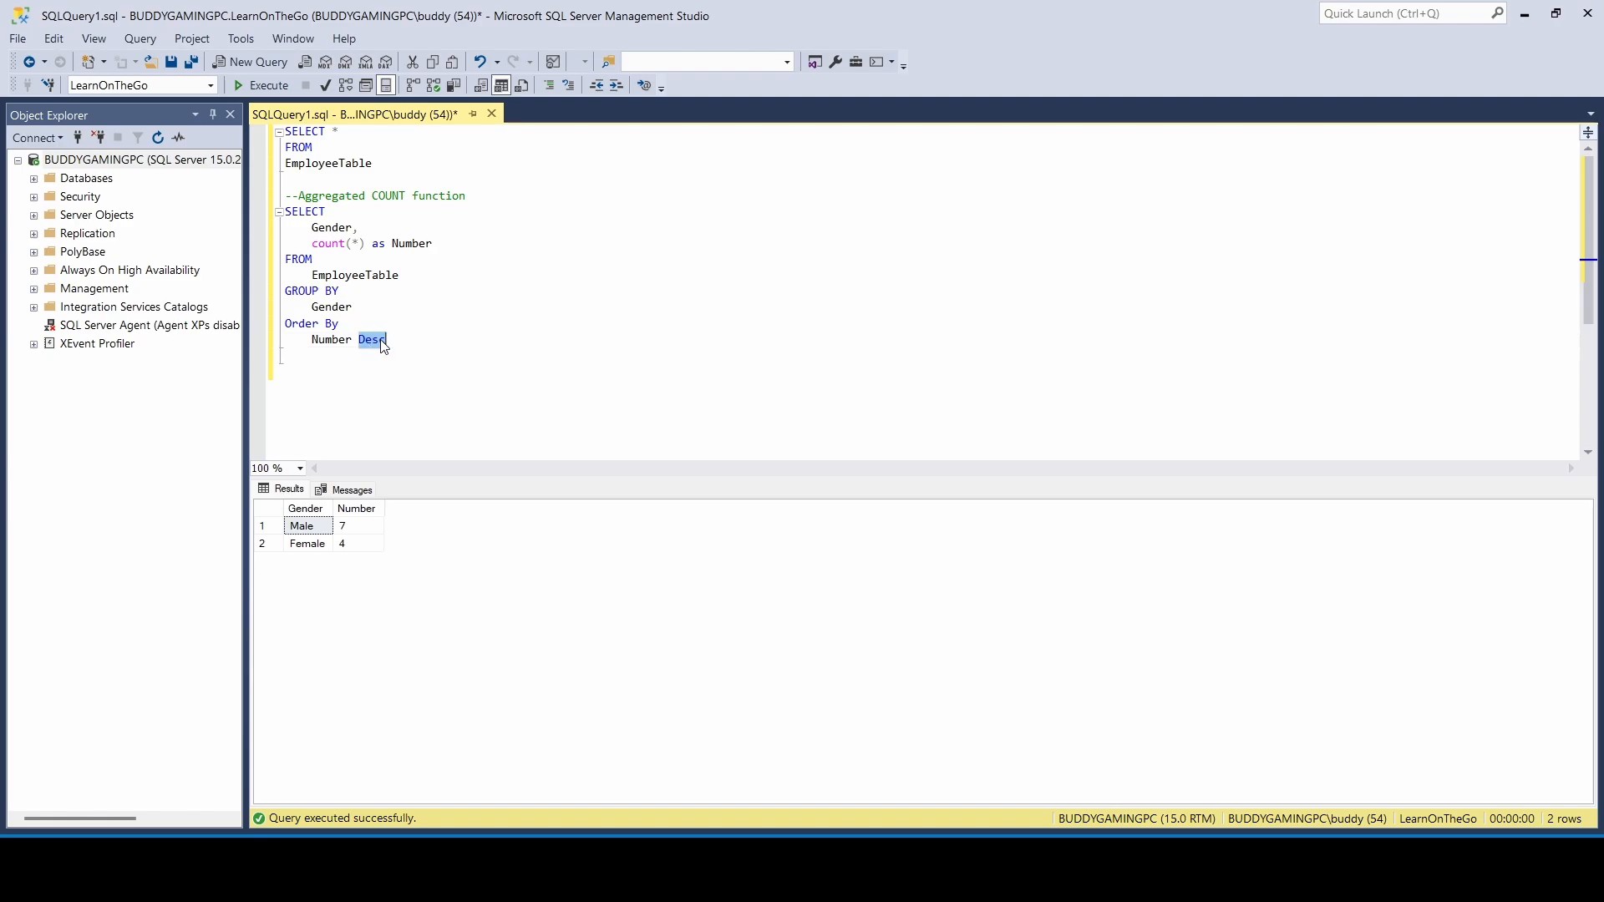
type("asc")
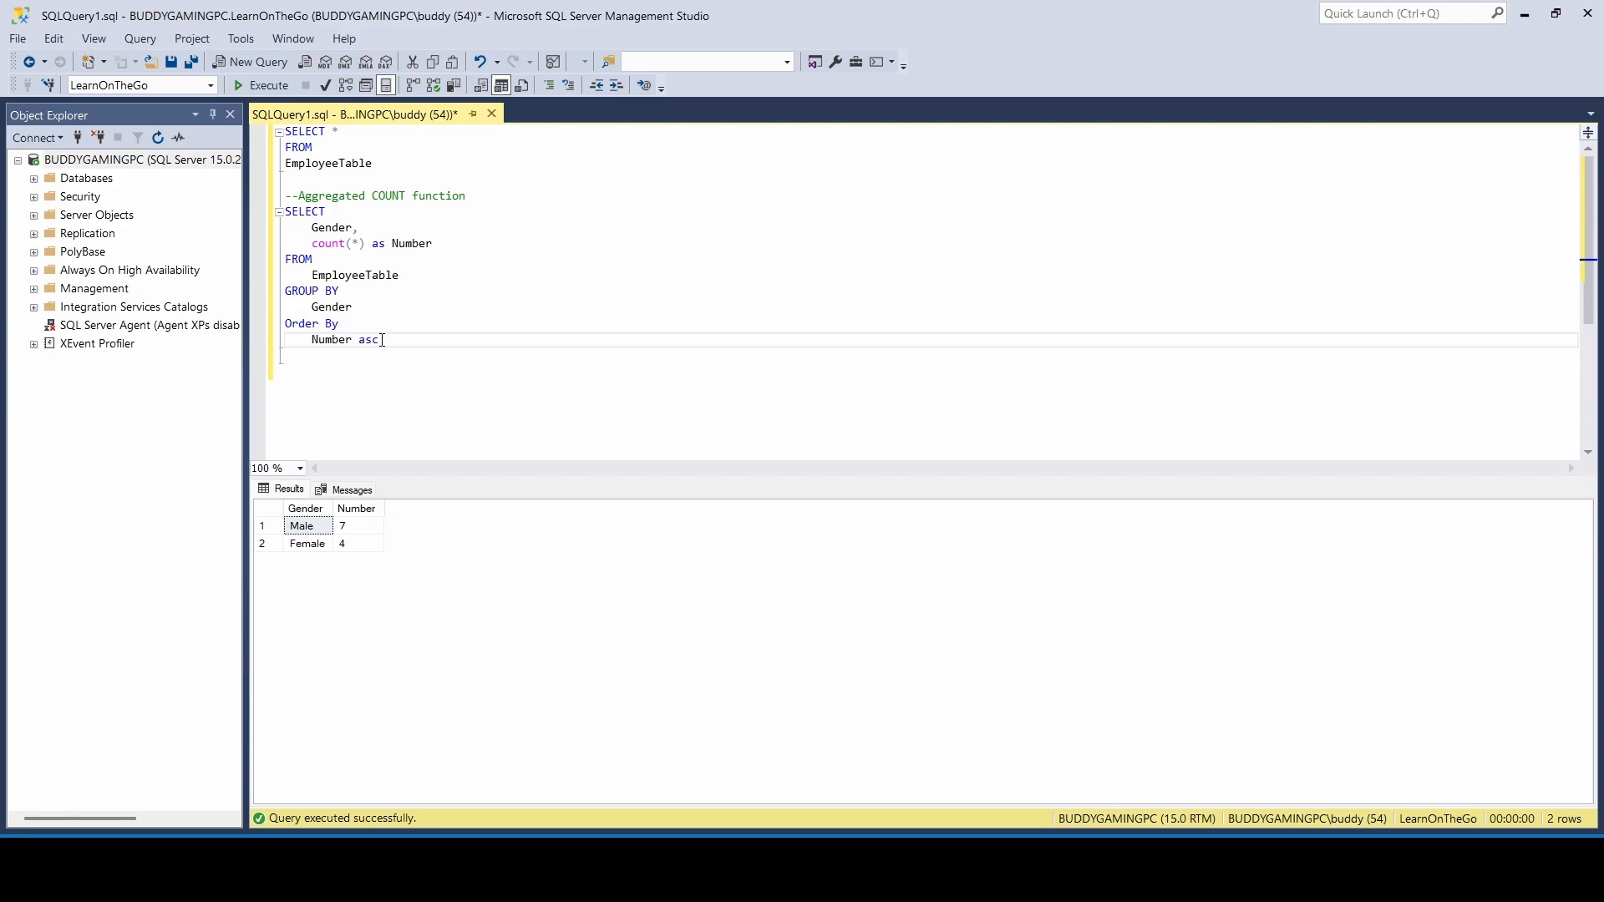
left_click_drag(287, 274, 378, 340)
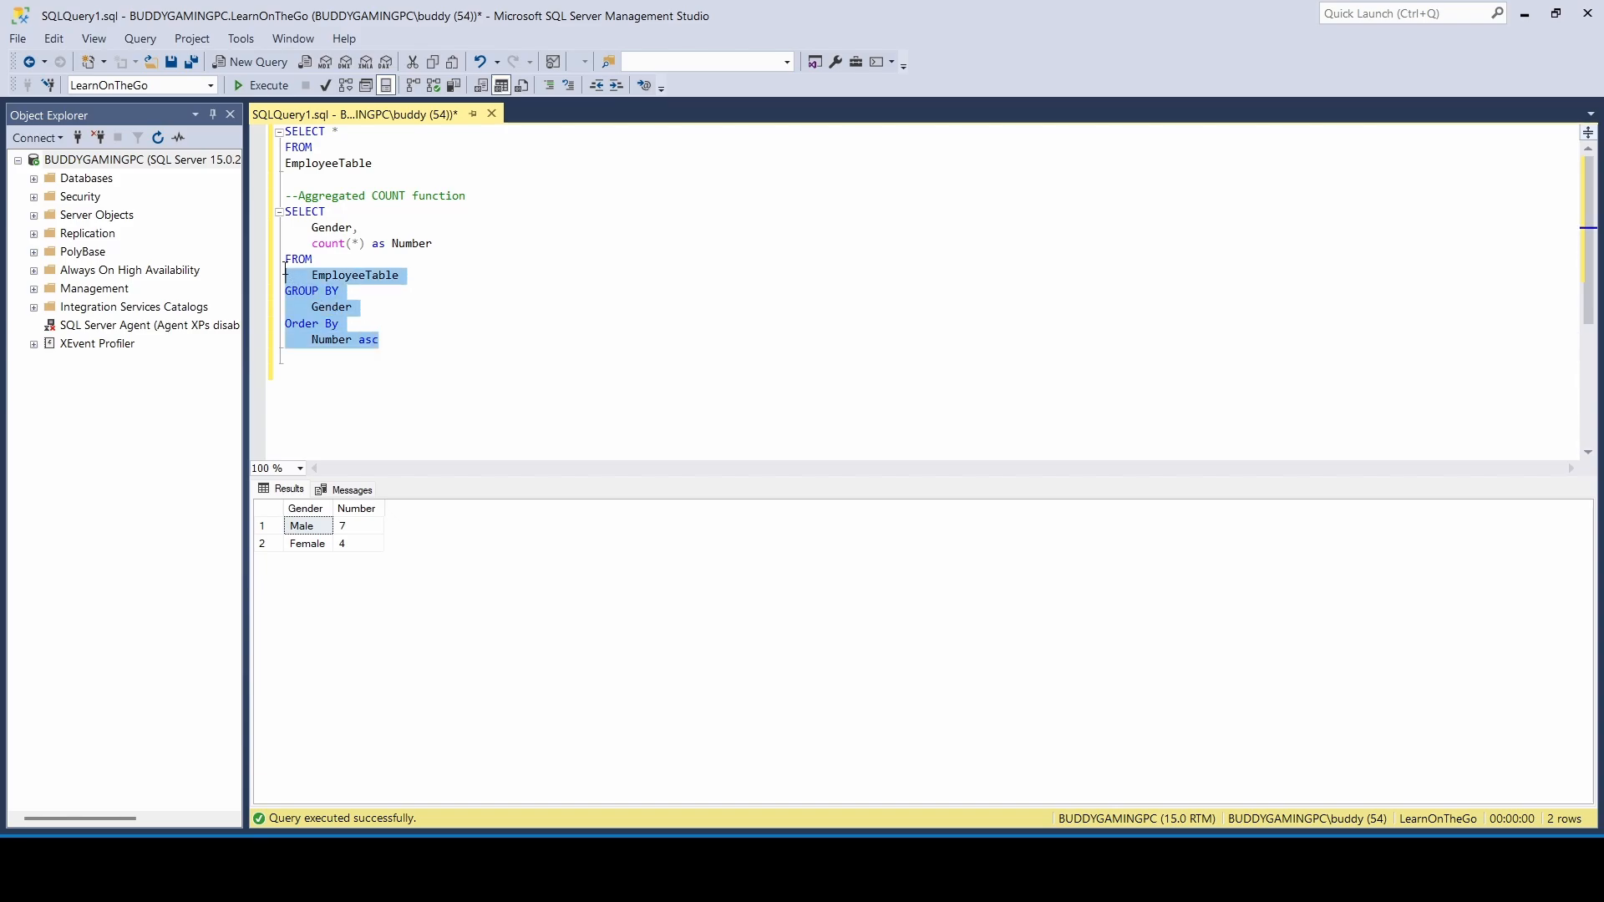
left_click(263, 85)
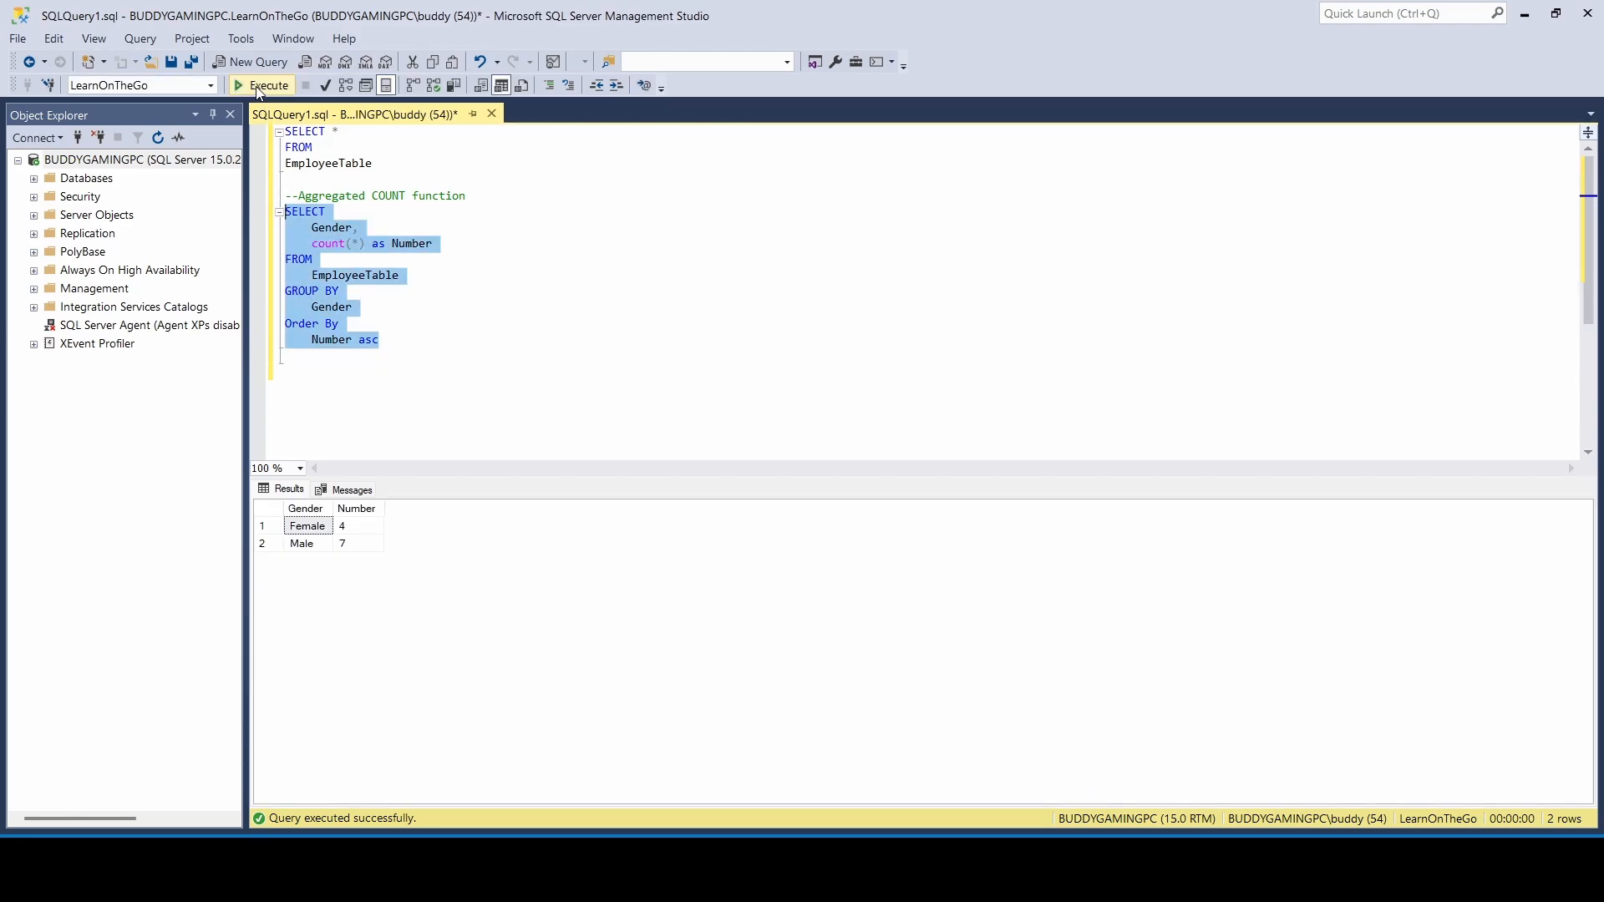
left_click(382, 340)
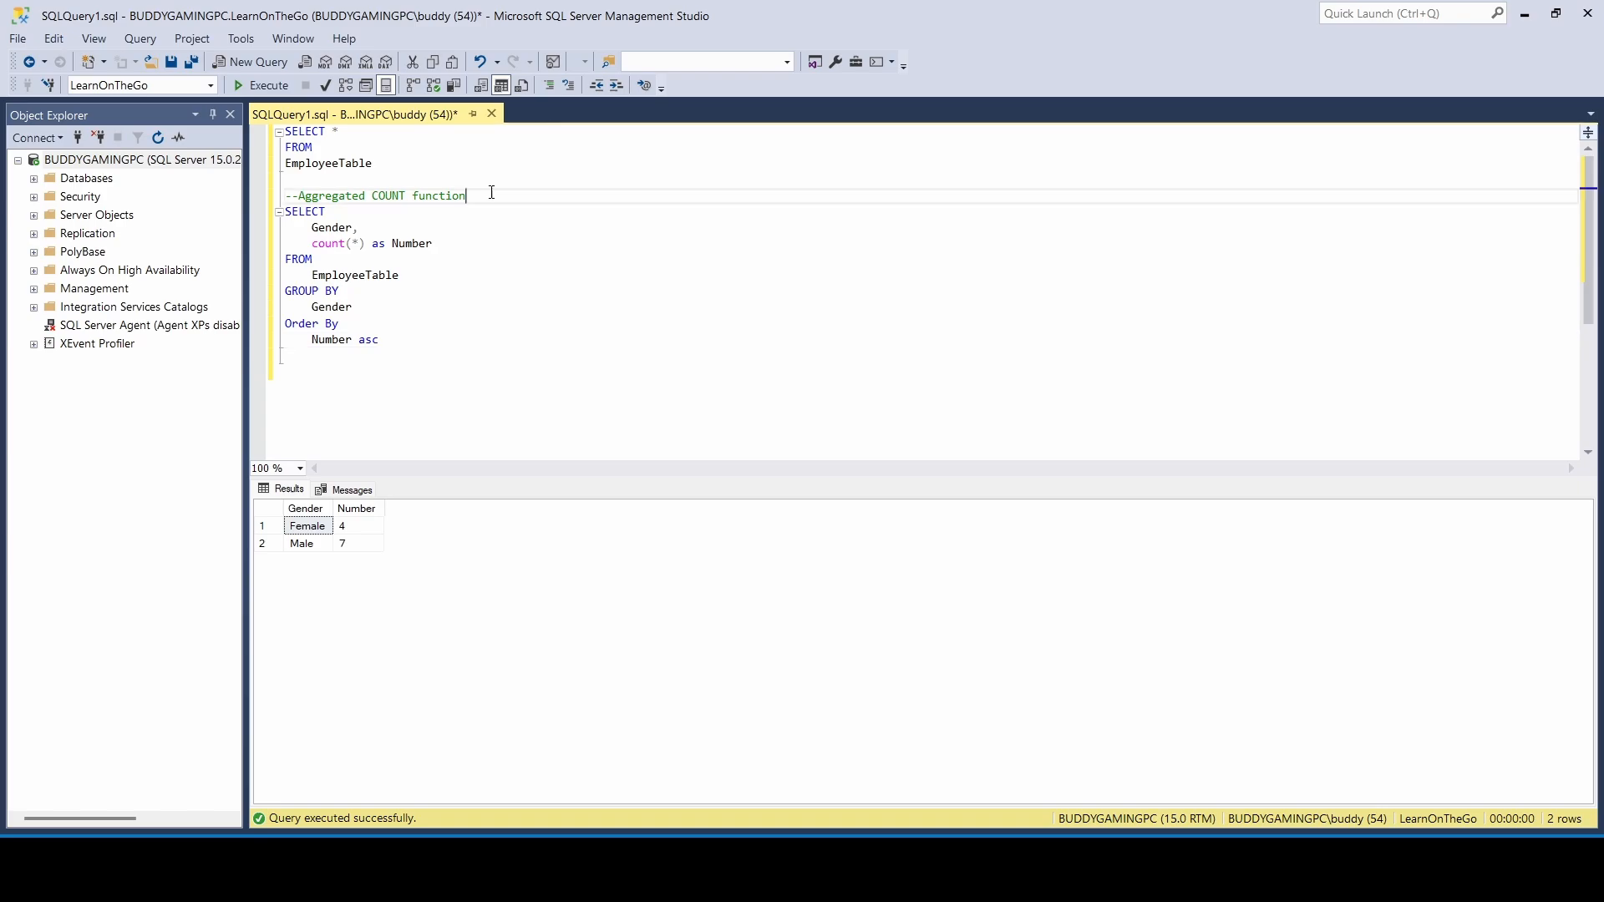
Append ', using Order by' to the Aggregated COUNT comment.
type(", using 0")
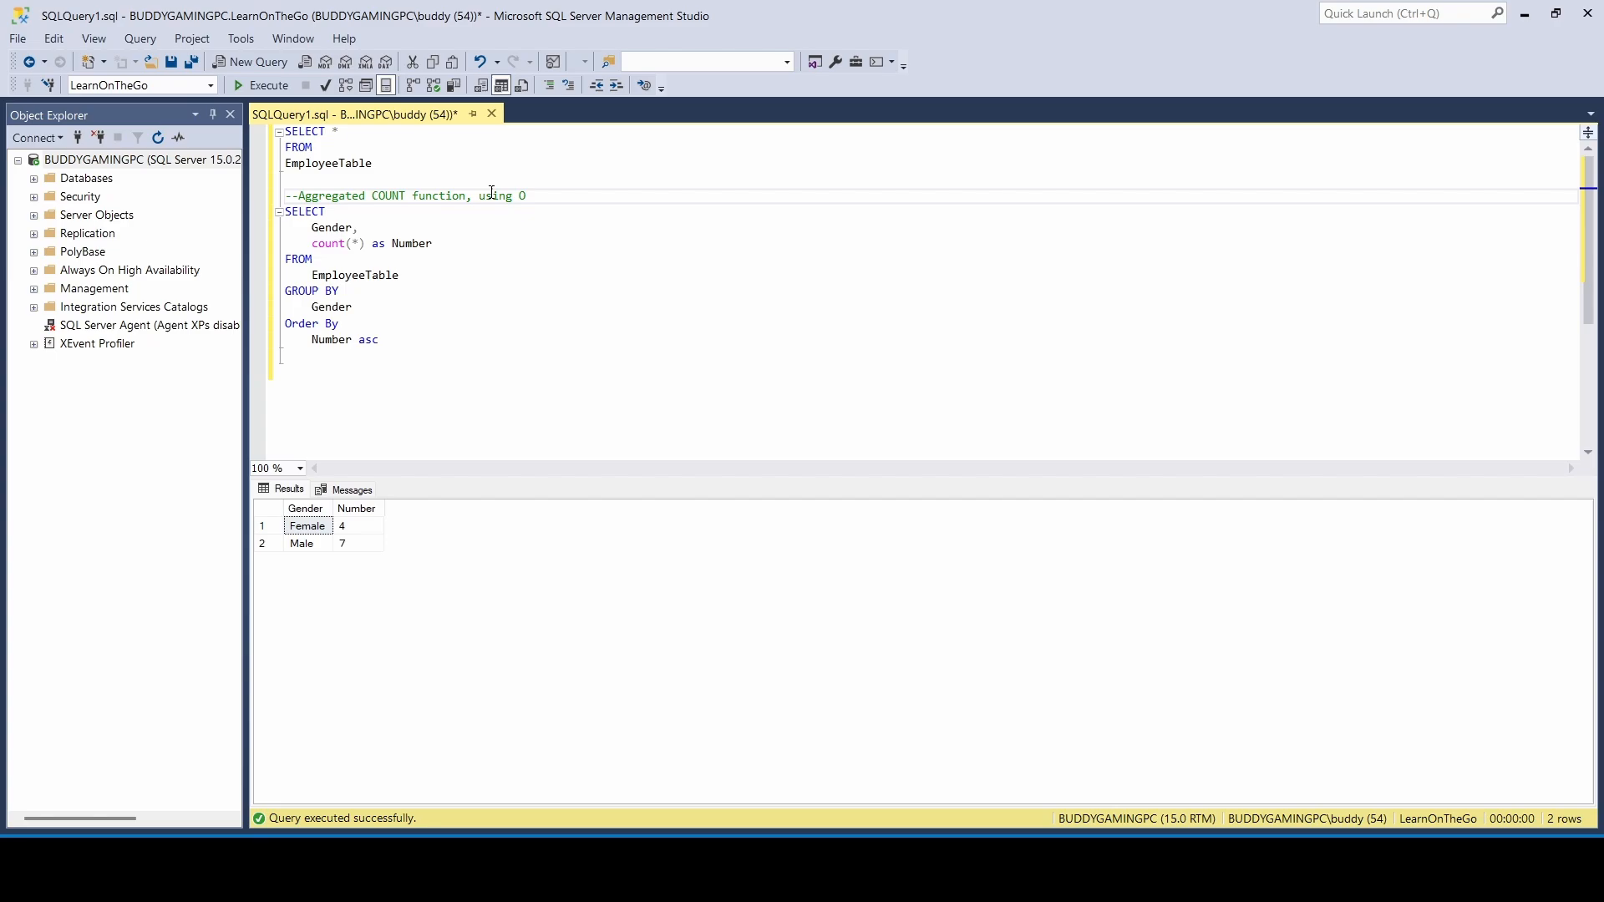
type("Order")
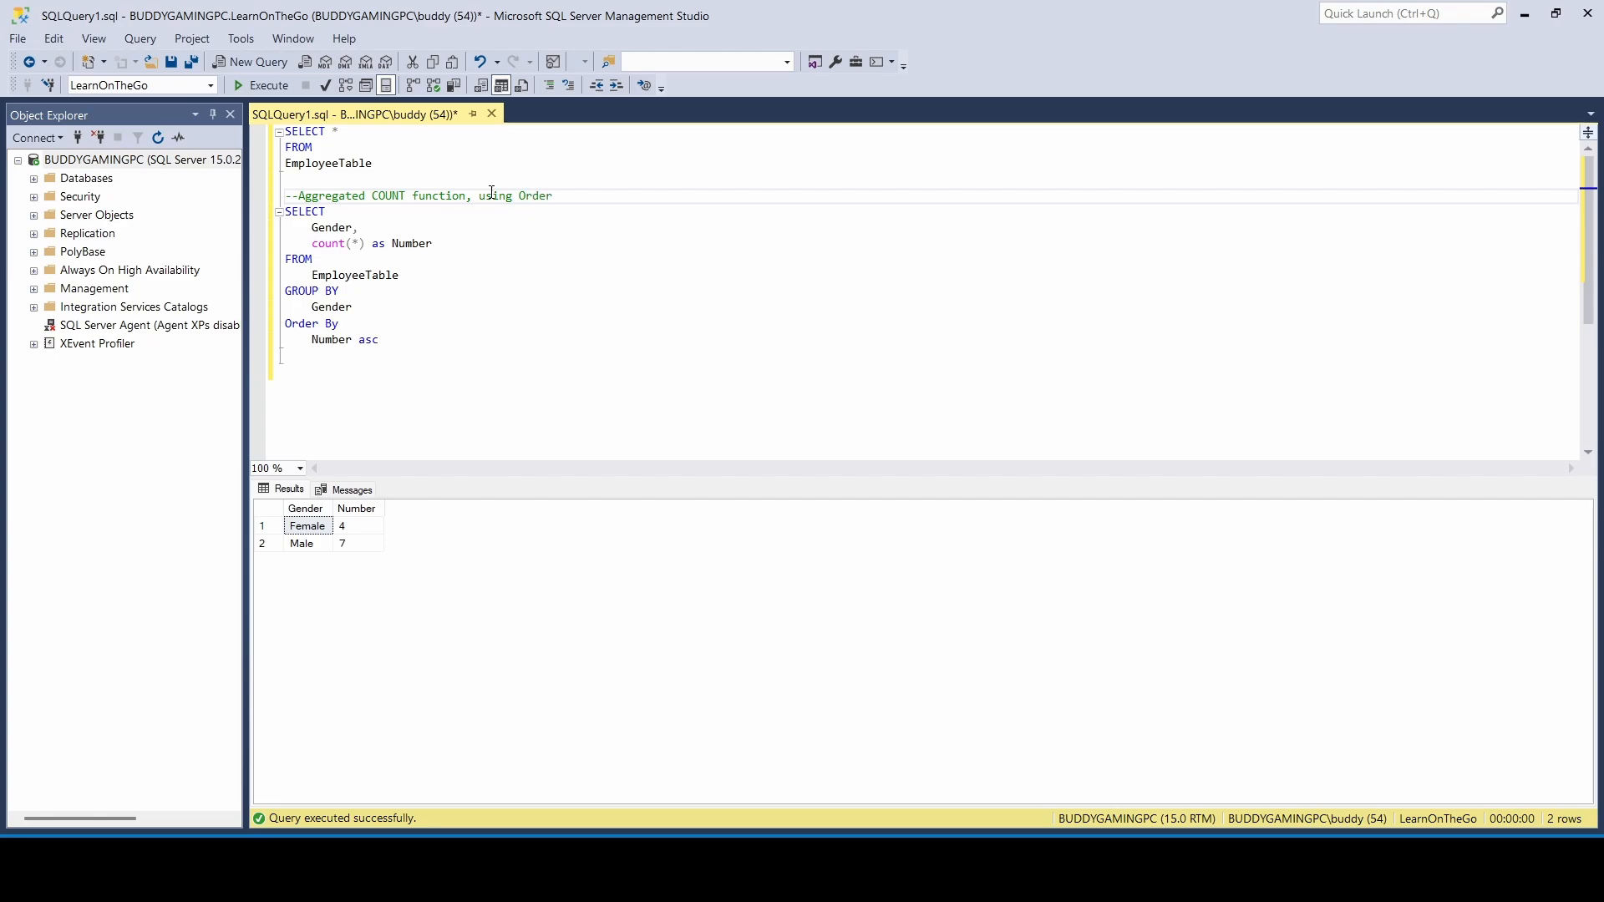
type("by")
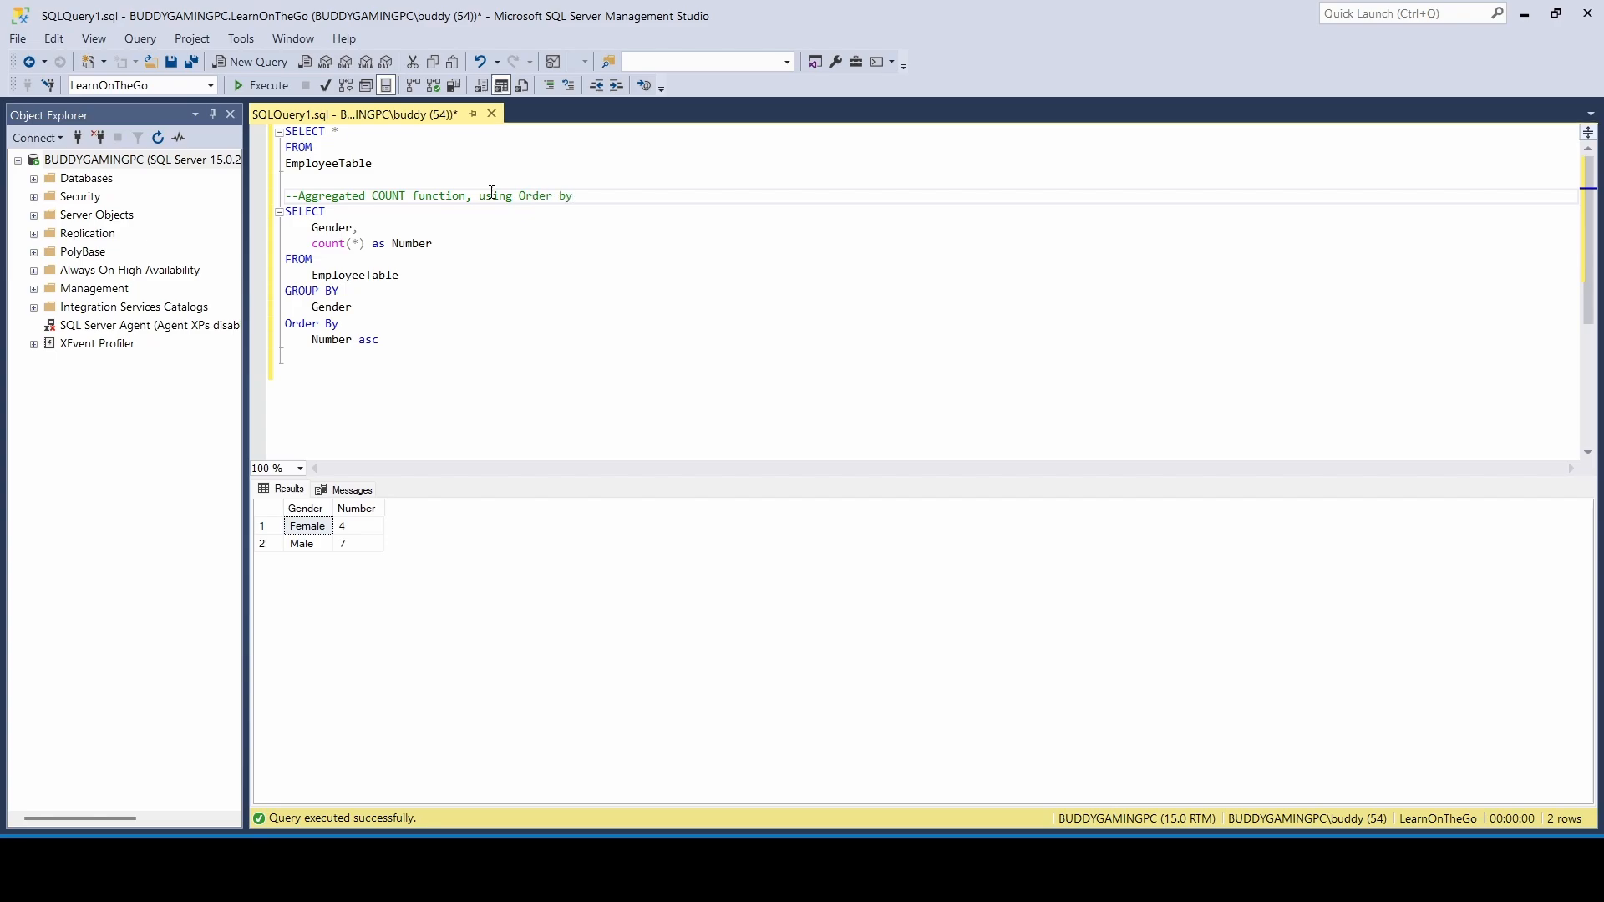
left_click(377, 340)
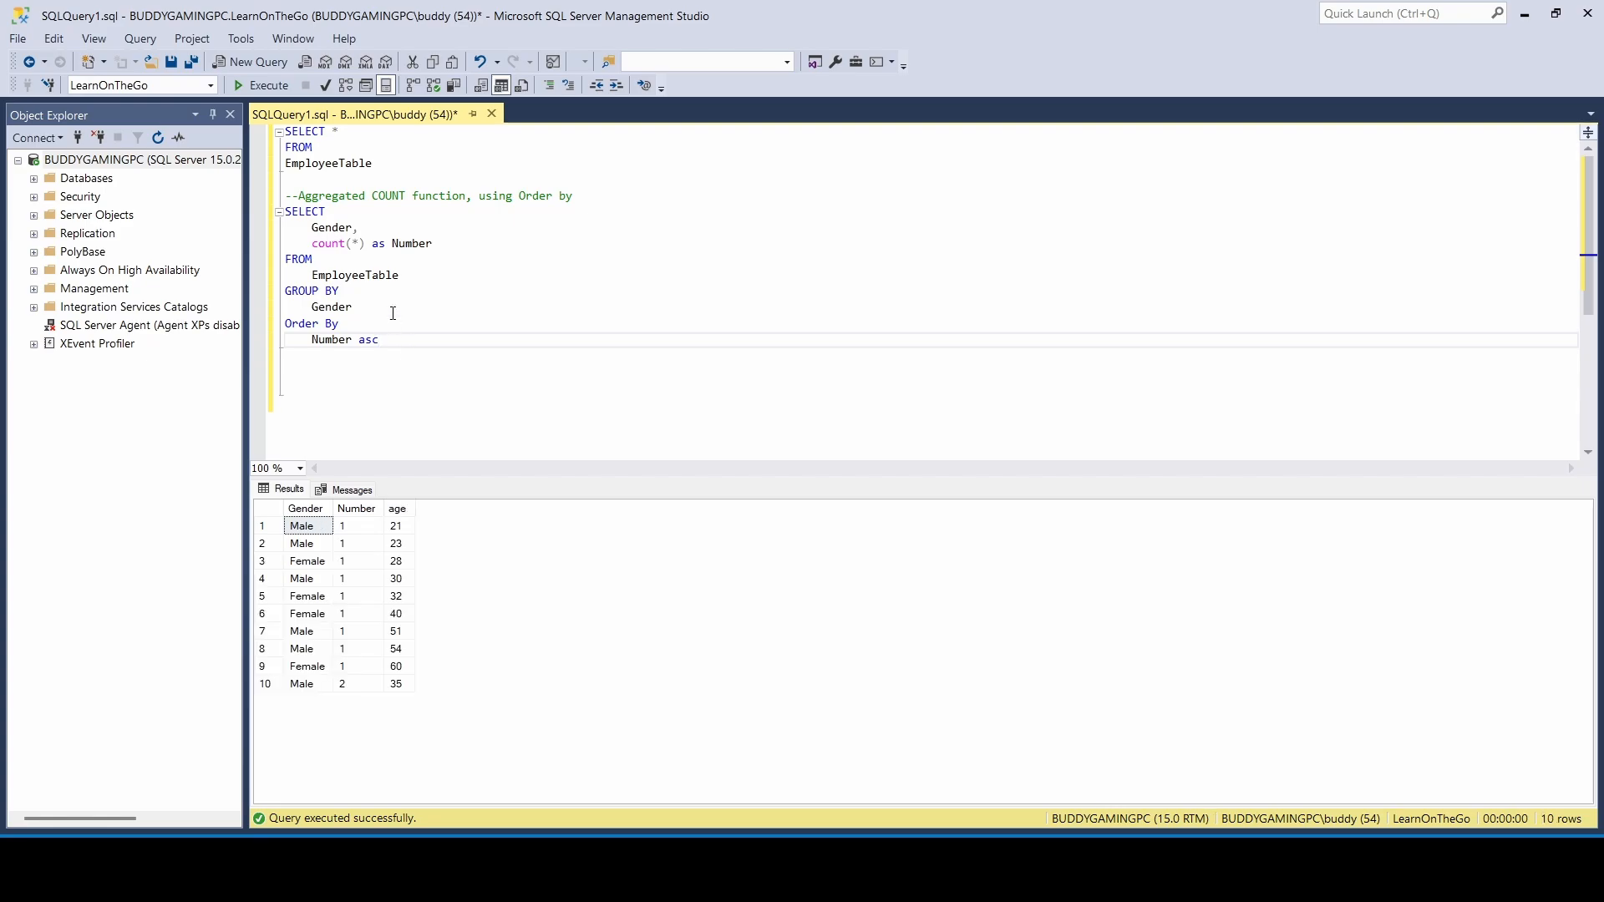
Add age to the count query's selected columns and GROUP BY, then select the whole query.
left_click(432, 243)
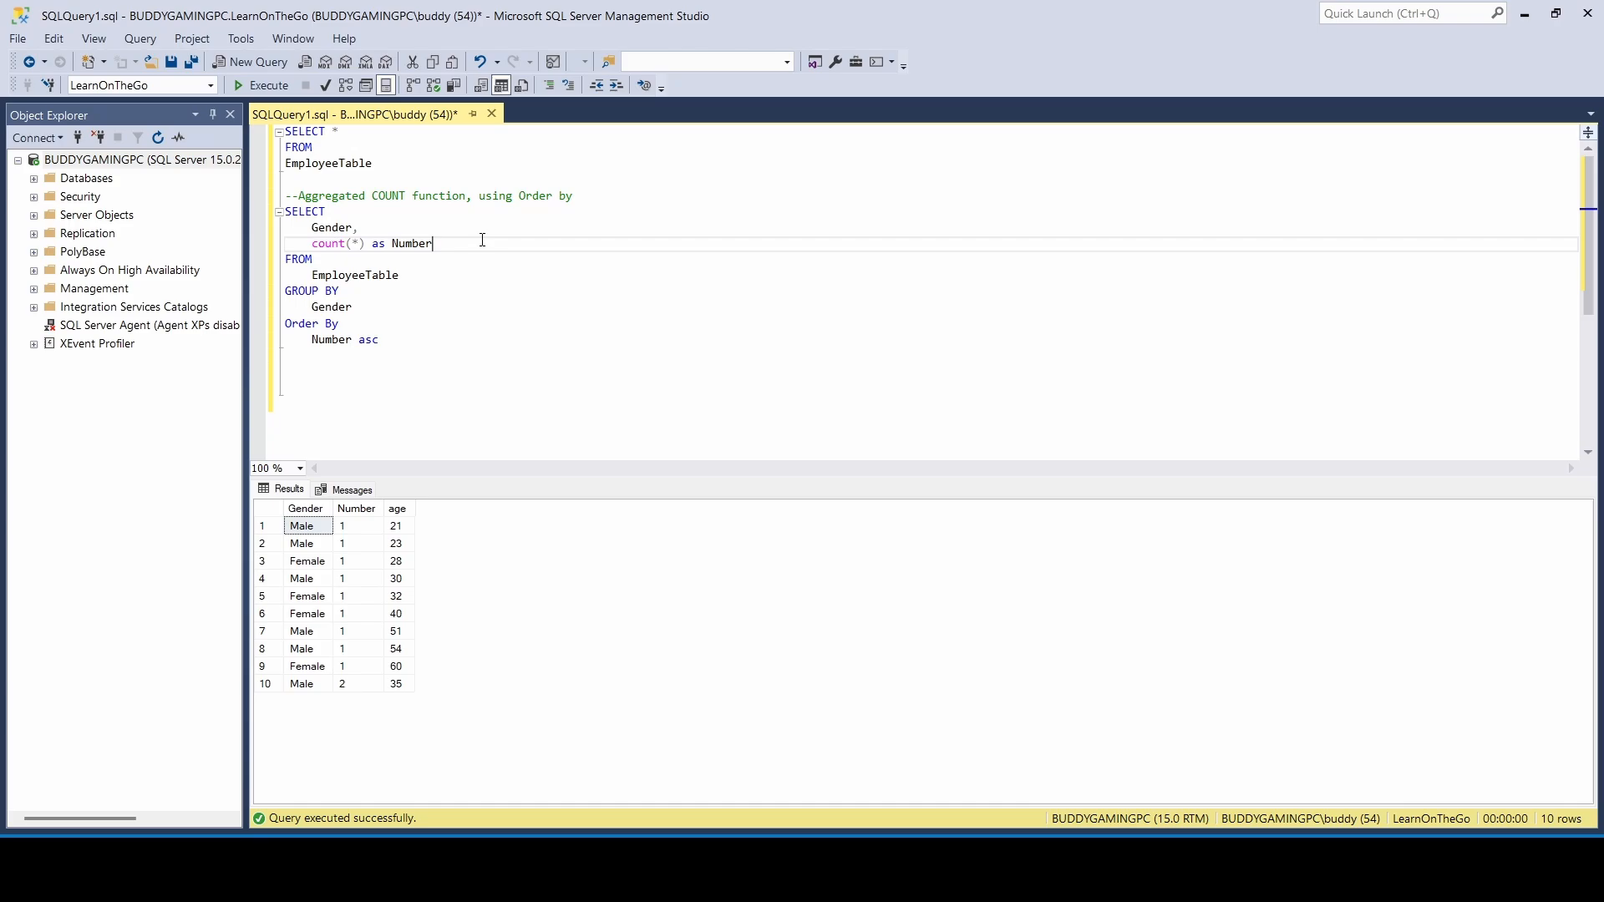
type(",")
type("age")
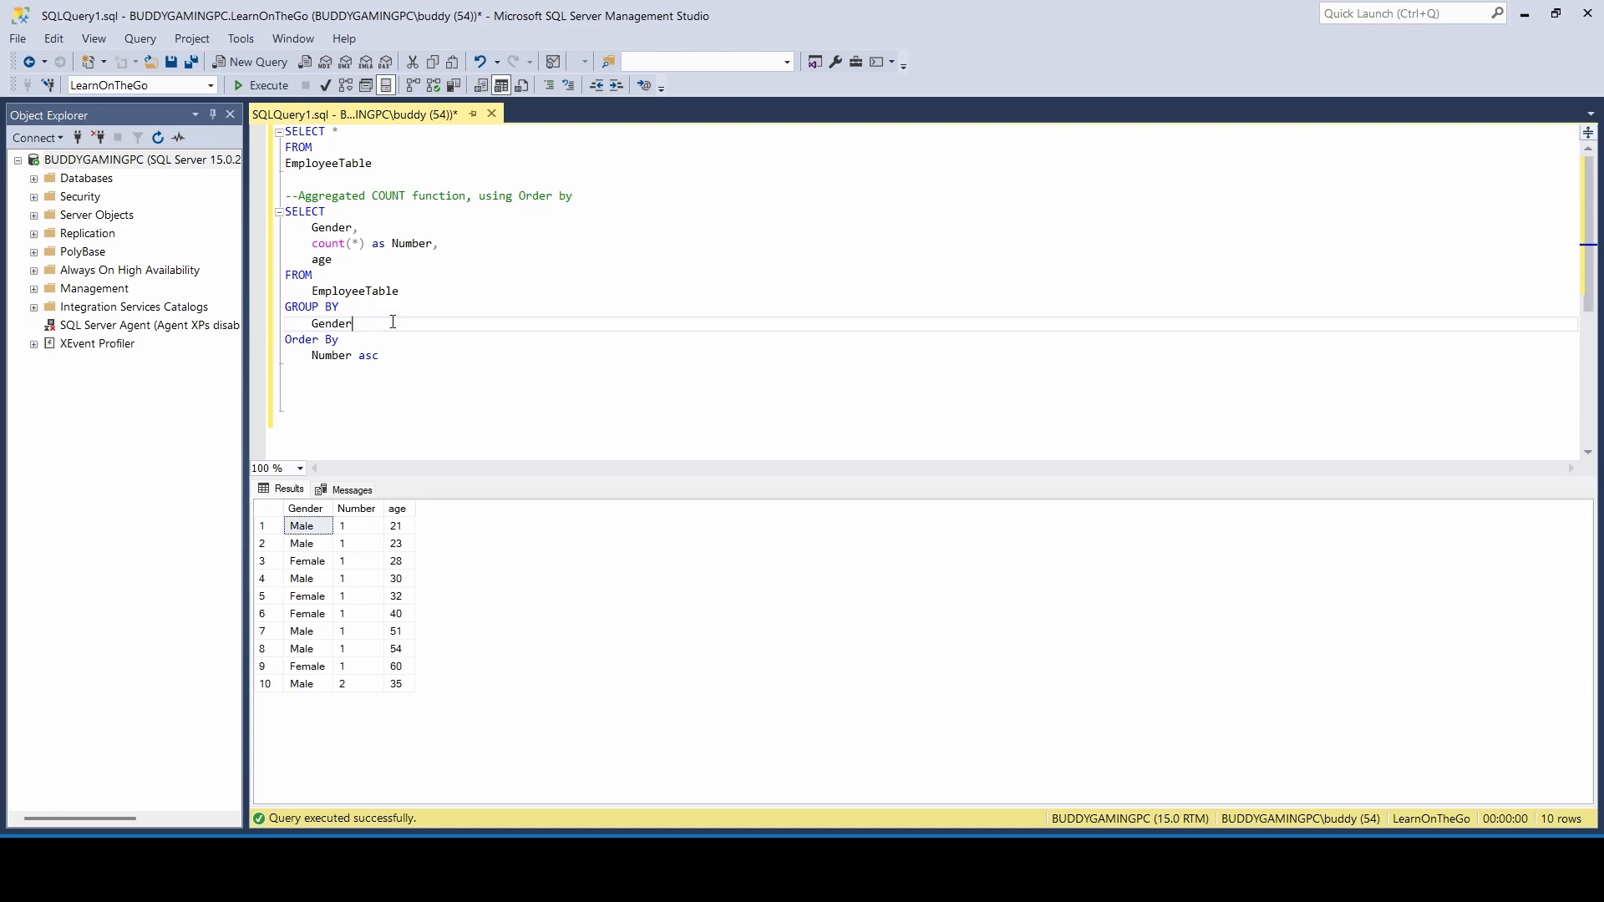
type(",")
type("age")
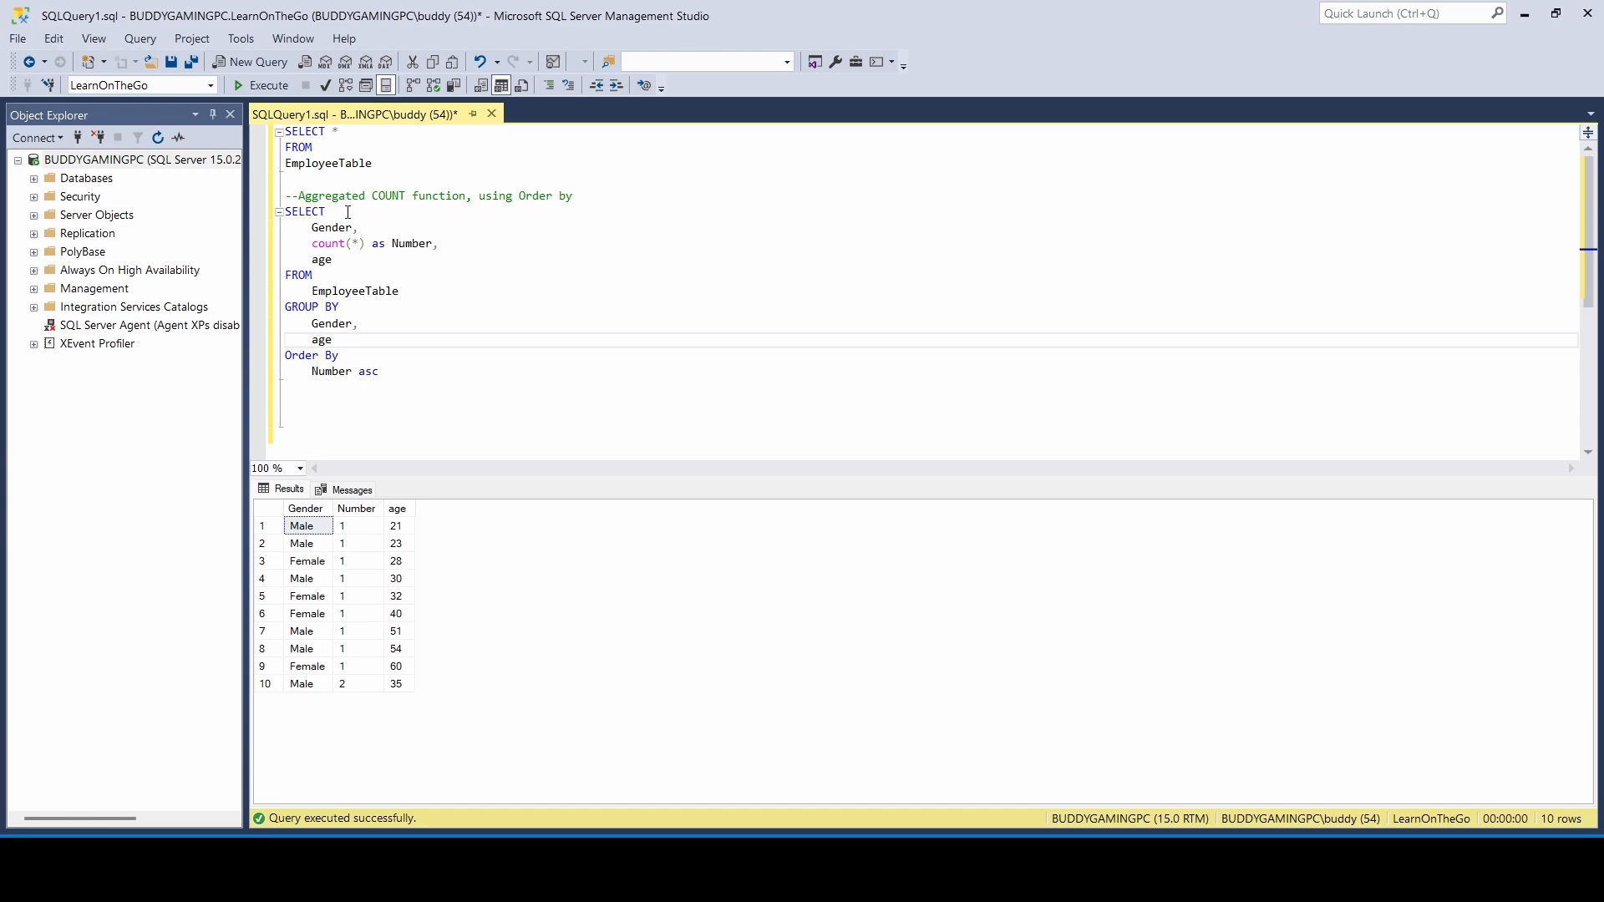
mouse_move(333, 251)
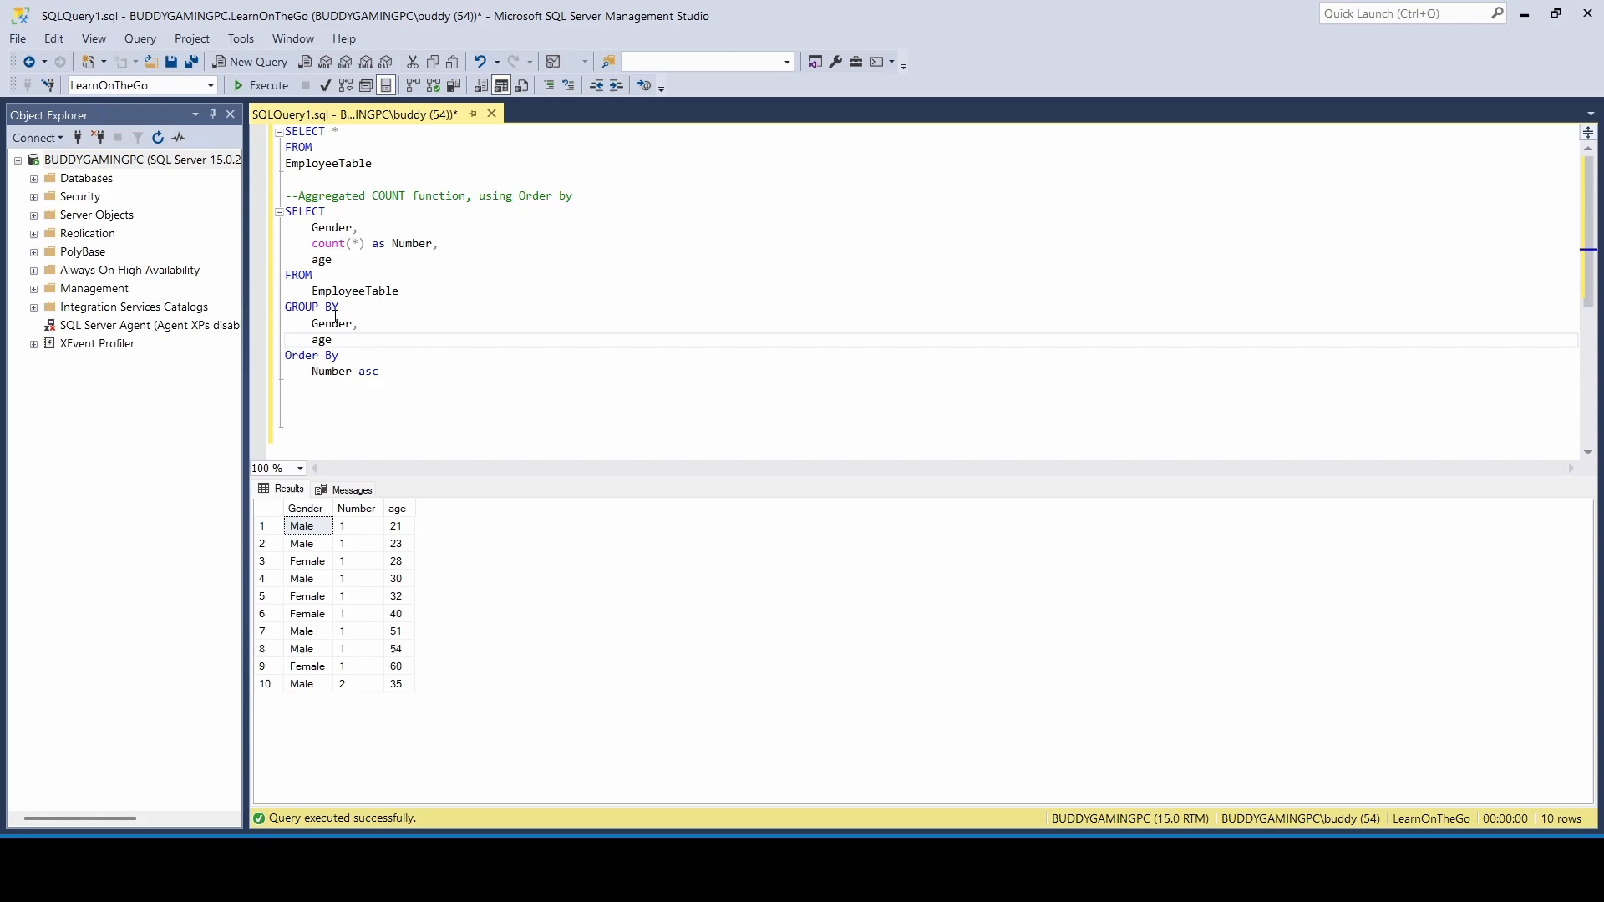
left_click(334, 340)
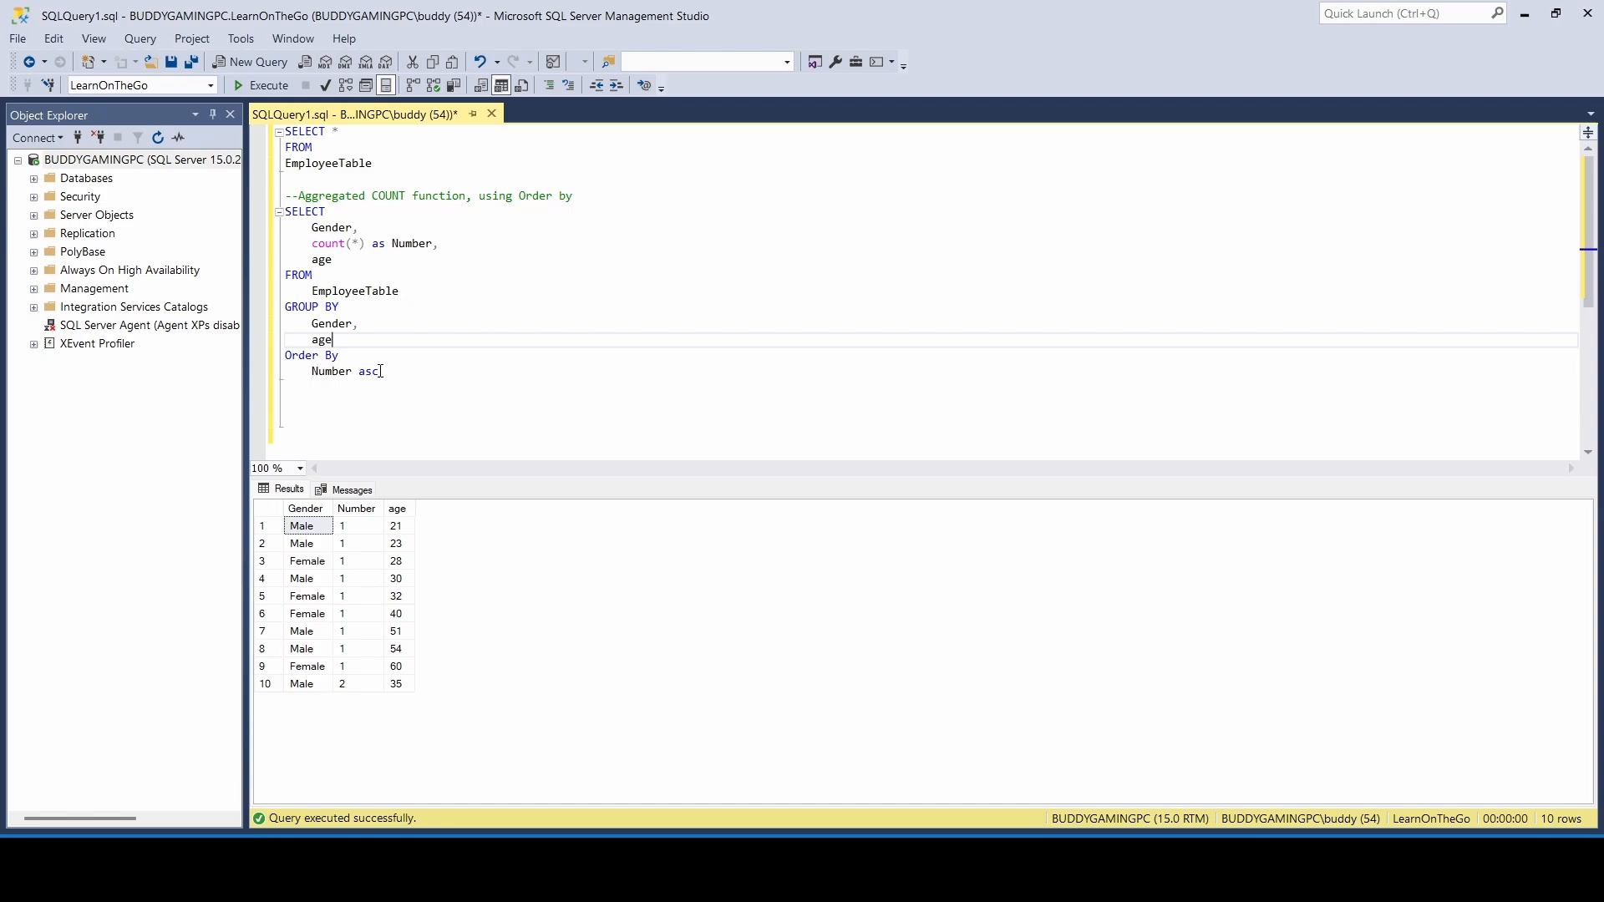
left_click_drag(290, 210, 379, 370)
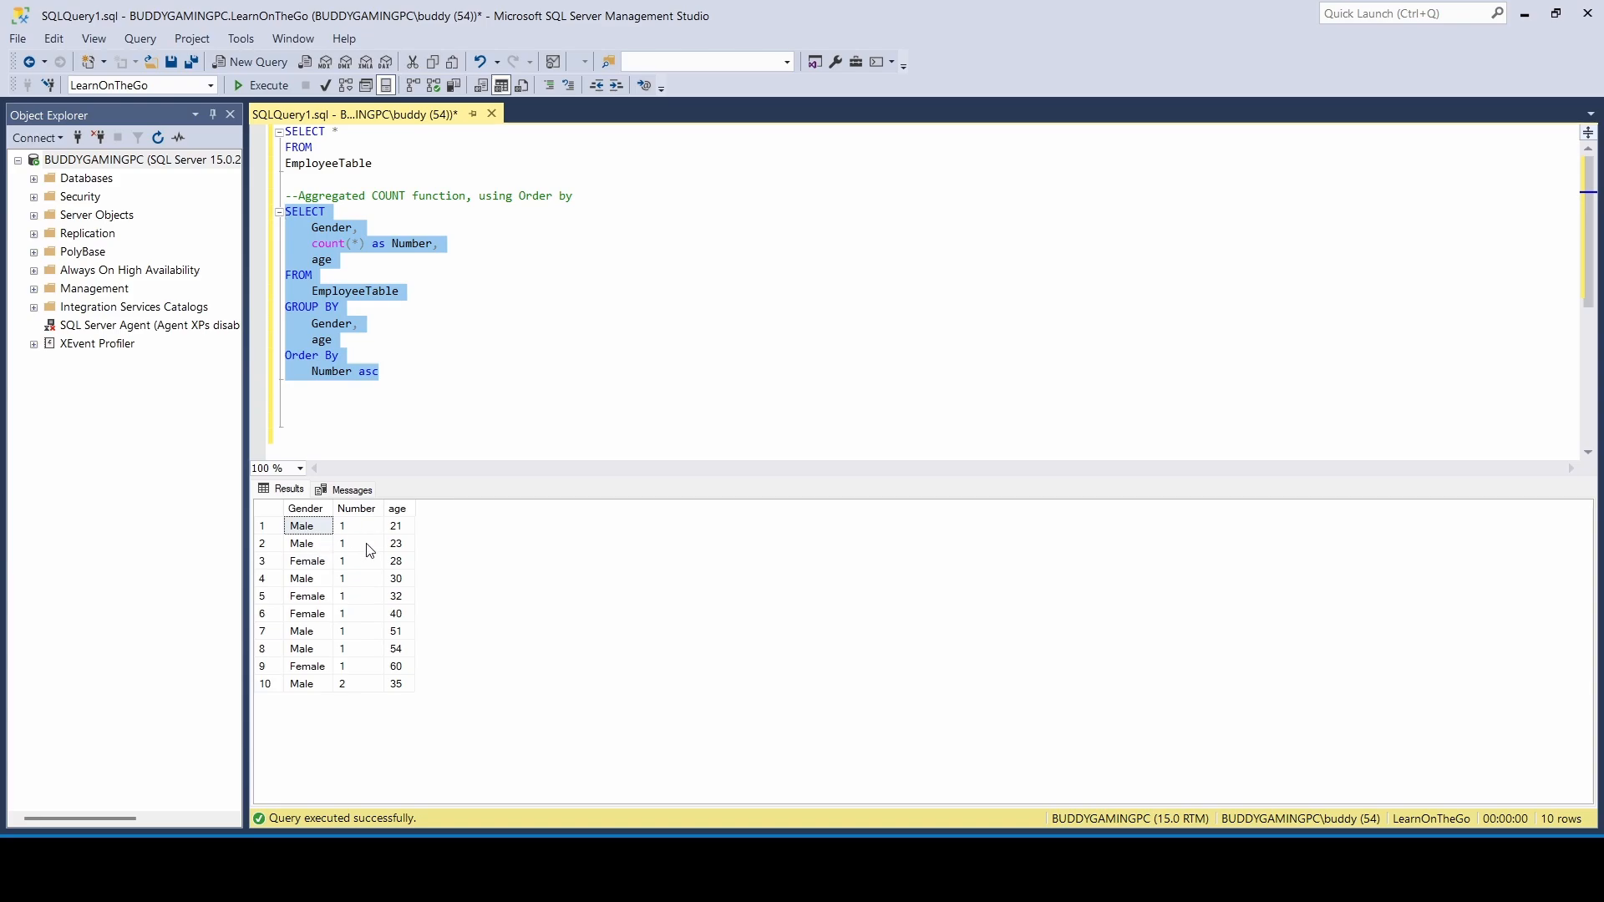
mouse_move(342, 694)
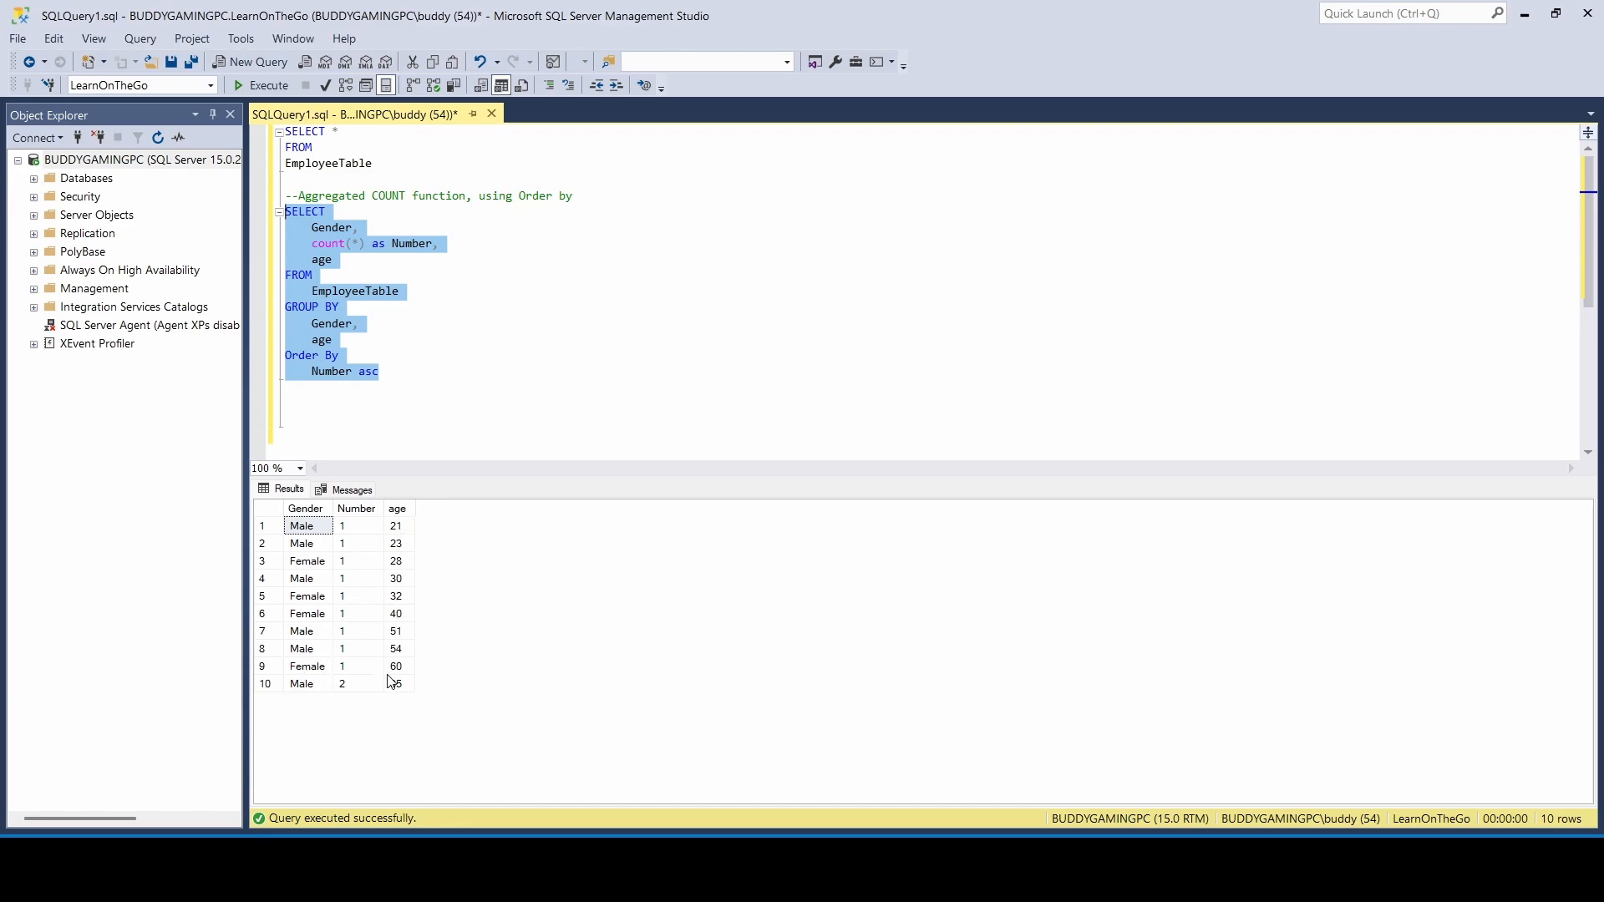
mouse_move(361, 518)
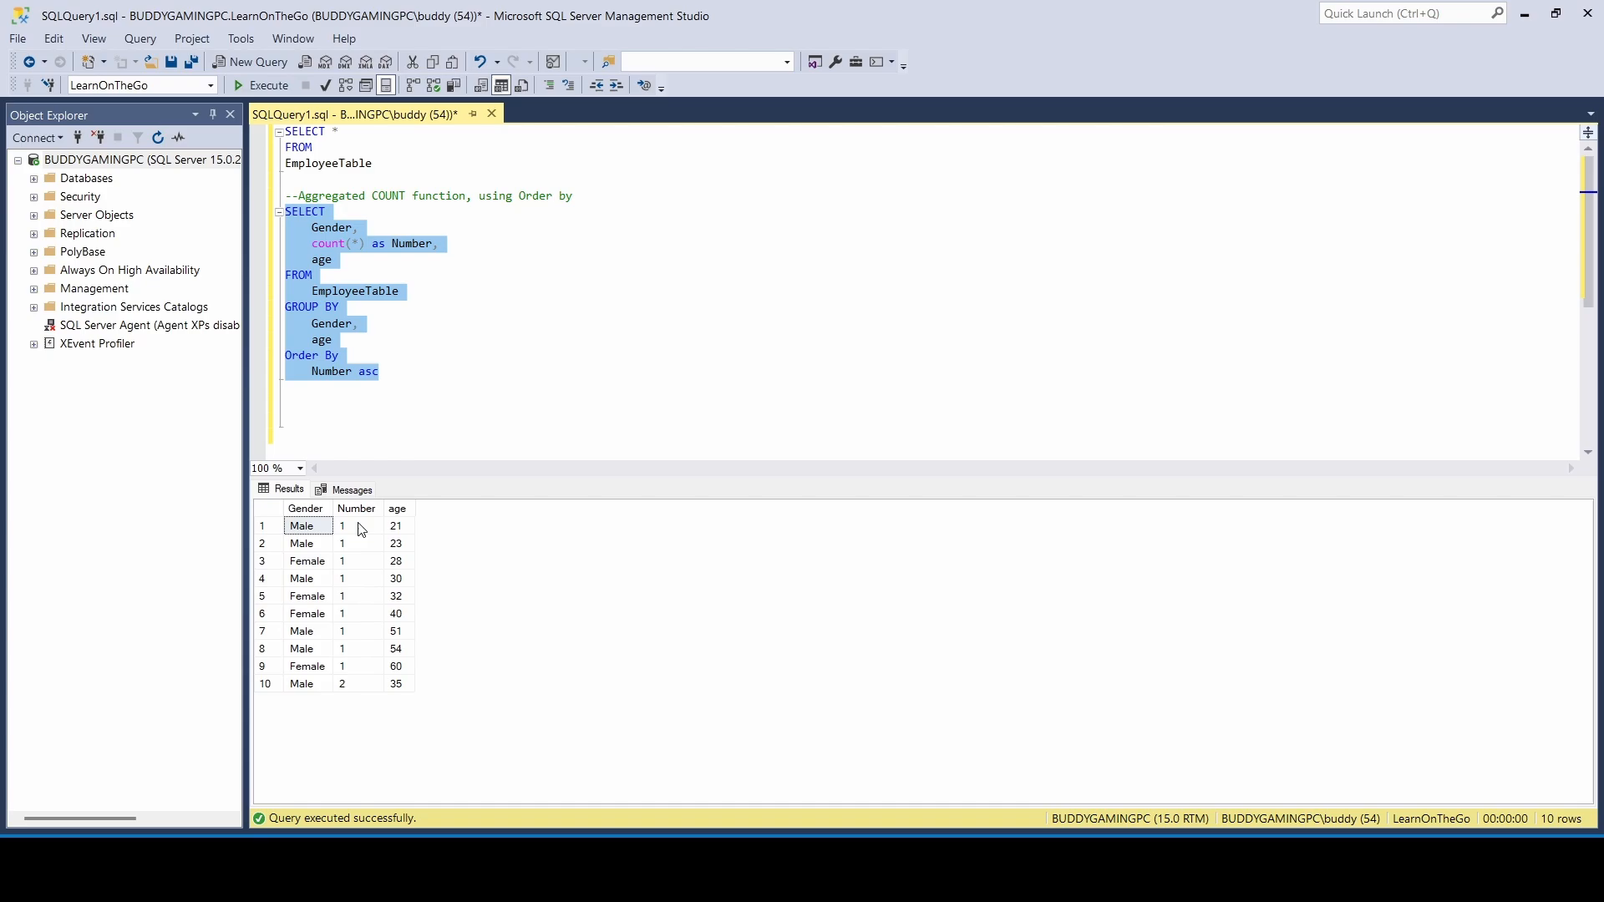
mouse_move(352, 696)
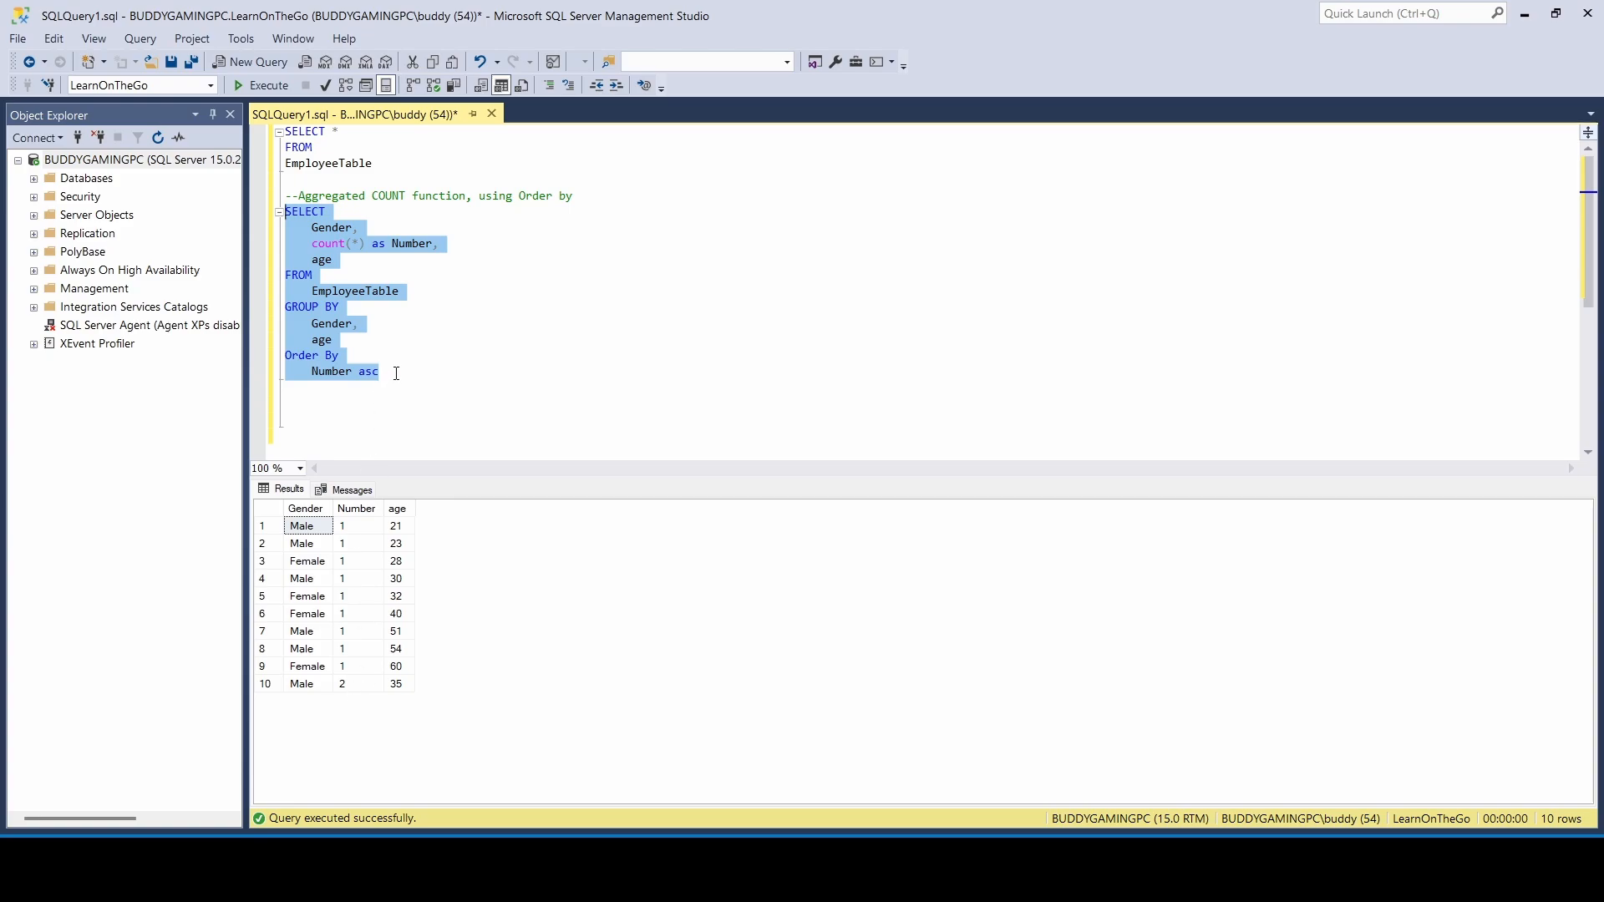
Type a new SELECT * FROM EmployeeTable query below the count query and run it.
left_click(317, 386)
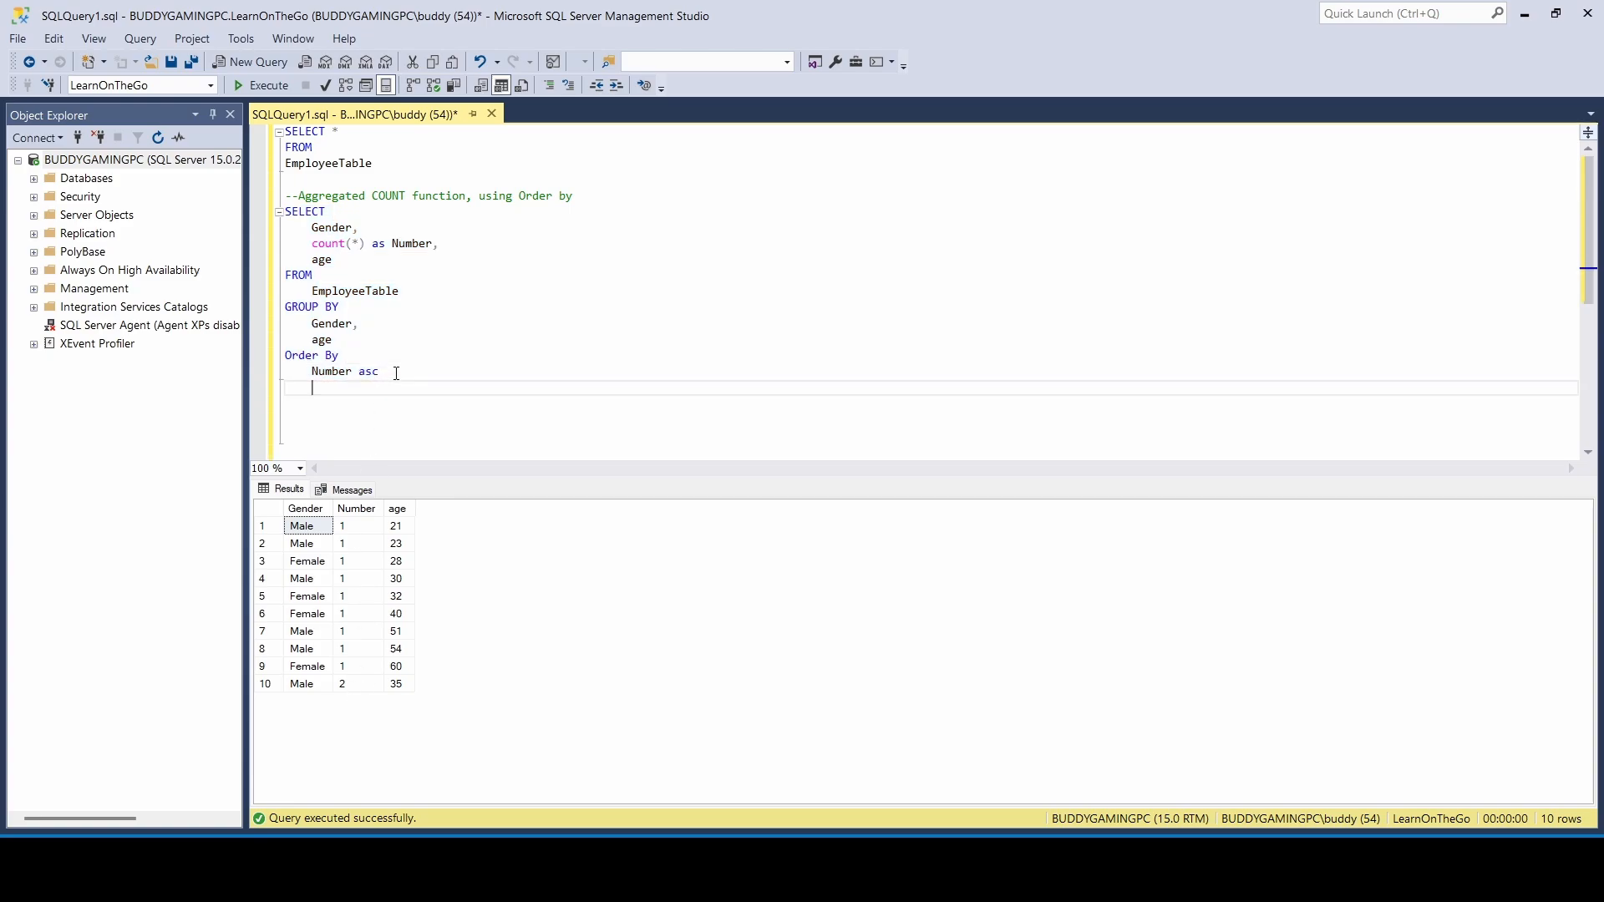
type("SELS")
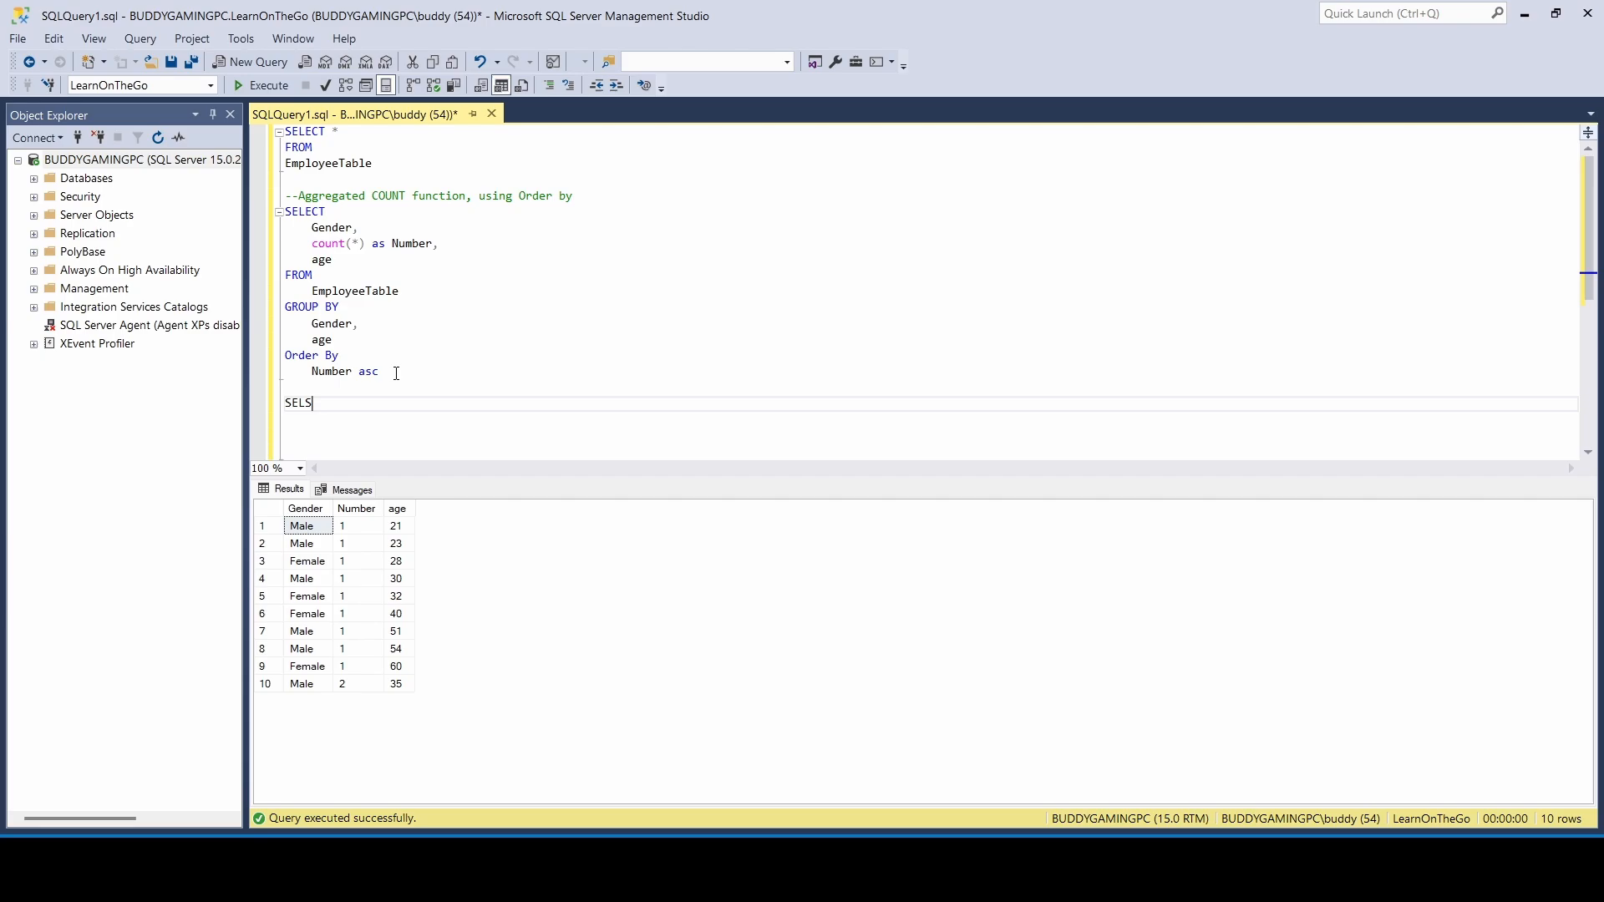
type("ECT *")
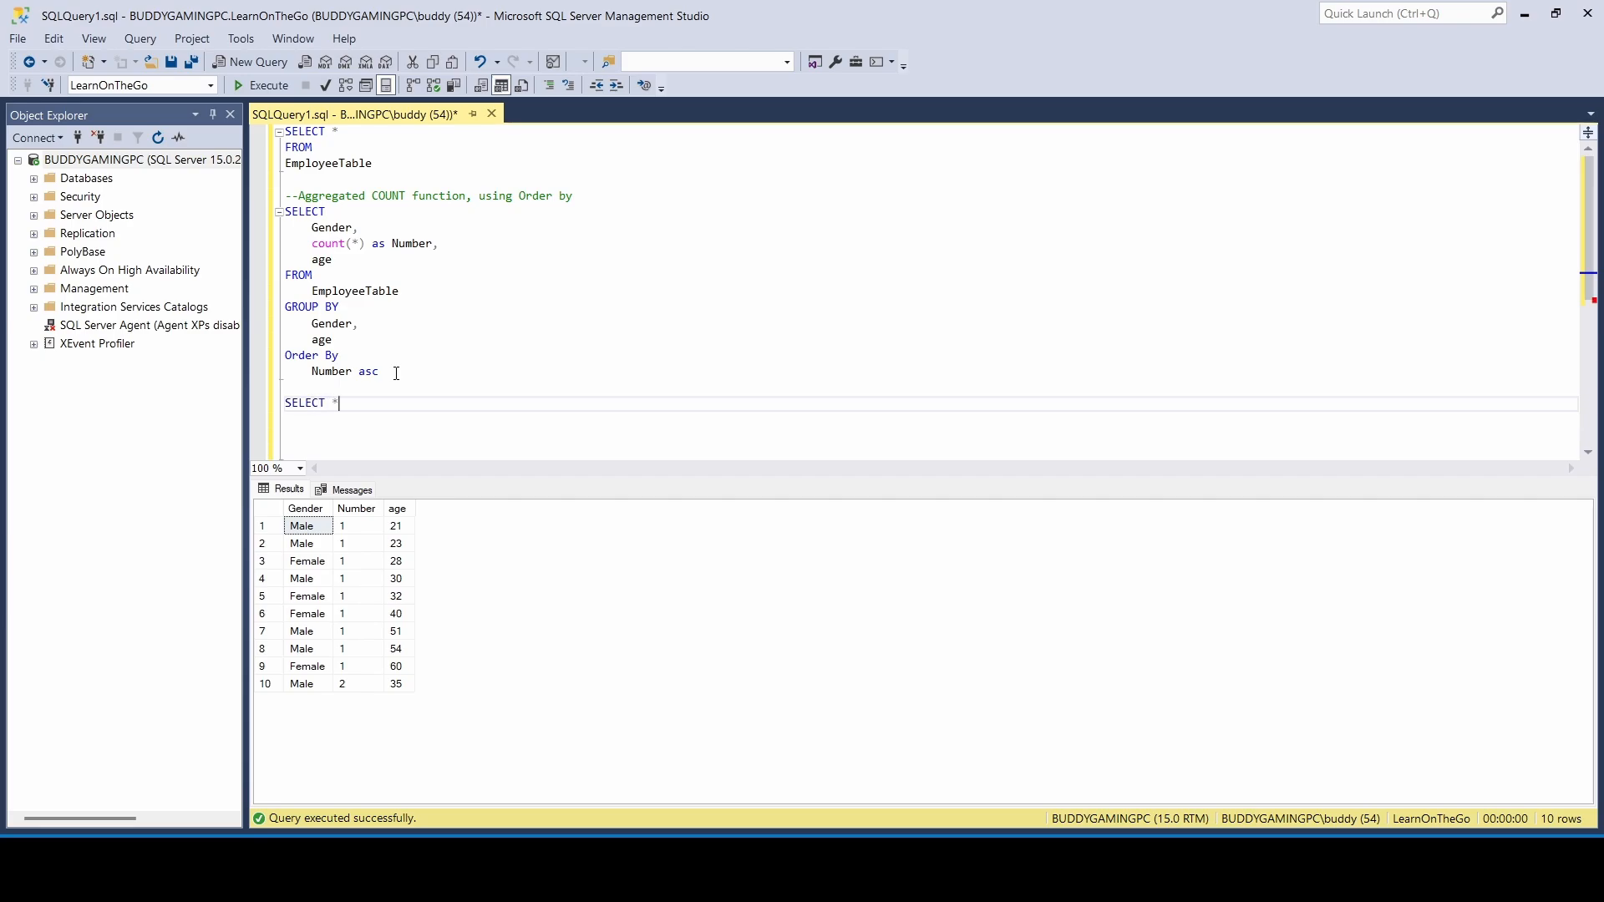
type("FROM")
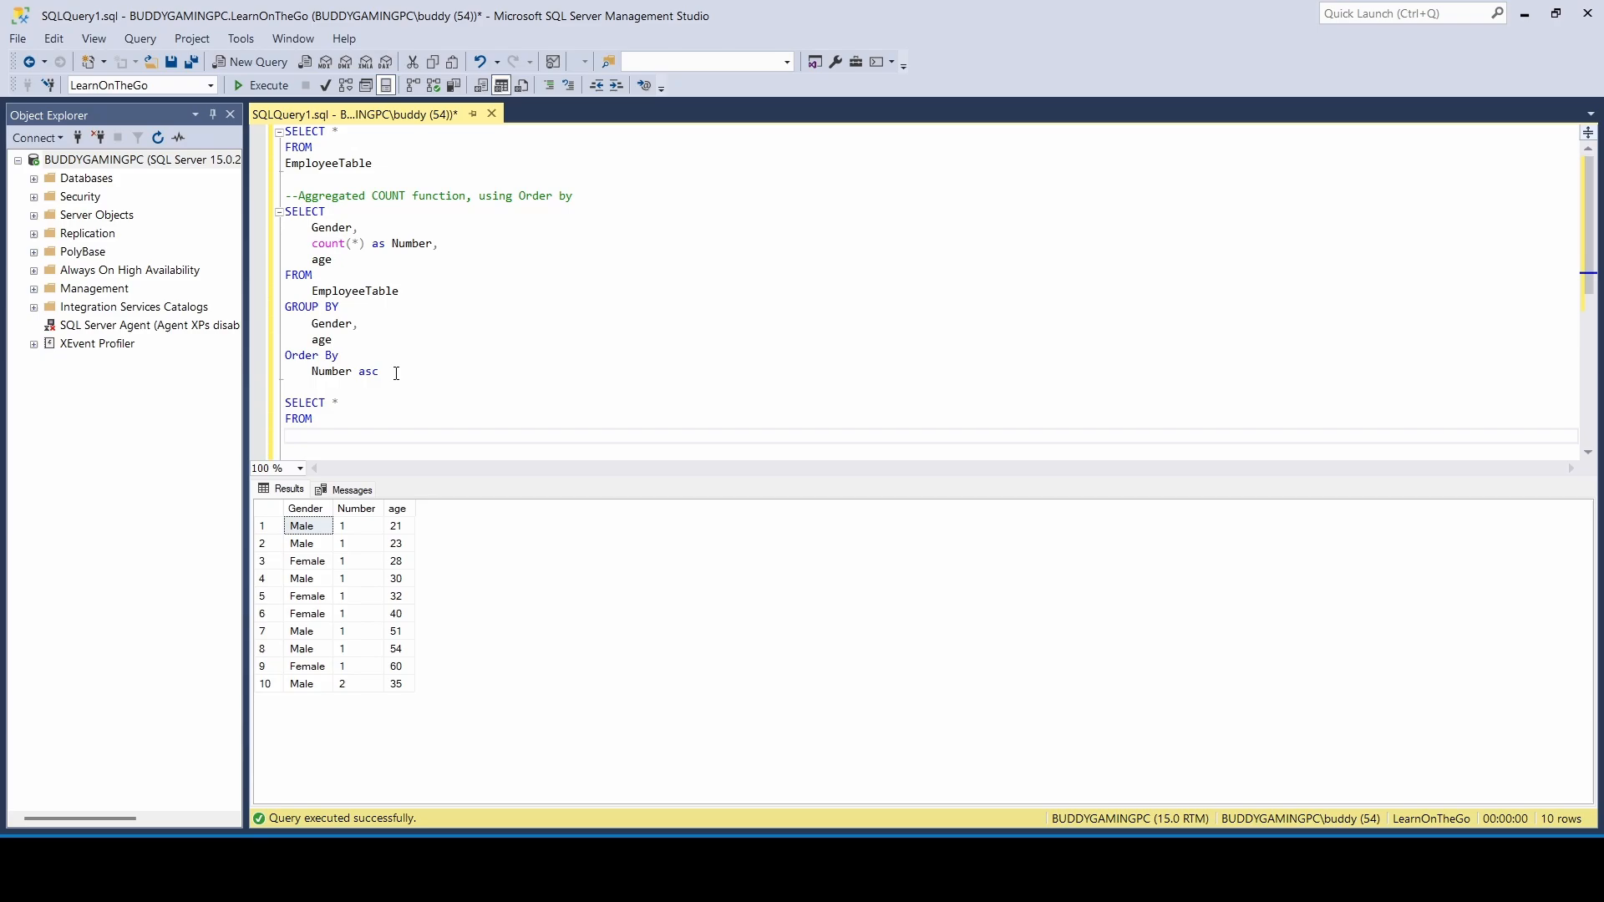
type("EmployeeTable")
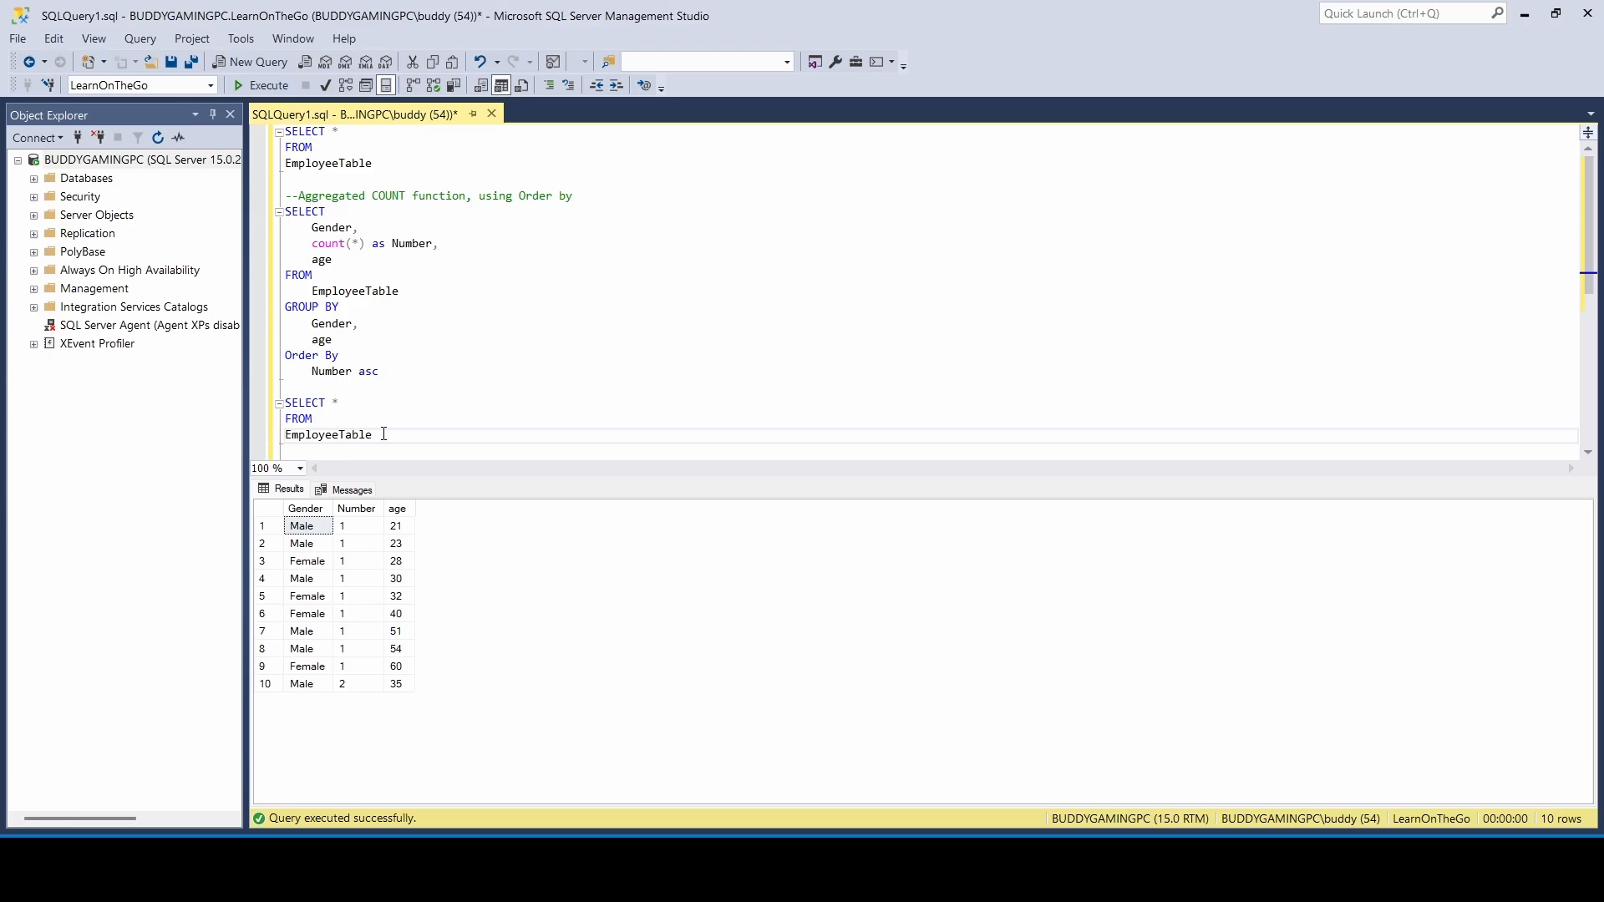
left_click(238, 85)
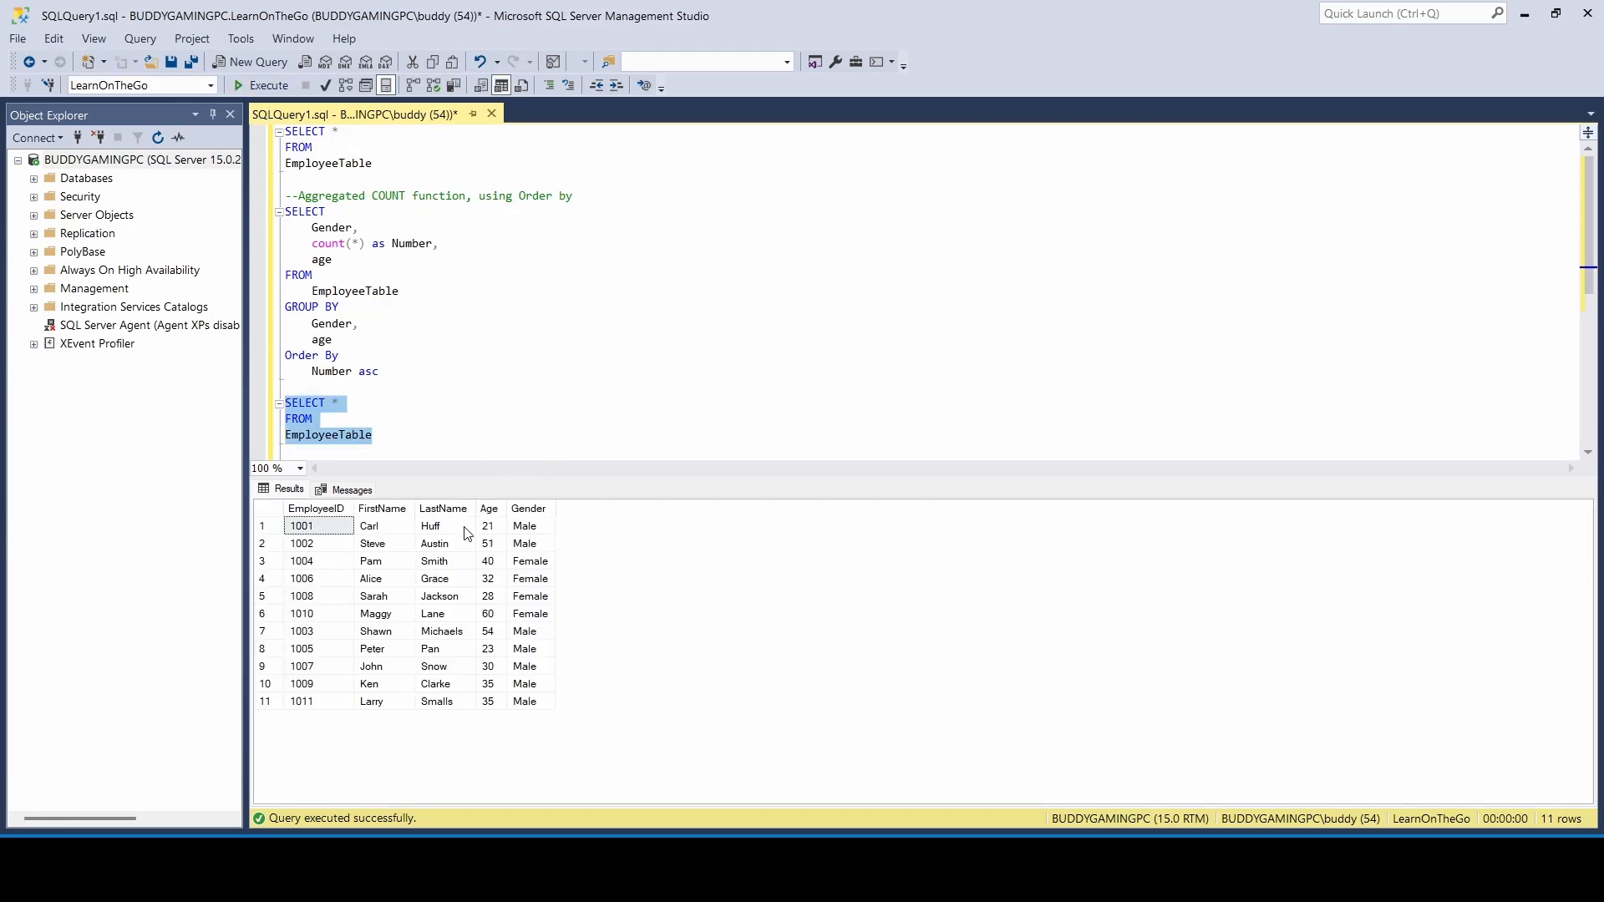
mouse_move(391, 696)
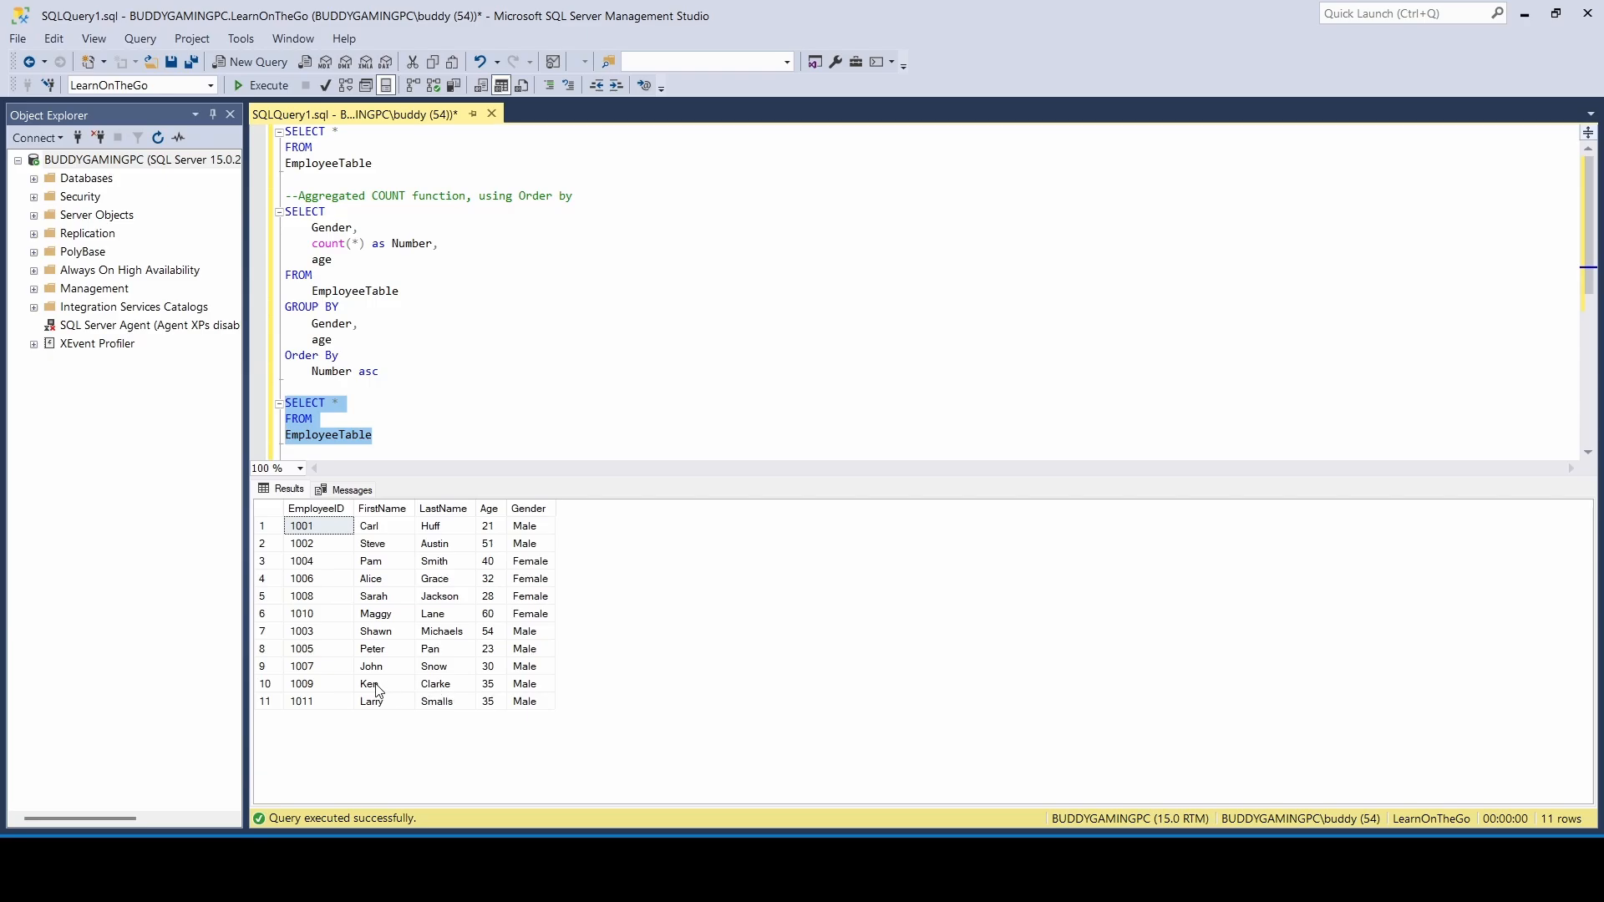
mouse_move(511, 705)
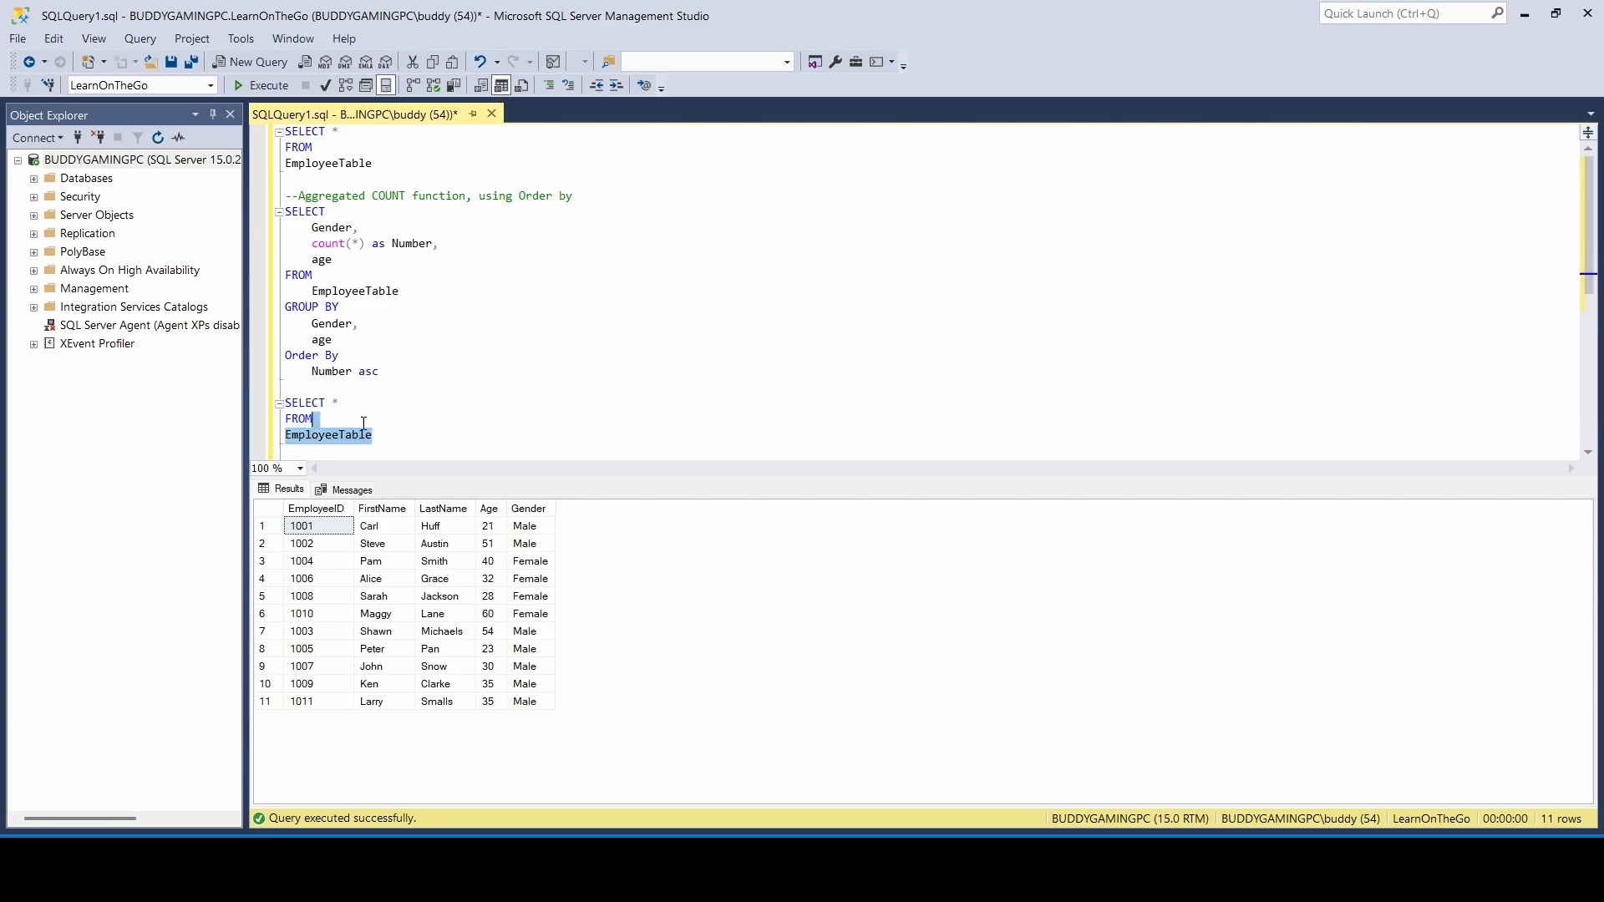
Select both the count query and the SELECT * listing, execute, and scroll the two result grids.
left_click_drag(318, 418, 289, 211)
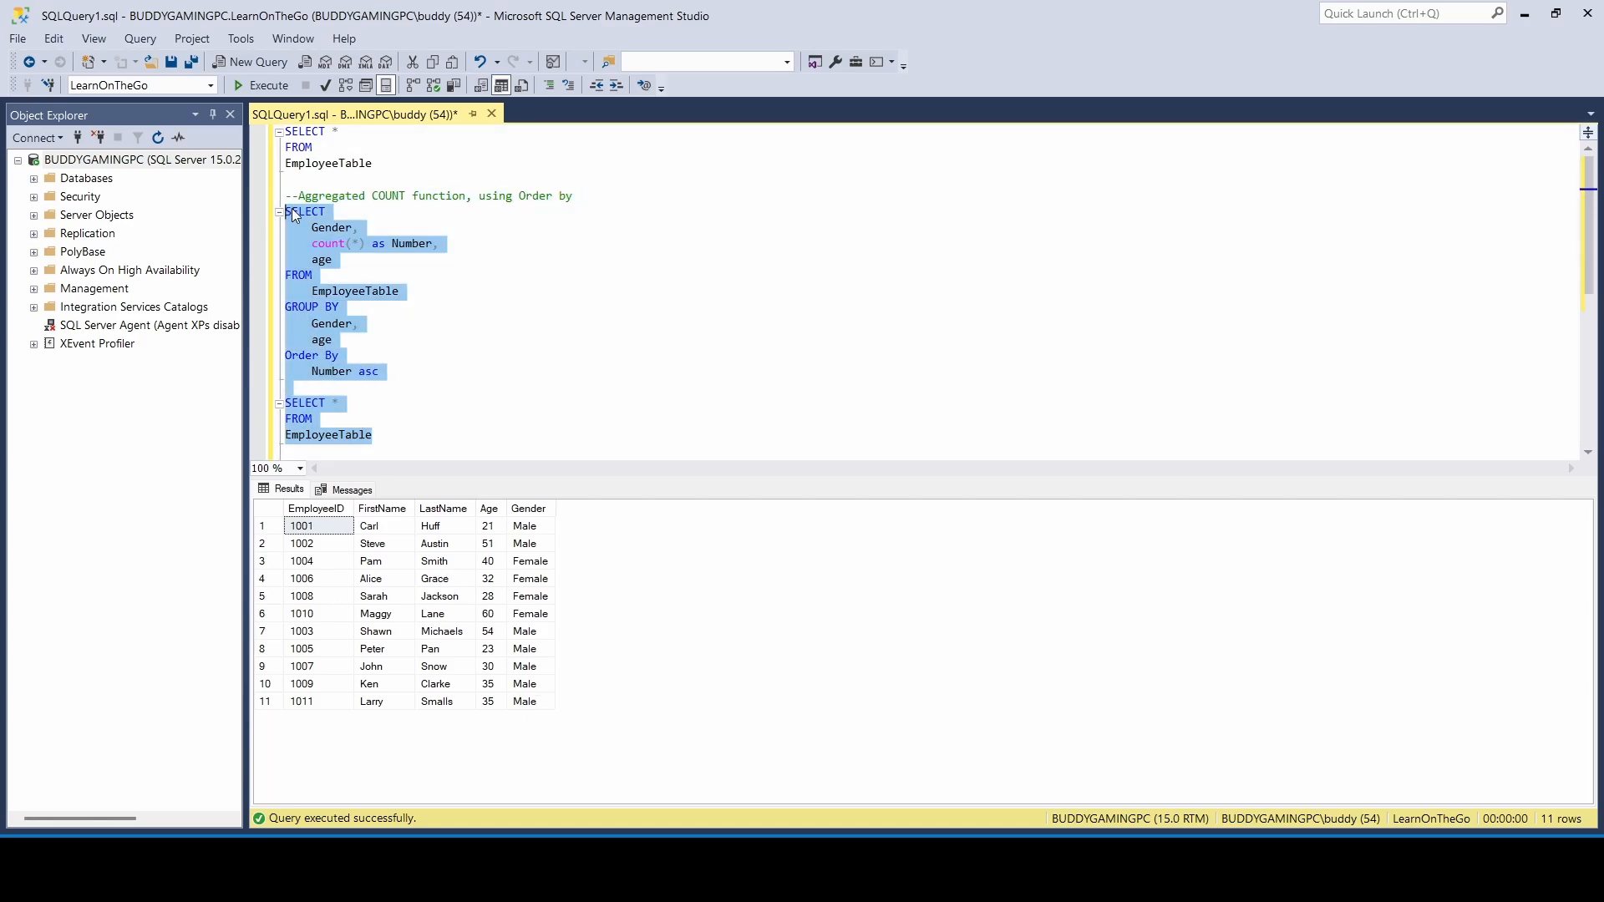
left_click(265, 86)
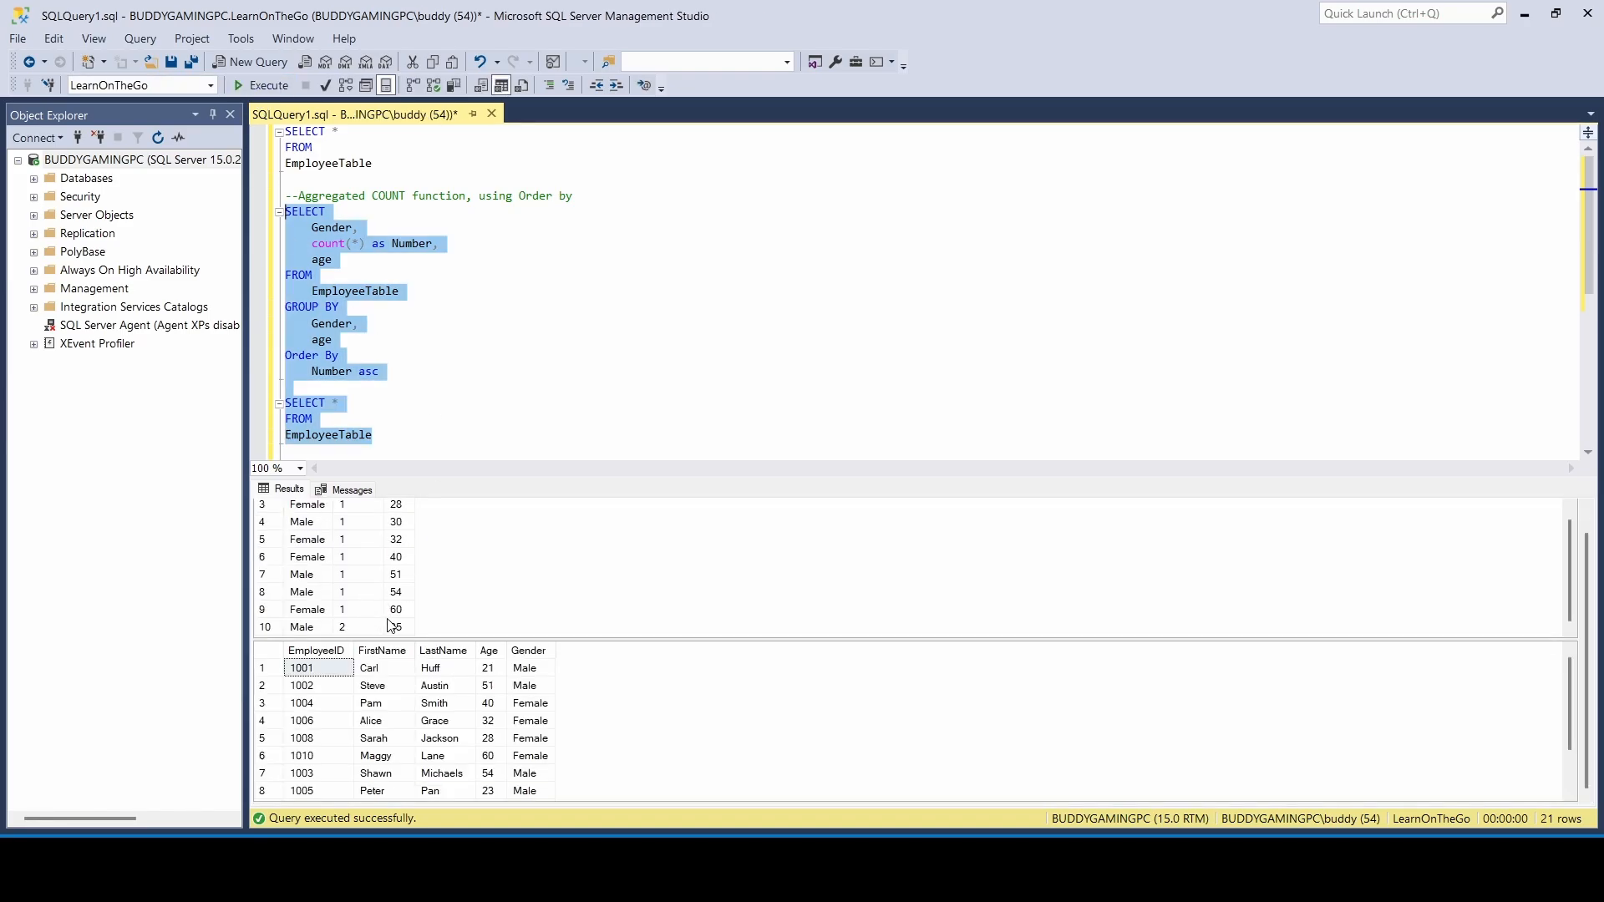
mouse_move(521, 696)
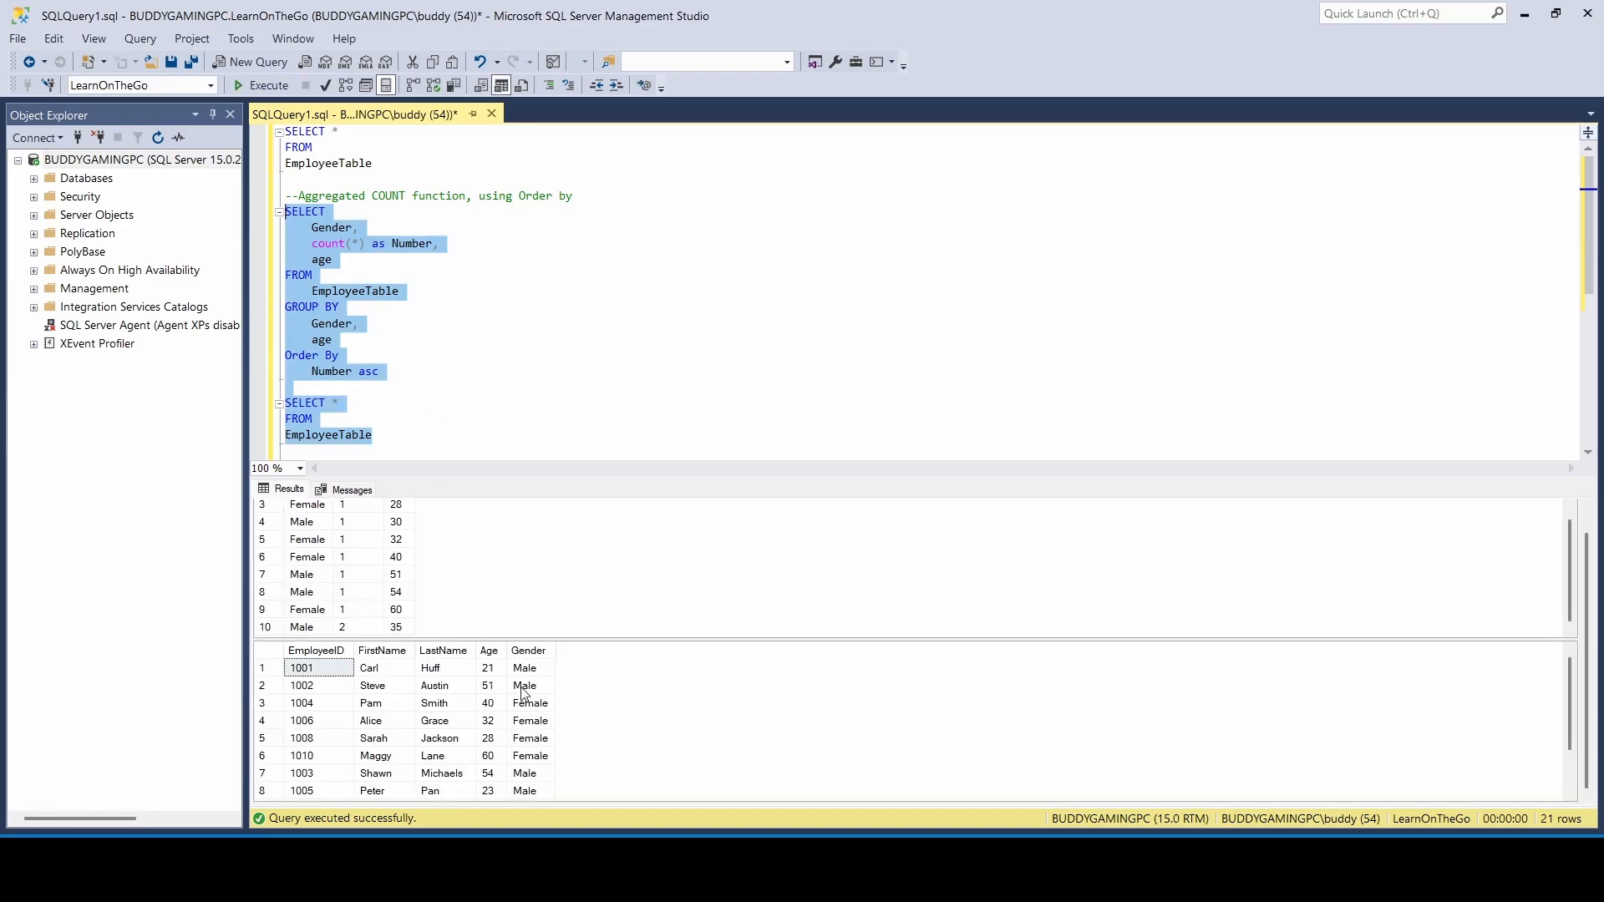
scroll("down", 3)
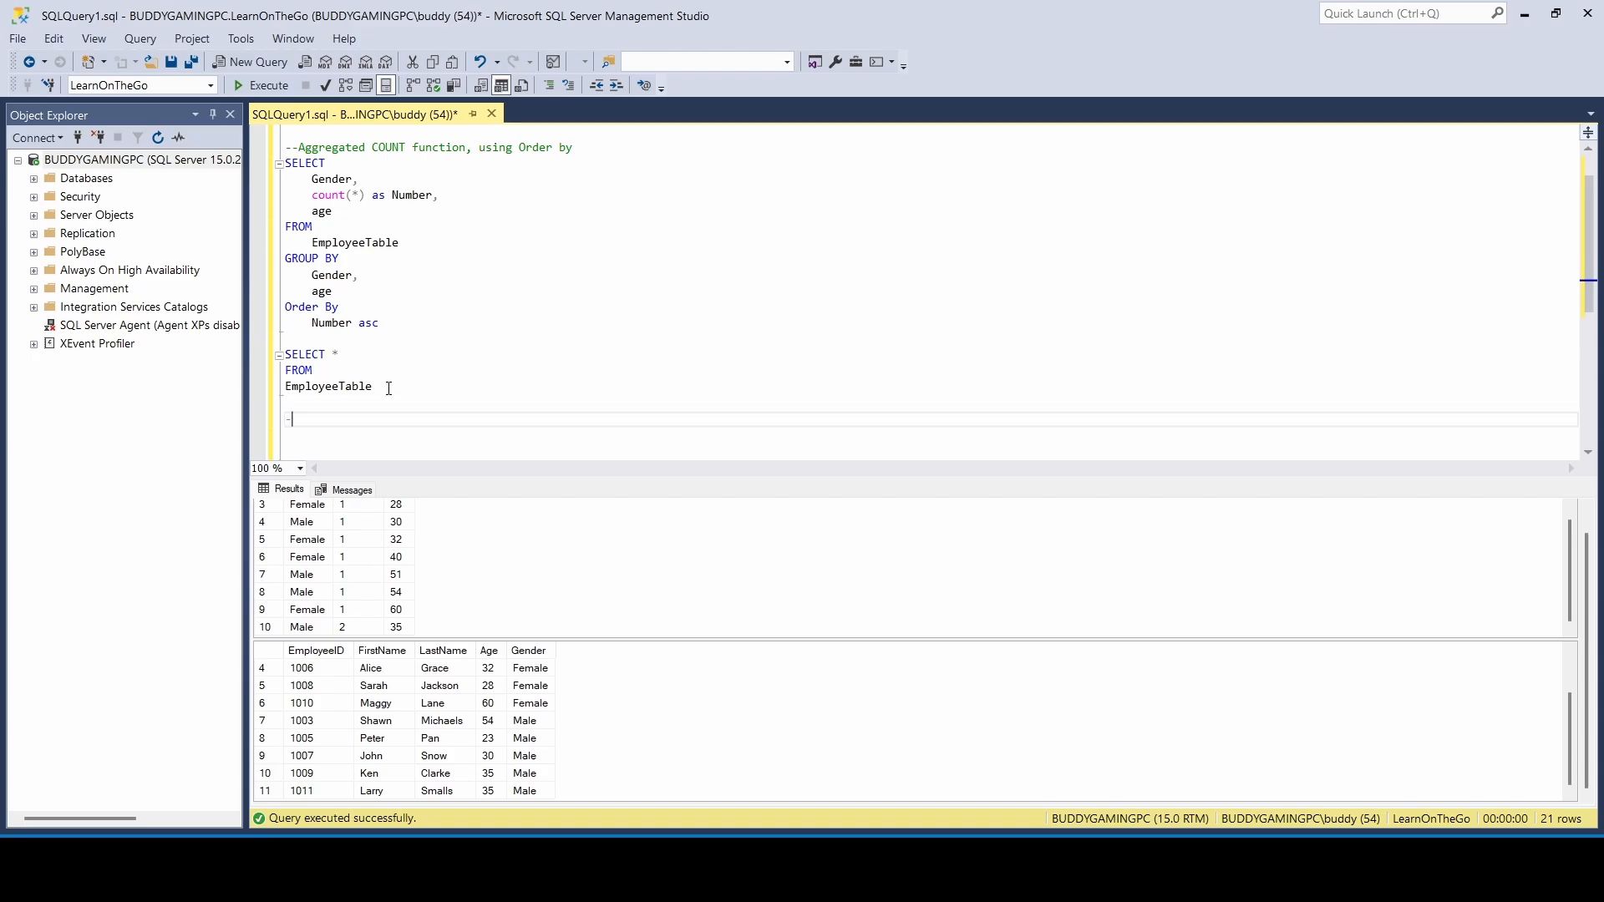
Type the comment '--Aggeragated function using HAVING' below the listing query.
type("--Aggeragated function using HAVING")
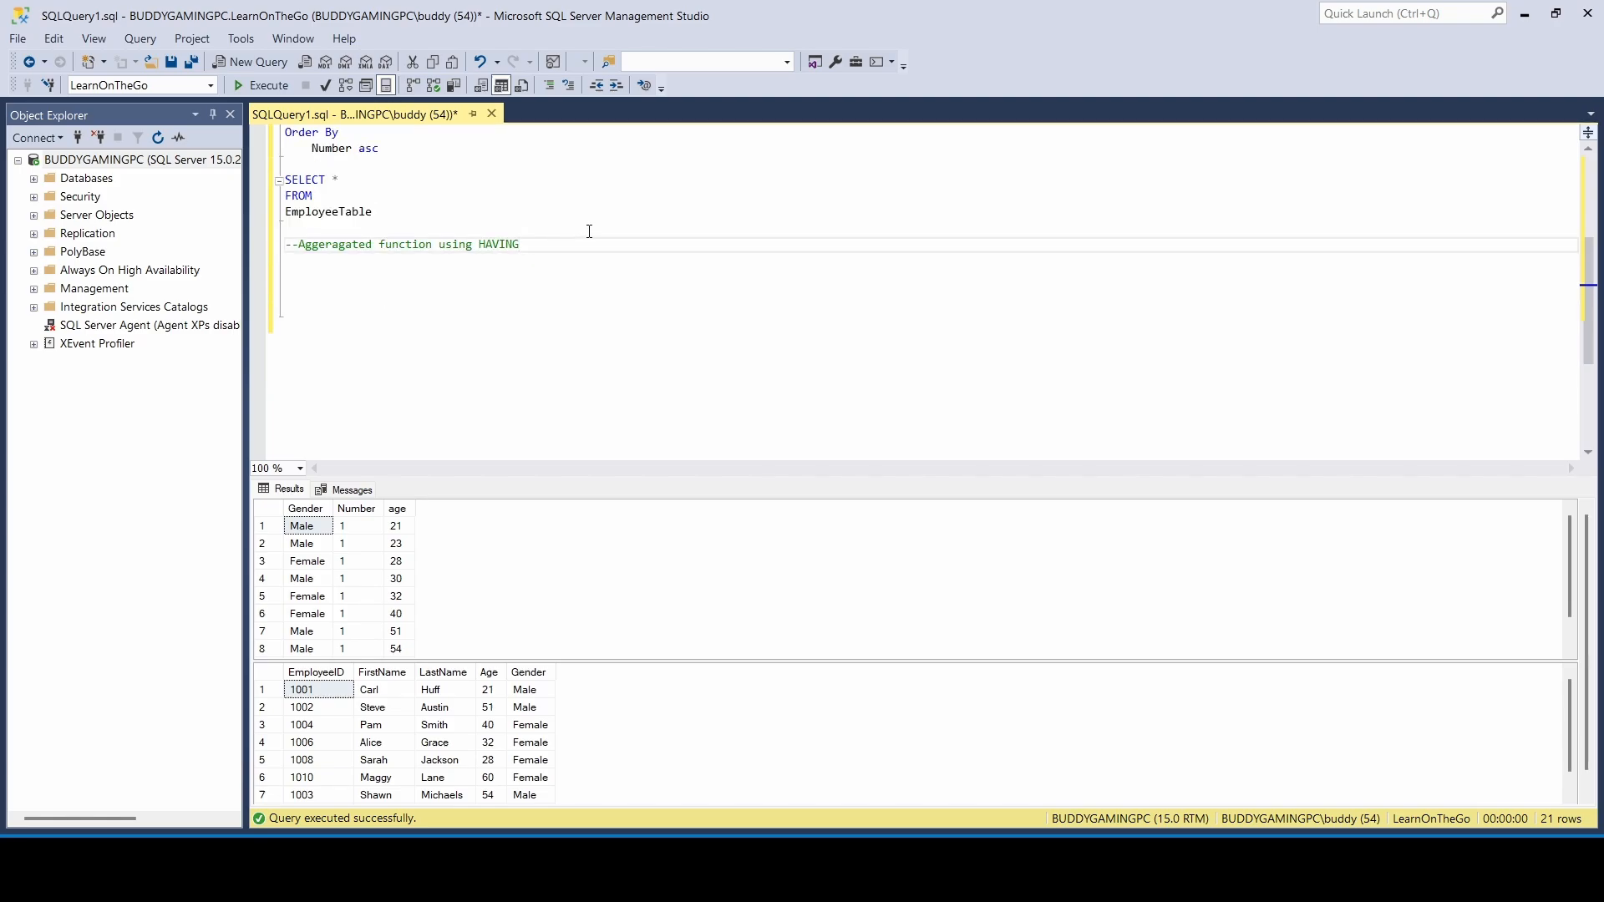
Append a 'be sure to Group by' reminder to the HAVING comment and begin SELECT beneath it.
type(", hav")
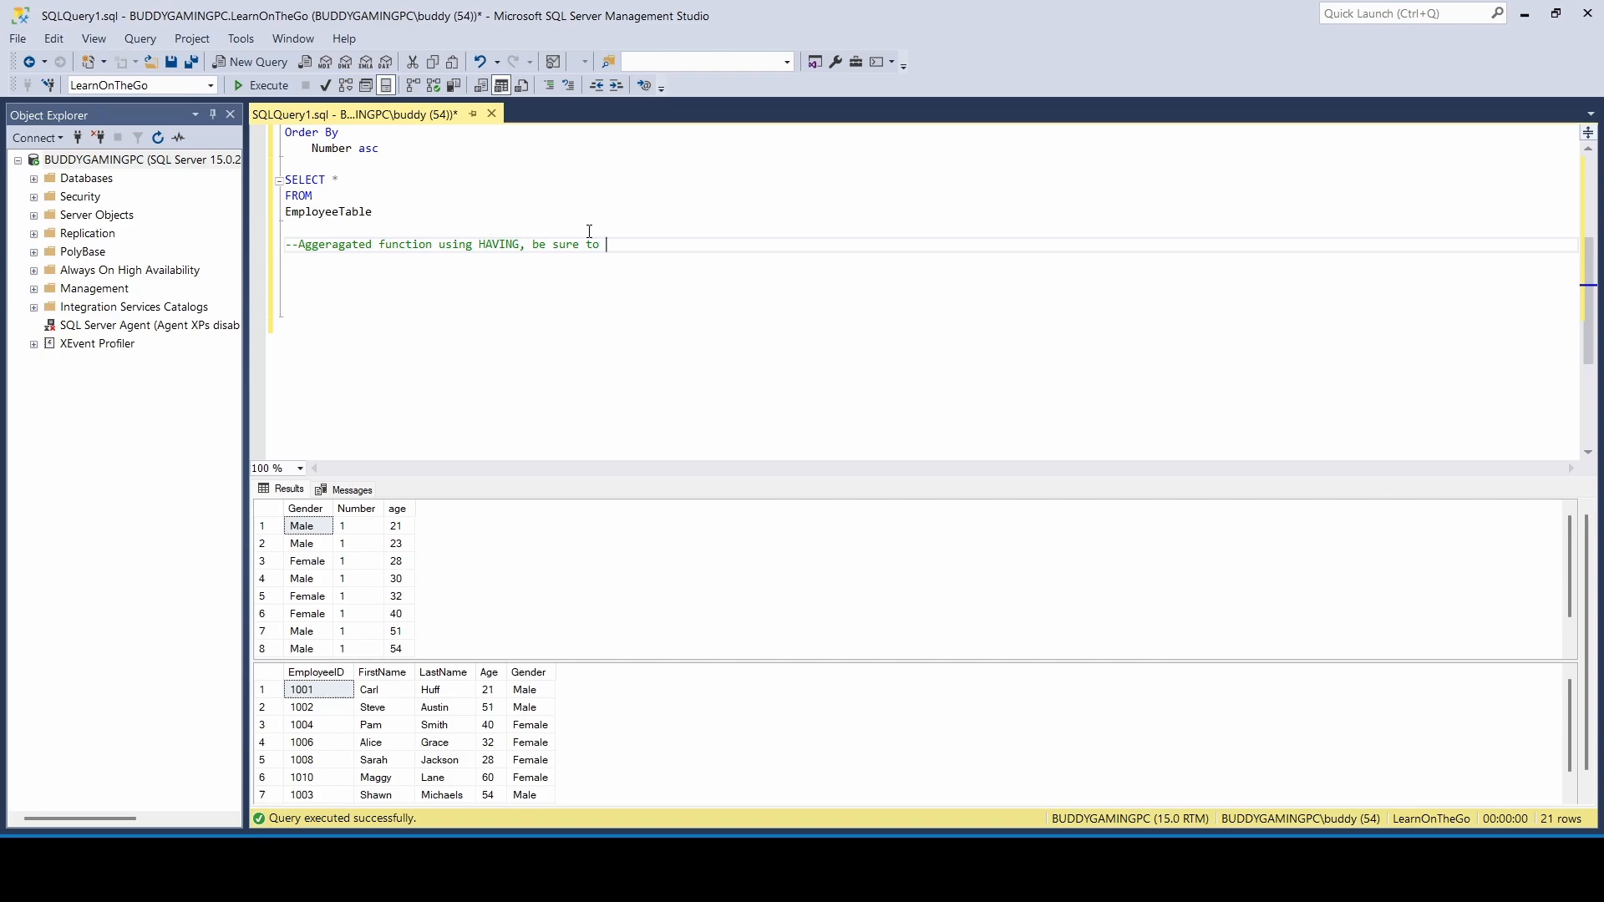
type("Group")
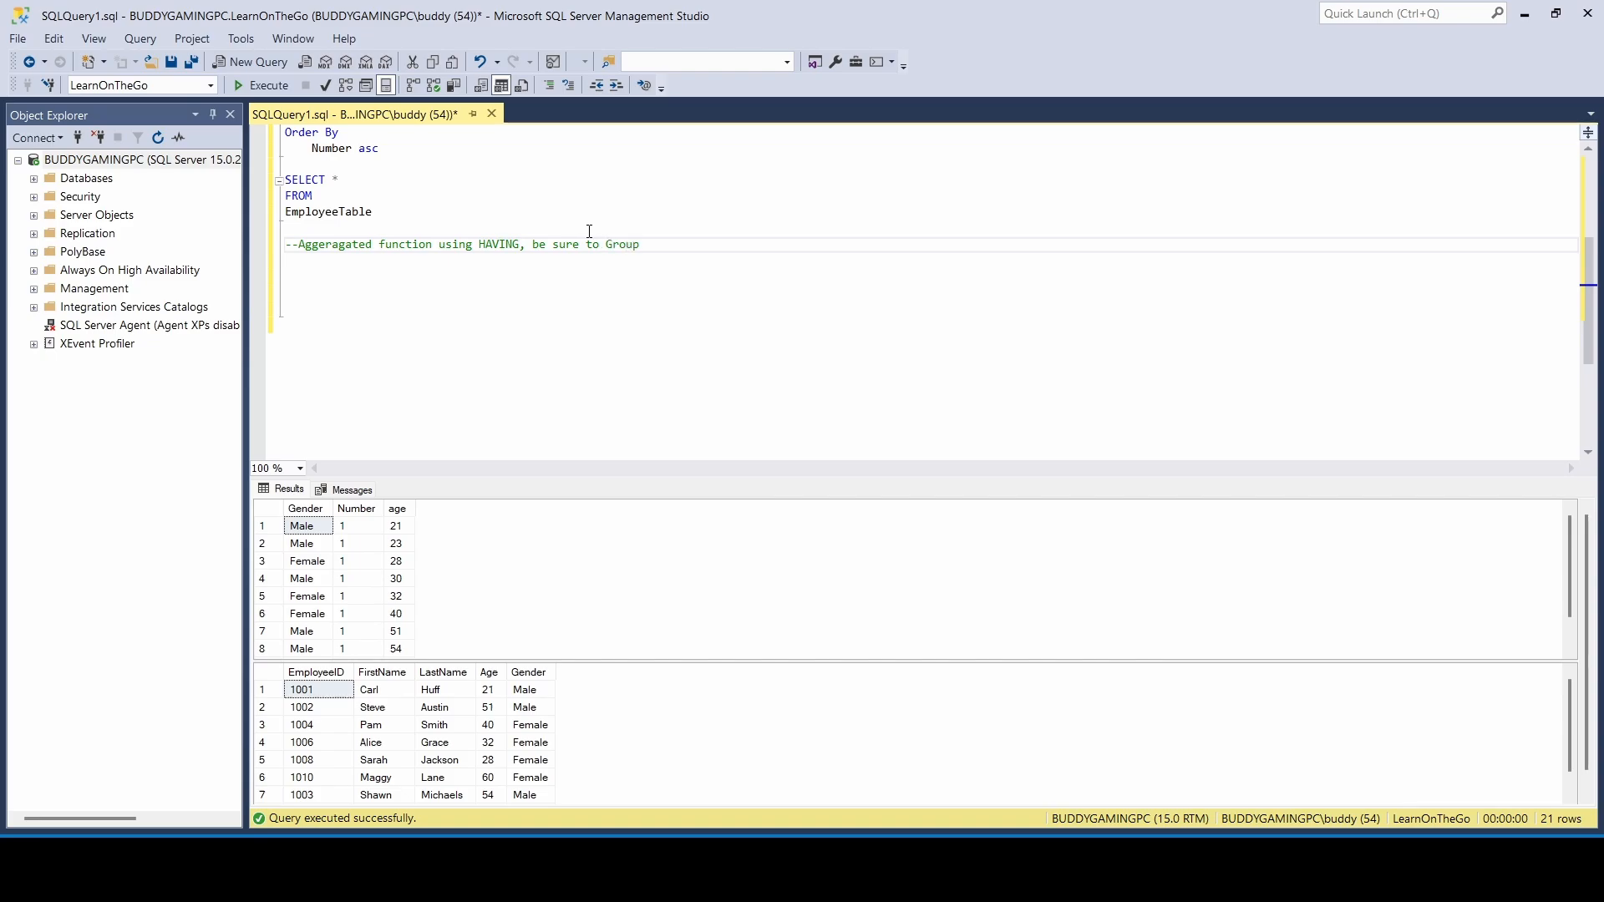
type("by")
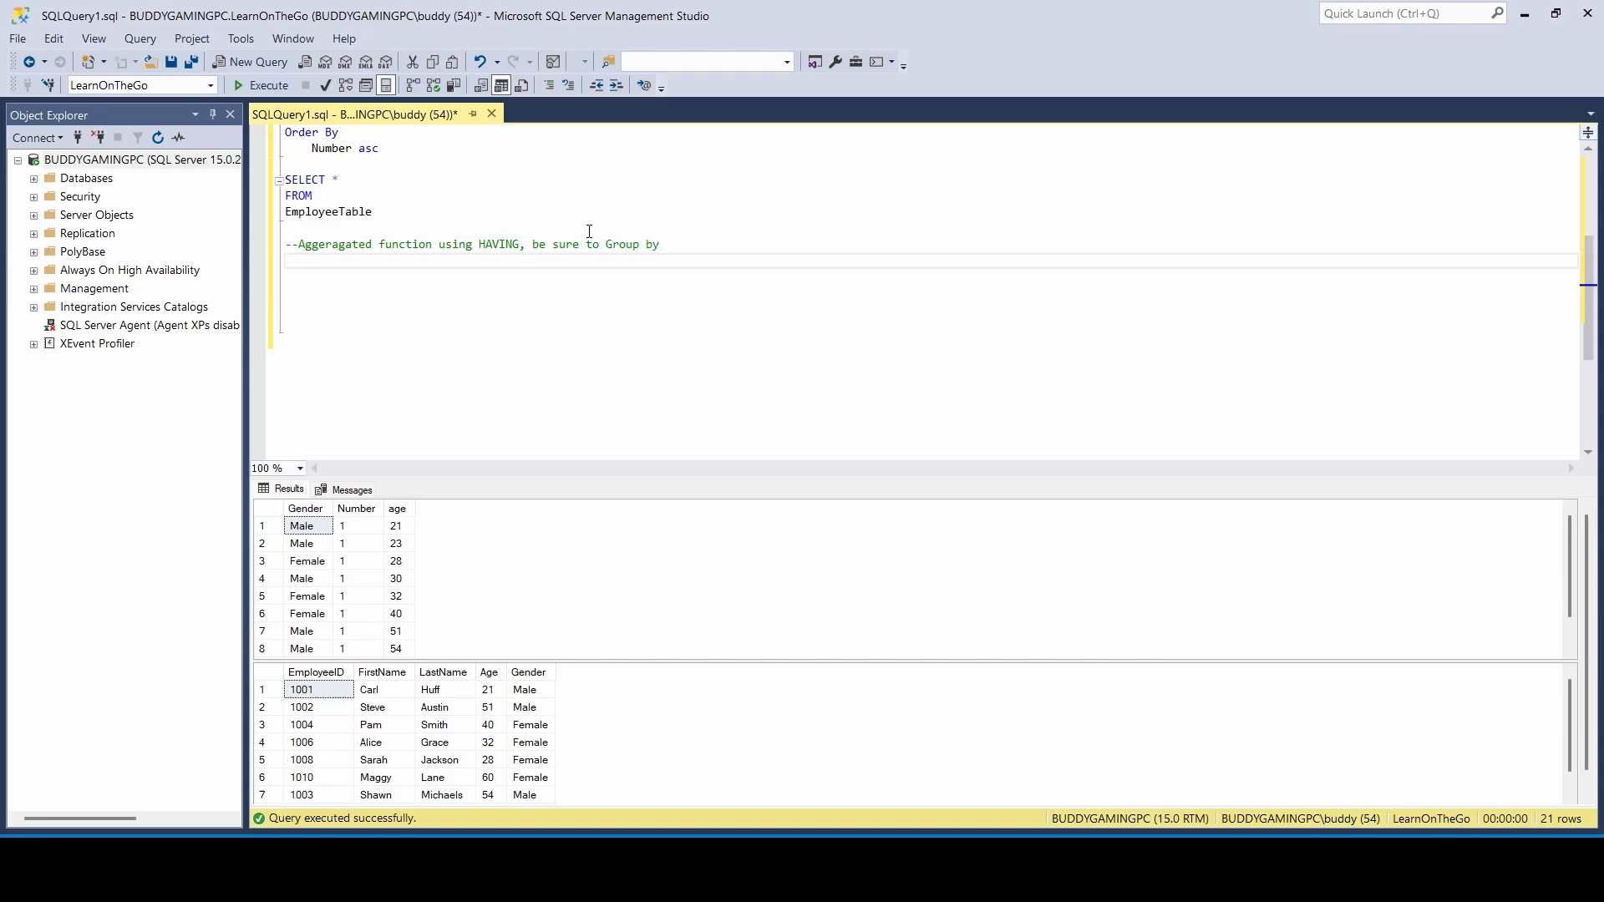
type("SELECt")
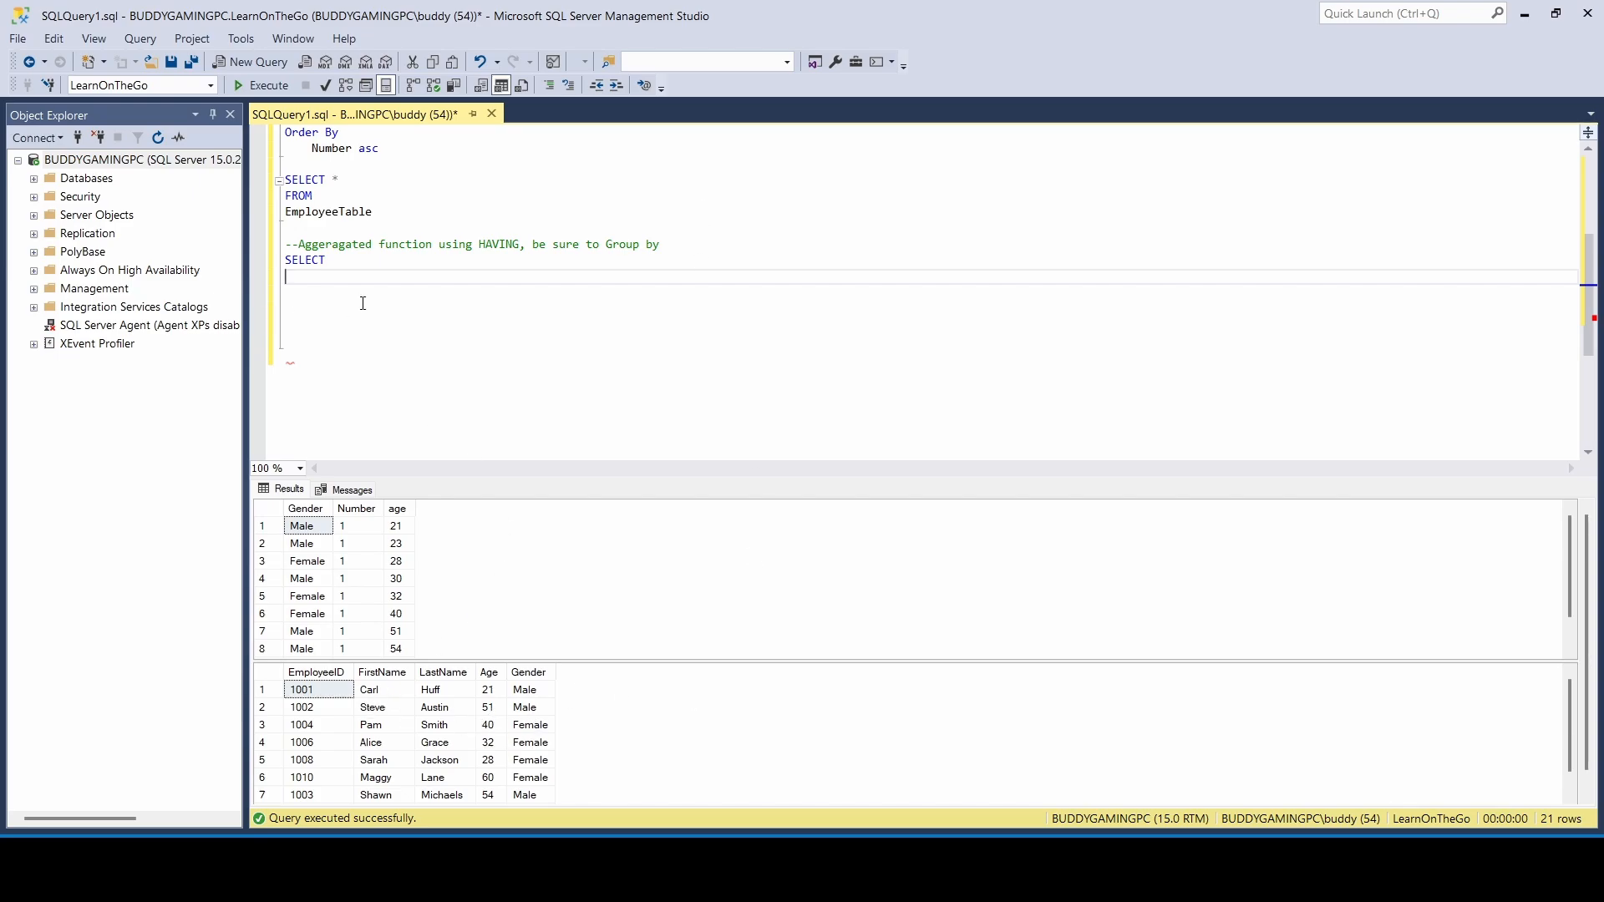
Complete the SELECT column list as FirstName, LastName, Age.
type("FirstName")
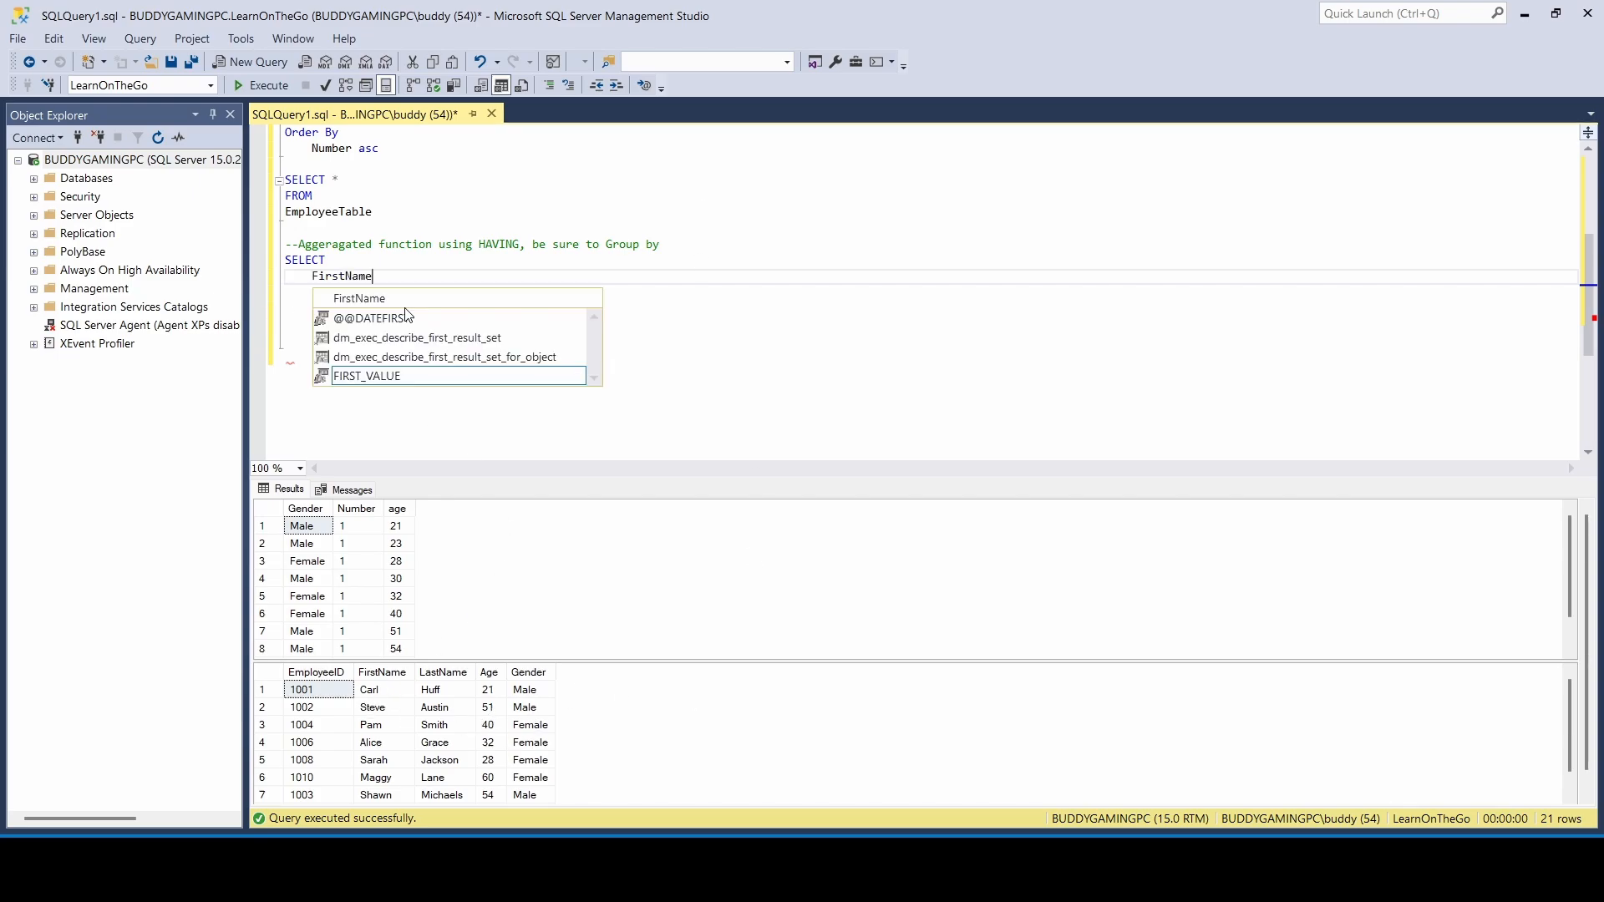
type(",")
type("LastName")
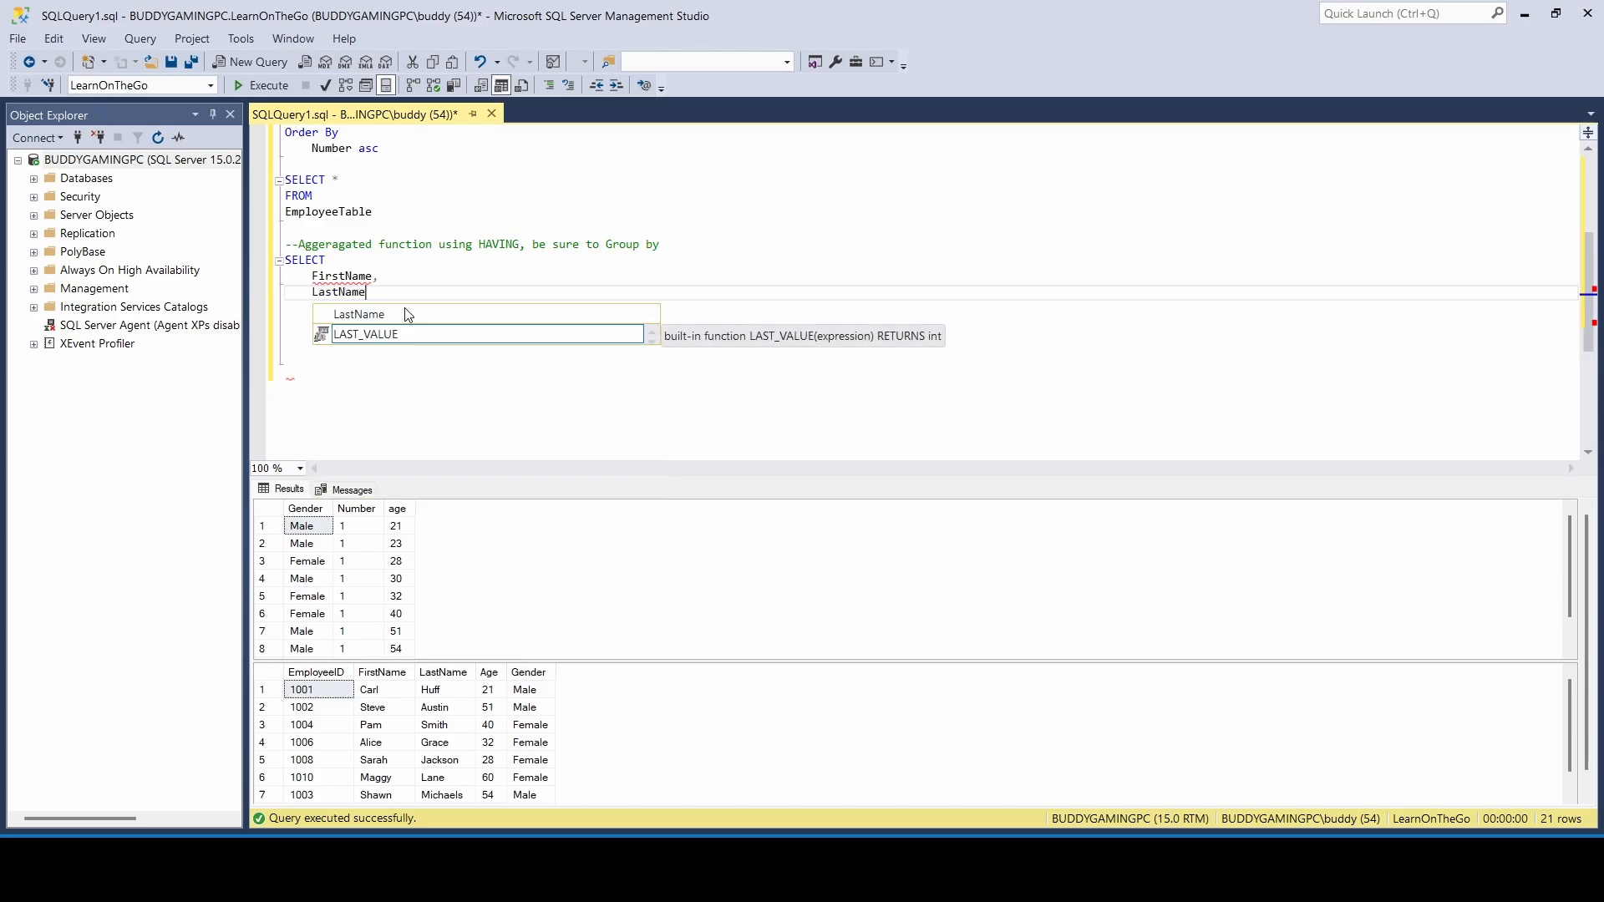
type(",")
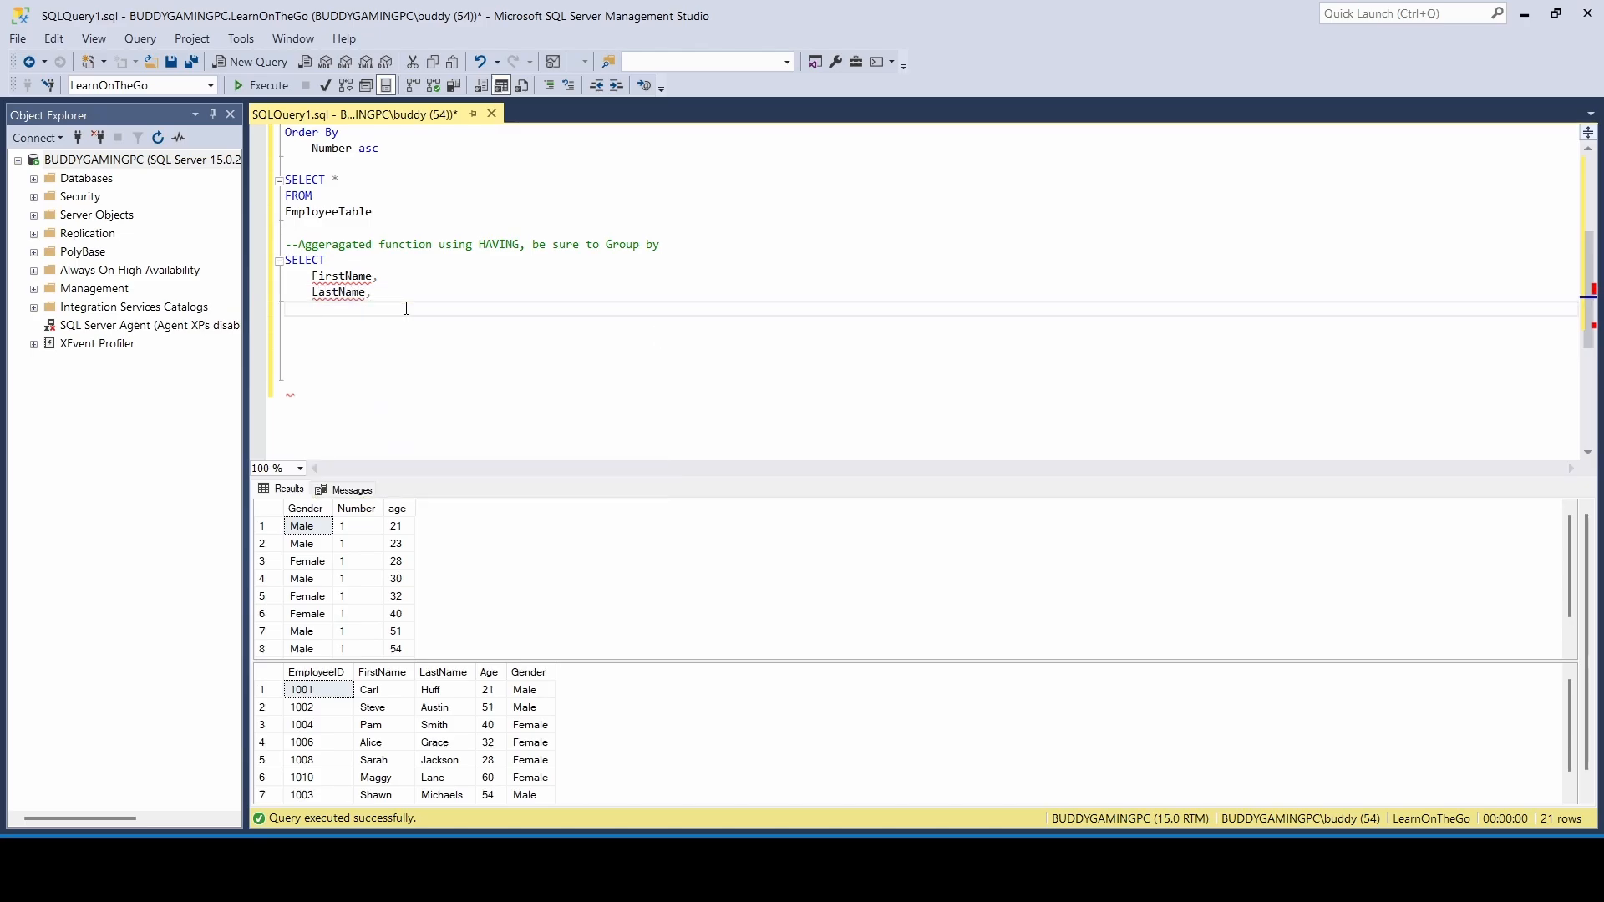
type("A")
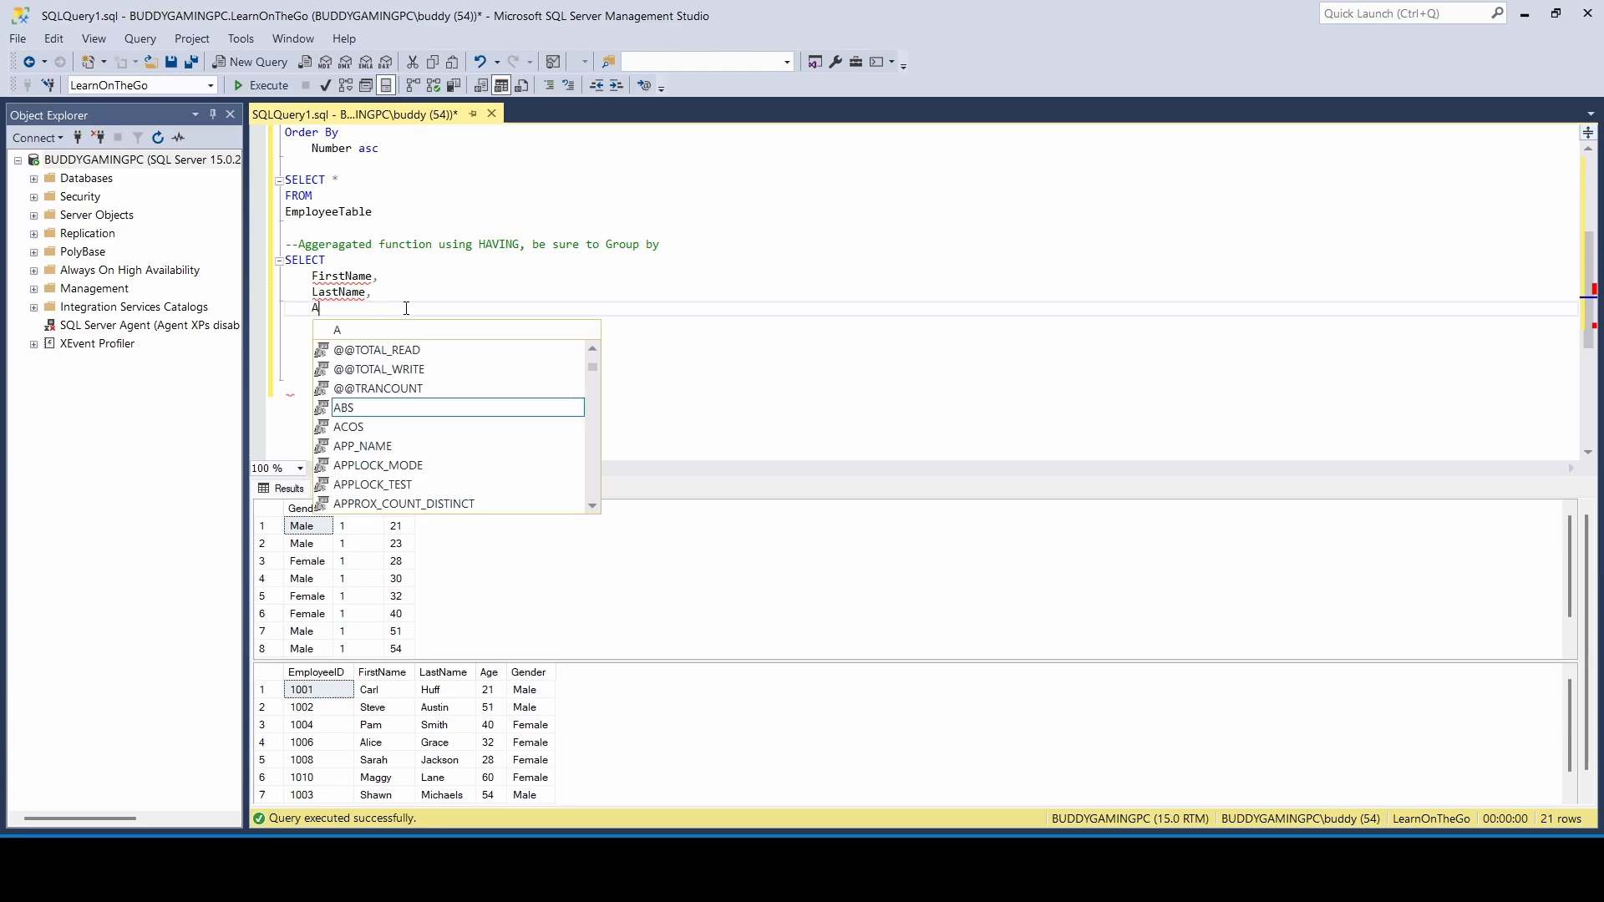
type("ge")
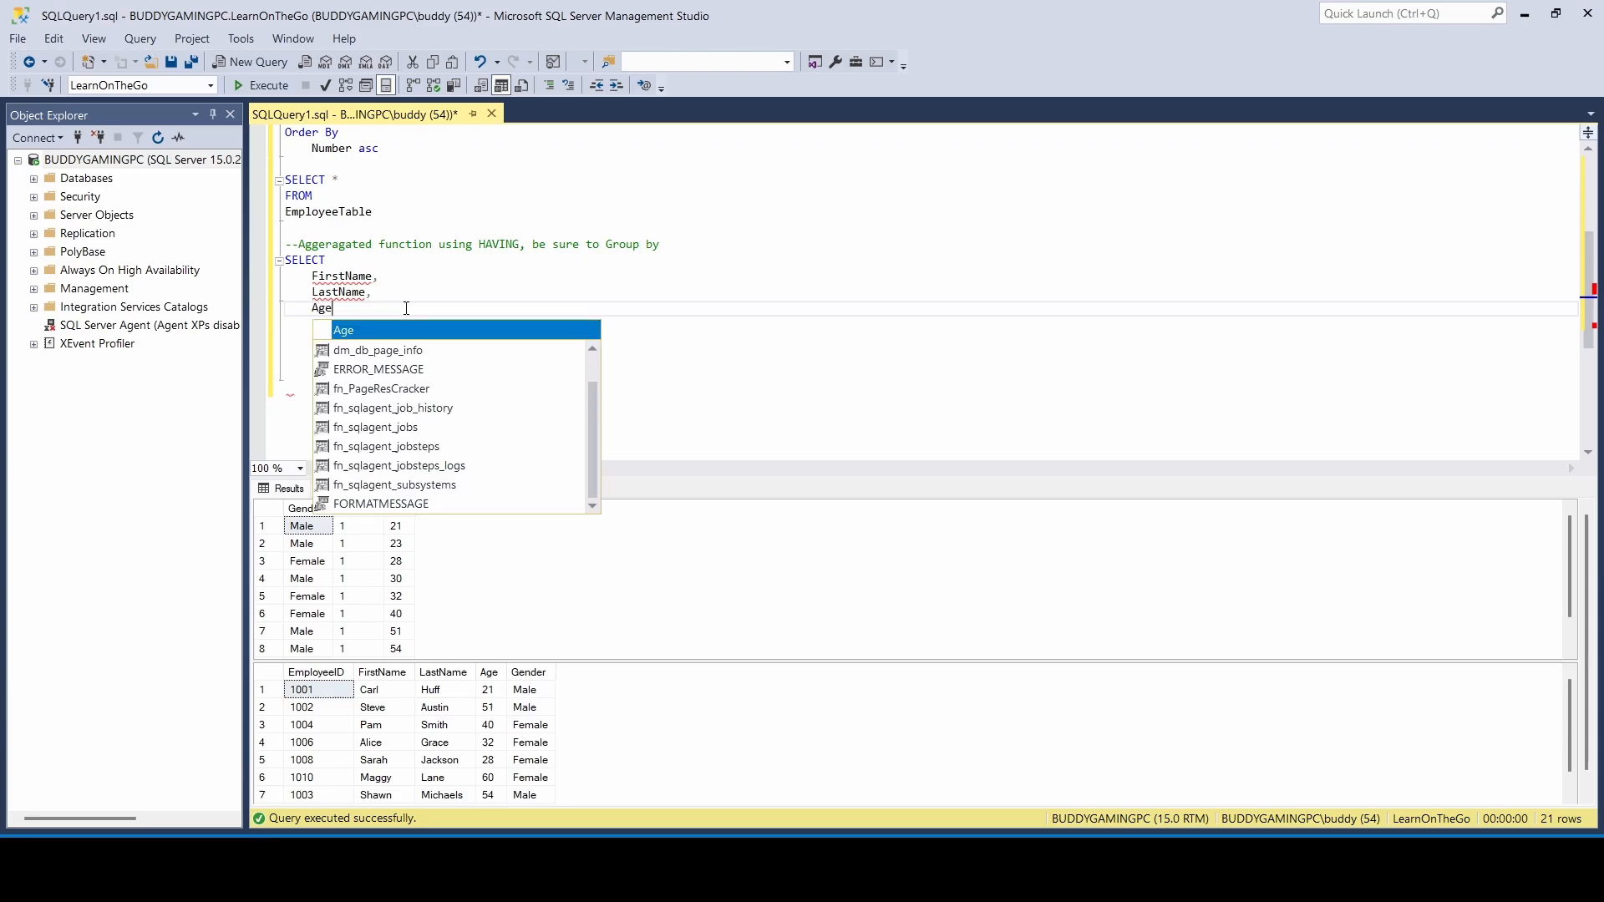
key("Escape")
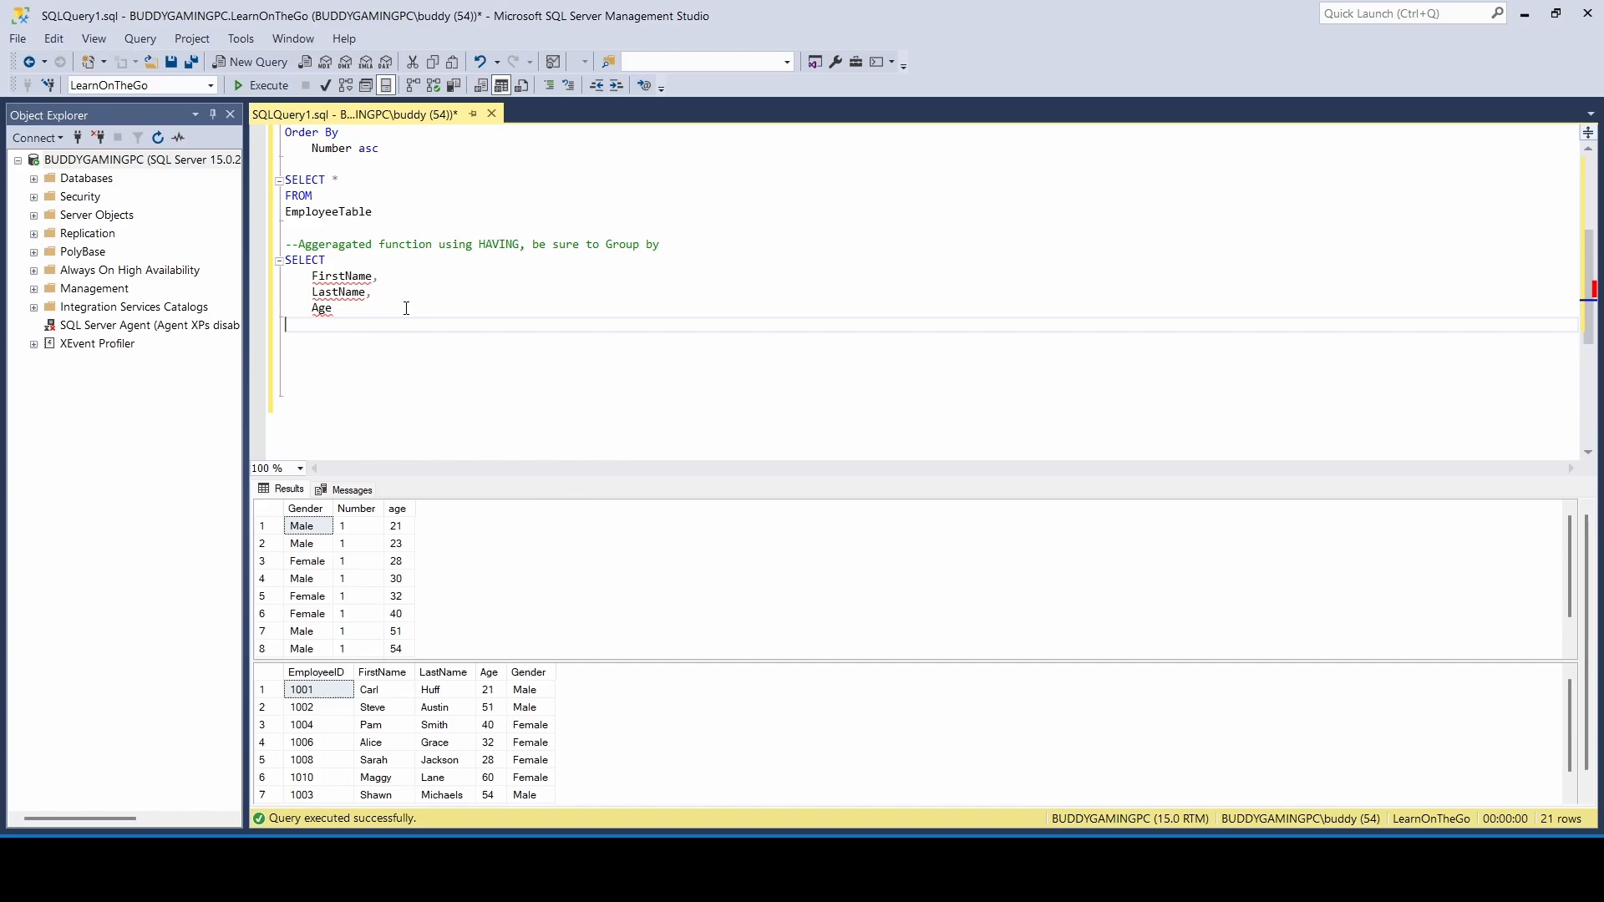
Add FROM EmployeeTable and begin the GROUP BY clause.
type("FROM")
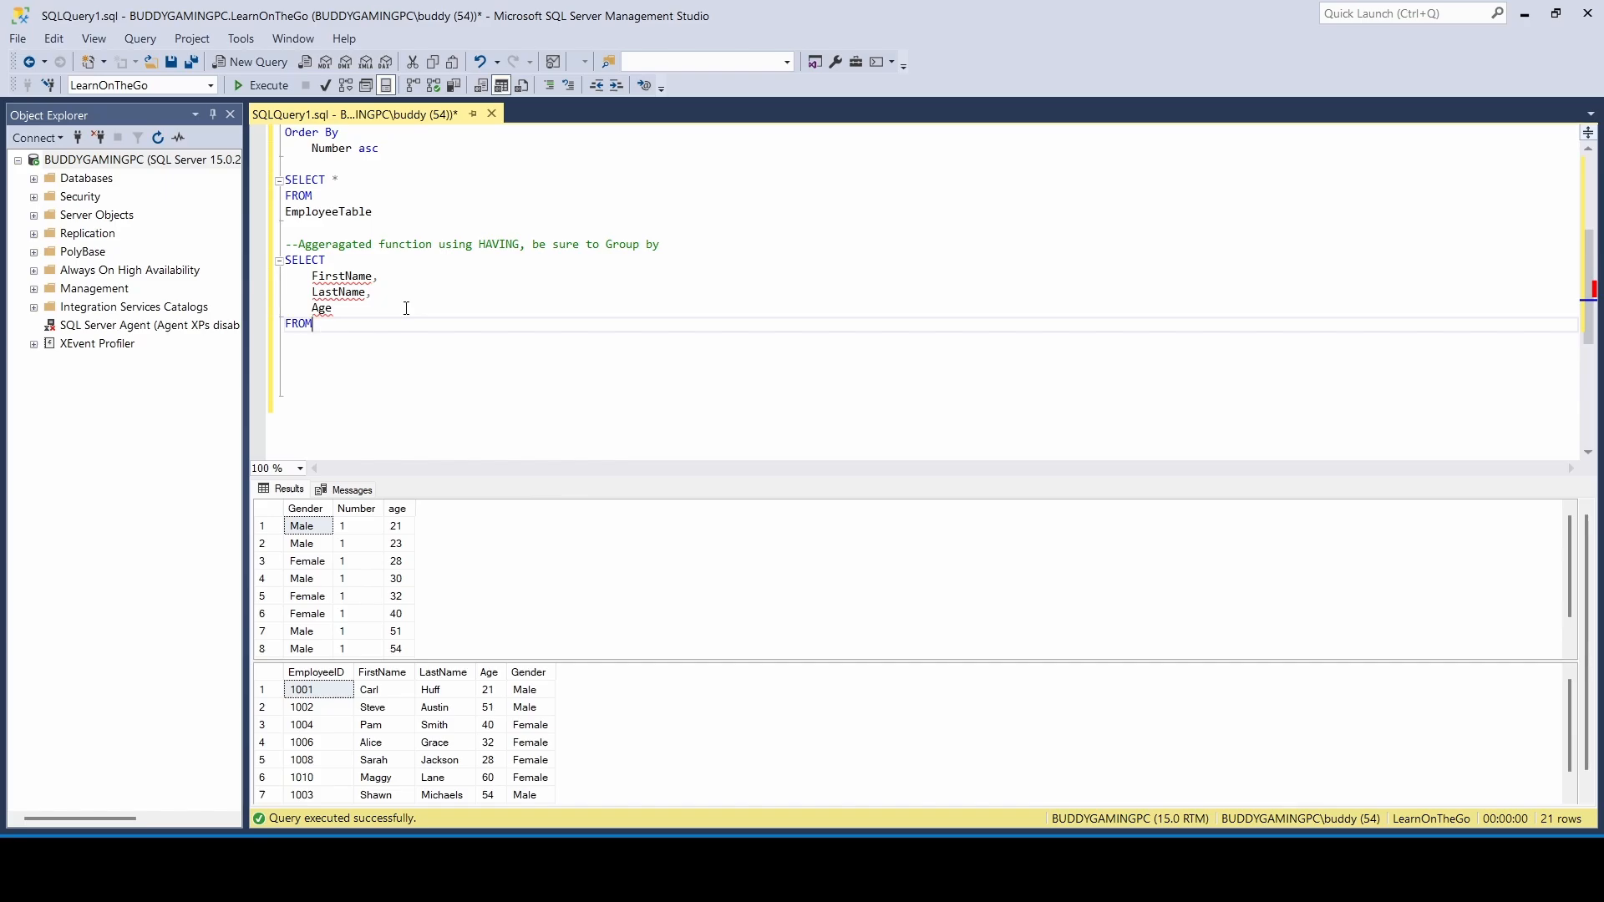
type("EmployeeTable")
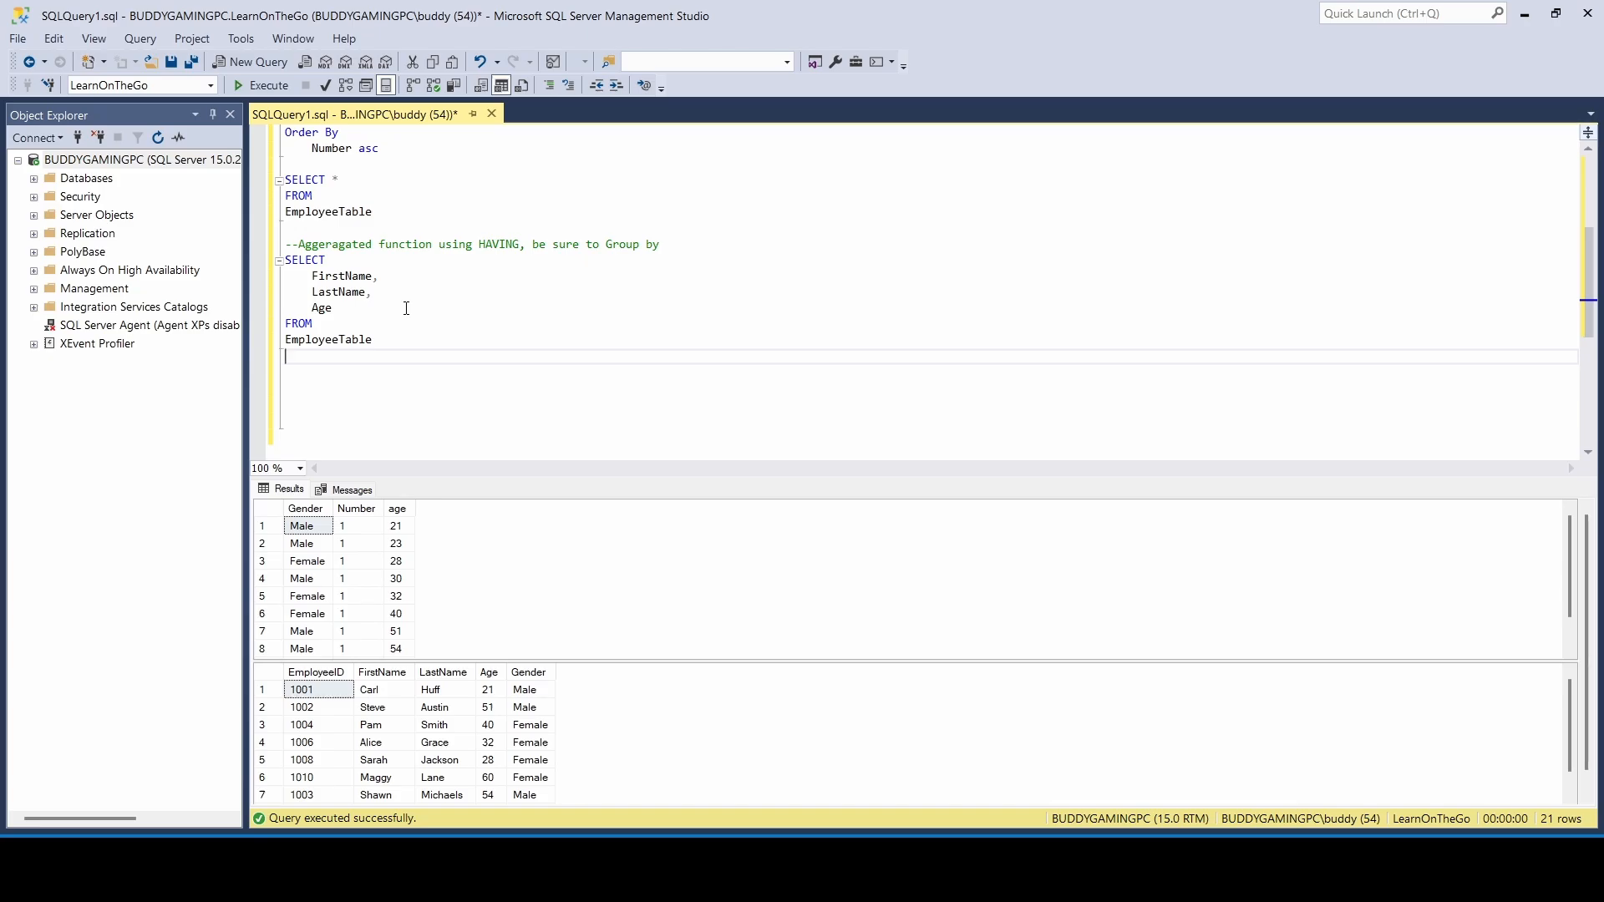
type("GROUP BY")
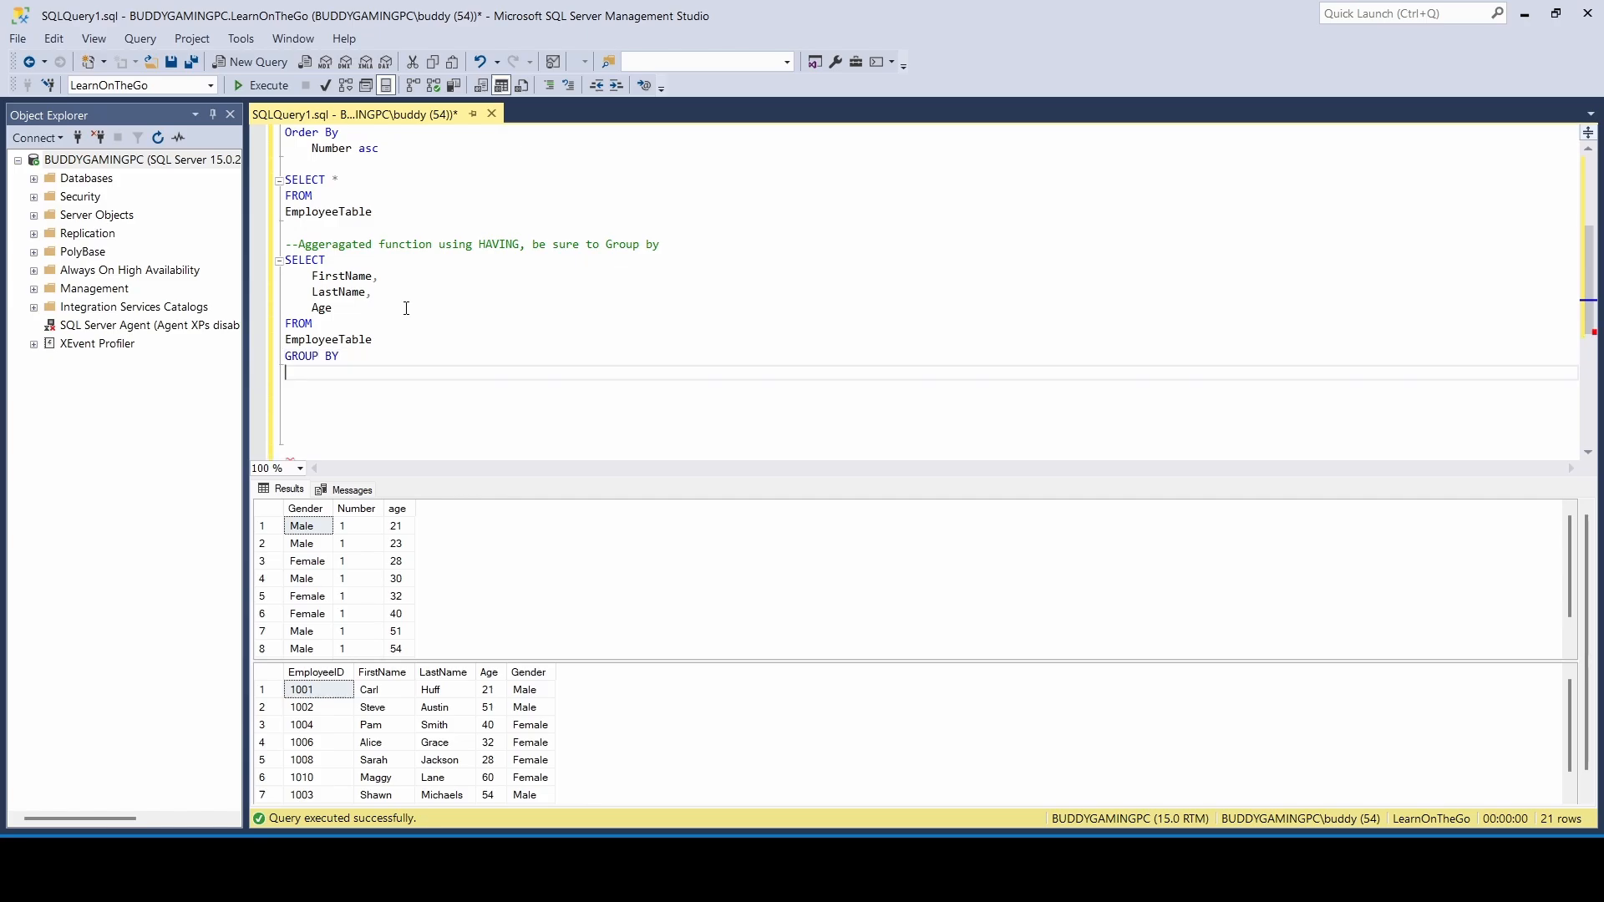
Group by FirstName, LastName, Age and add the condition HAVING age >= 32.
left_click_drag(313, 275, 333, 308)
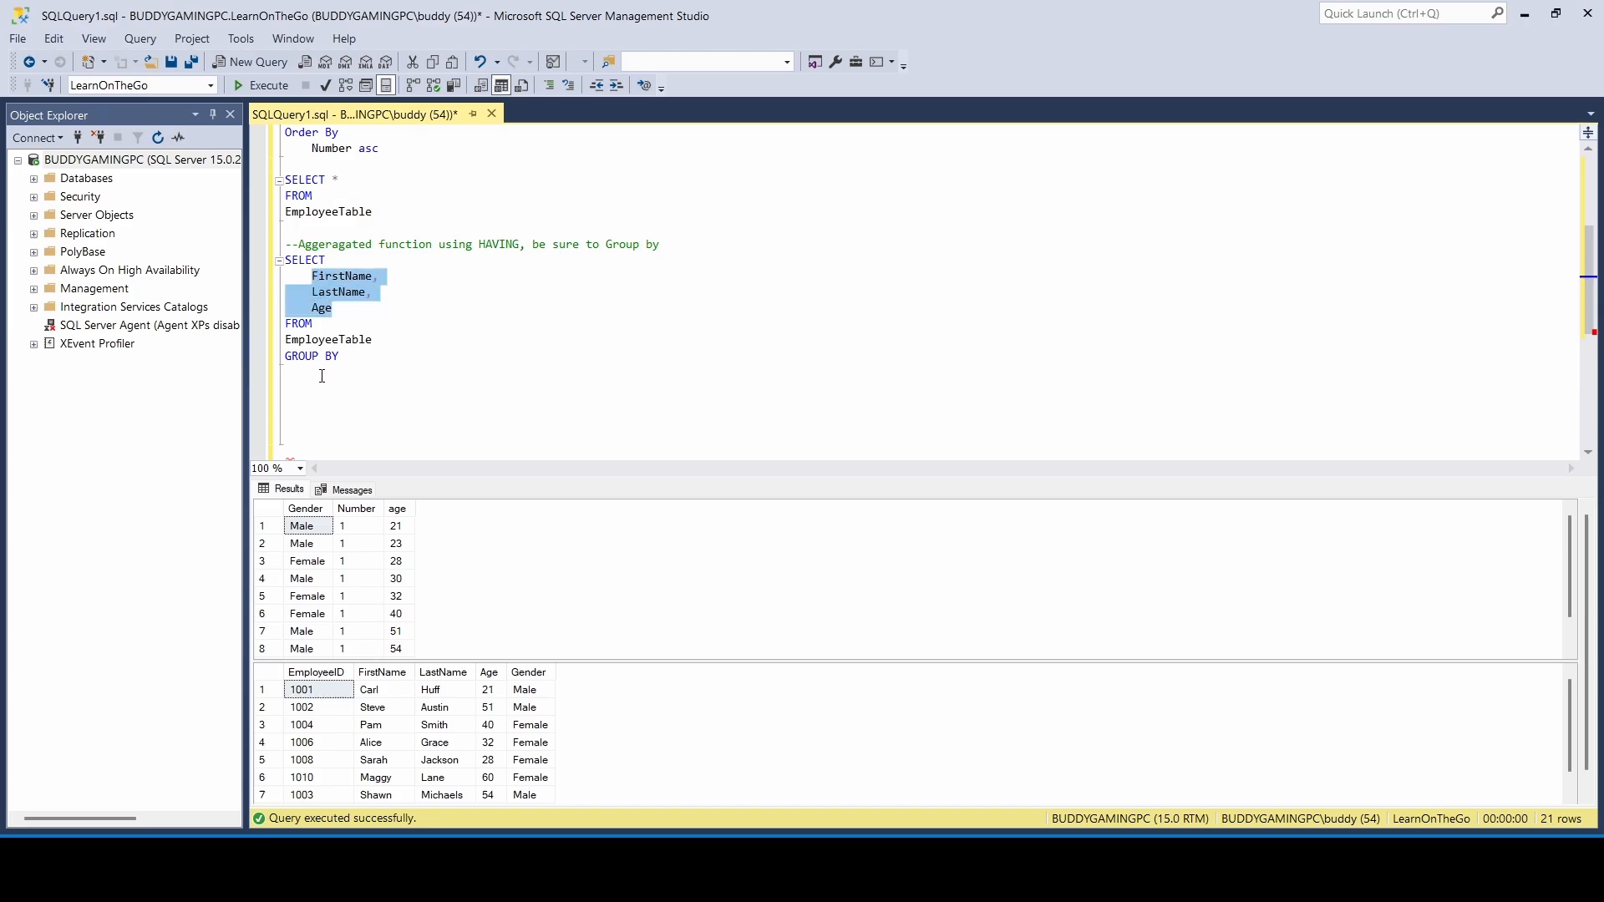
type("FirstName,")
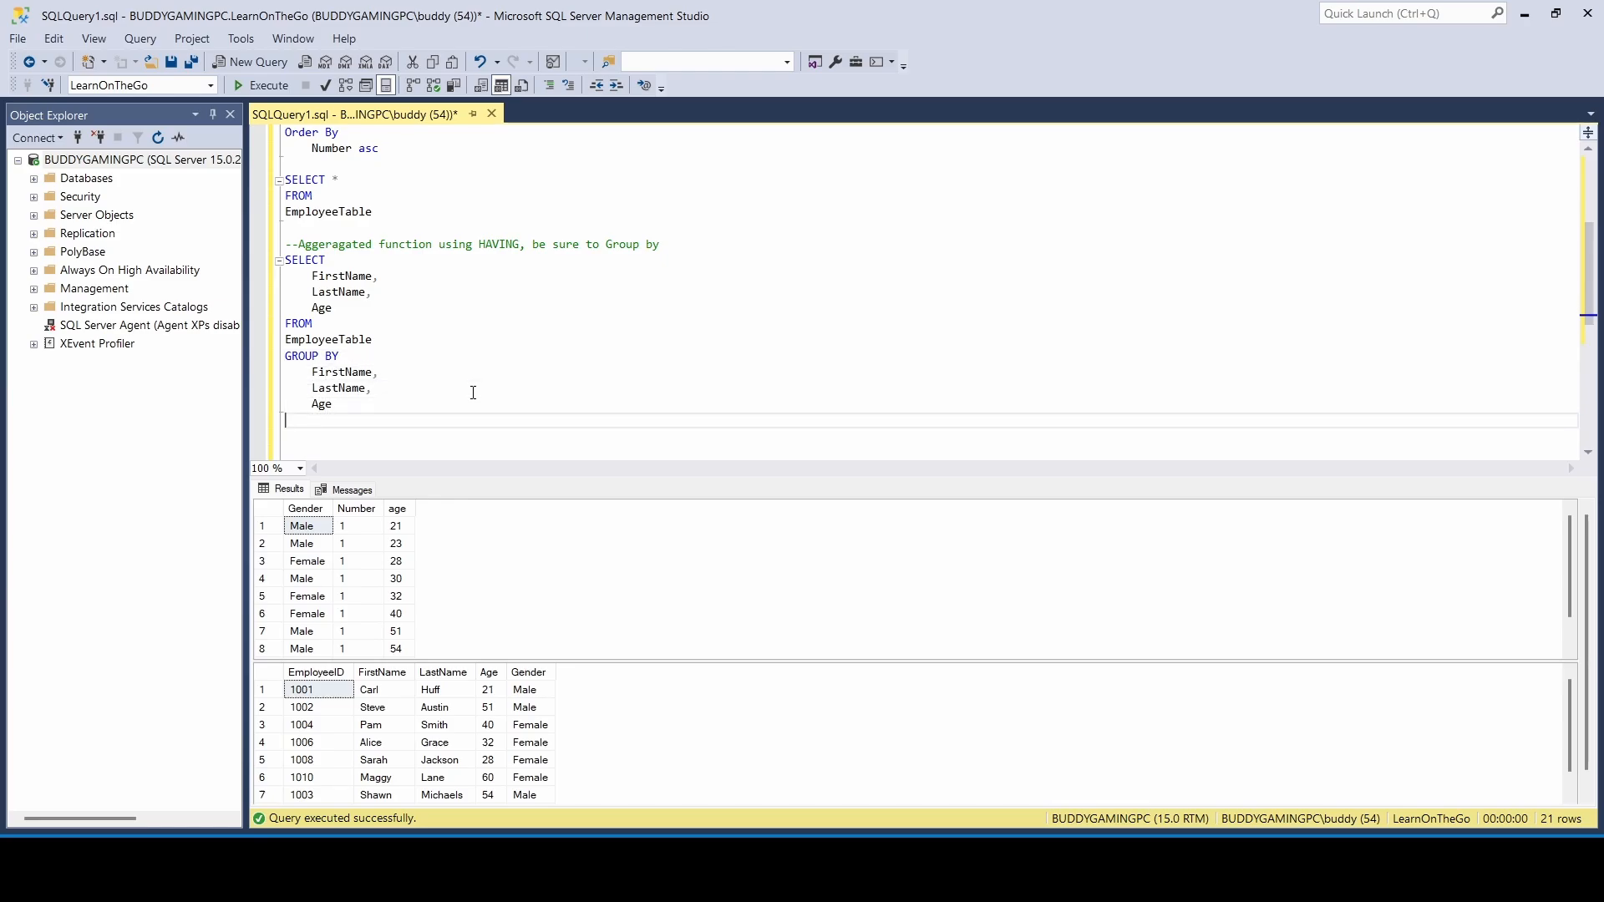
type("HAVING")
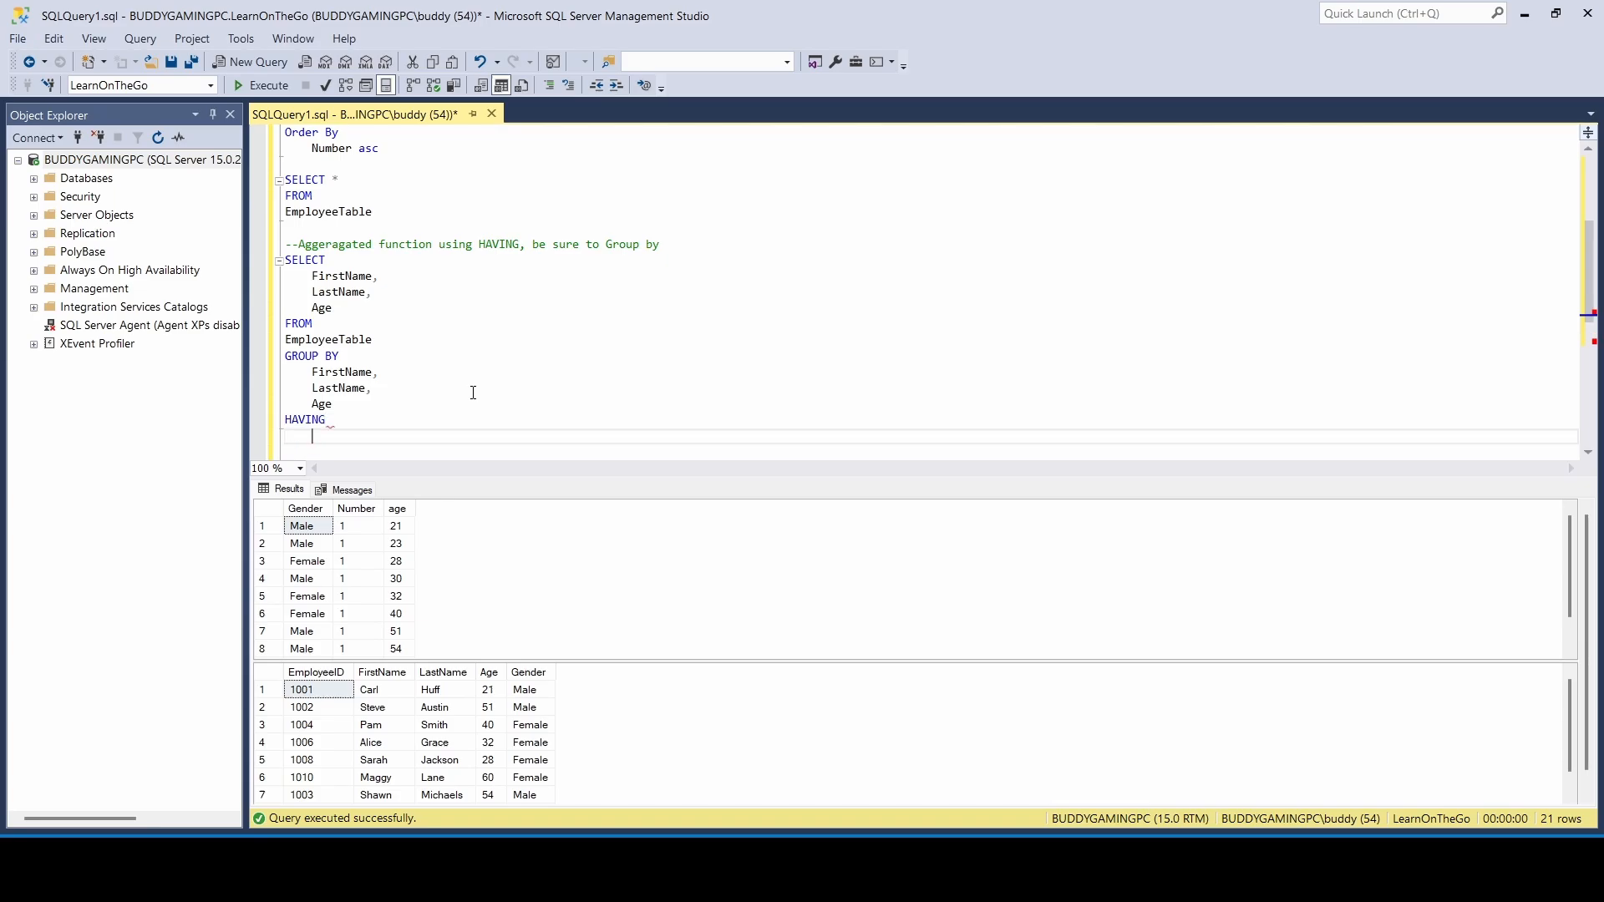
type("age")
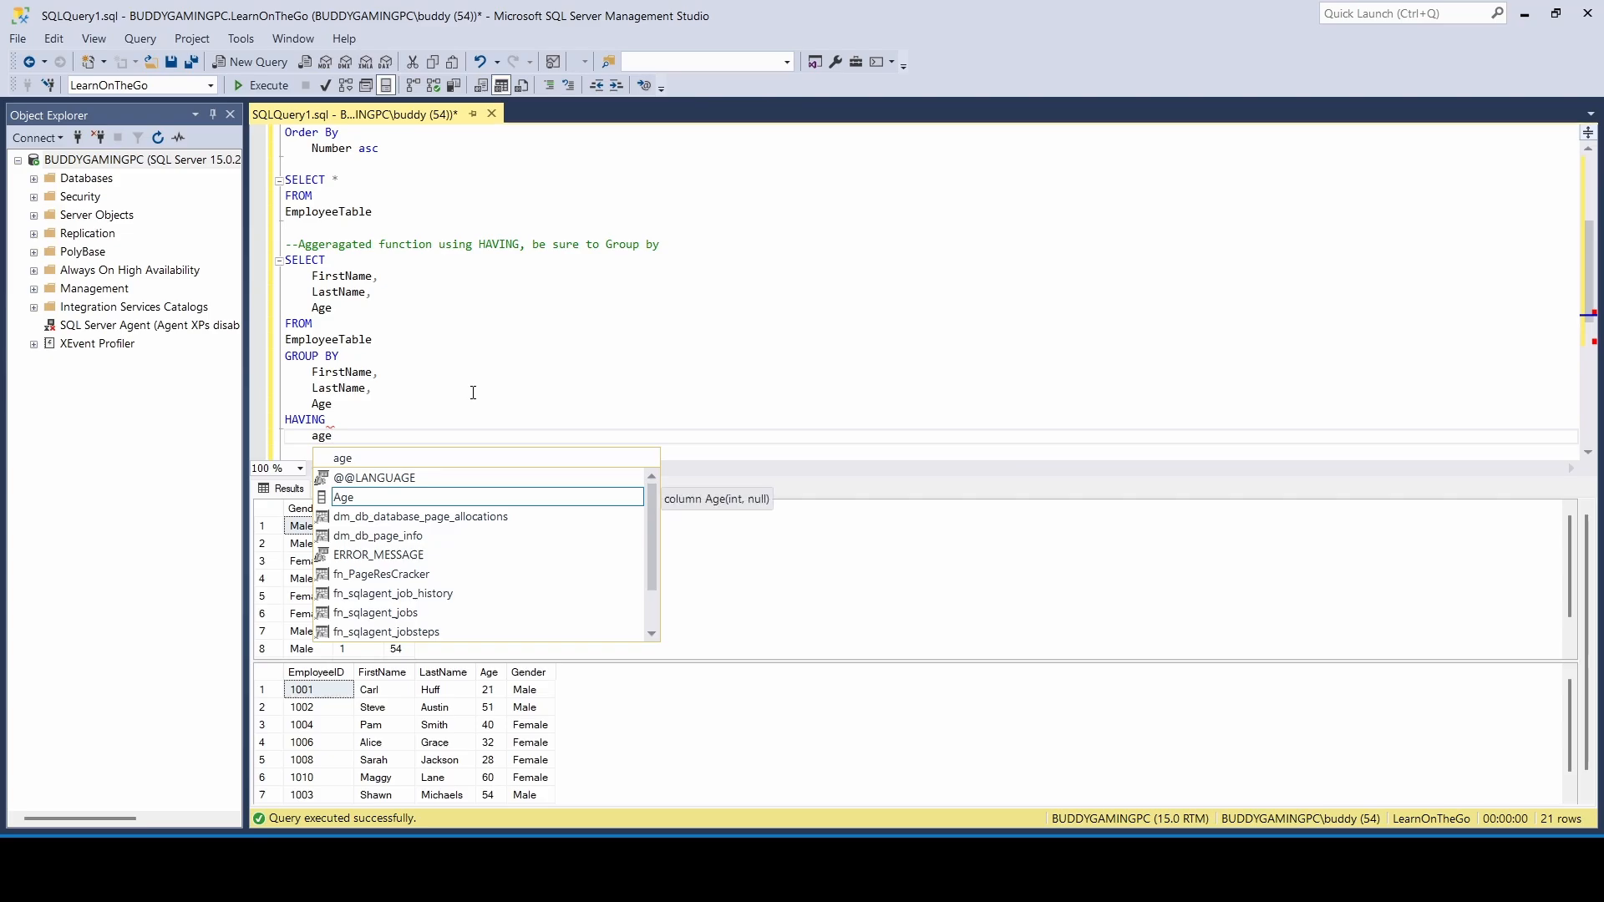
type(">")
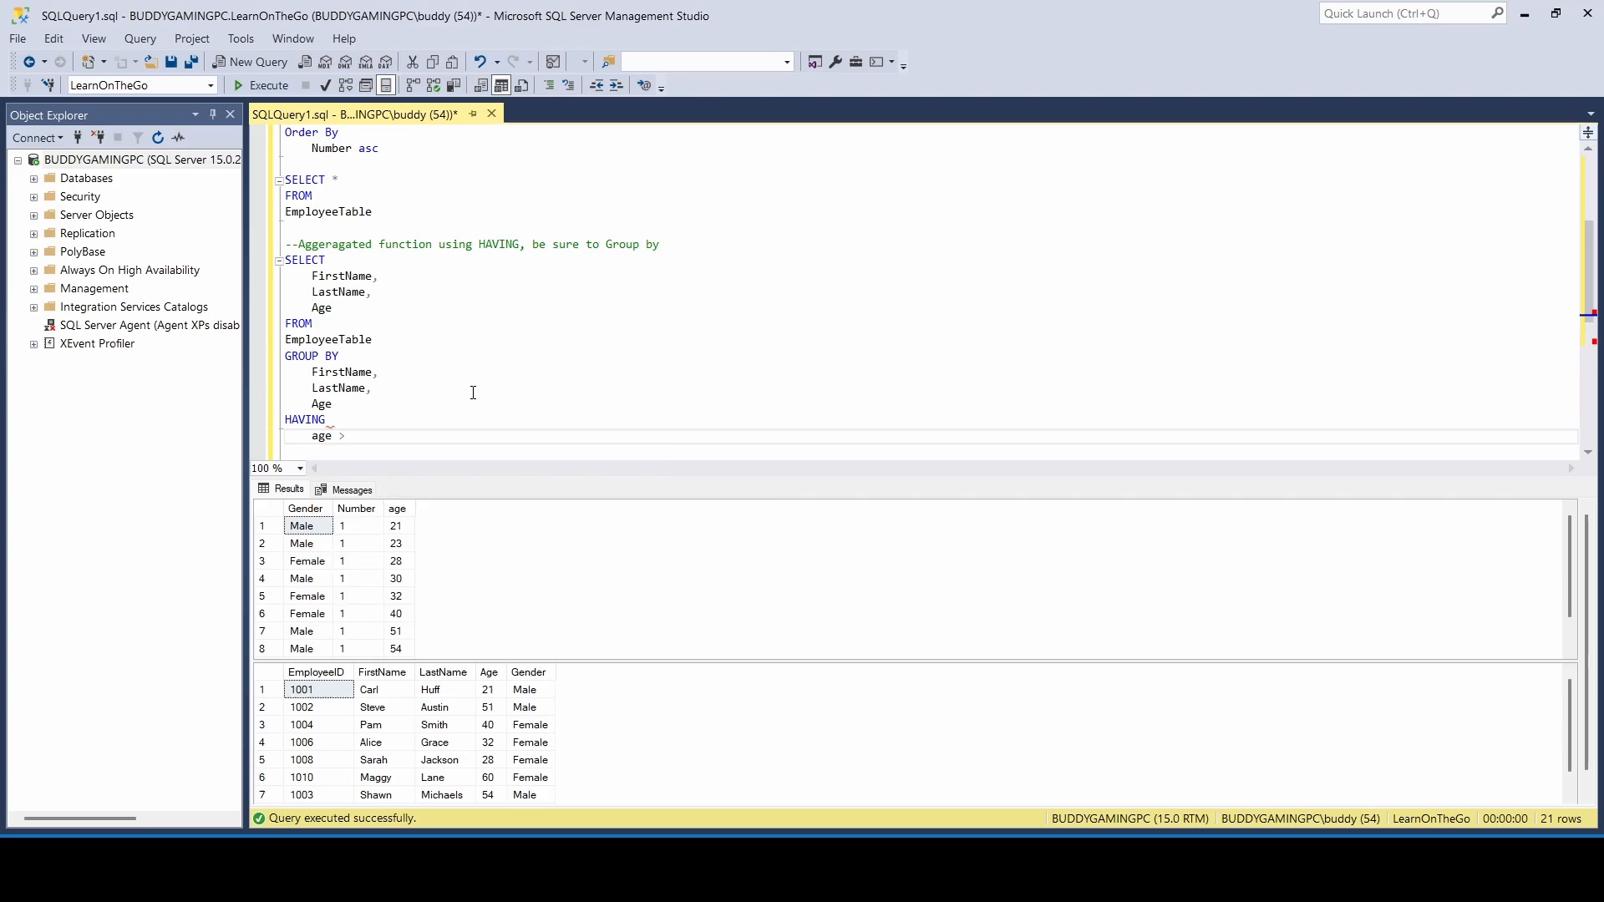
type("=")
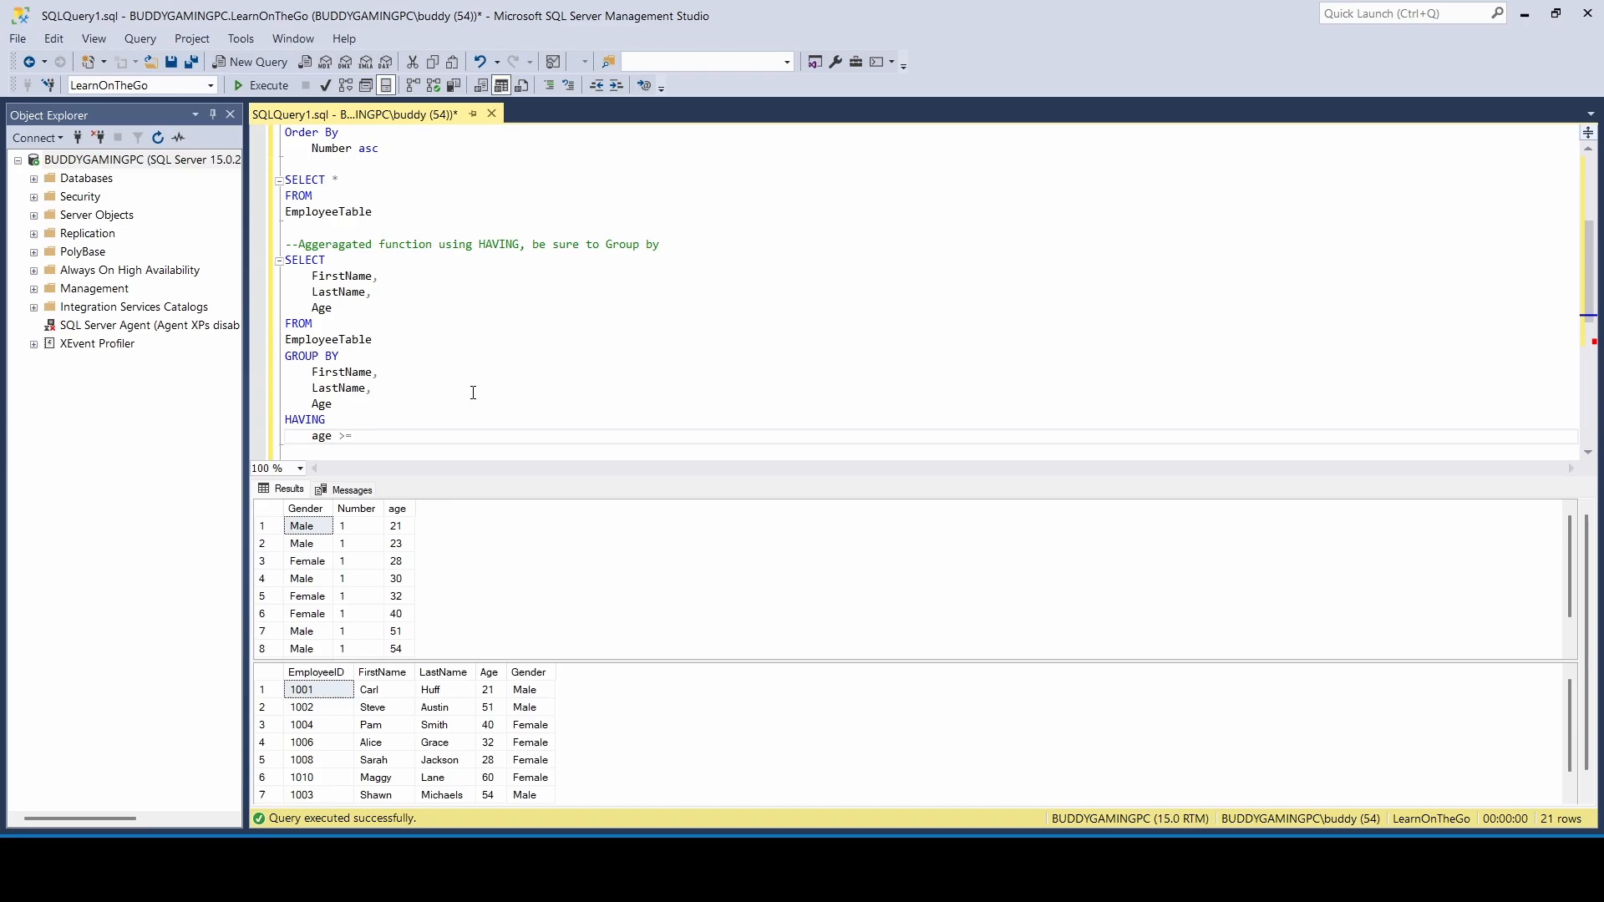
left_click(358, 436)
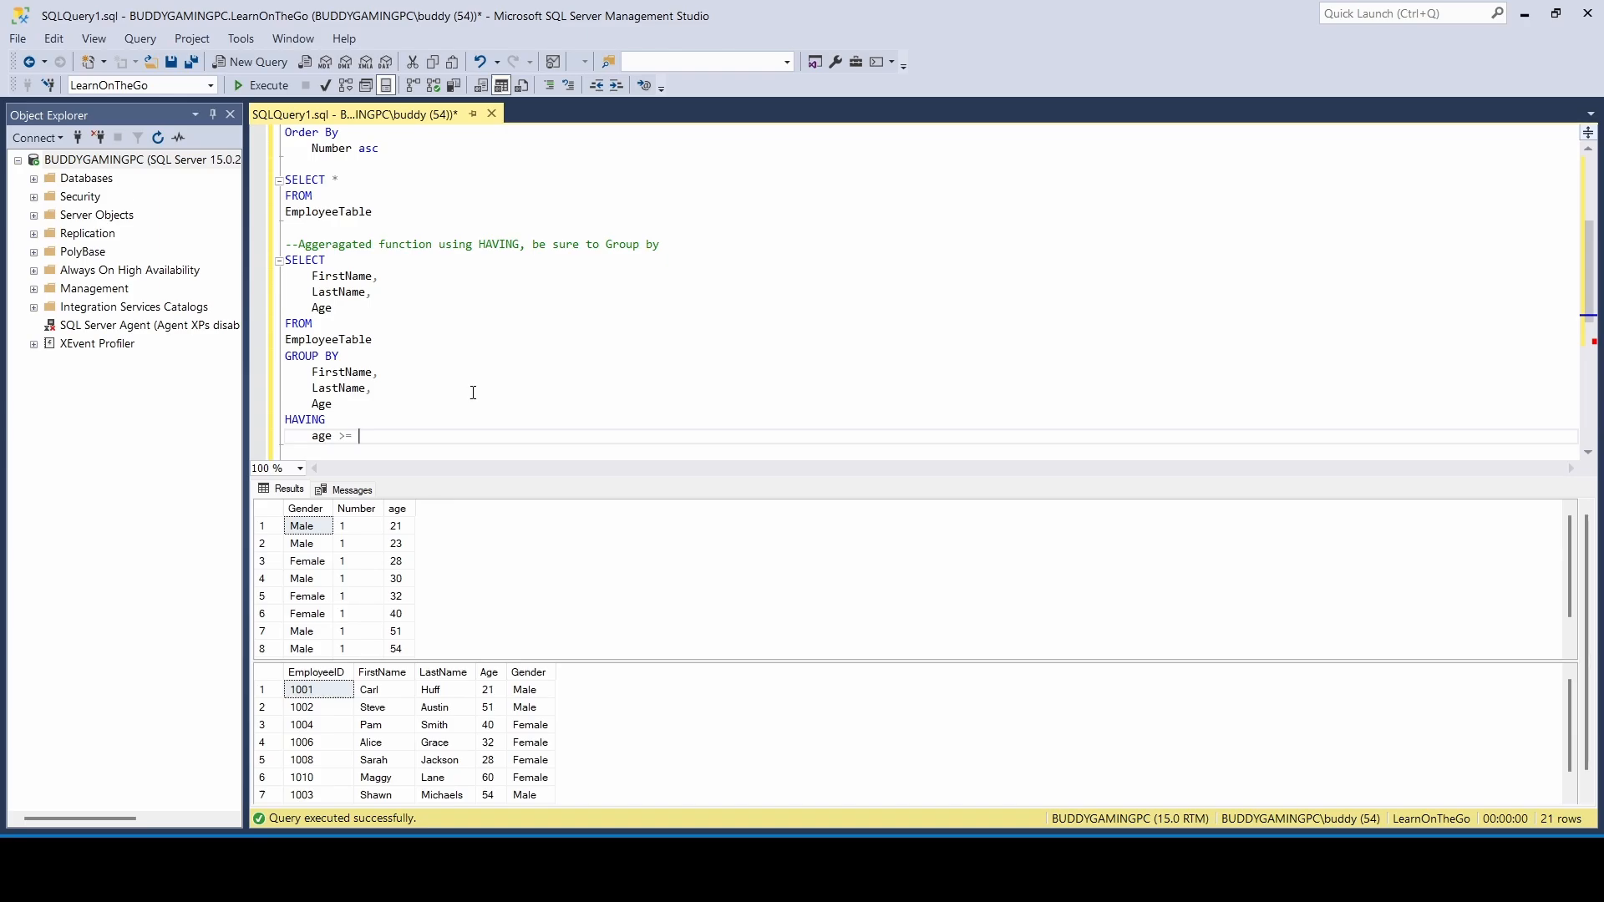
type("32")
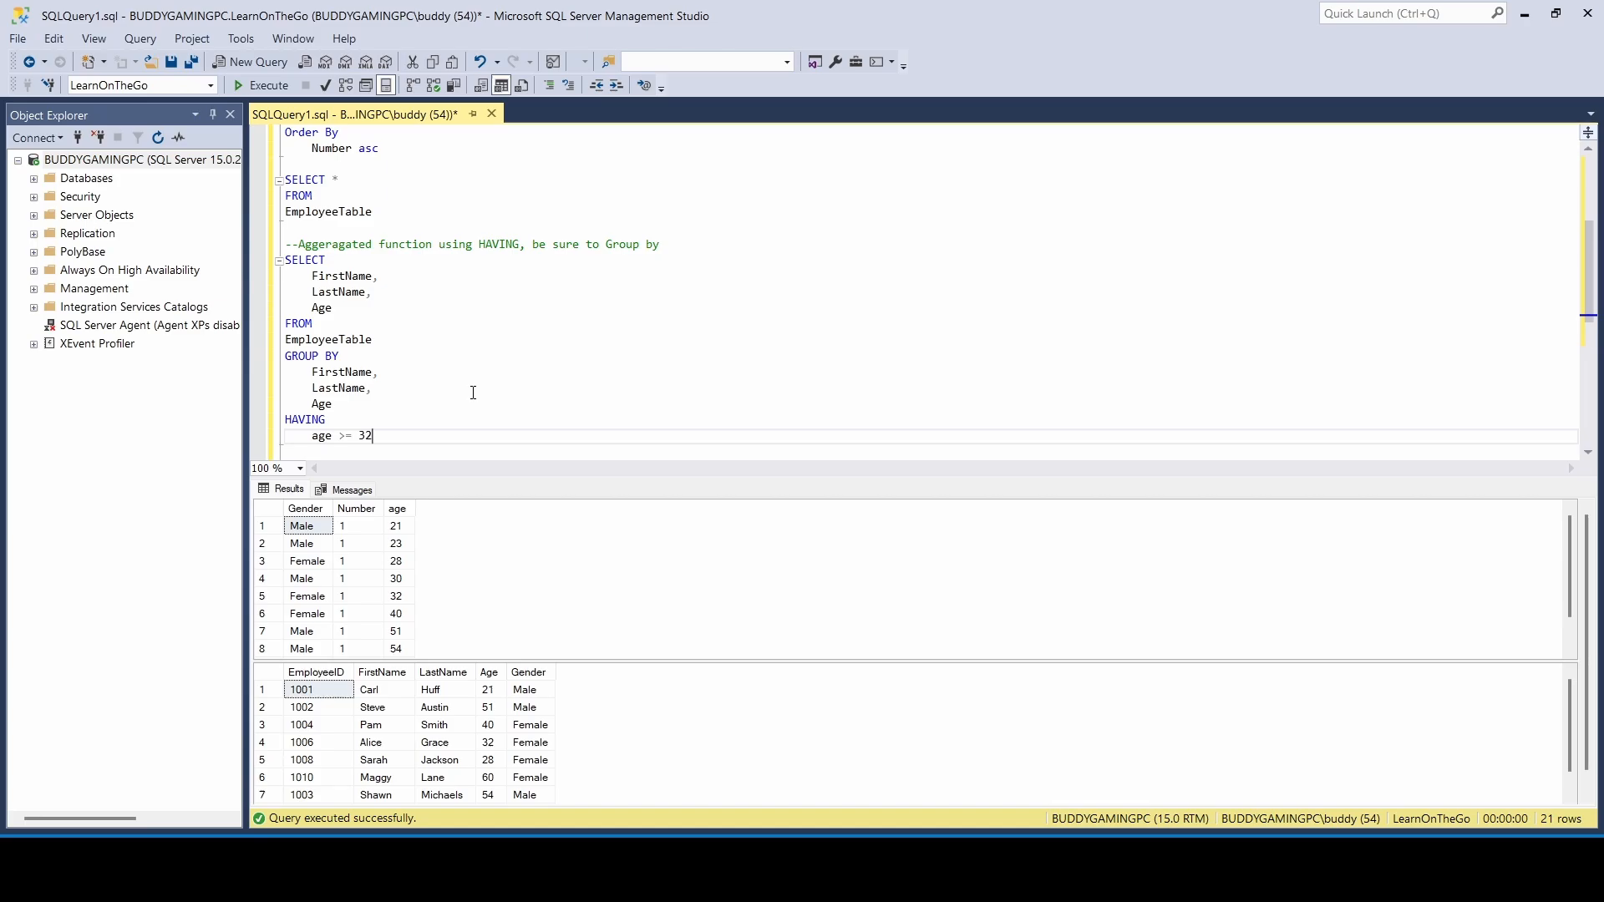
mouse_move(450, 427)
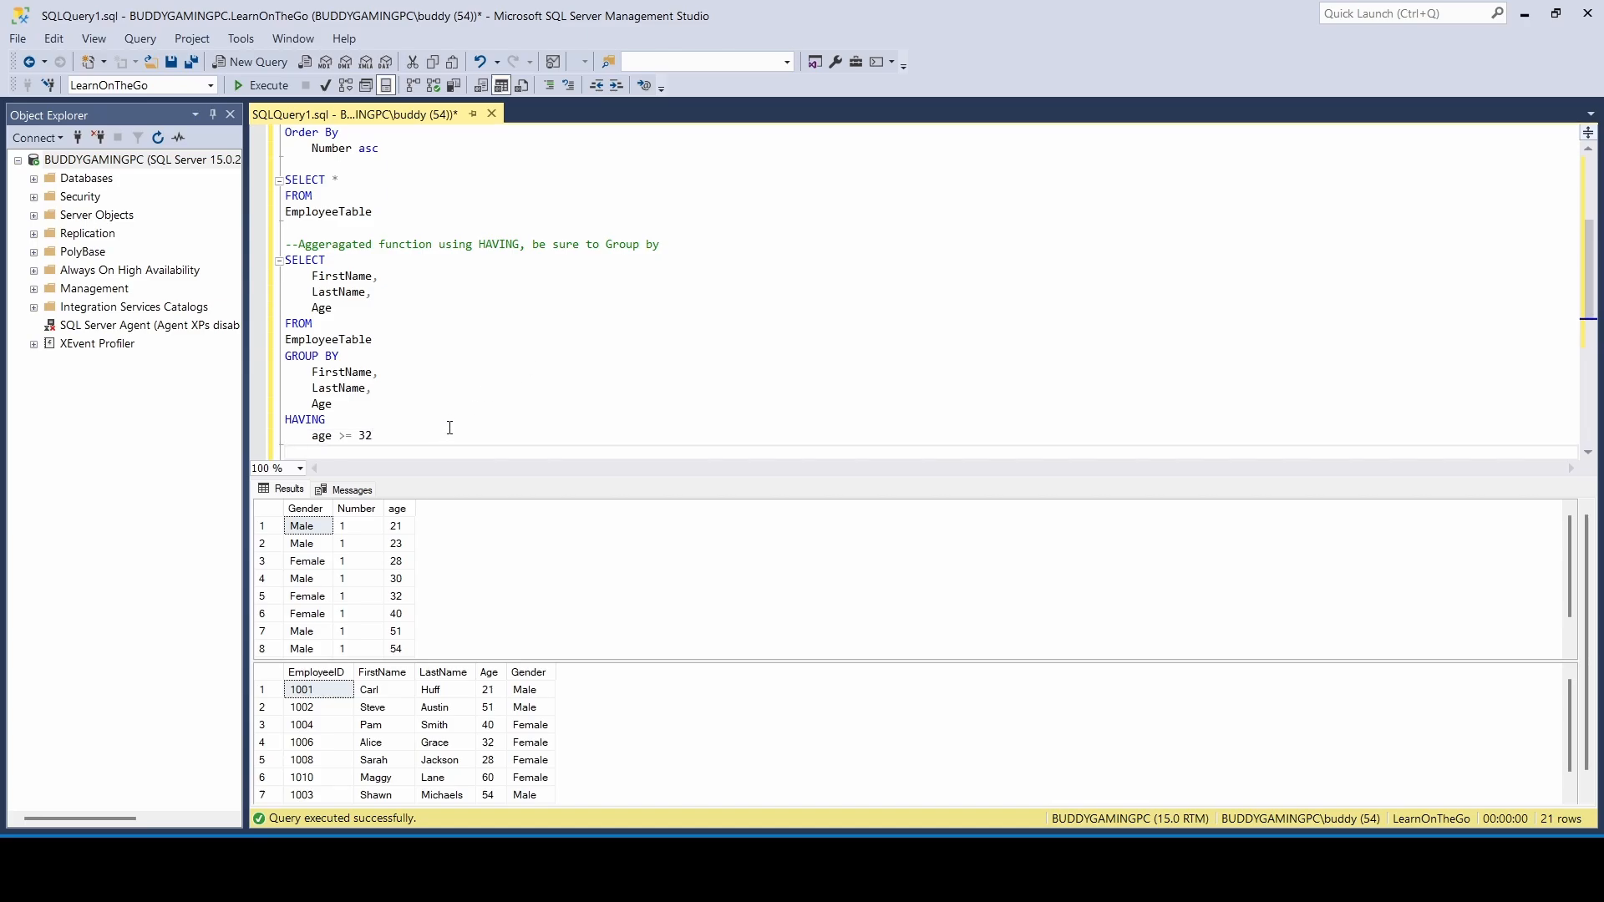
Execute the whole HAVING age >= 32 query, returning seven employees, then edit the age comparison.
left_click_drag(289, 259, 373, 435)
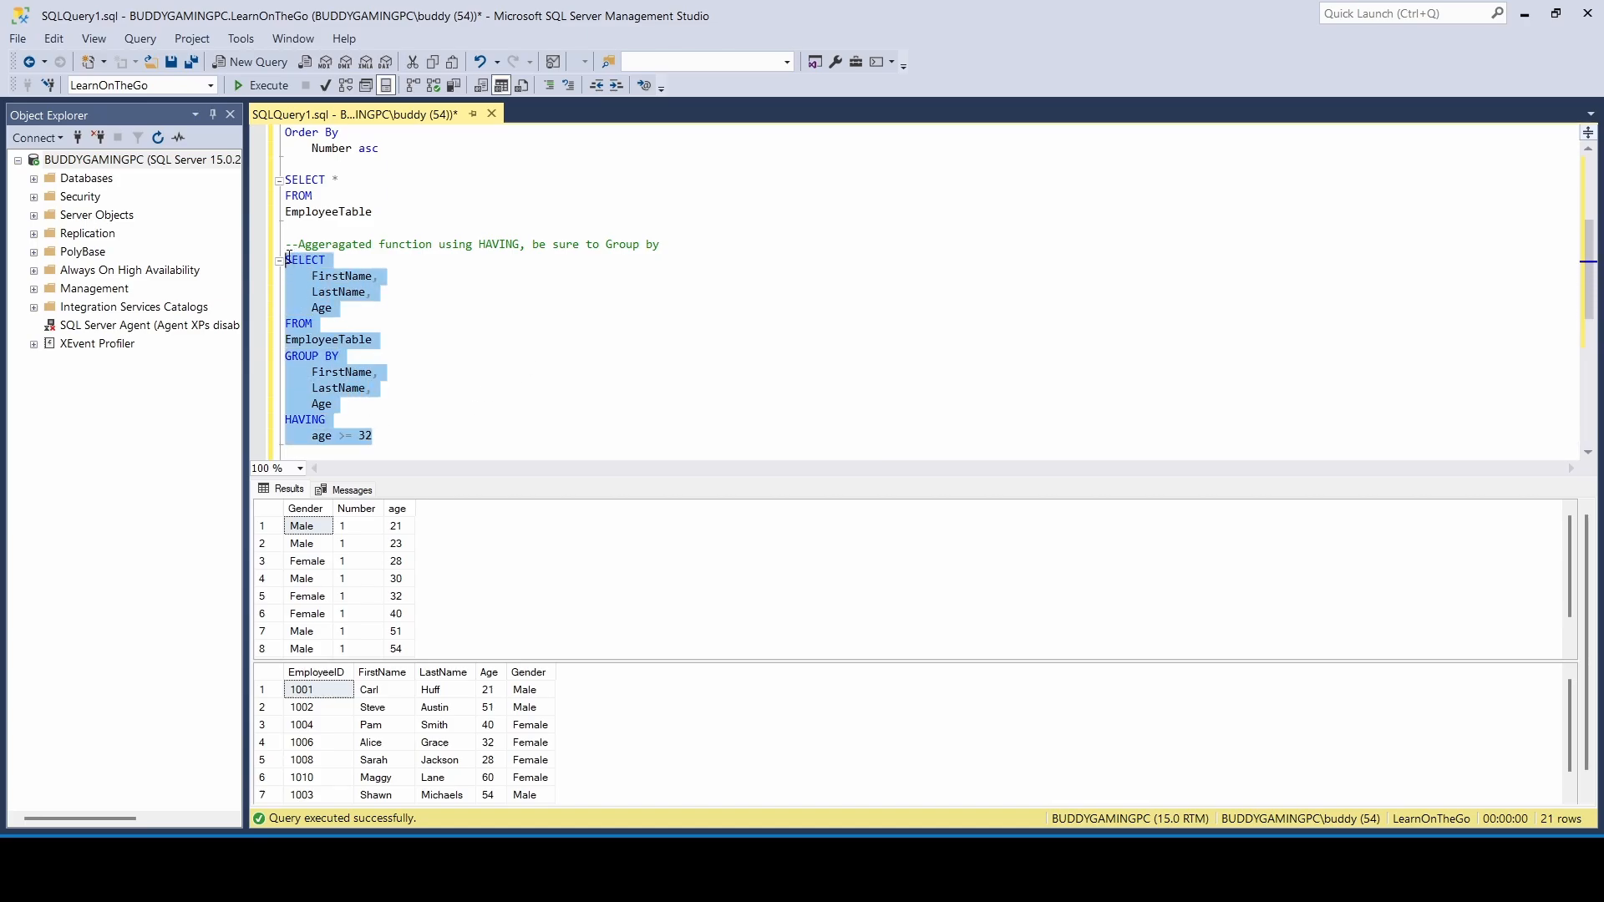
left_click(262, 86)
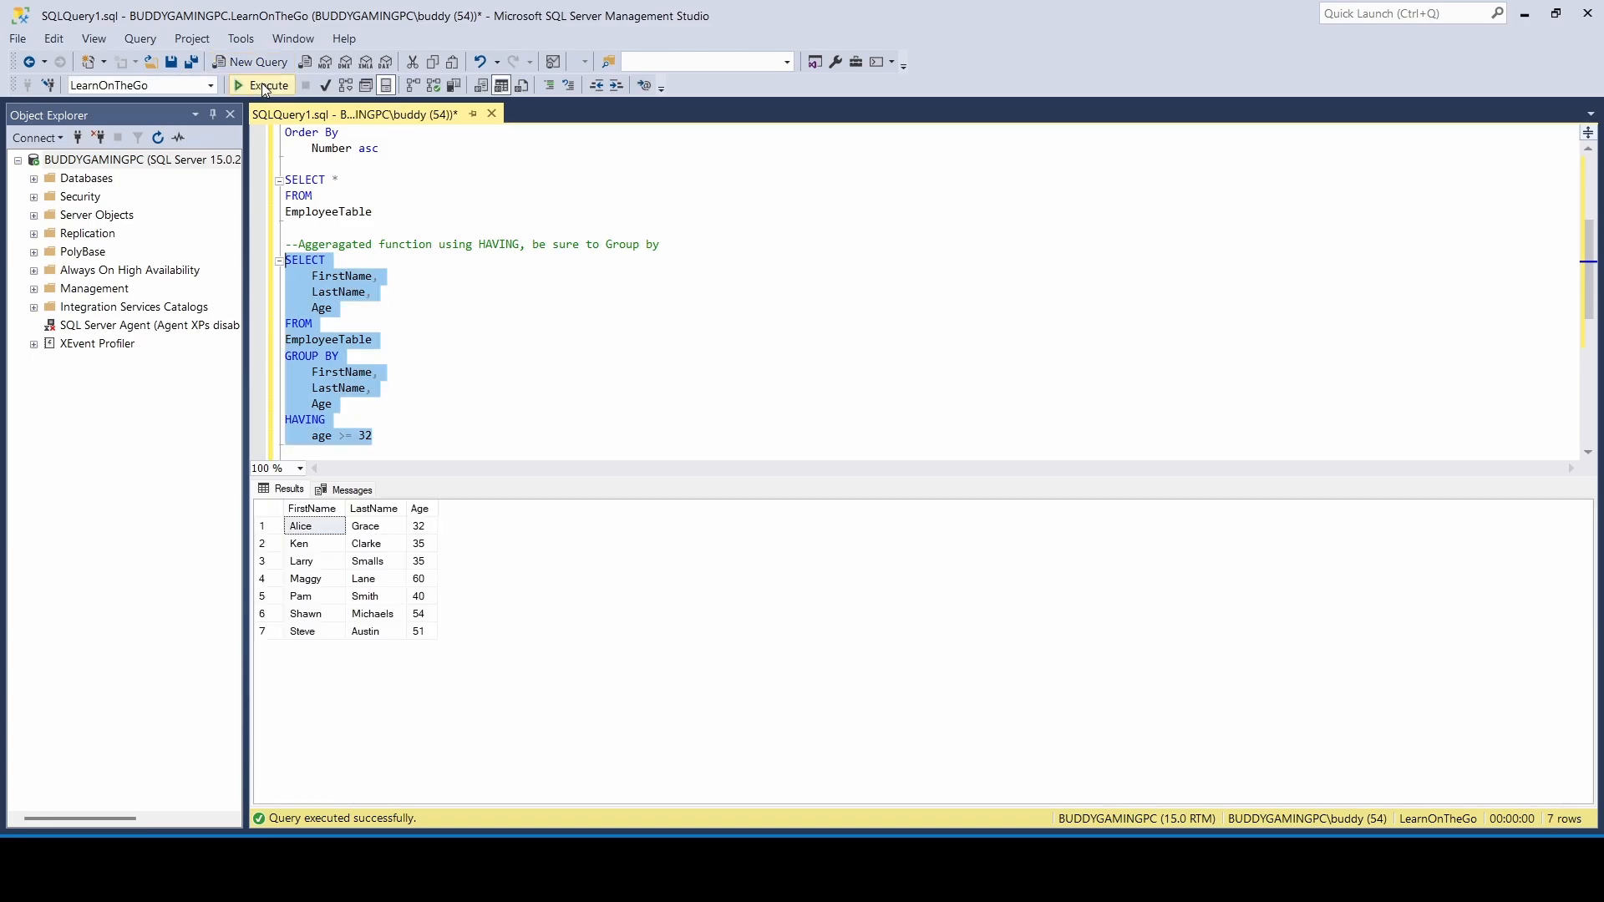
mouse_move(356, 523)
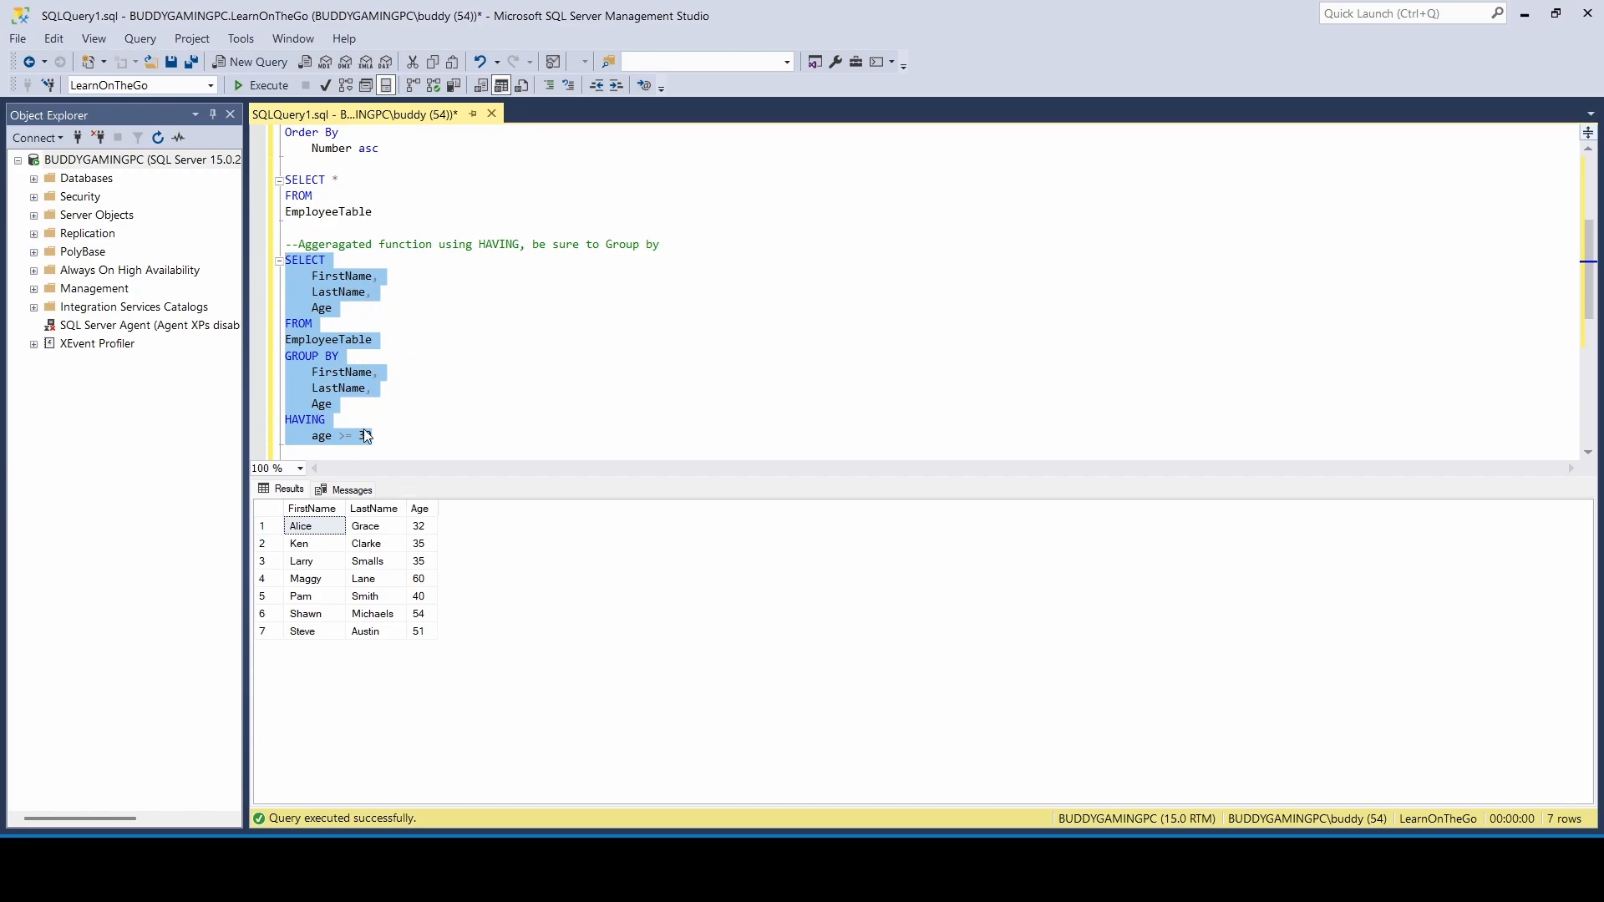
type("32")
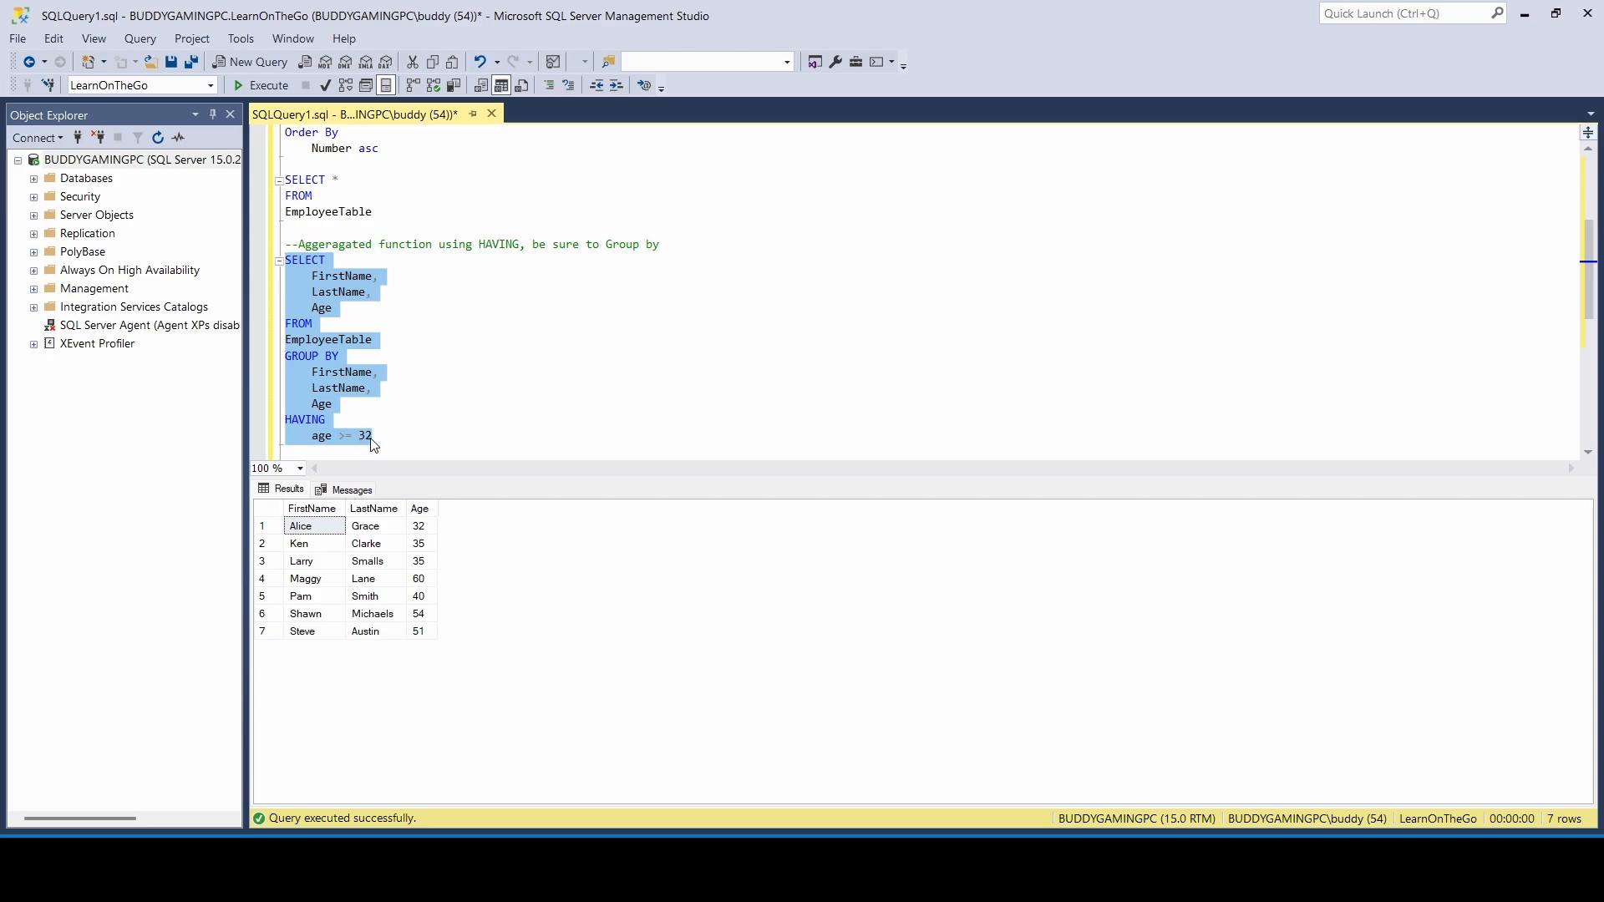
mouse_move(416, 546)
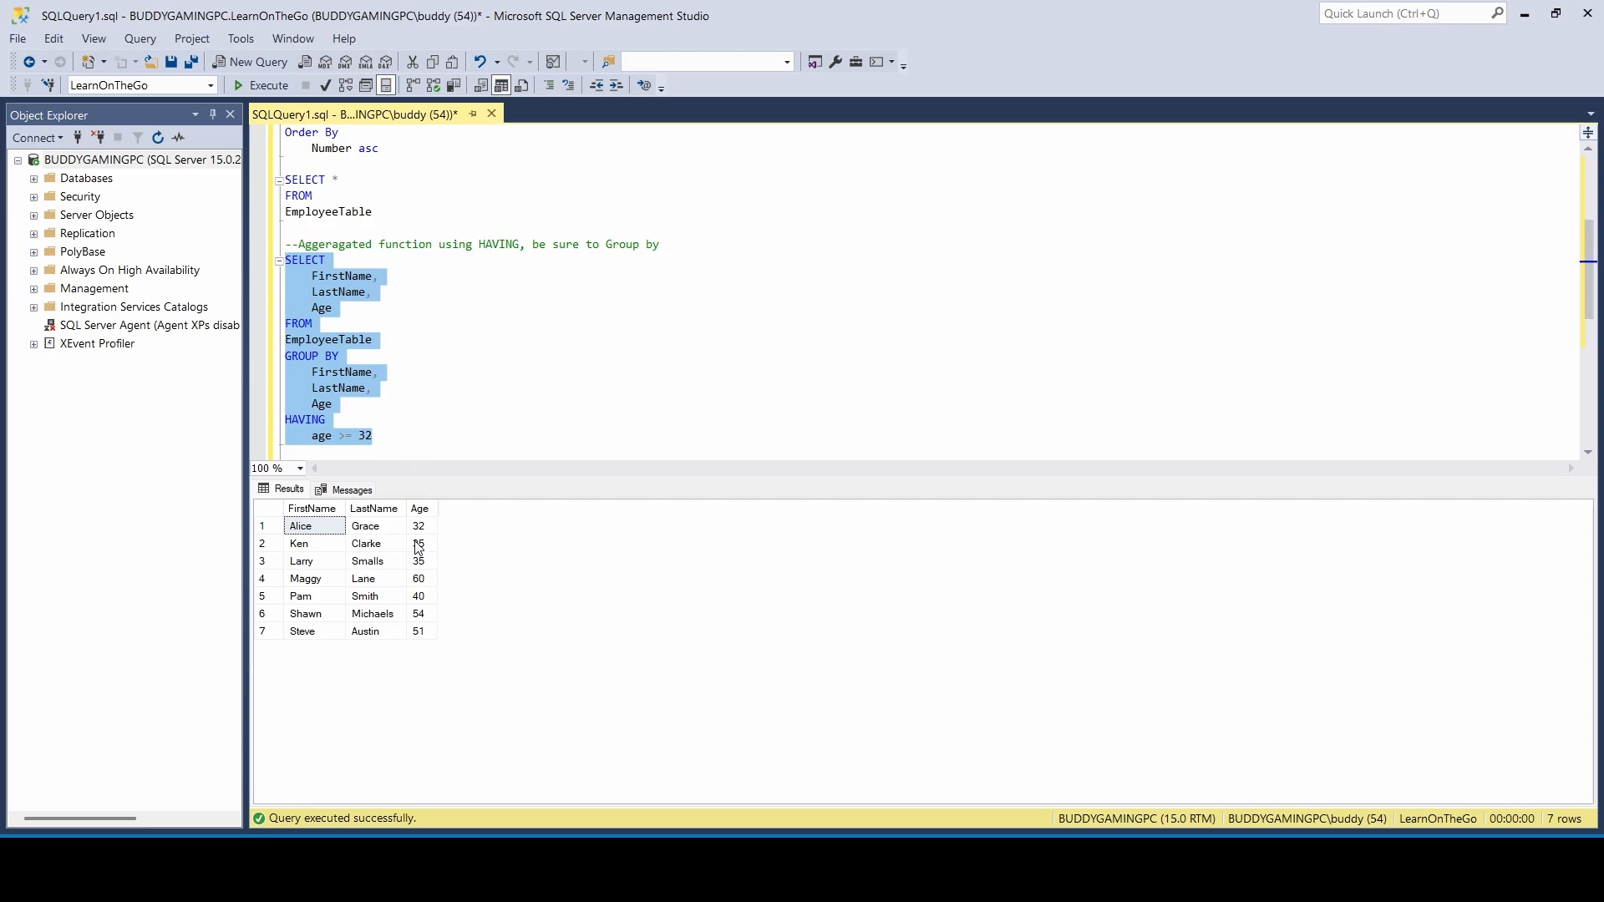
left_click(379, 434)
type("<")
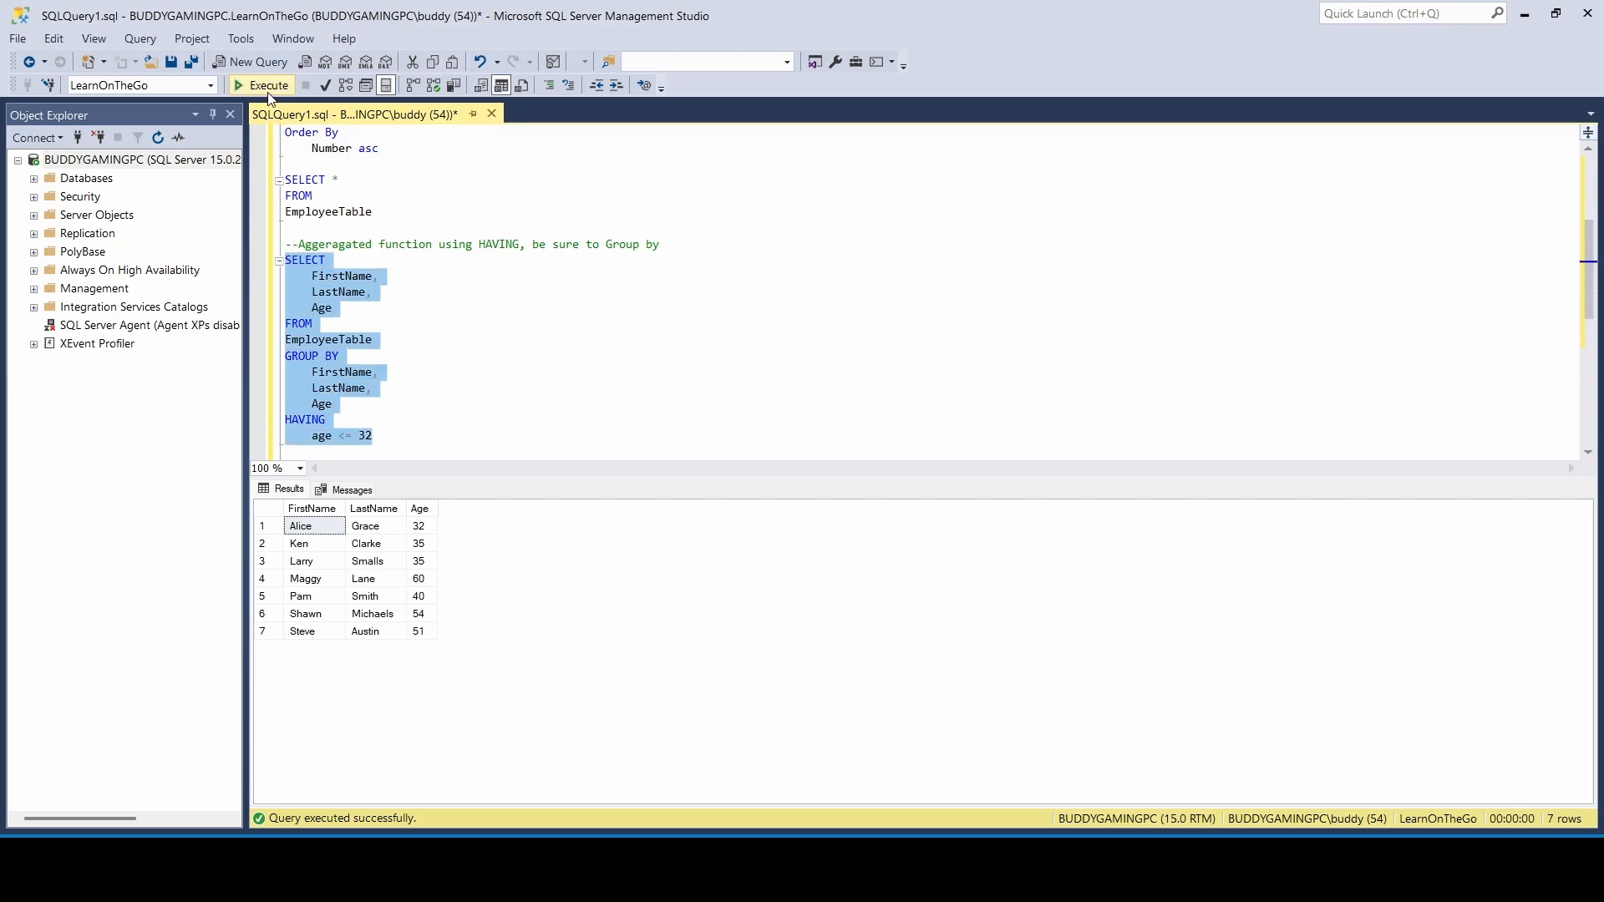
Rerun the query with age <= 32, returning five employees, and clear the selection.
left_click(262, 85)
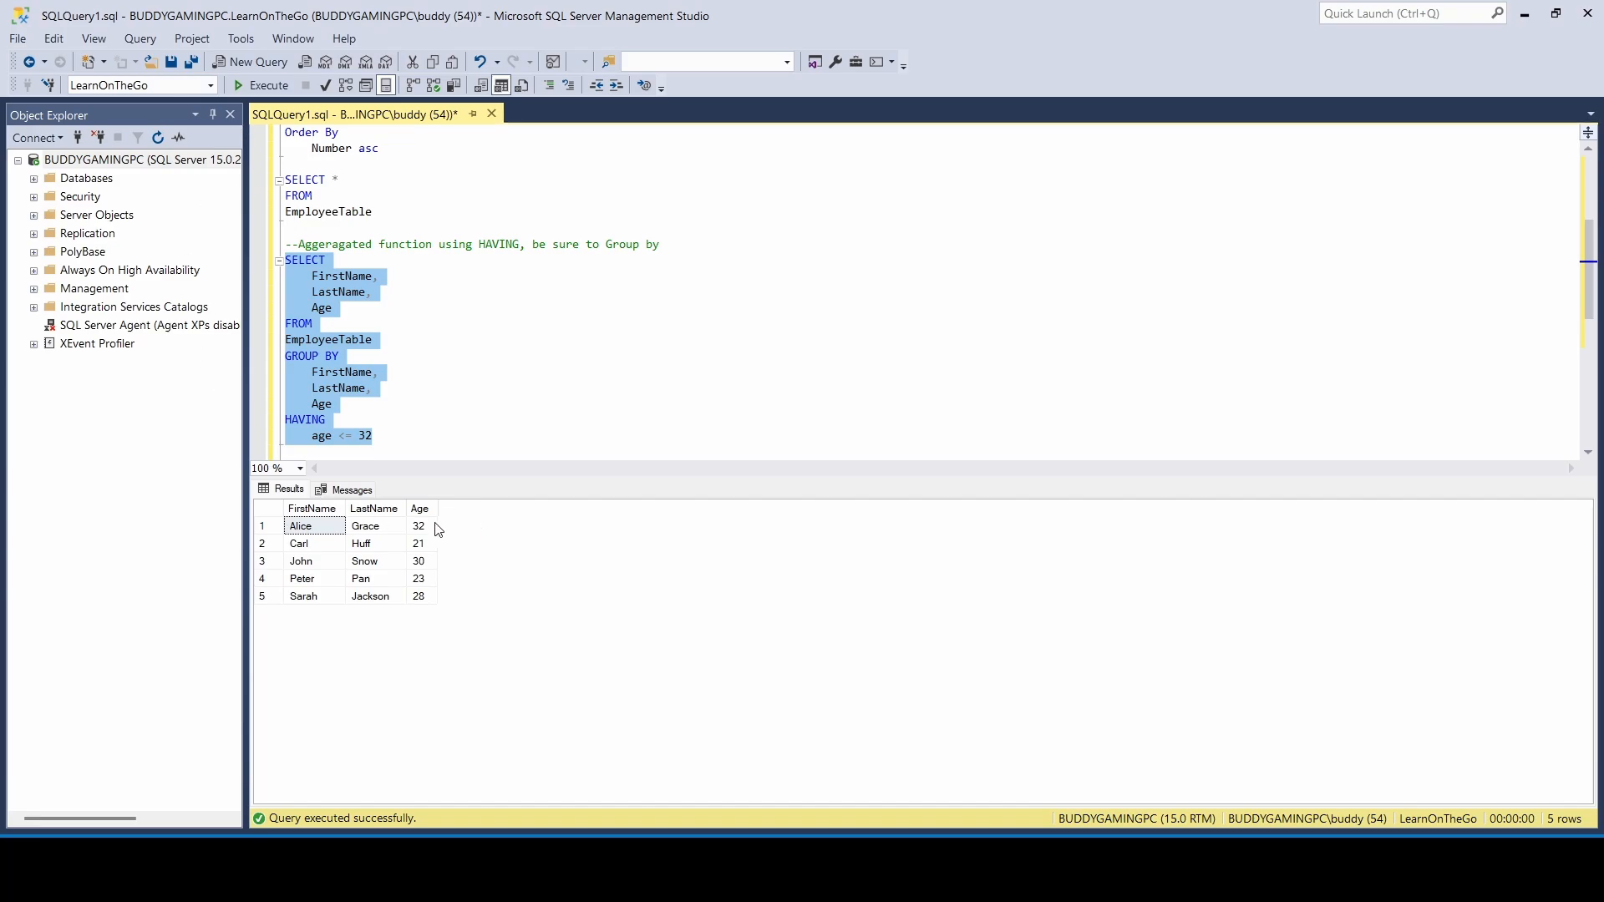
mouse_move(437, 591)
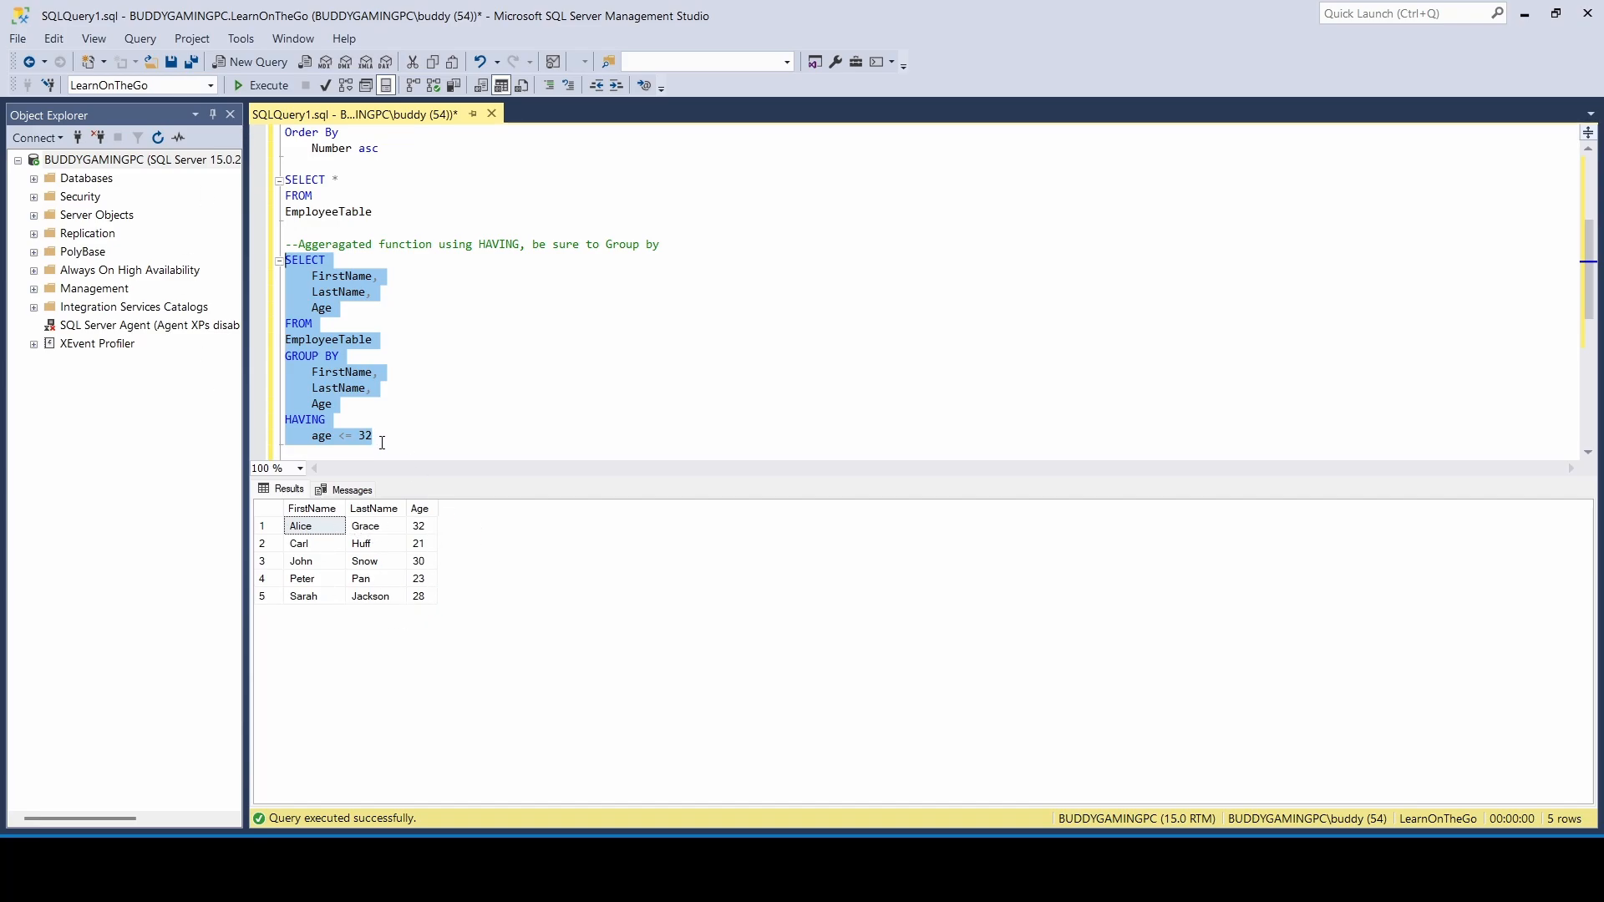
left_click(373, 435)
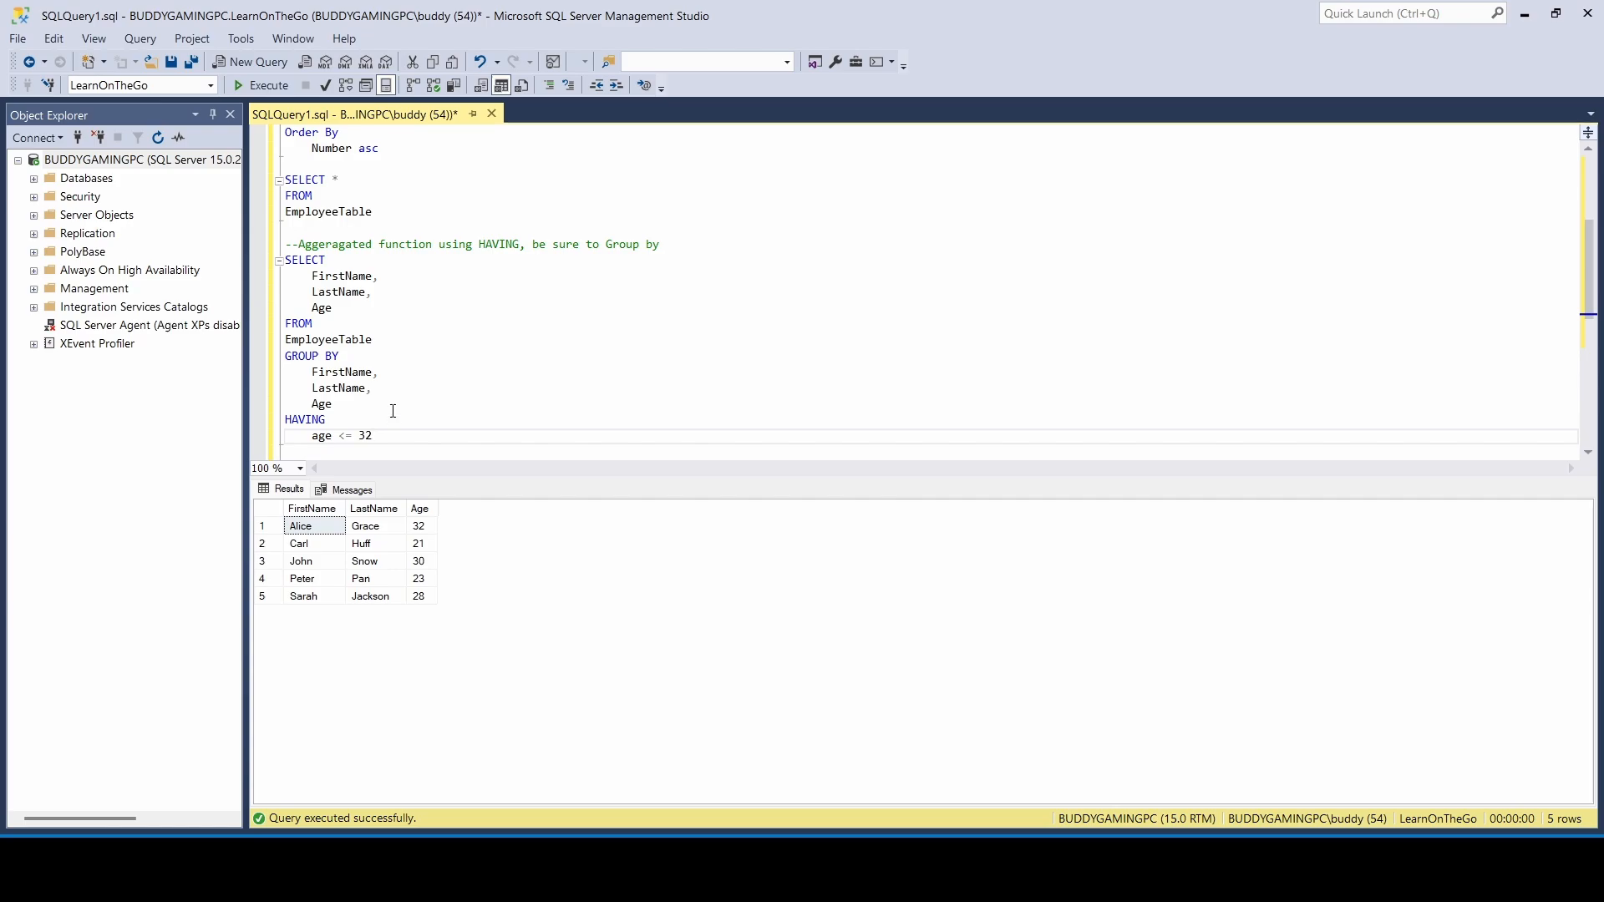
mouse_move(440, 288)
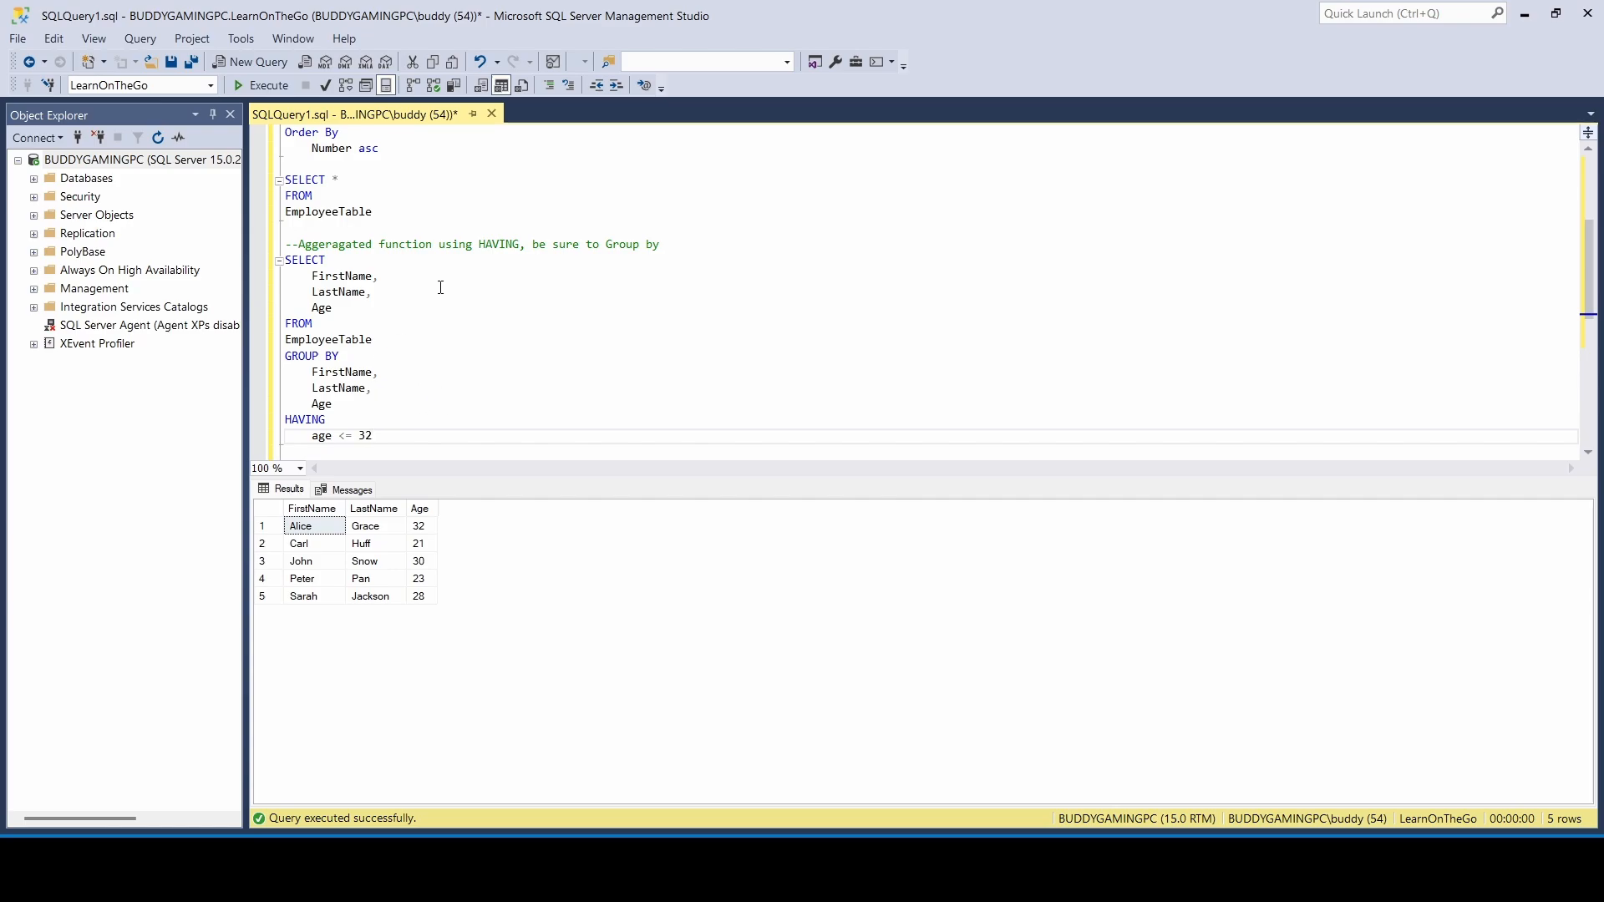